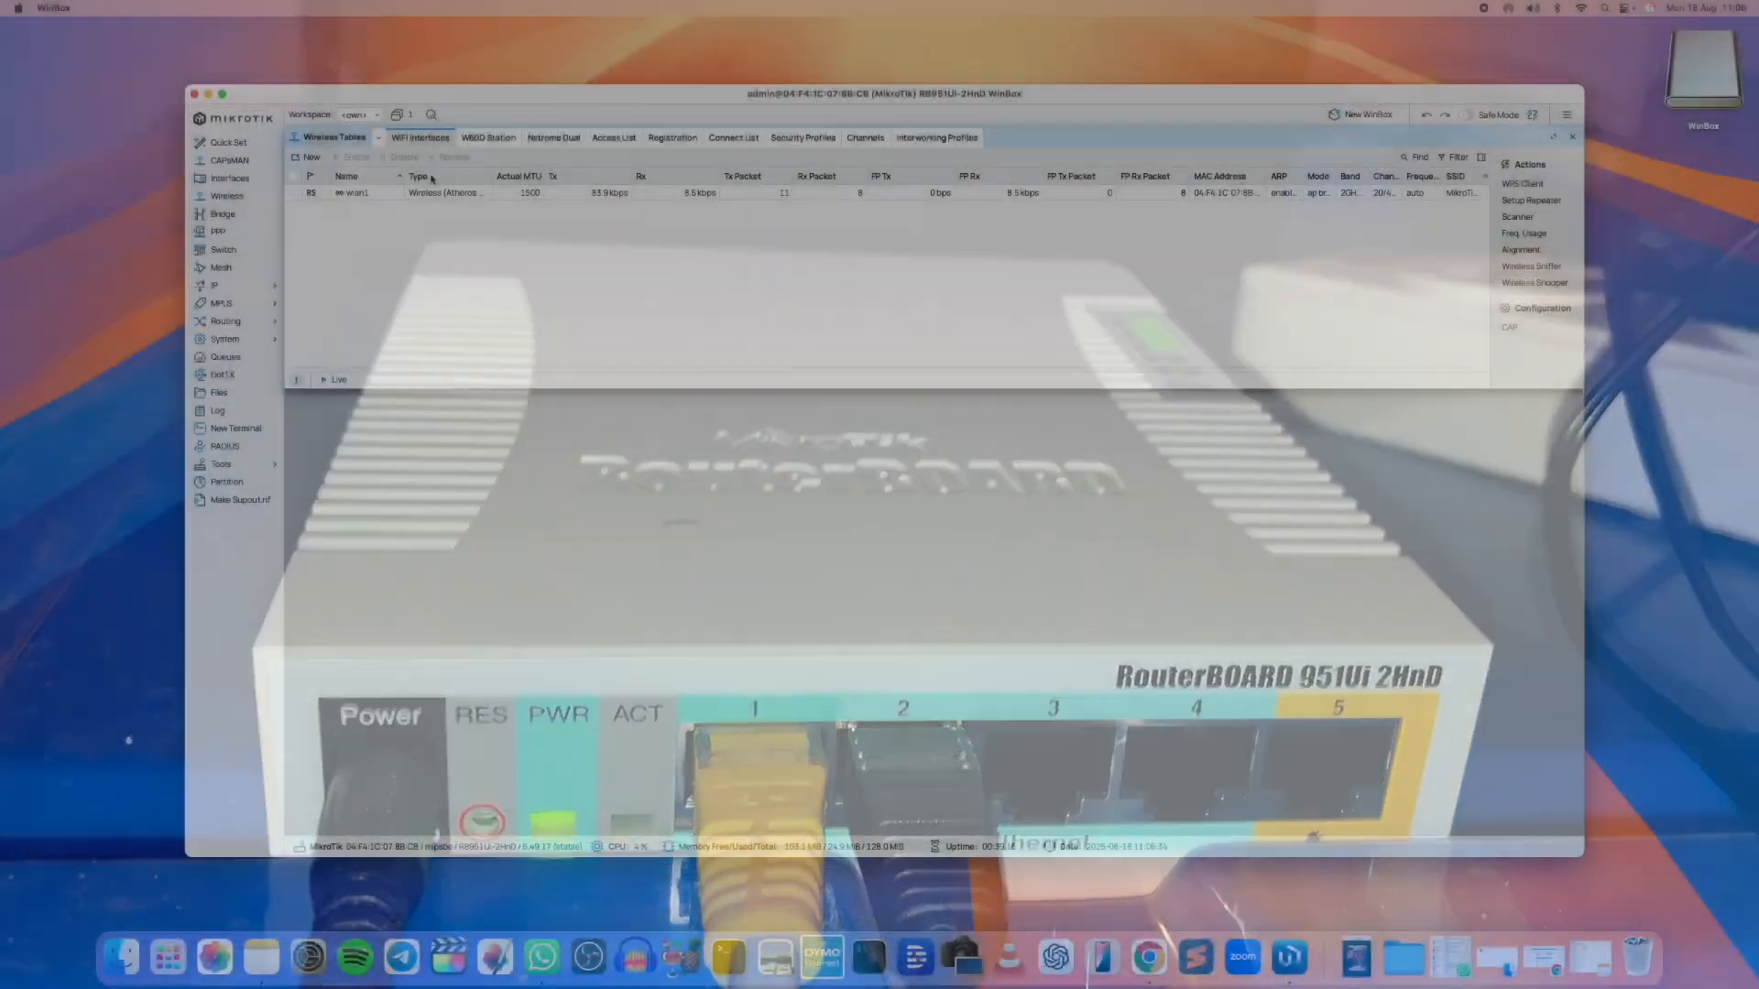
Leave the WinBox wireless settings and browse down the tailscale.com homepage in Chrome
double_click(365, 192)
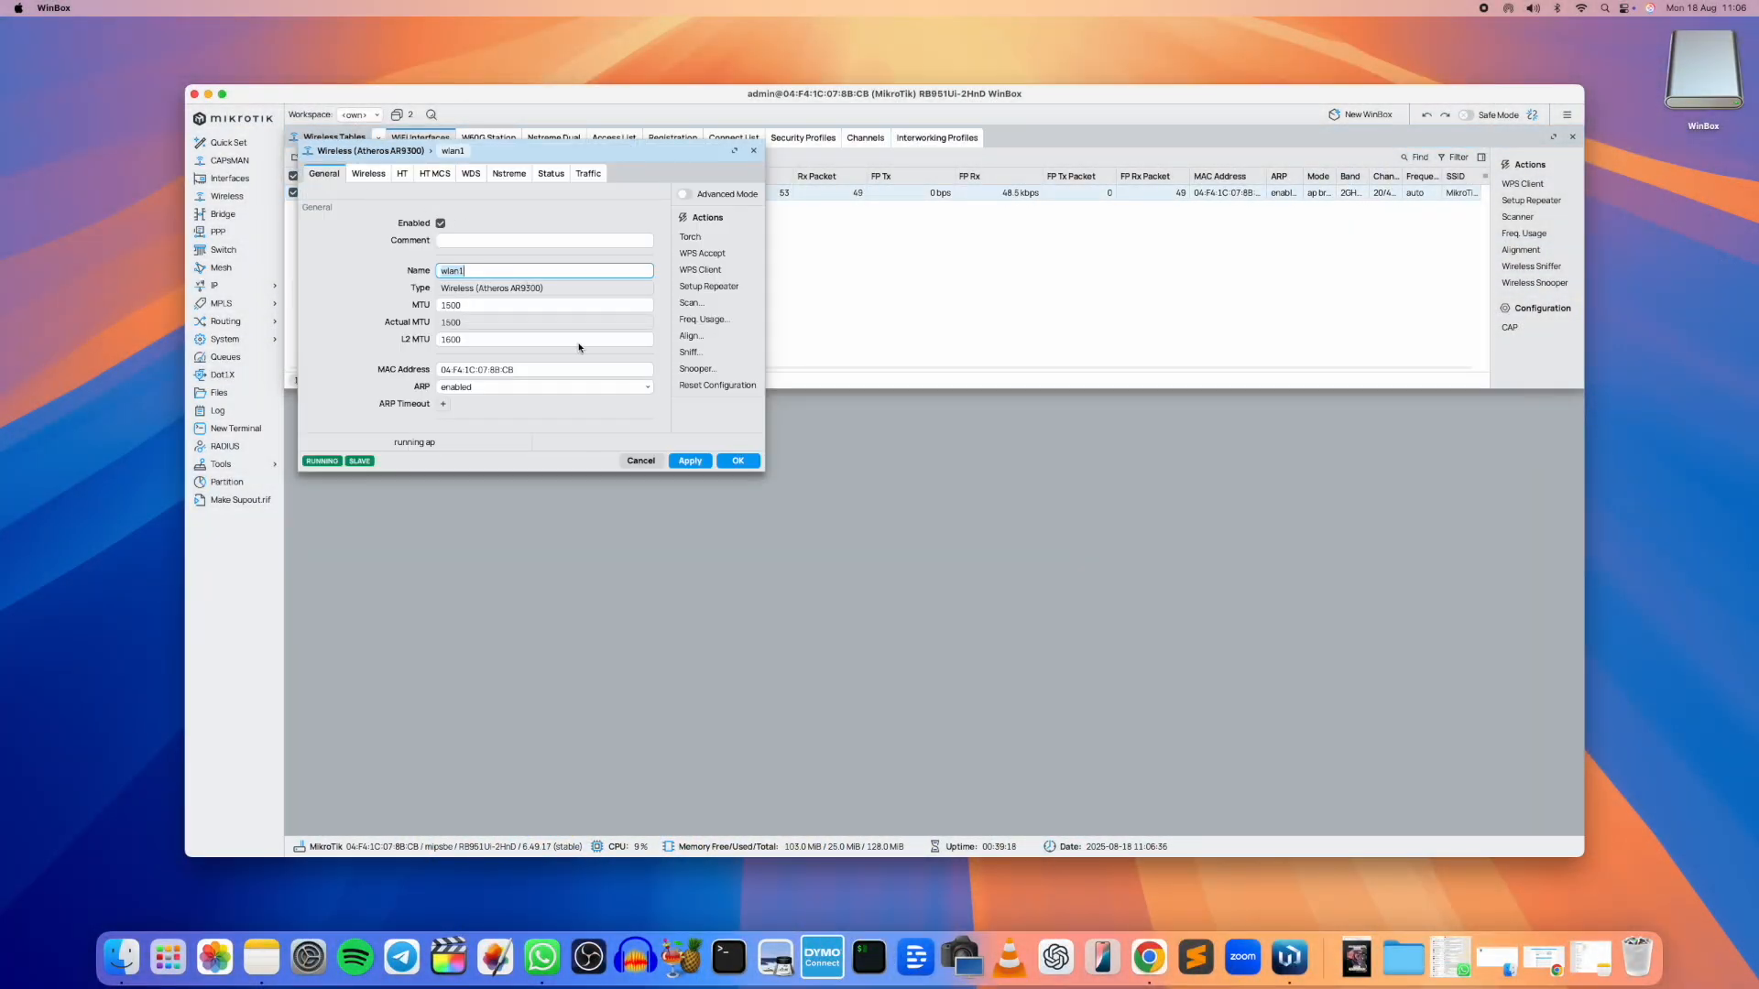
left_click(366, 174)
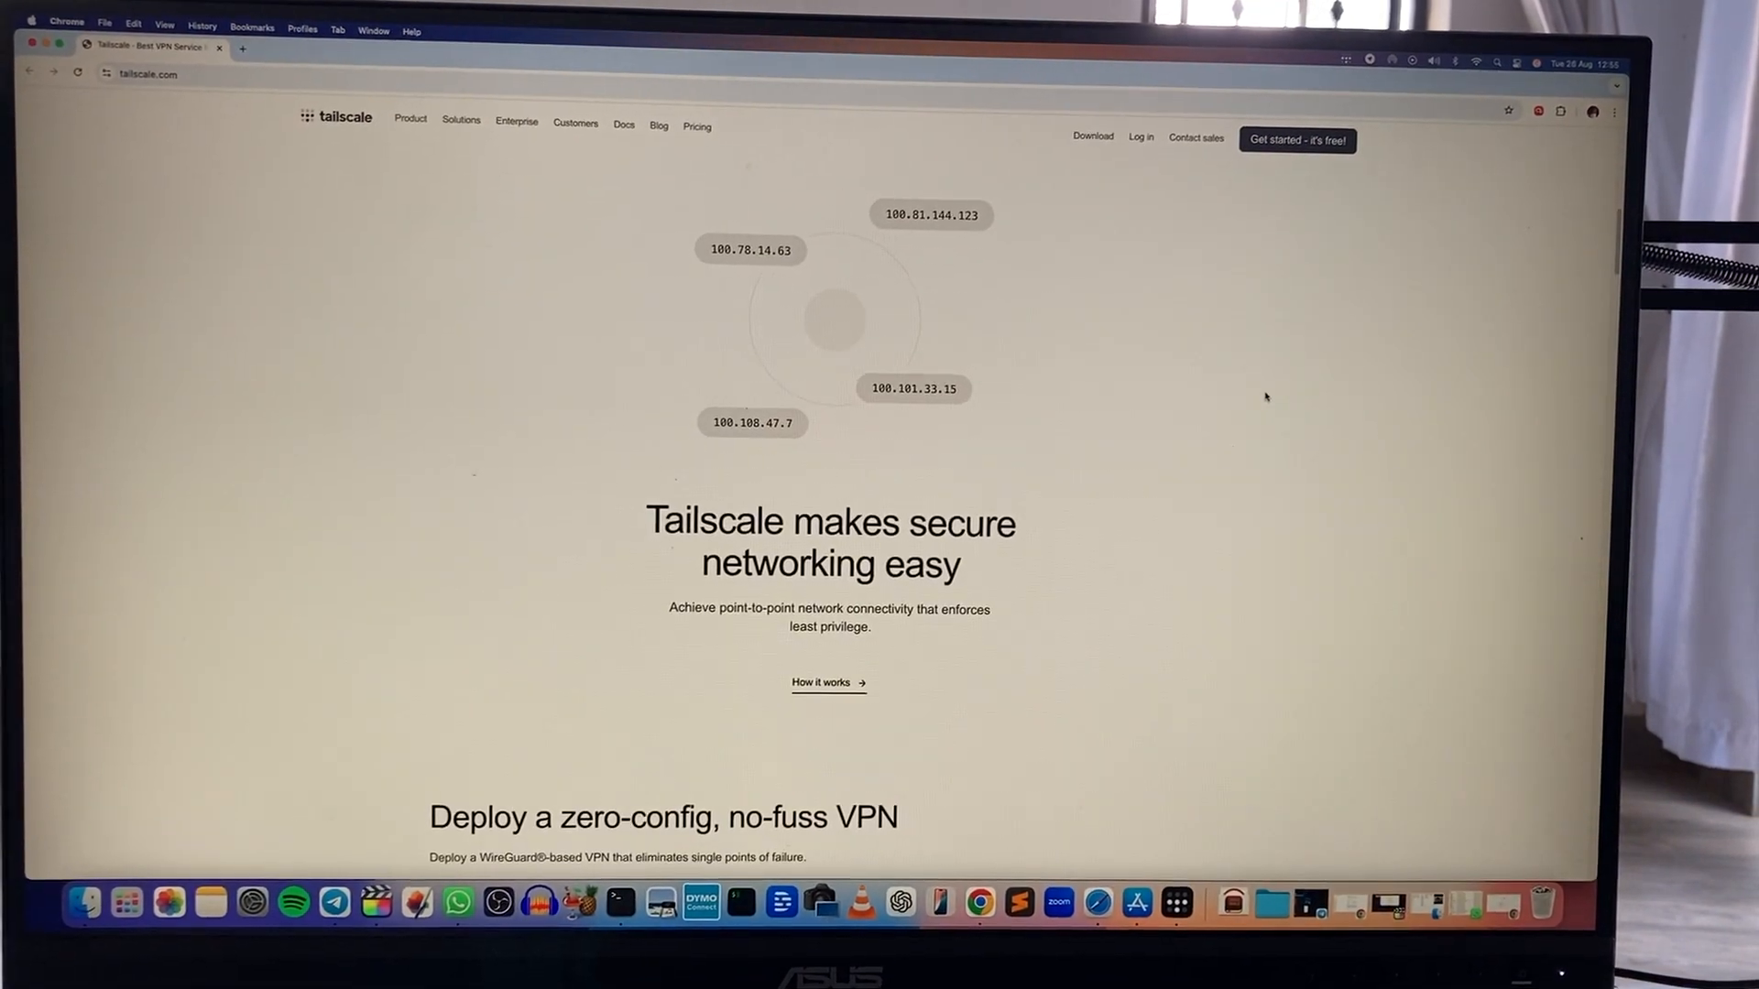
scroll("down", 3)
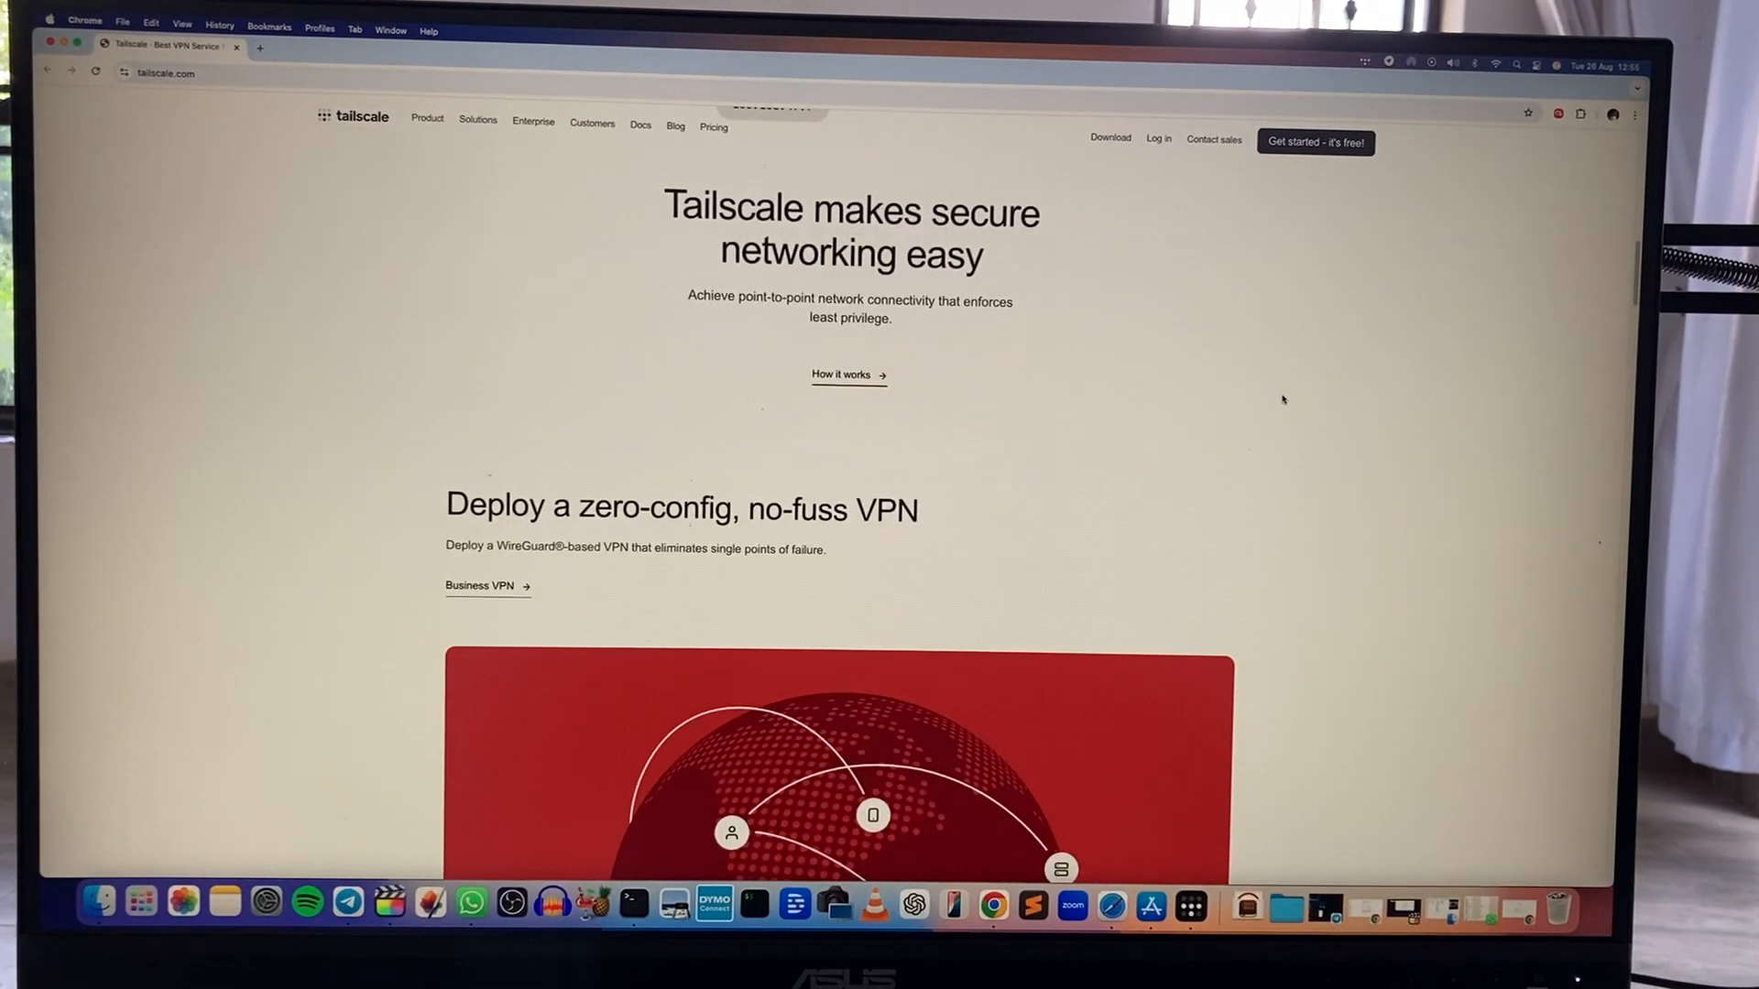
scroll("down", 3)
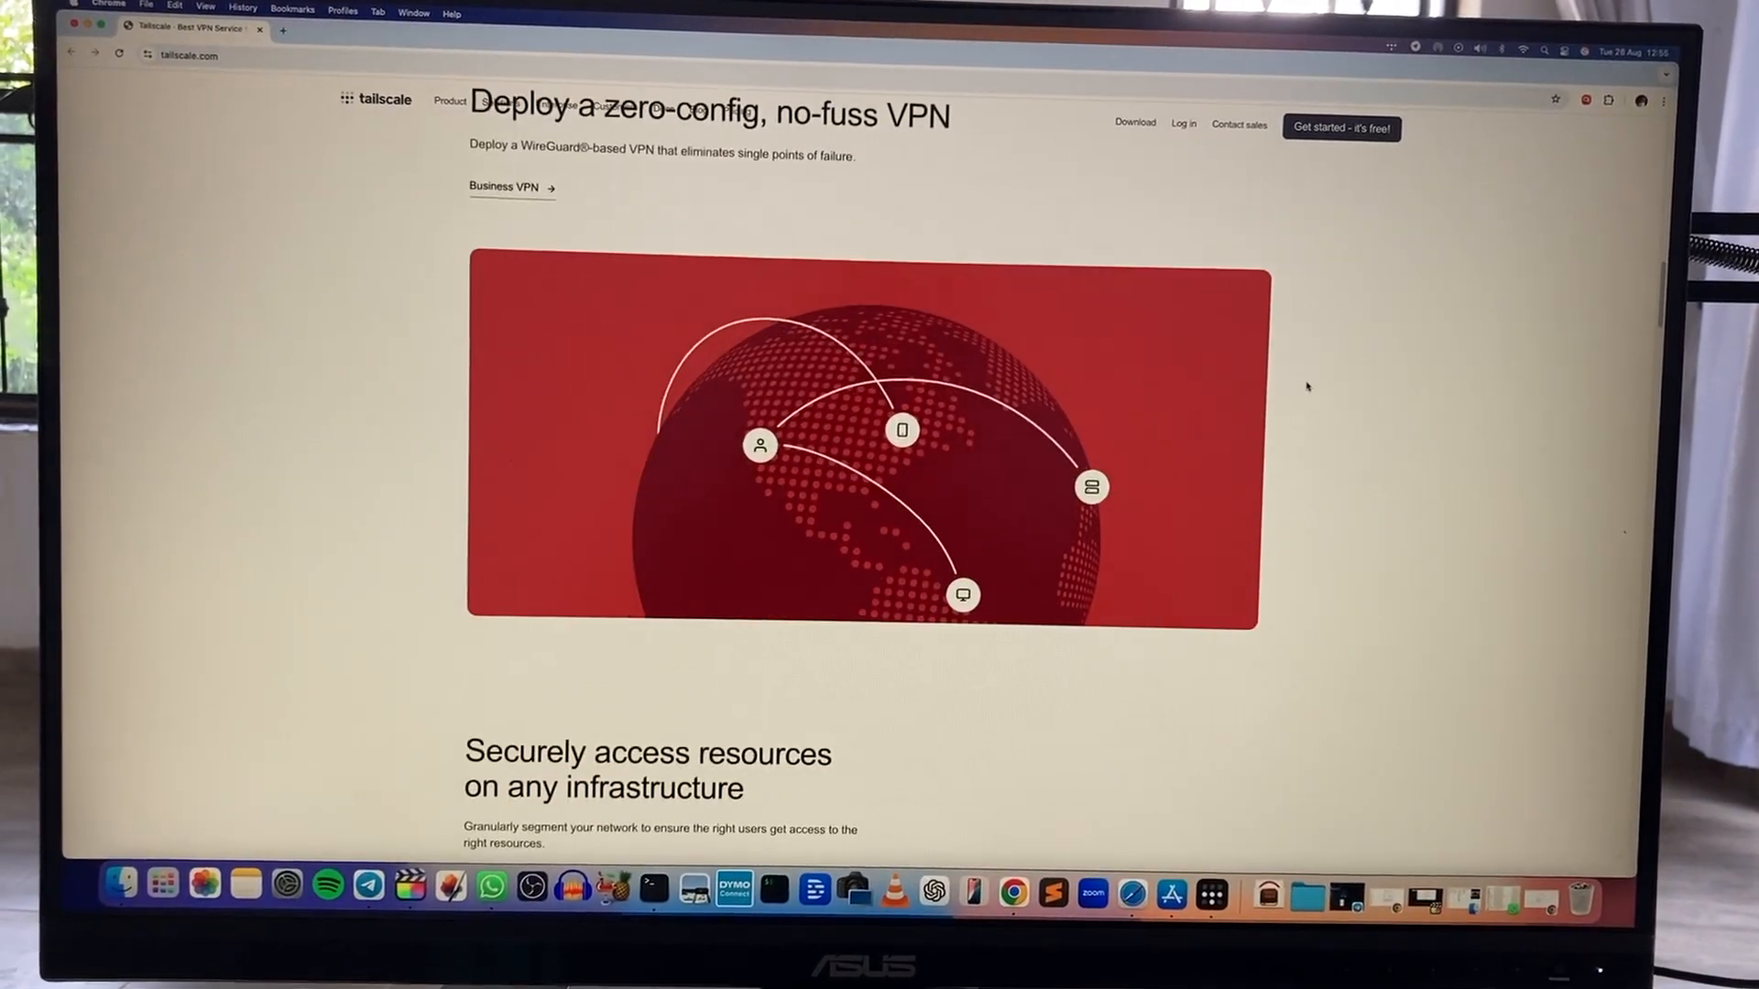
scroll("down", 3)
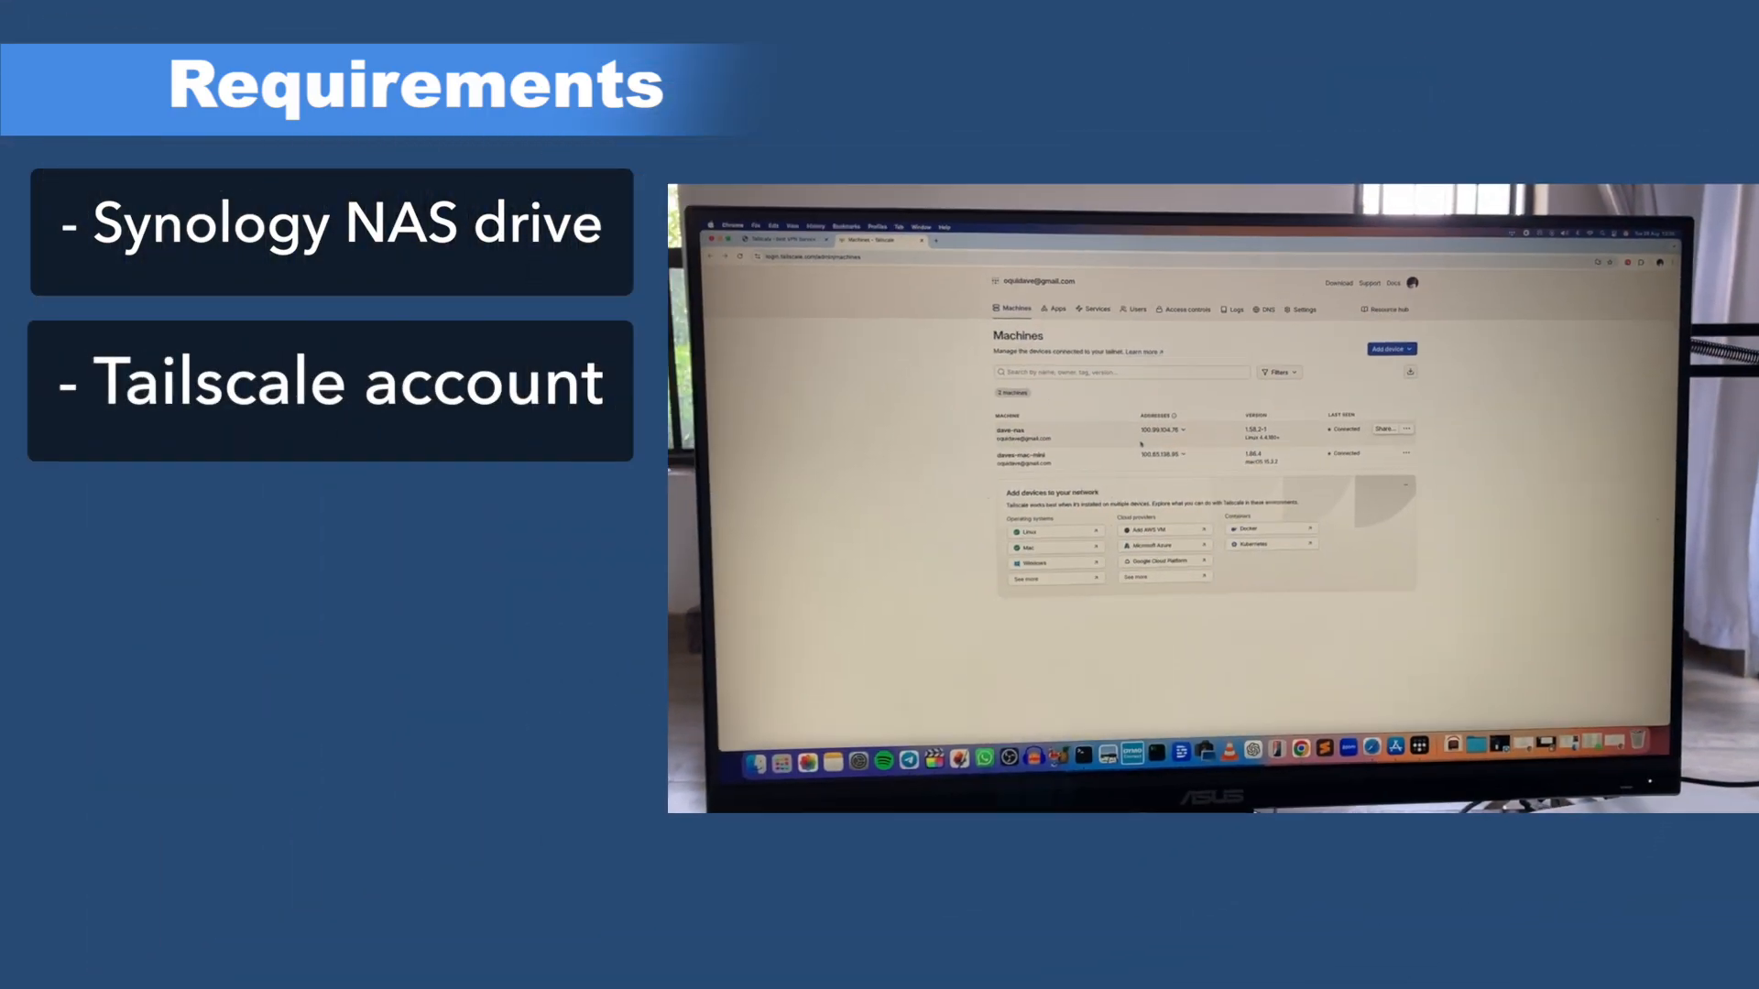
left_click(1055, 308)
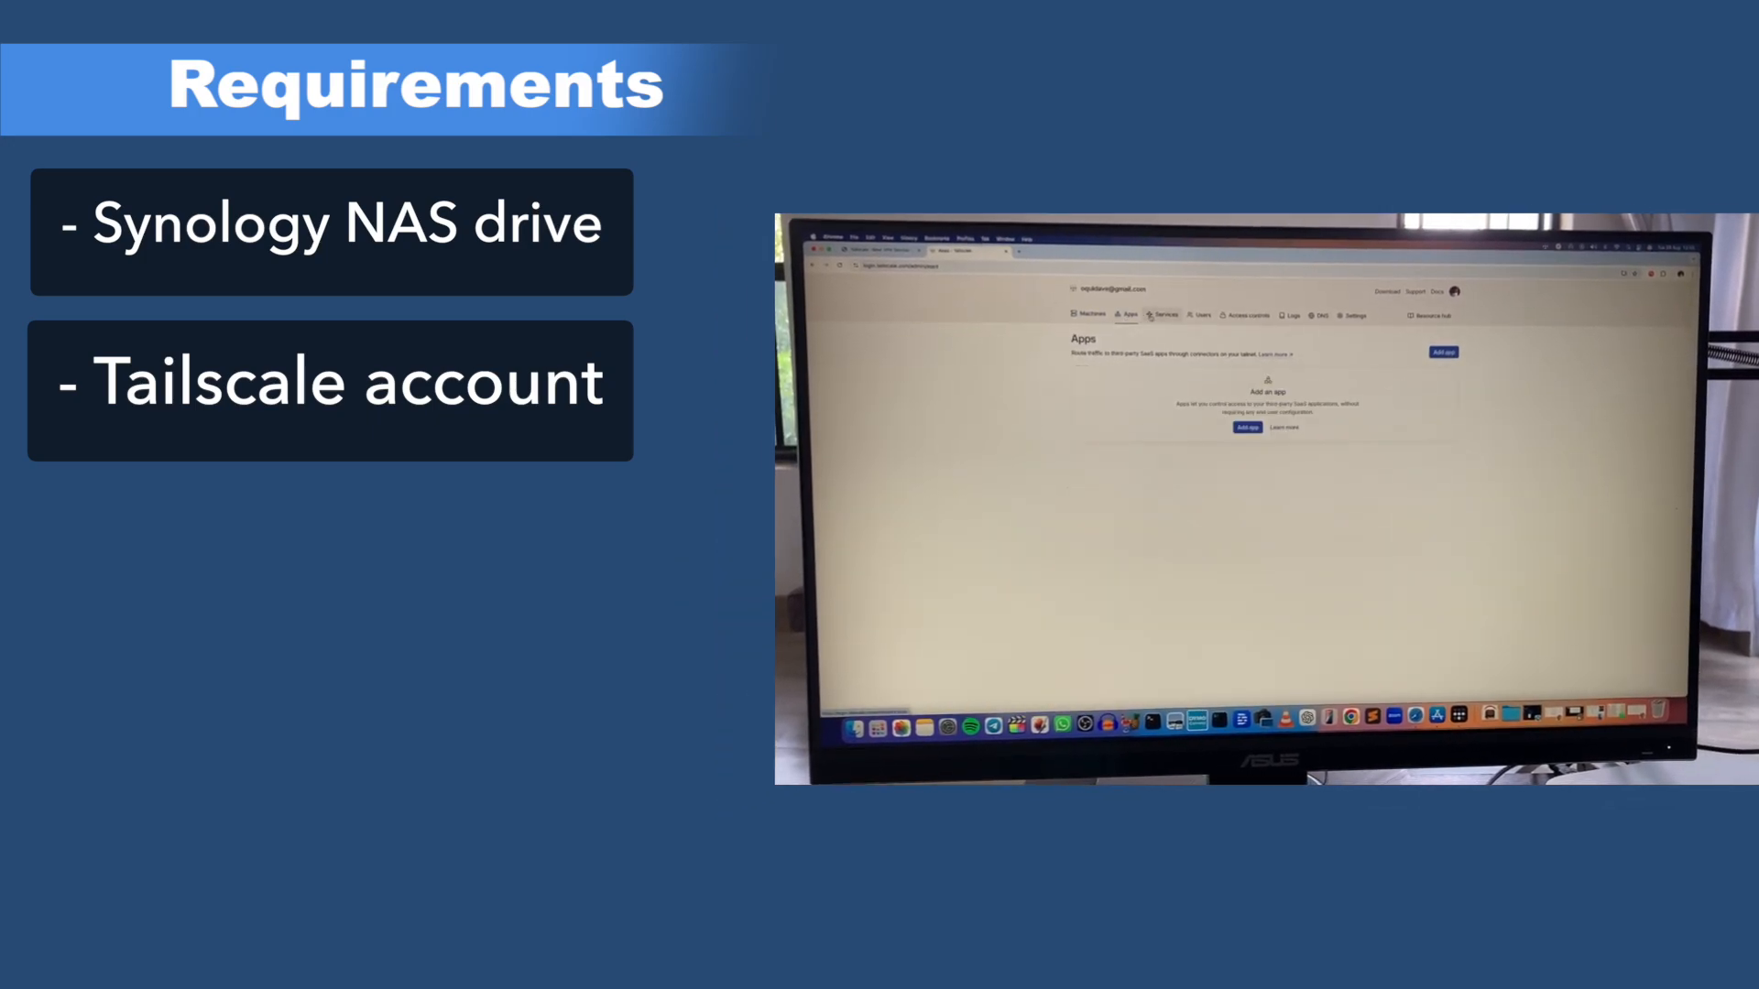
left_click(1151, 312)
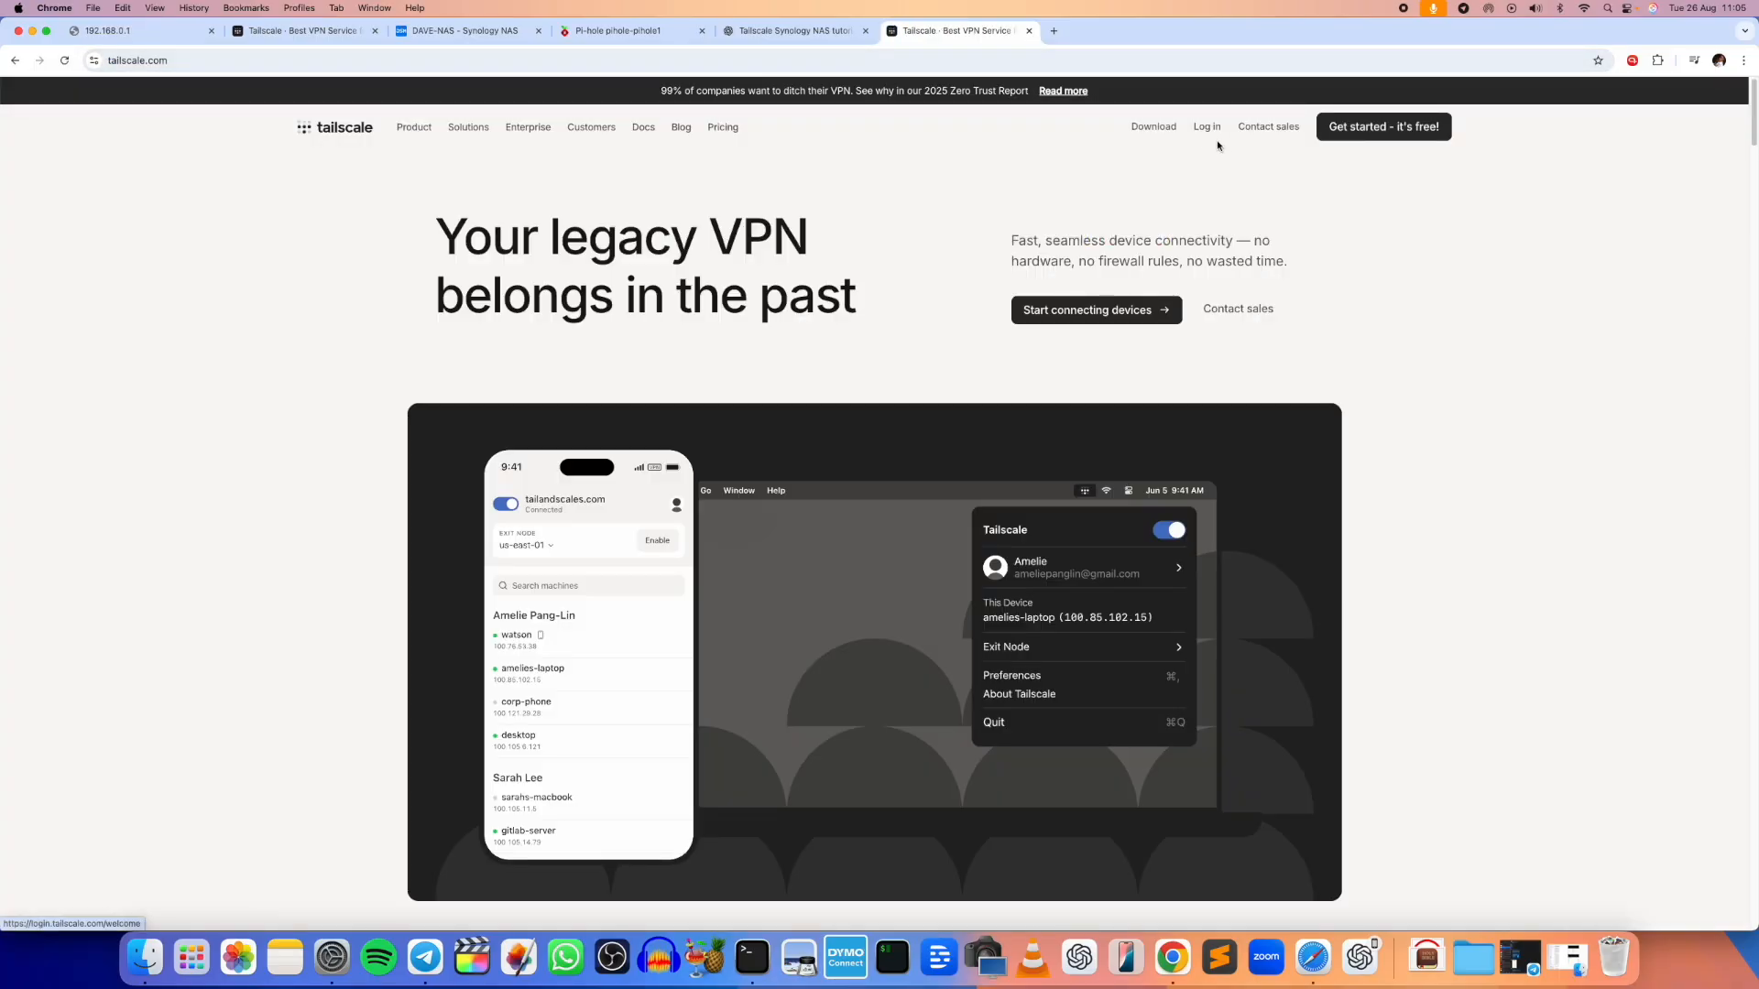
Start the free sign-up and choose Google as the identity provider
left_click(1381, 127)
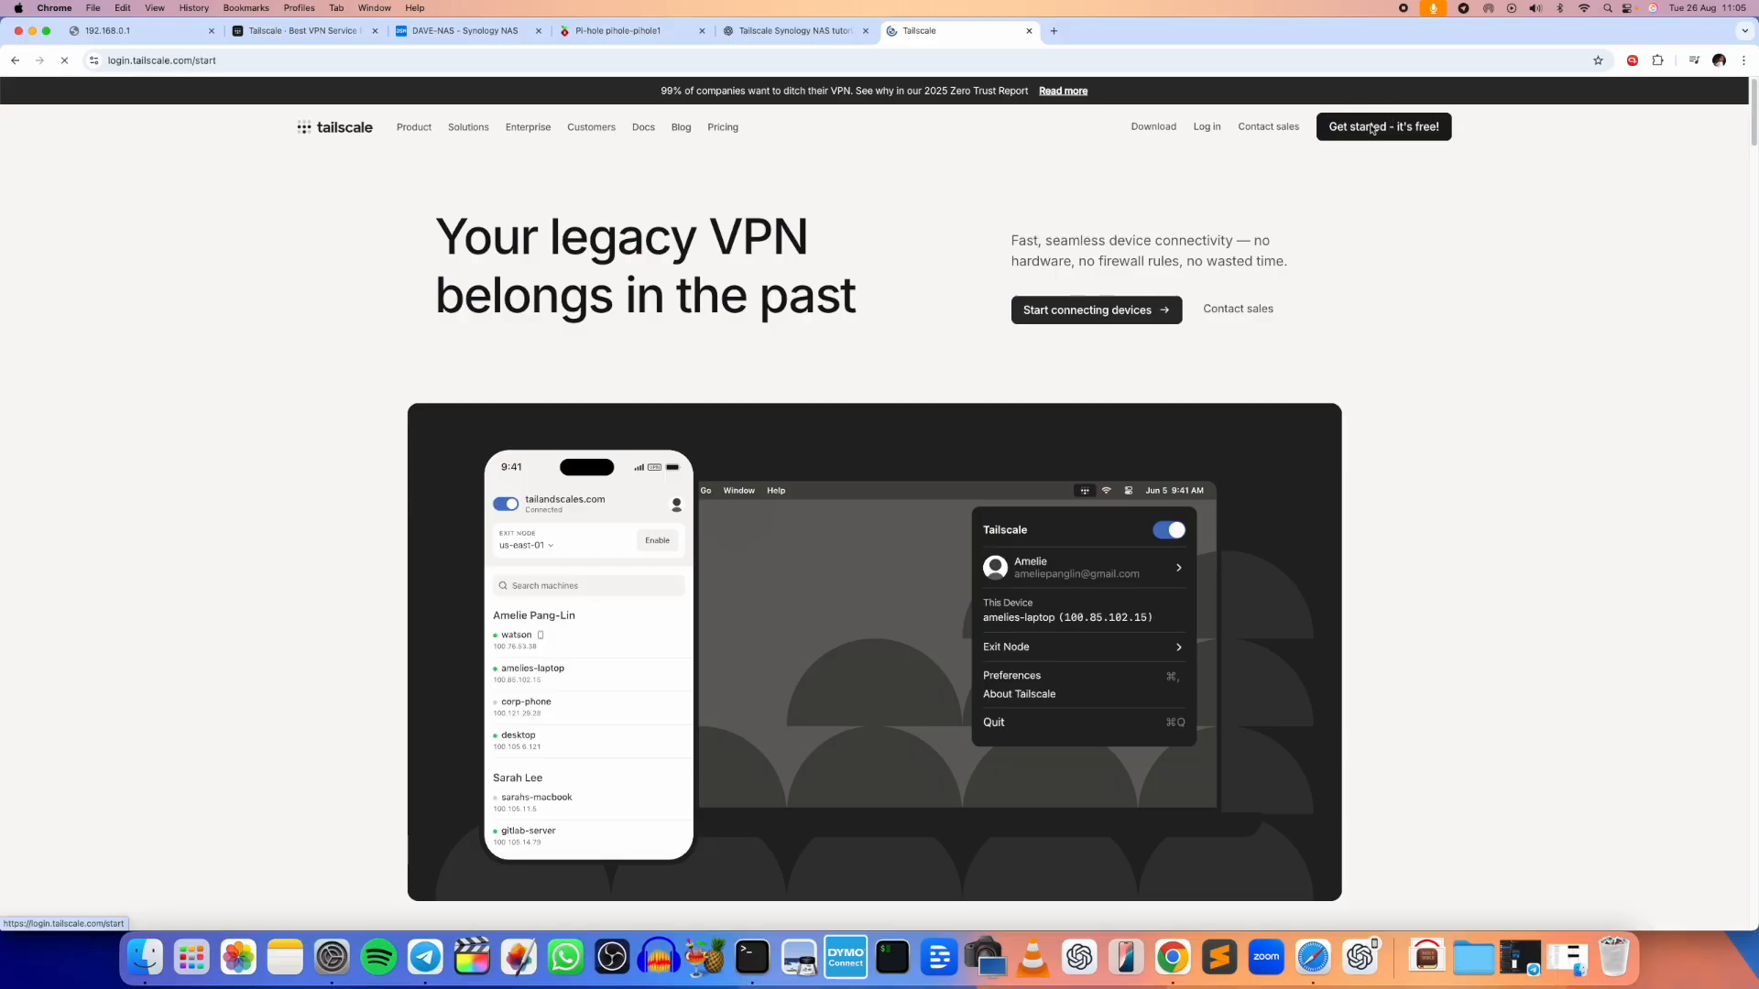
left_click(1382, 127)
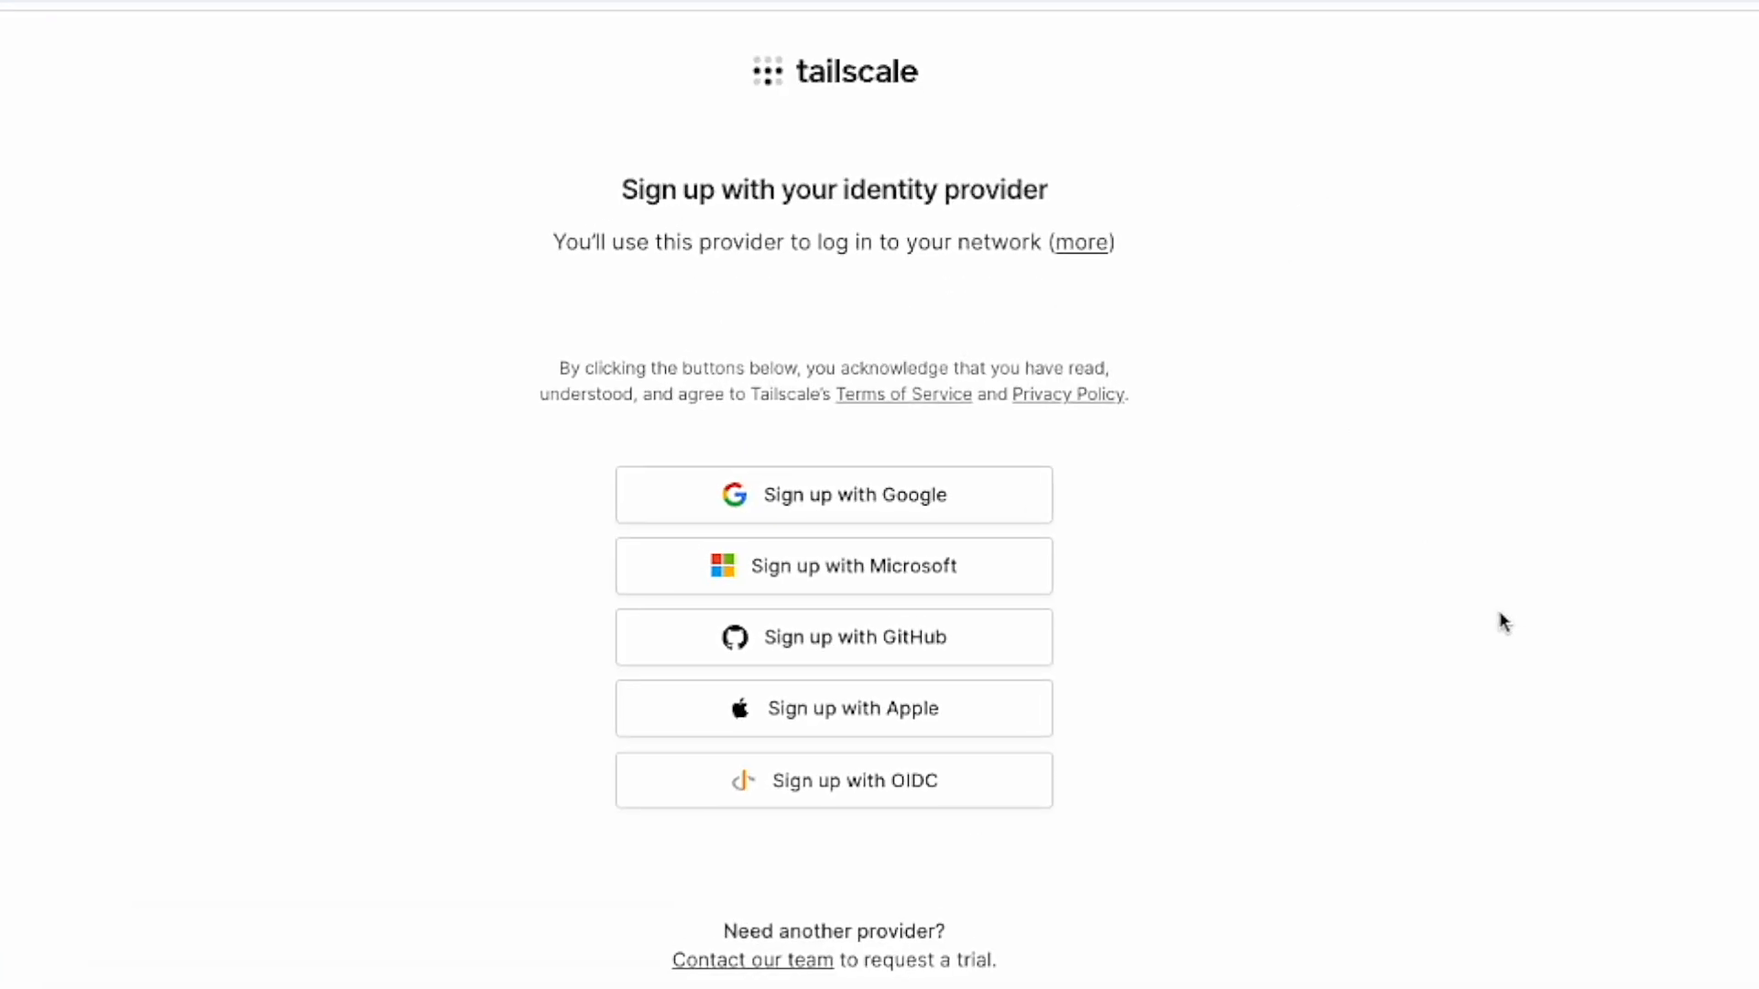
mouse_move(1416, 640)
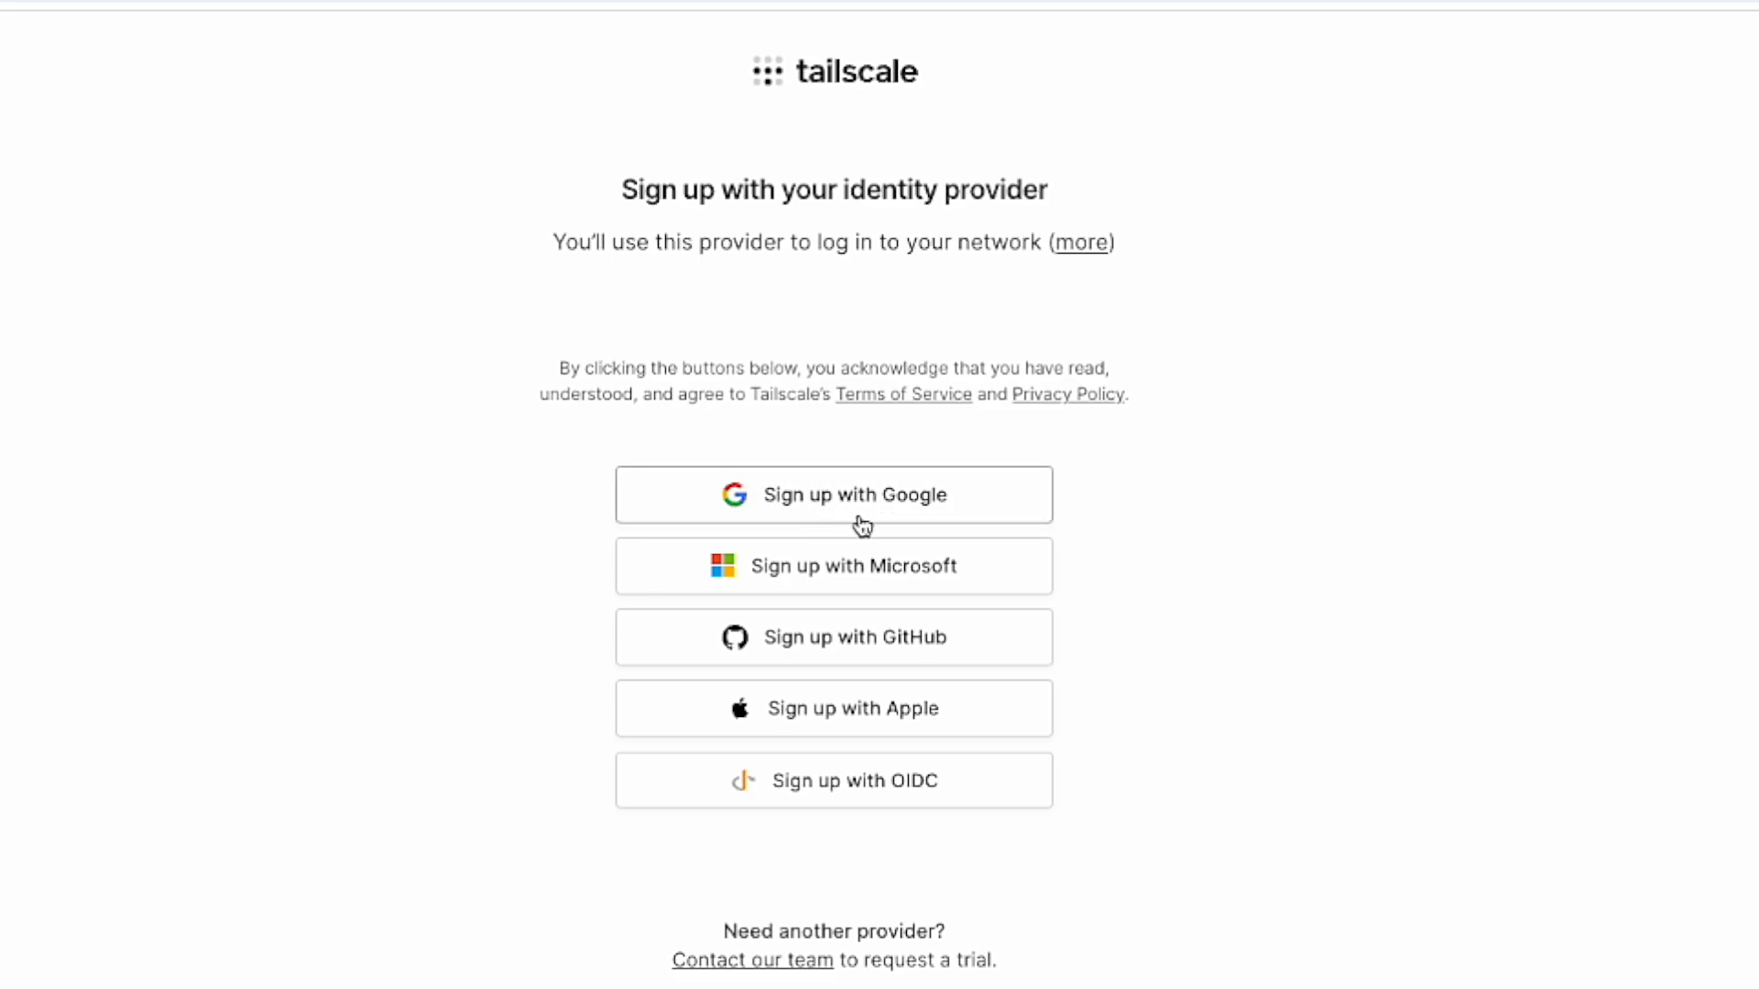
mouse_move(940, 524)
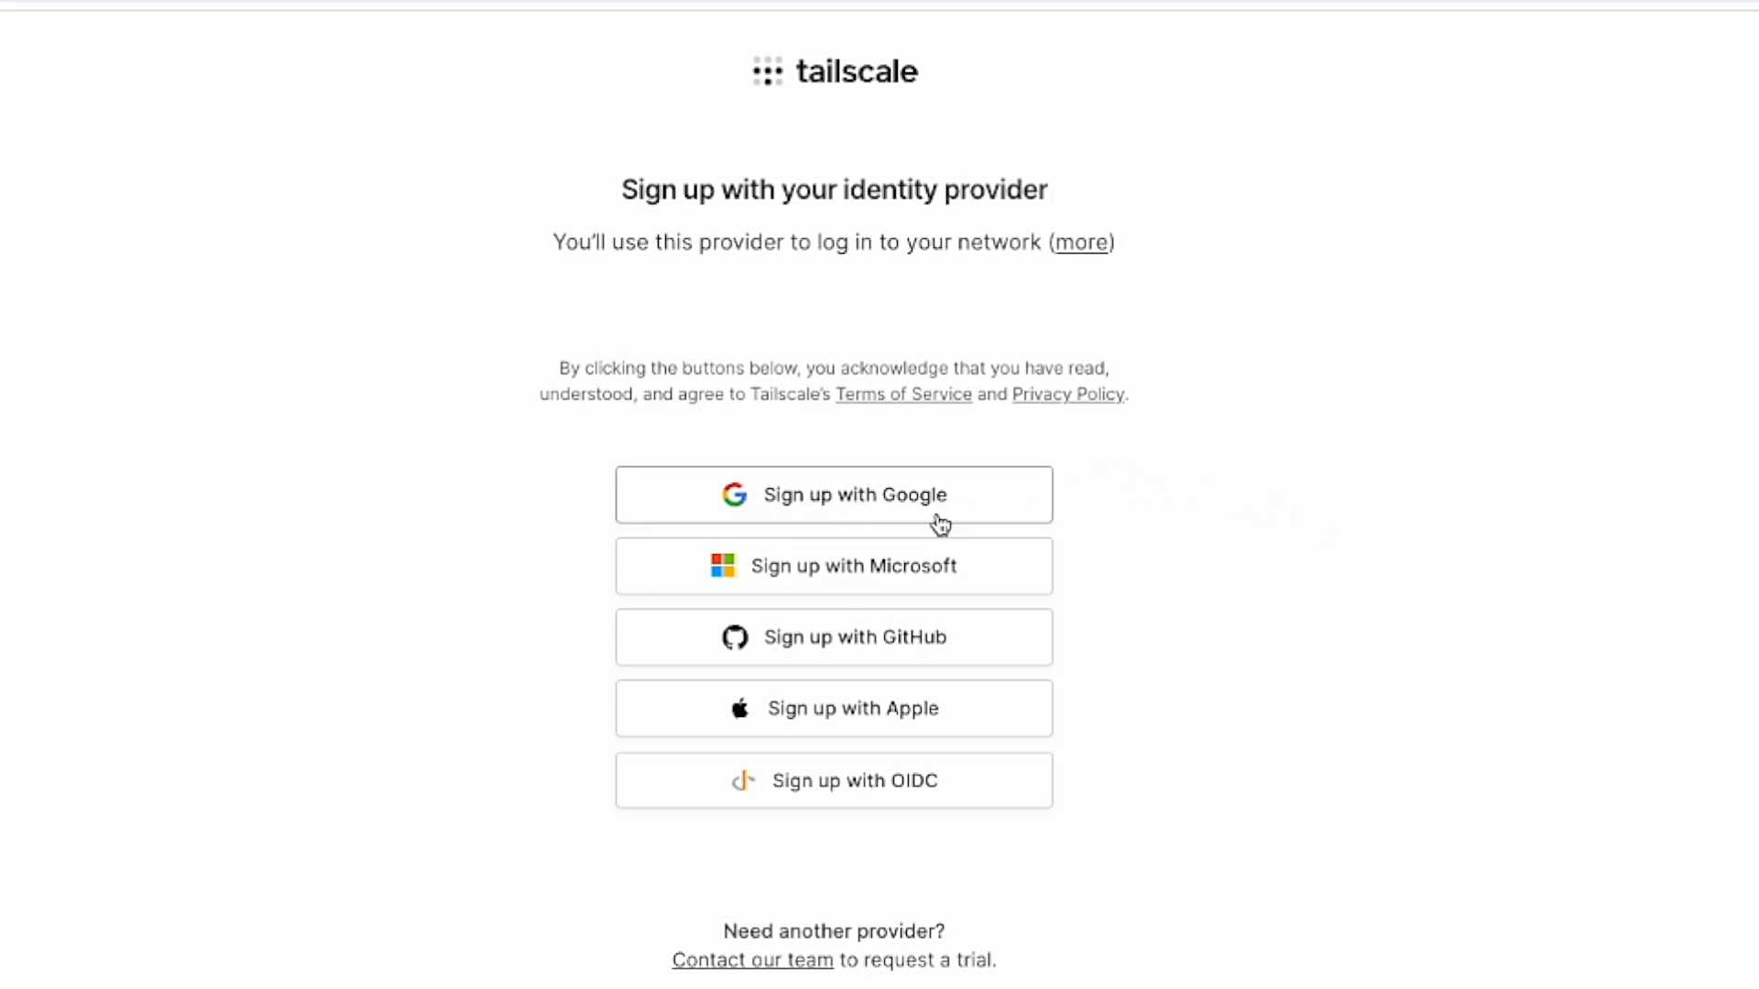
mouse_move(934, 650)
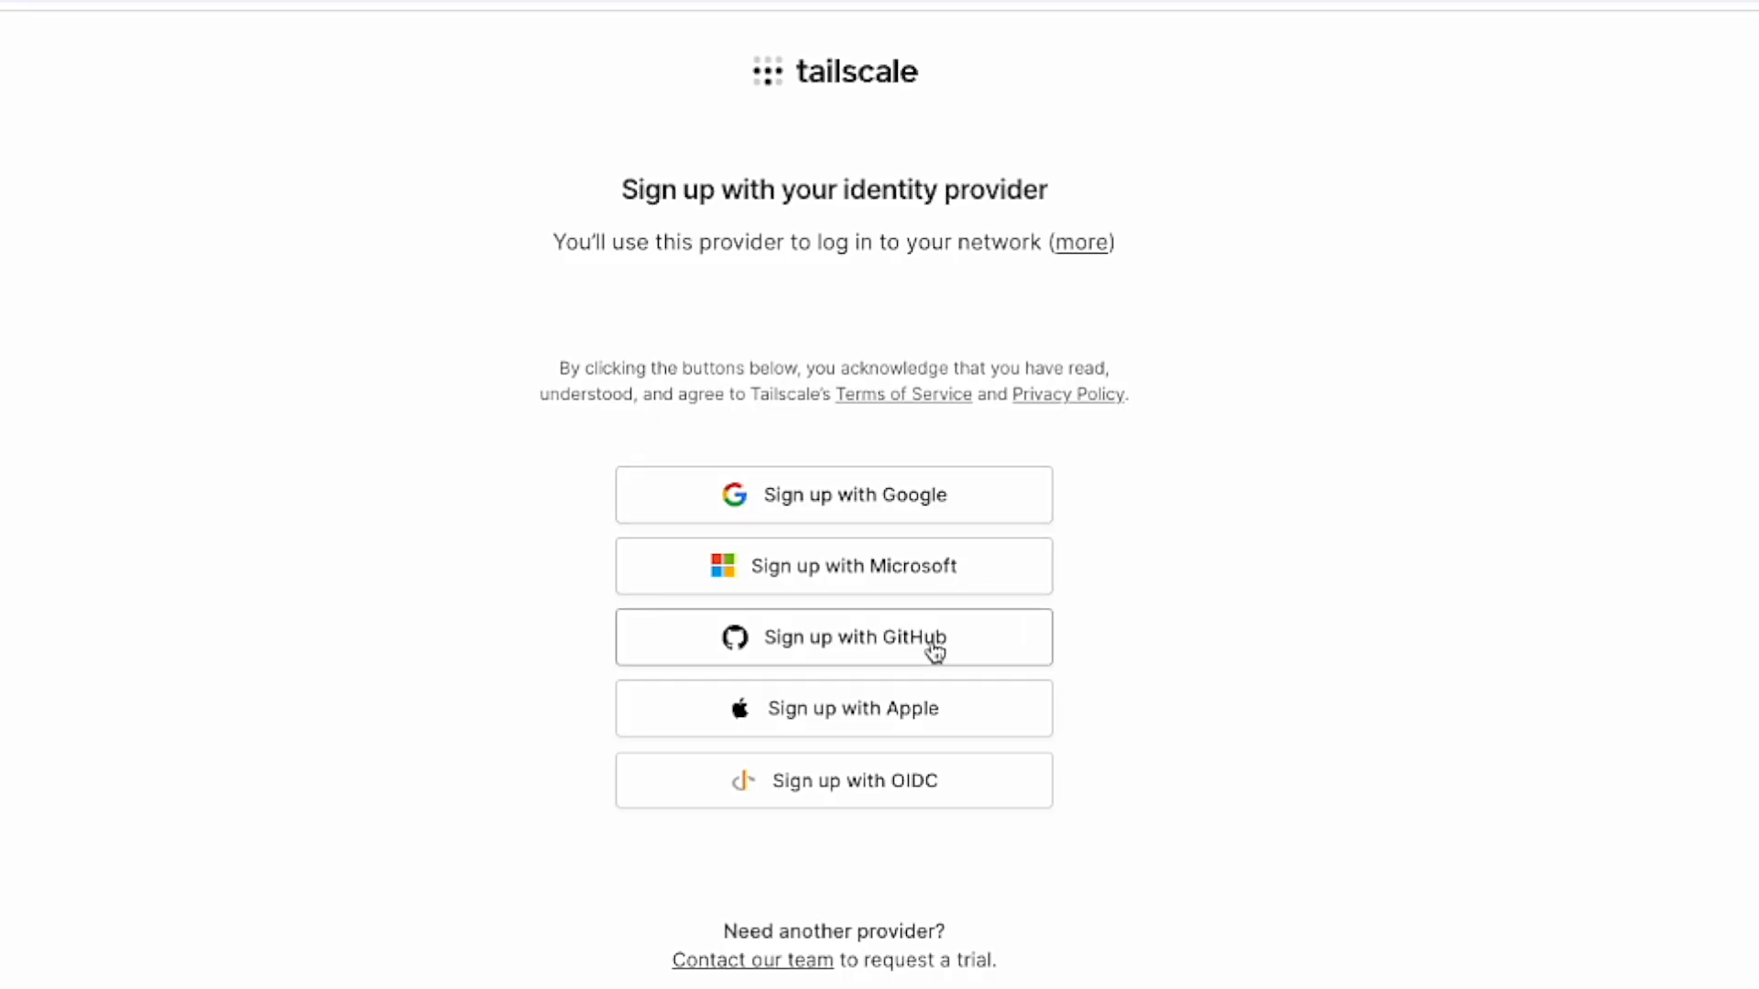
mouse_move(865, 788)
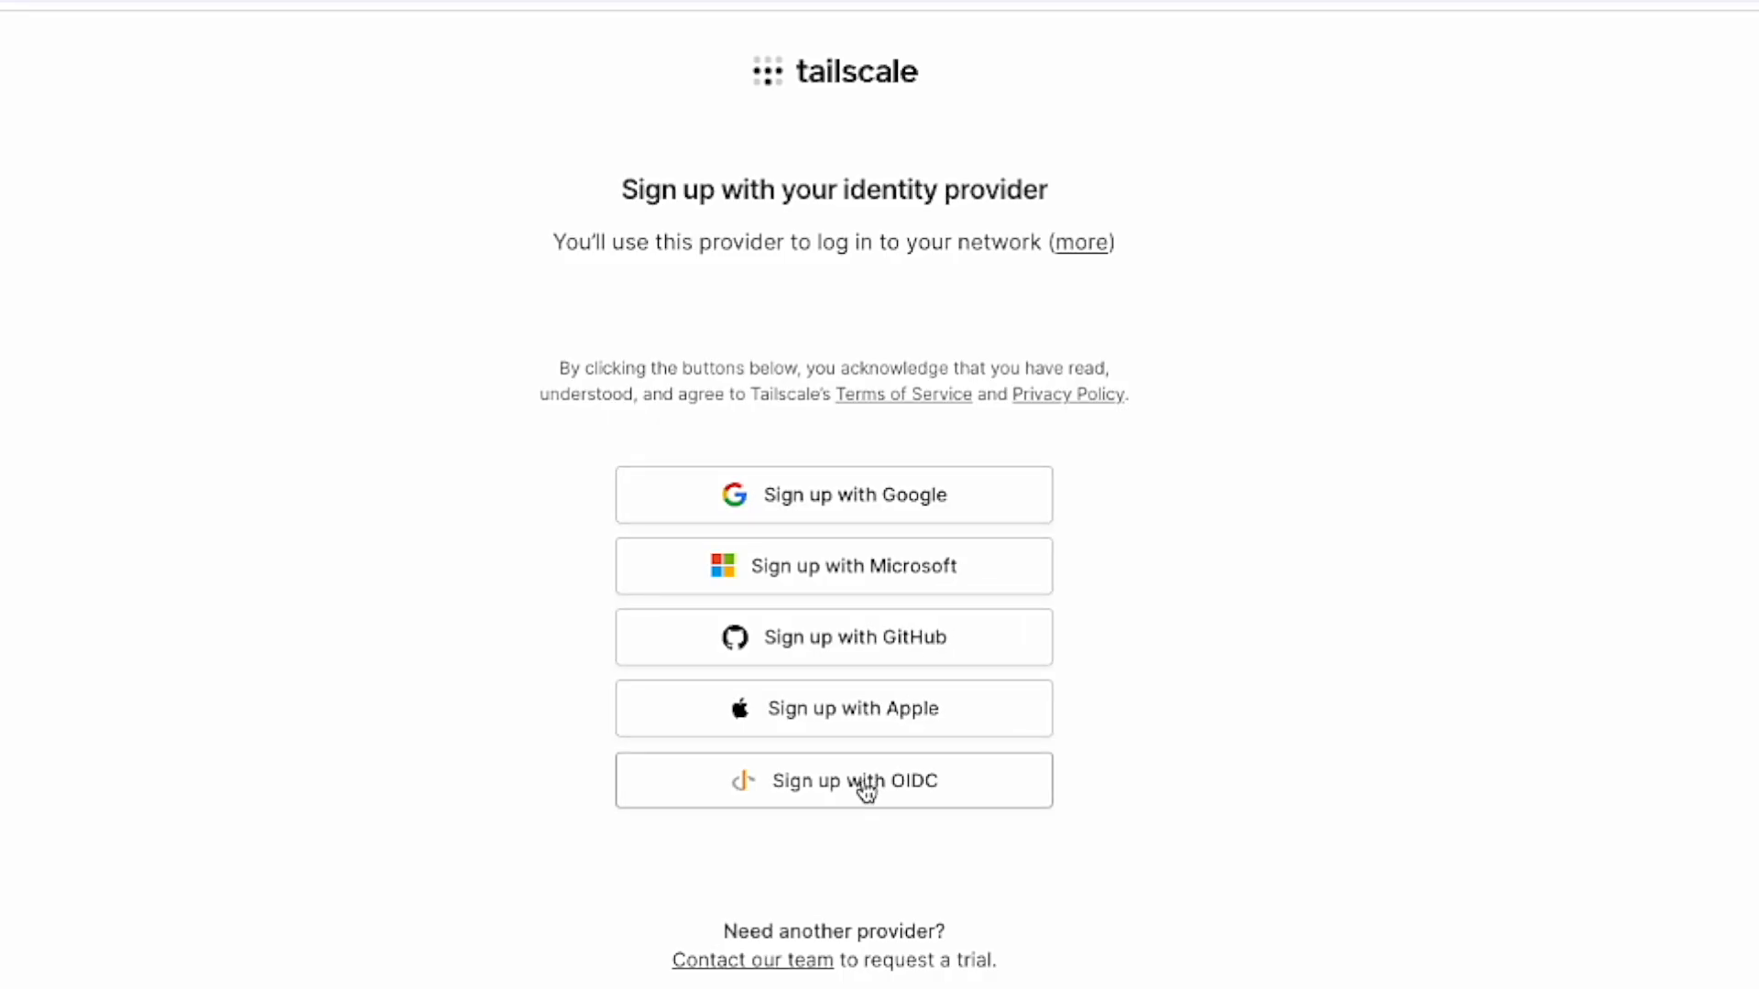
mouse_move(938, 771)
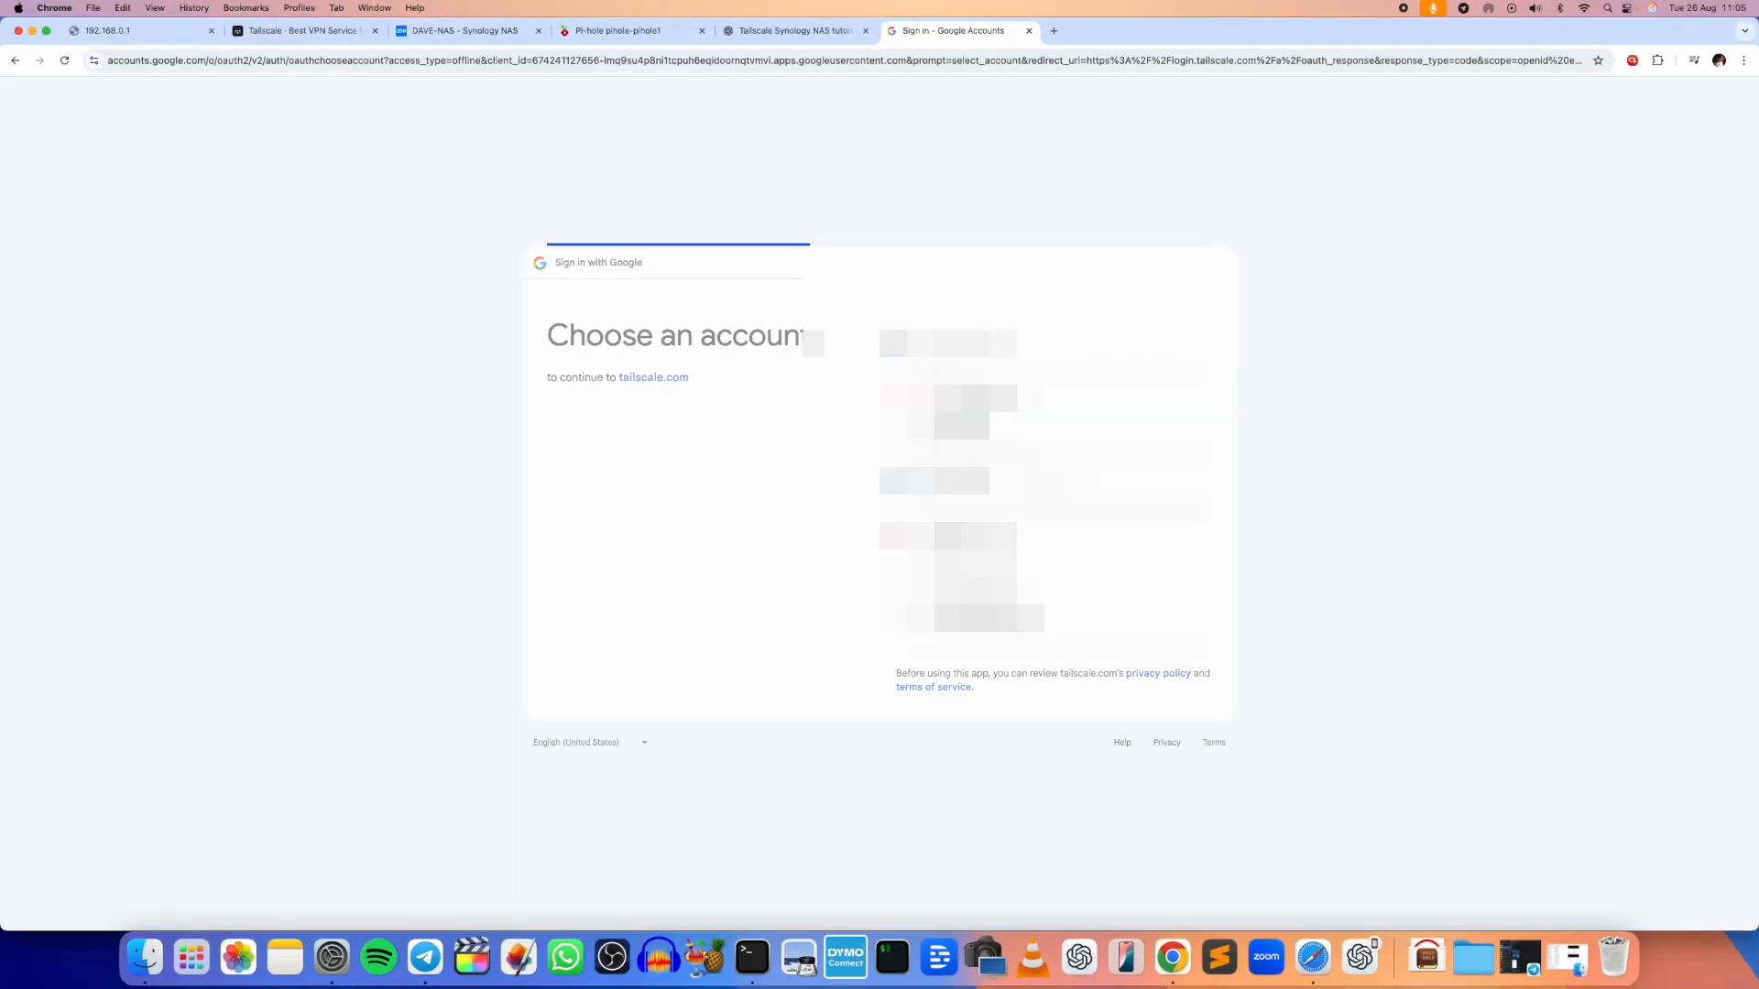
Sign in with the Google account, answer the survey with Personal/At-Home use and IT role, and continue to adding a device
left_click(945, 342)
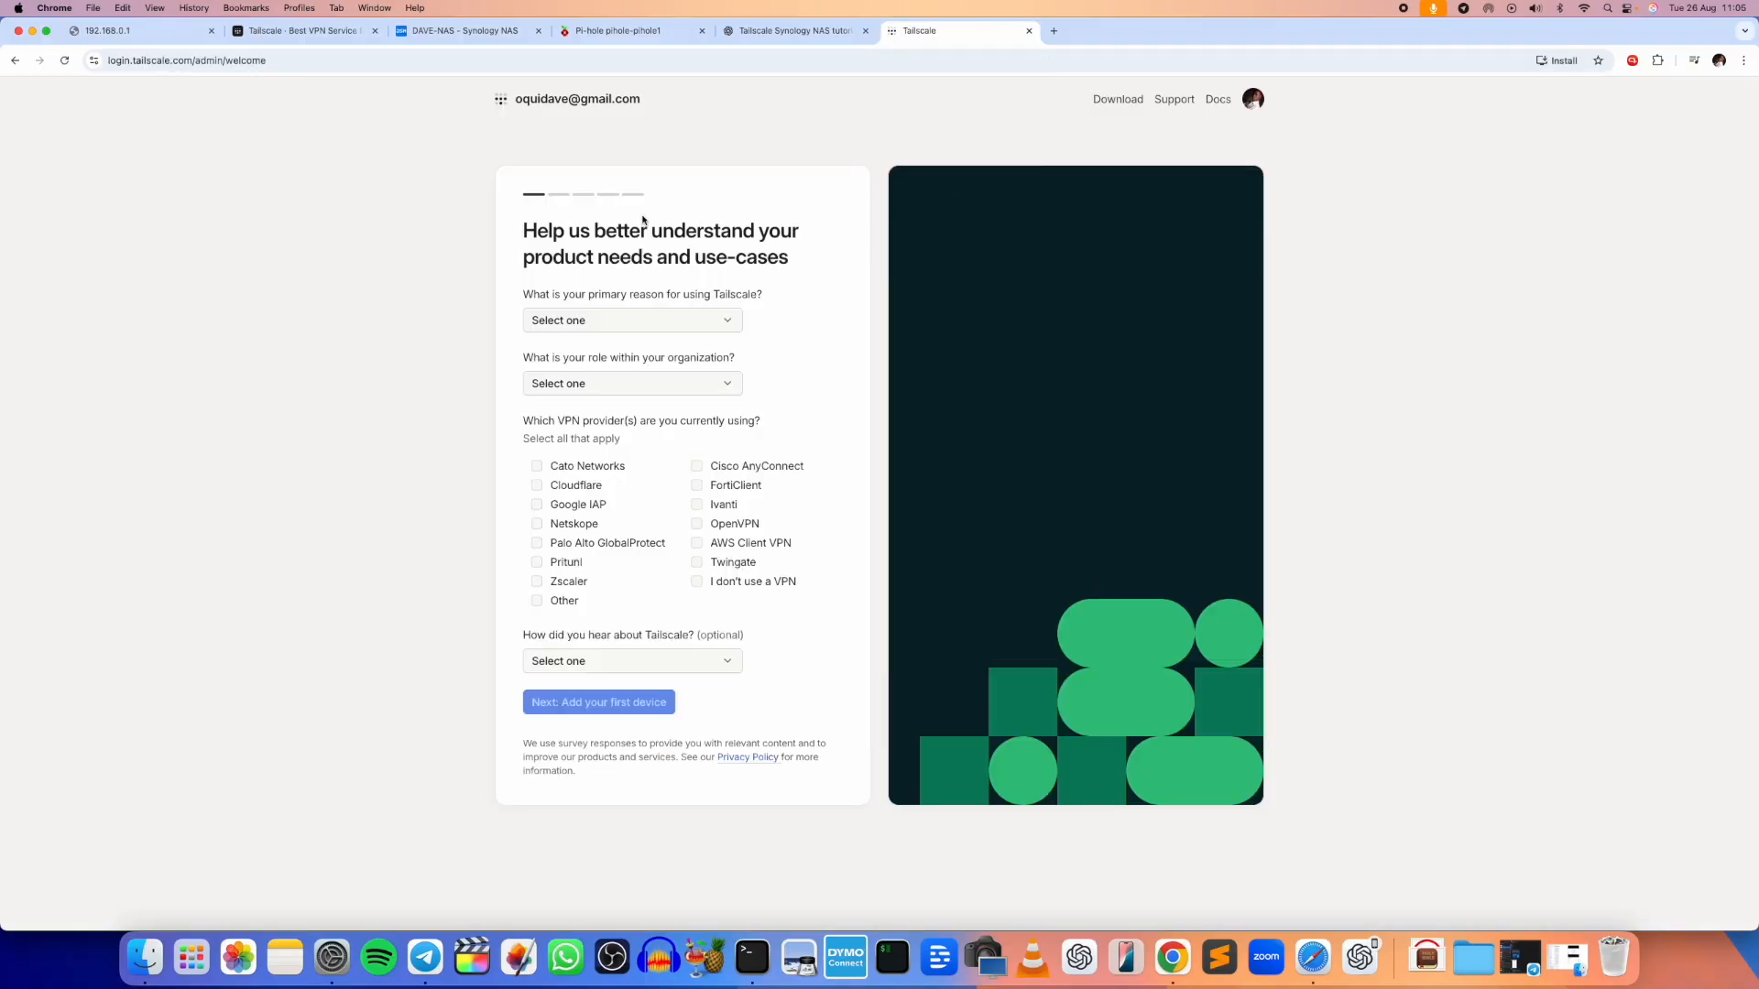
left_click_drag(593, 231, 746, 243)
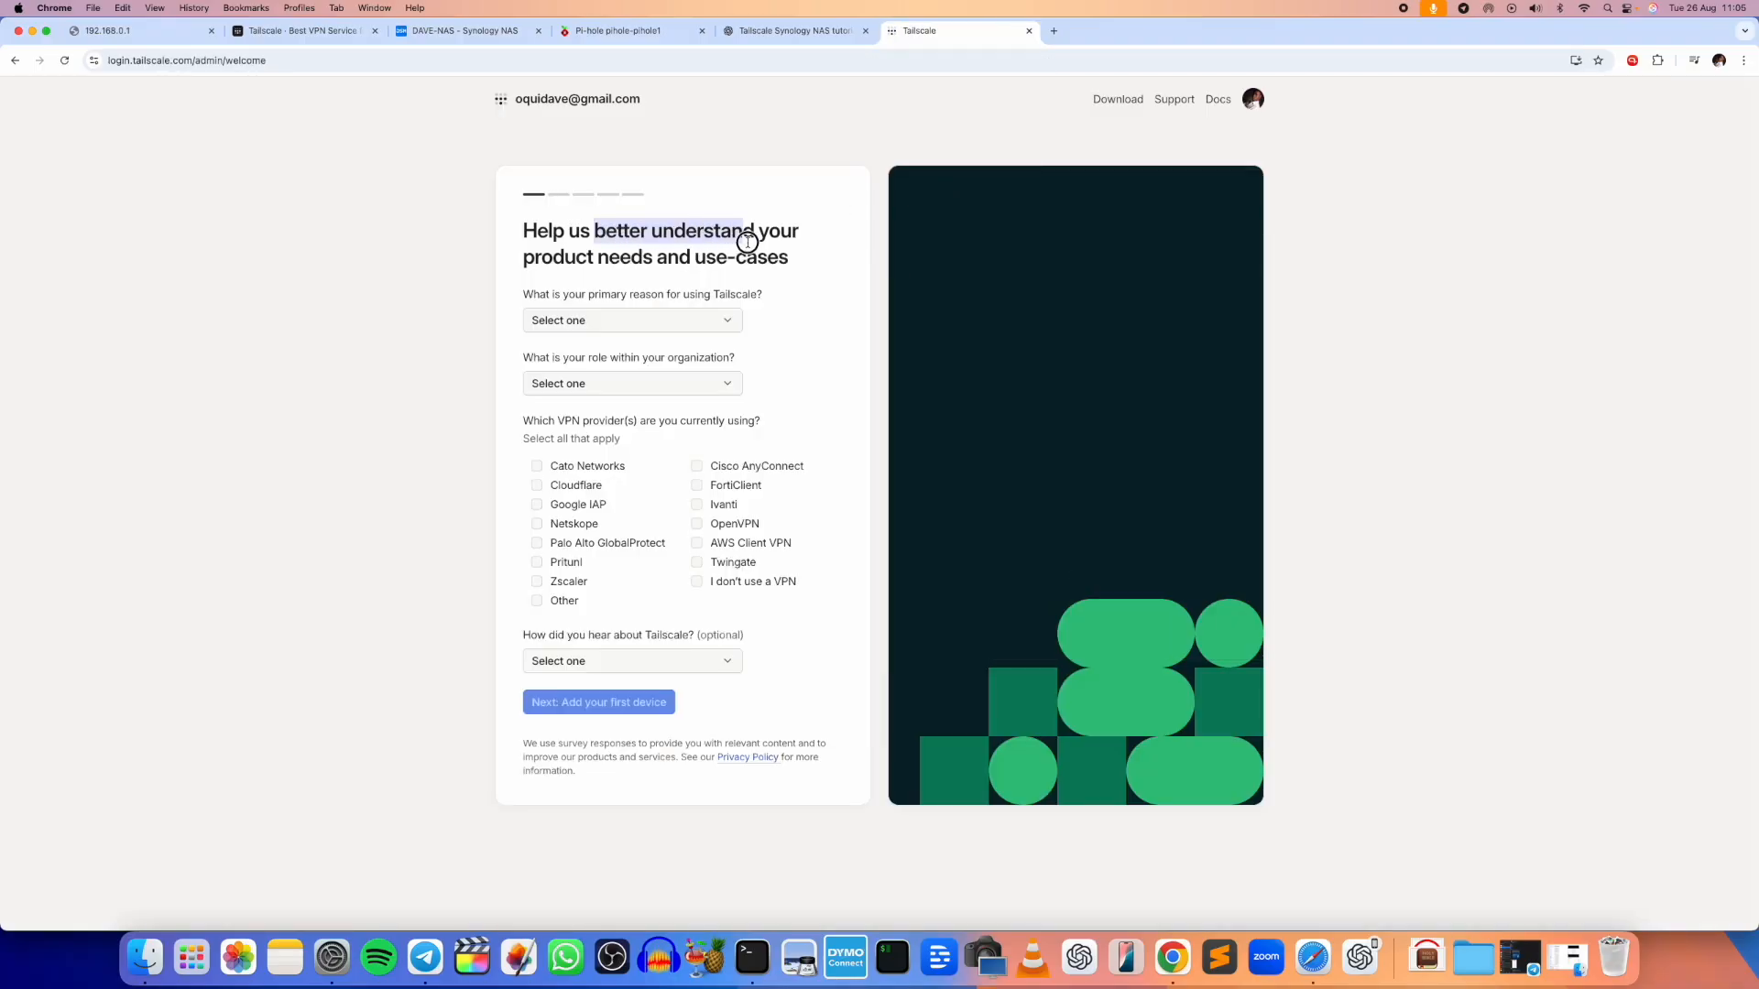
left_click(588, 293)
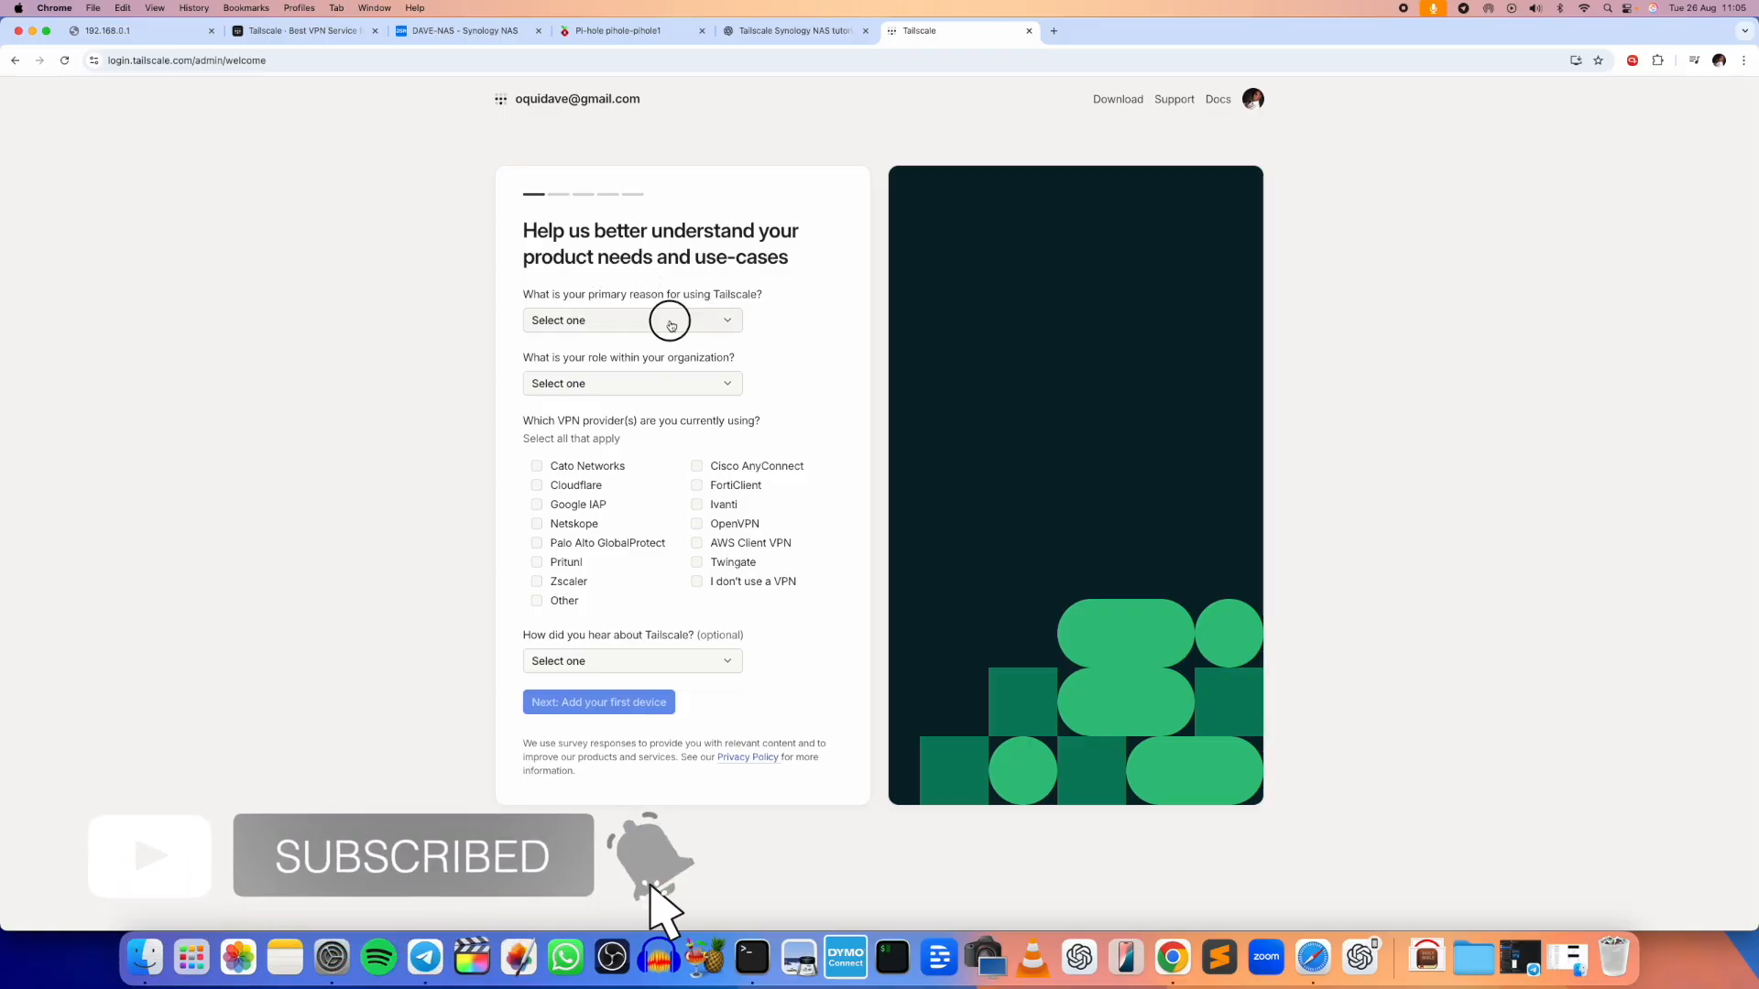
left_click(633, 319)
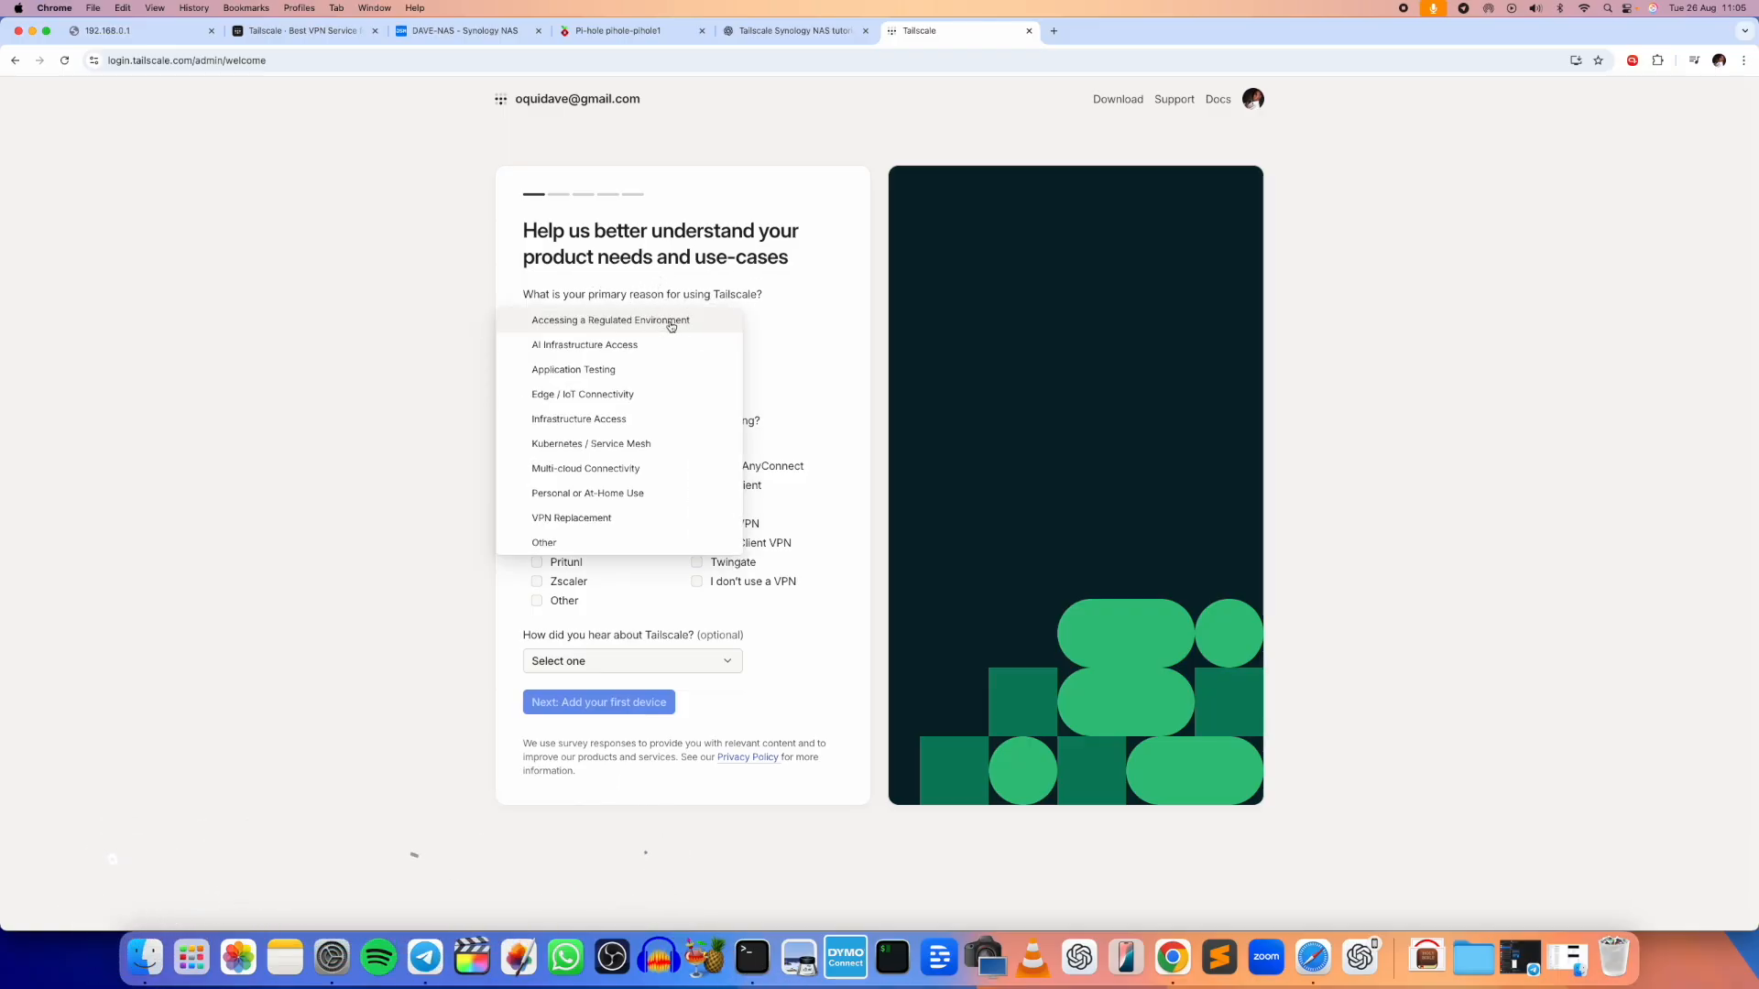
left_click(587, 493)
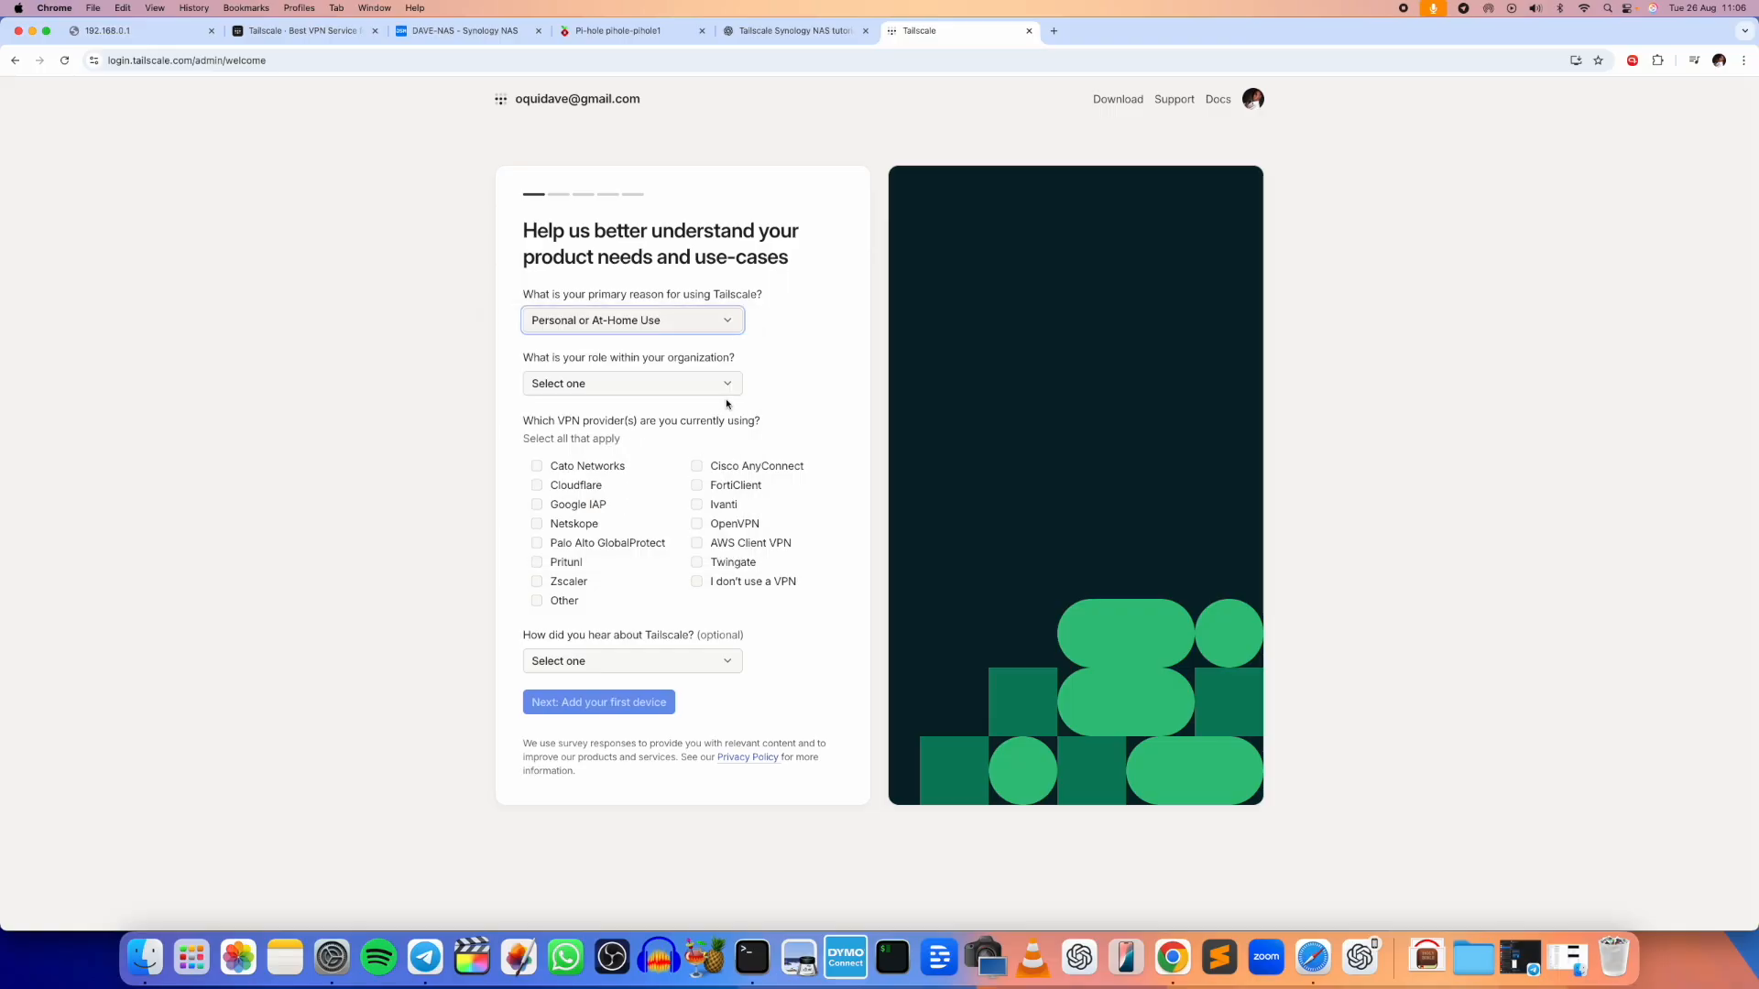
left_click(632, 383)
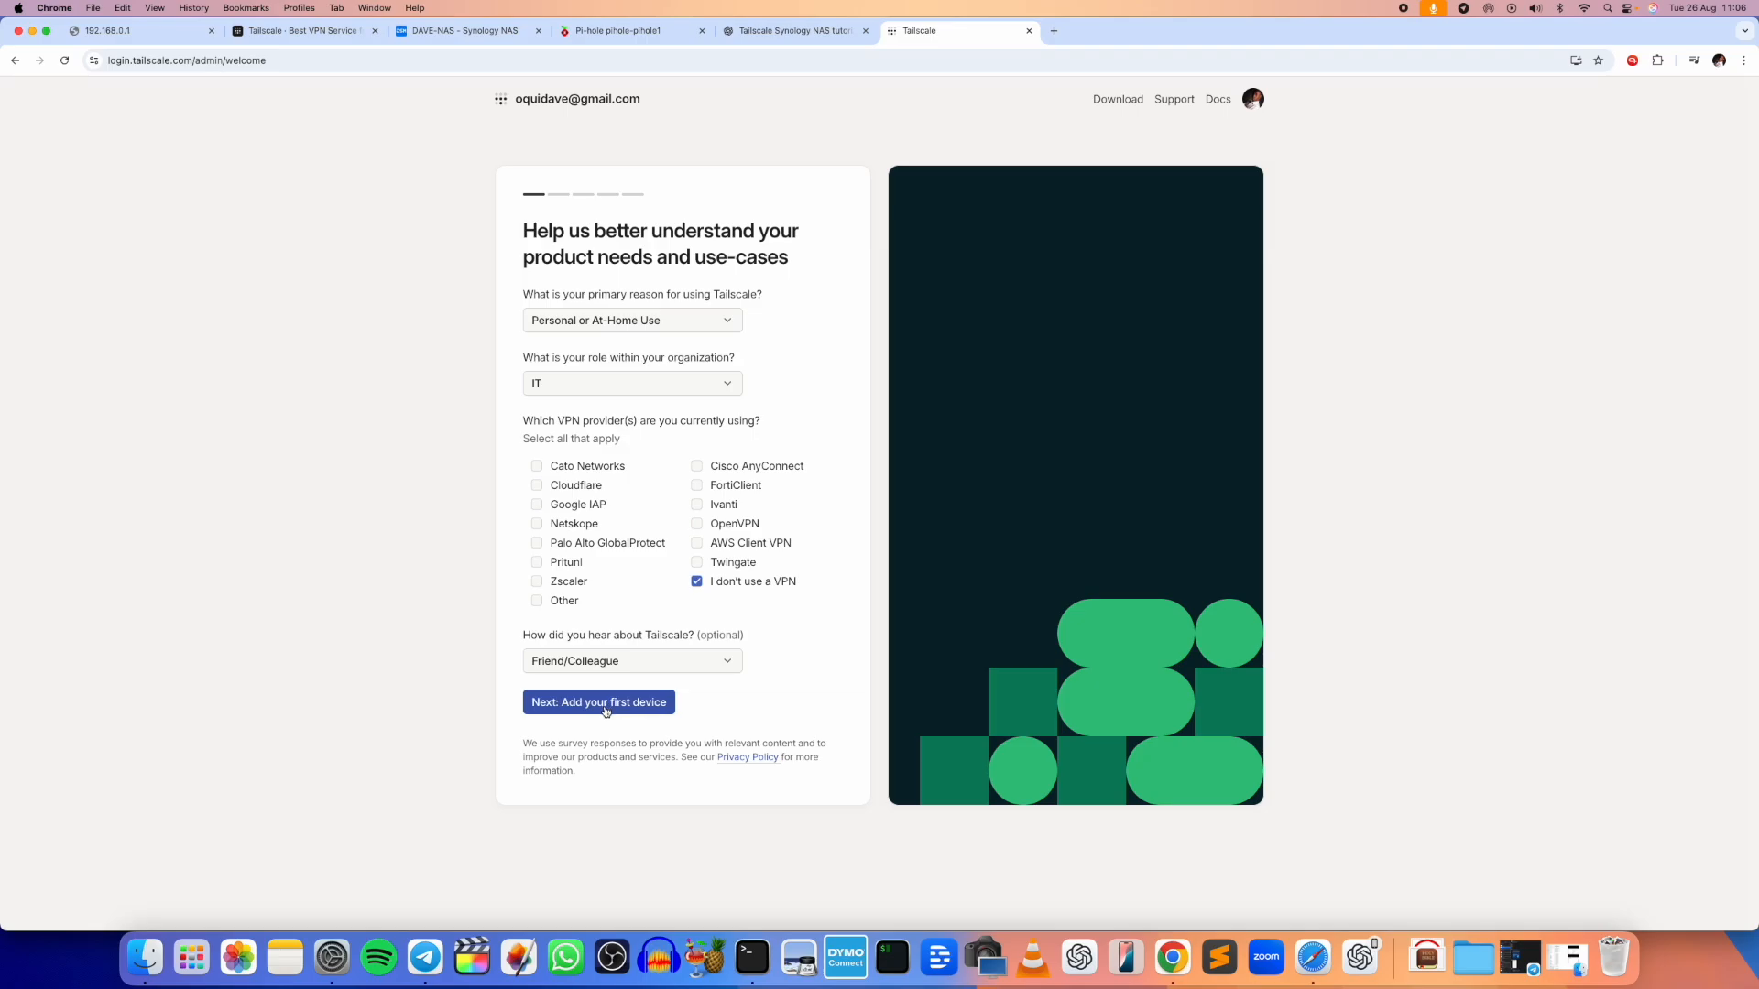
left_click(598, 701)
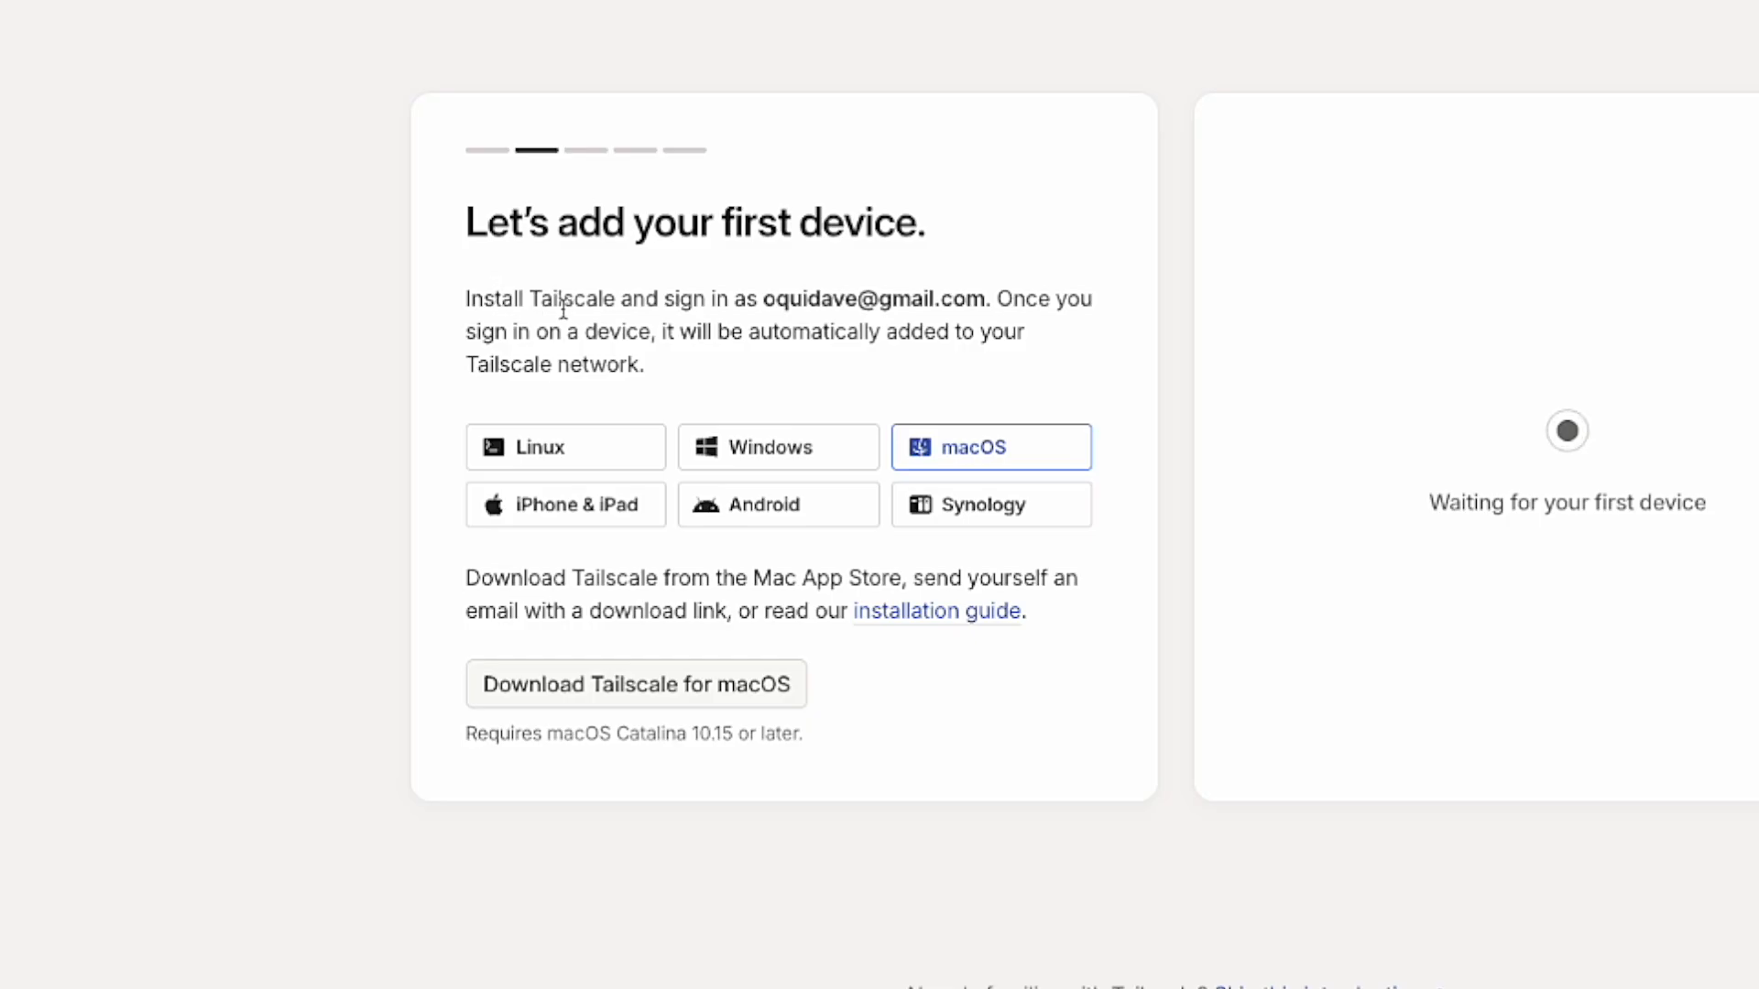
mouse_move(825, 293)
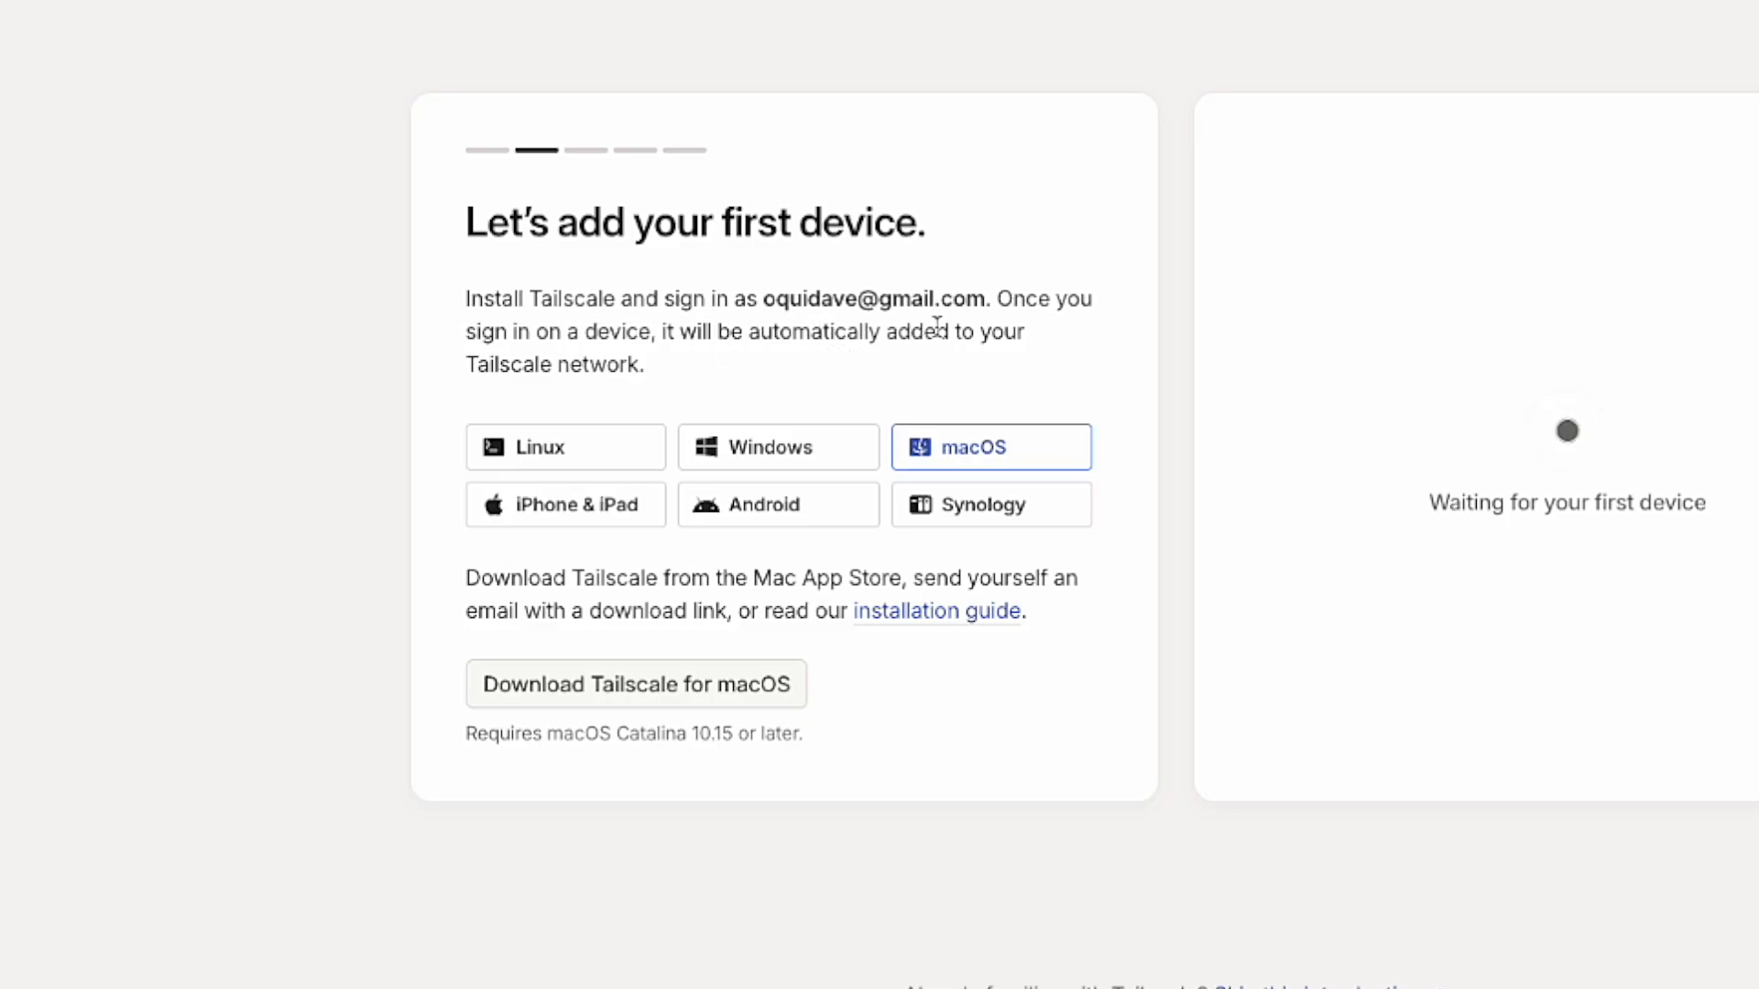
mouse_move(656, 378)
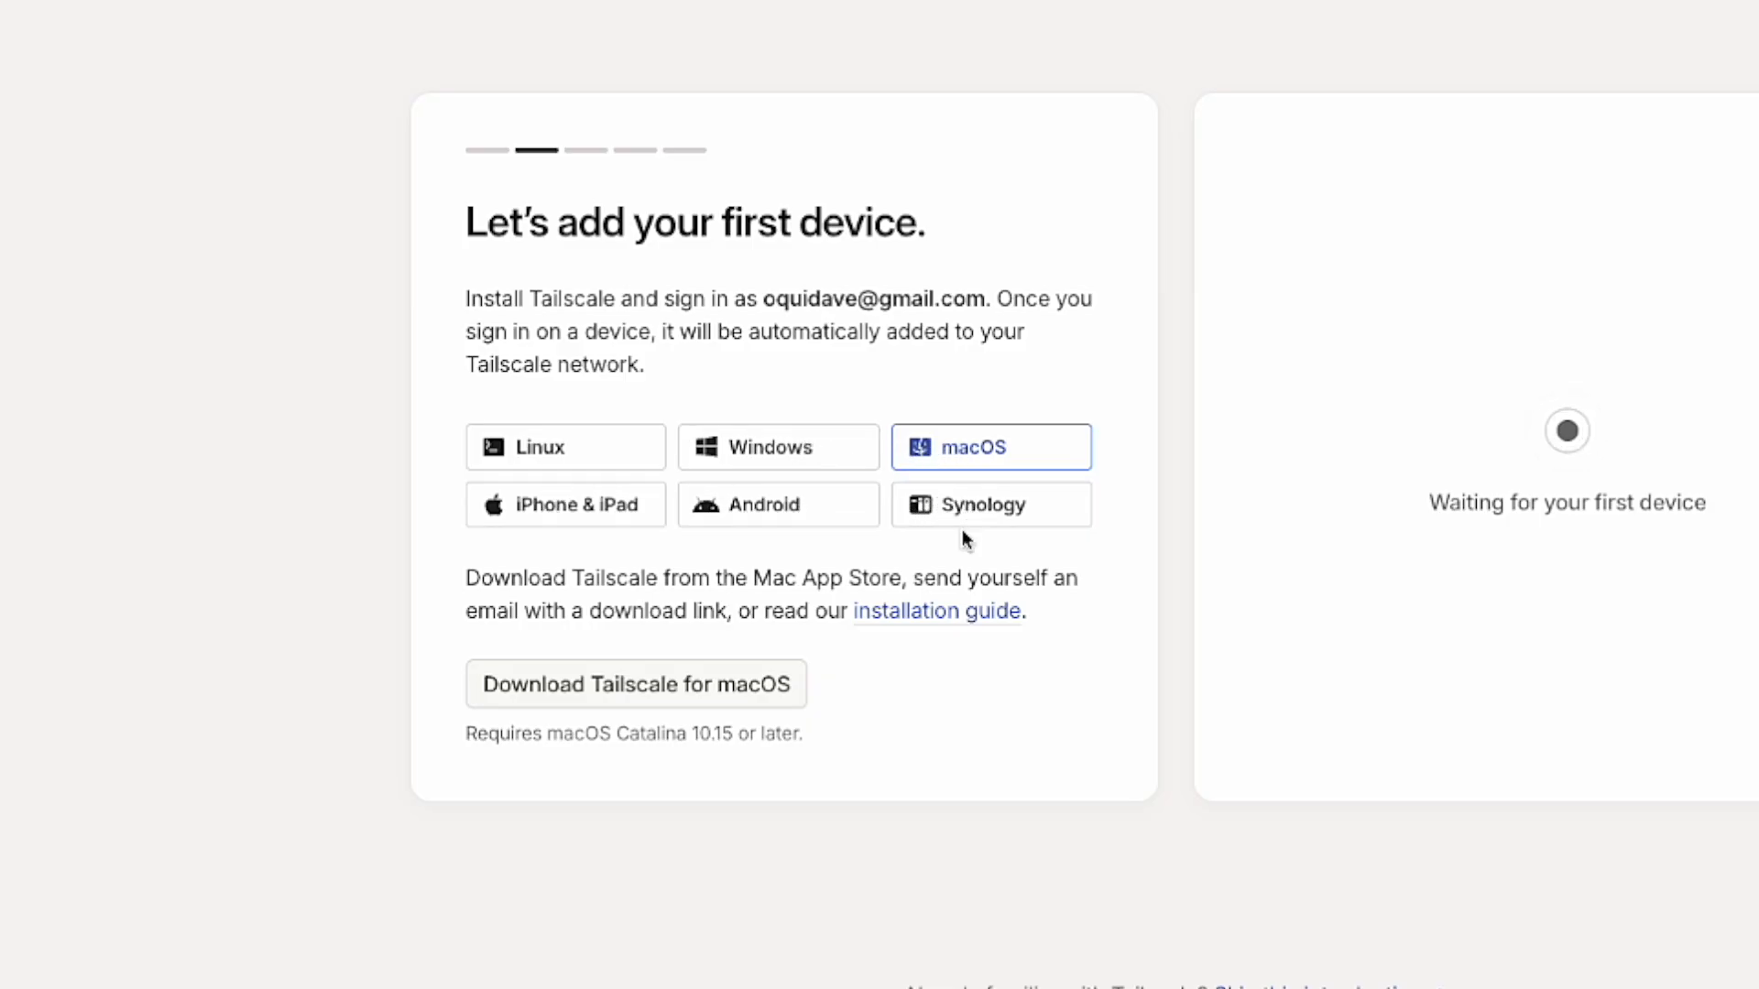
mouse_move(1019, 542)
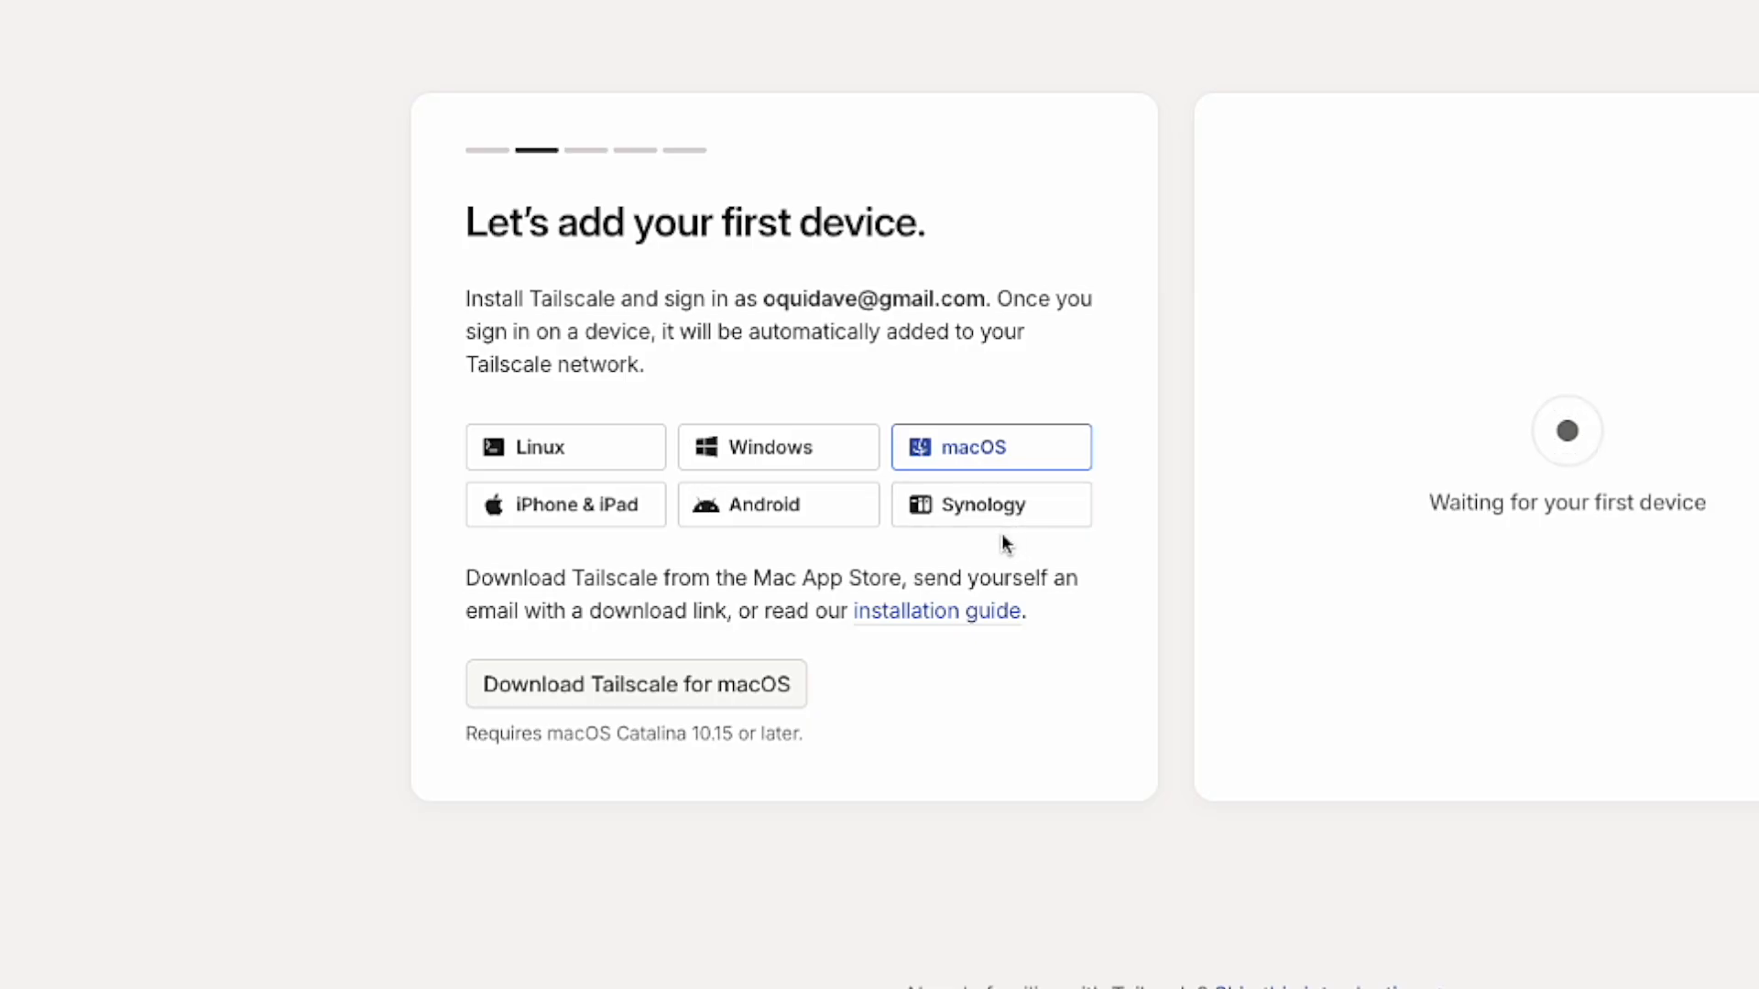
Choose Synology as the first device type and switch to the NAS's DSM tab
left_click(991, 504)
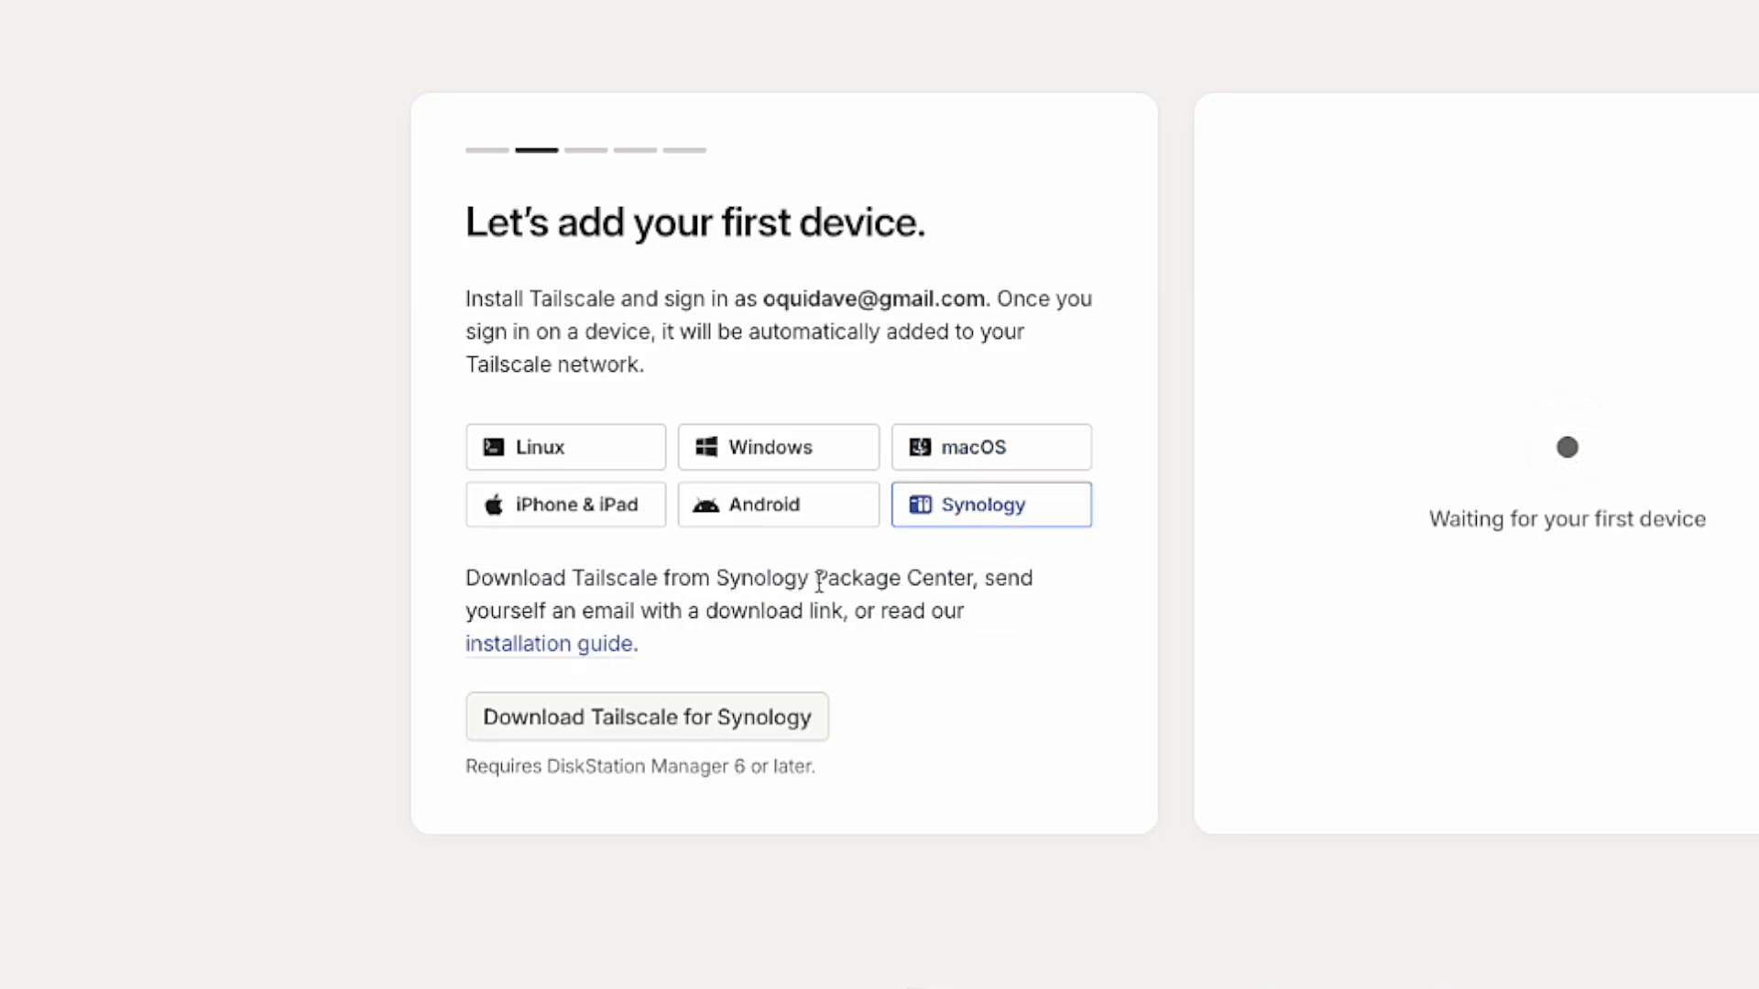
mouse_move(655, 616)
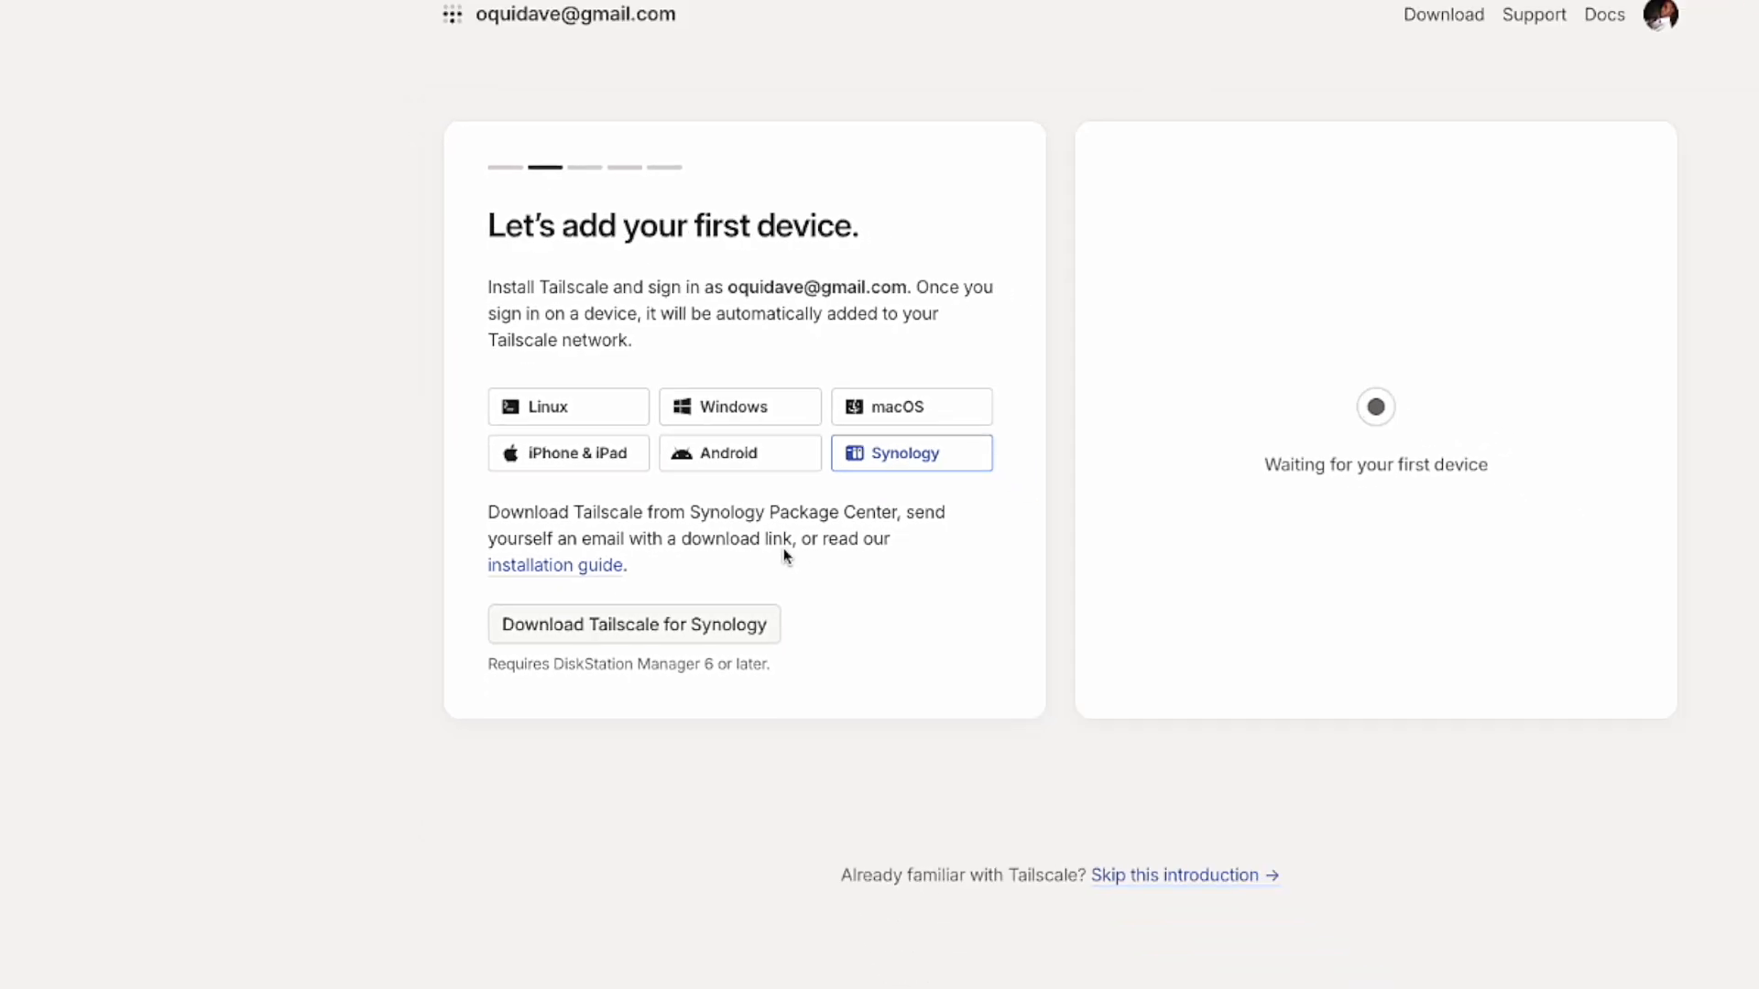
left_click(463, 31)
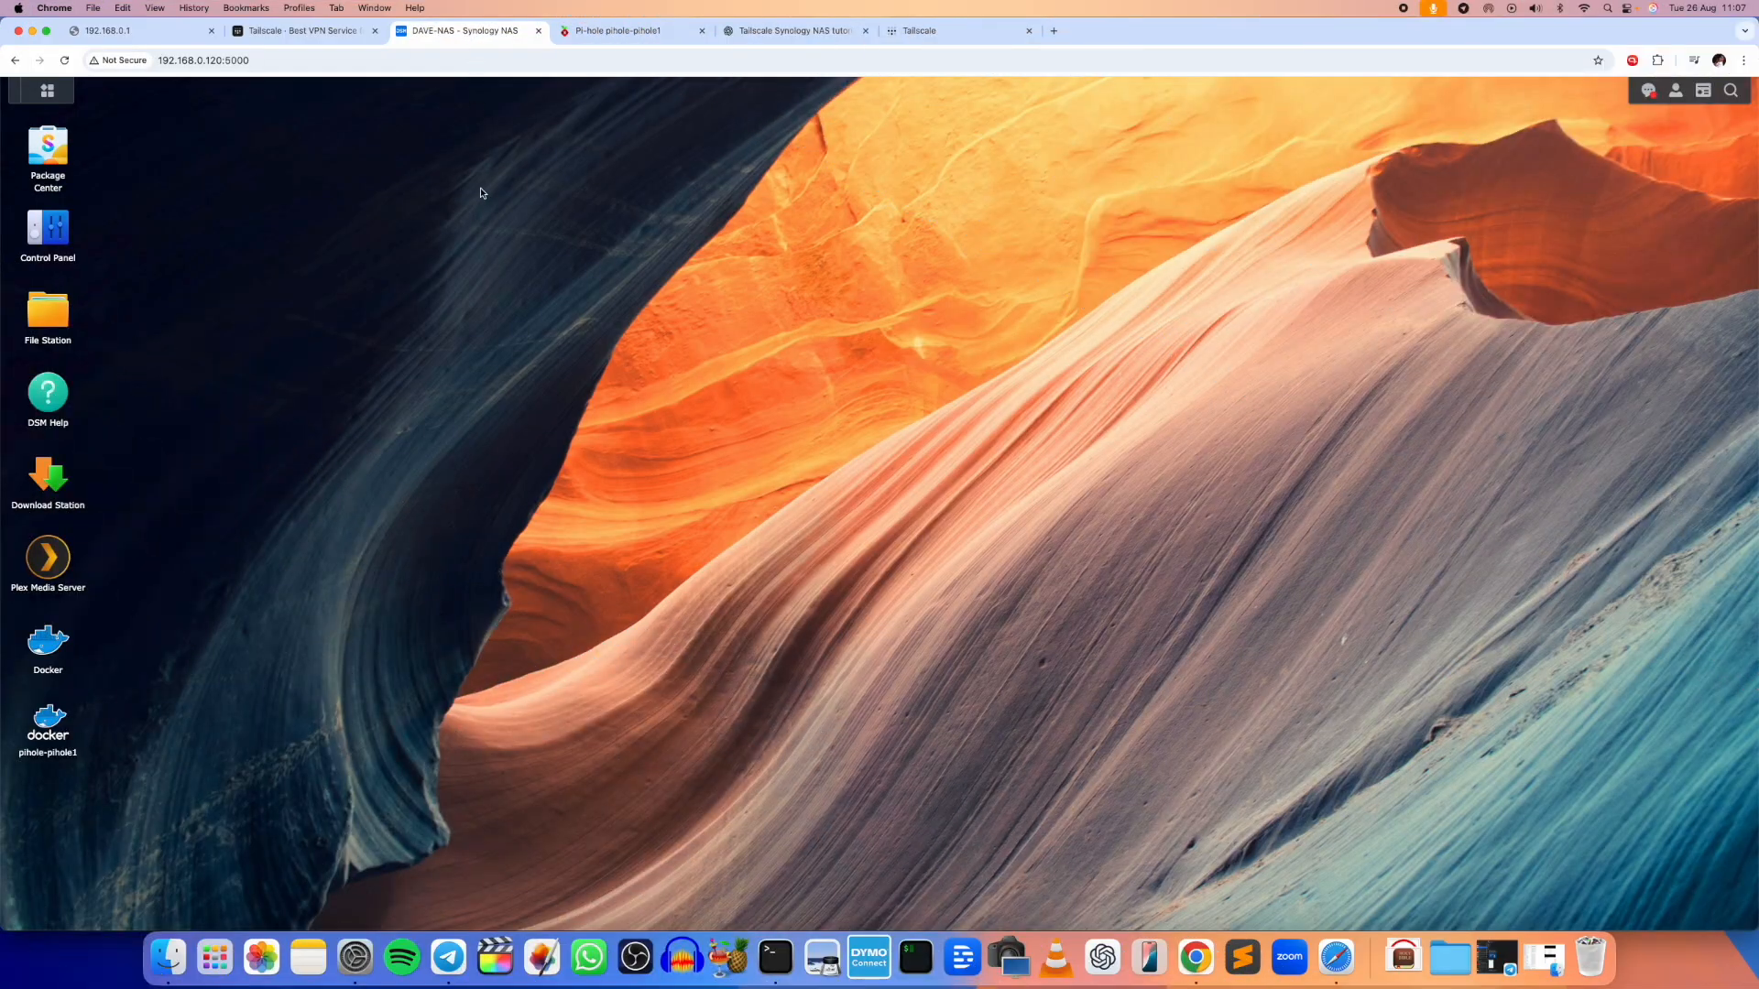
mouse_move(392, 370)
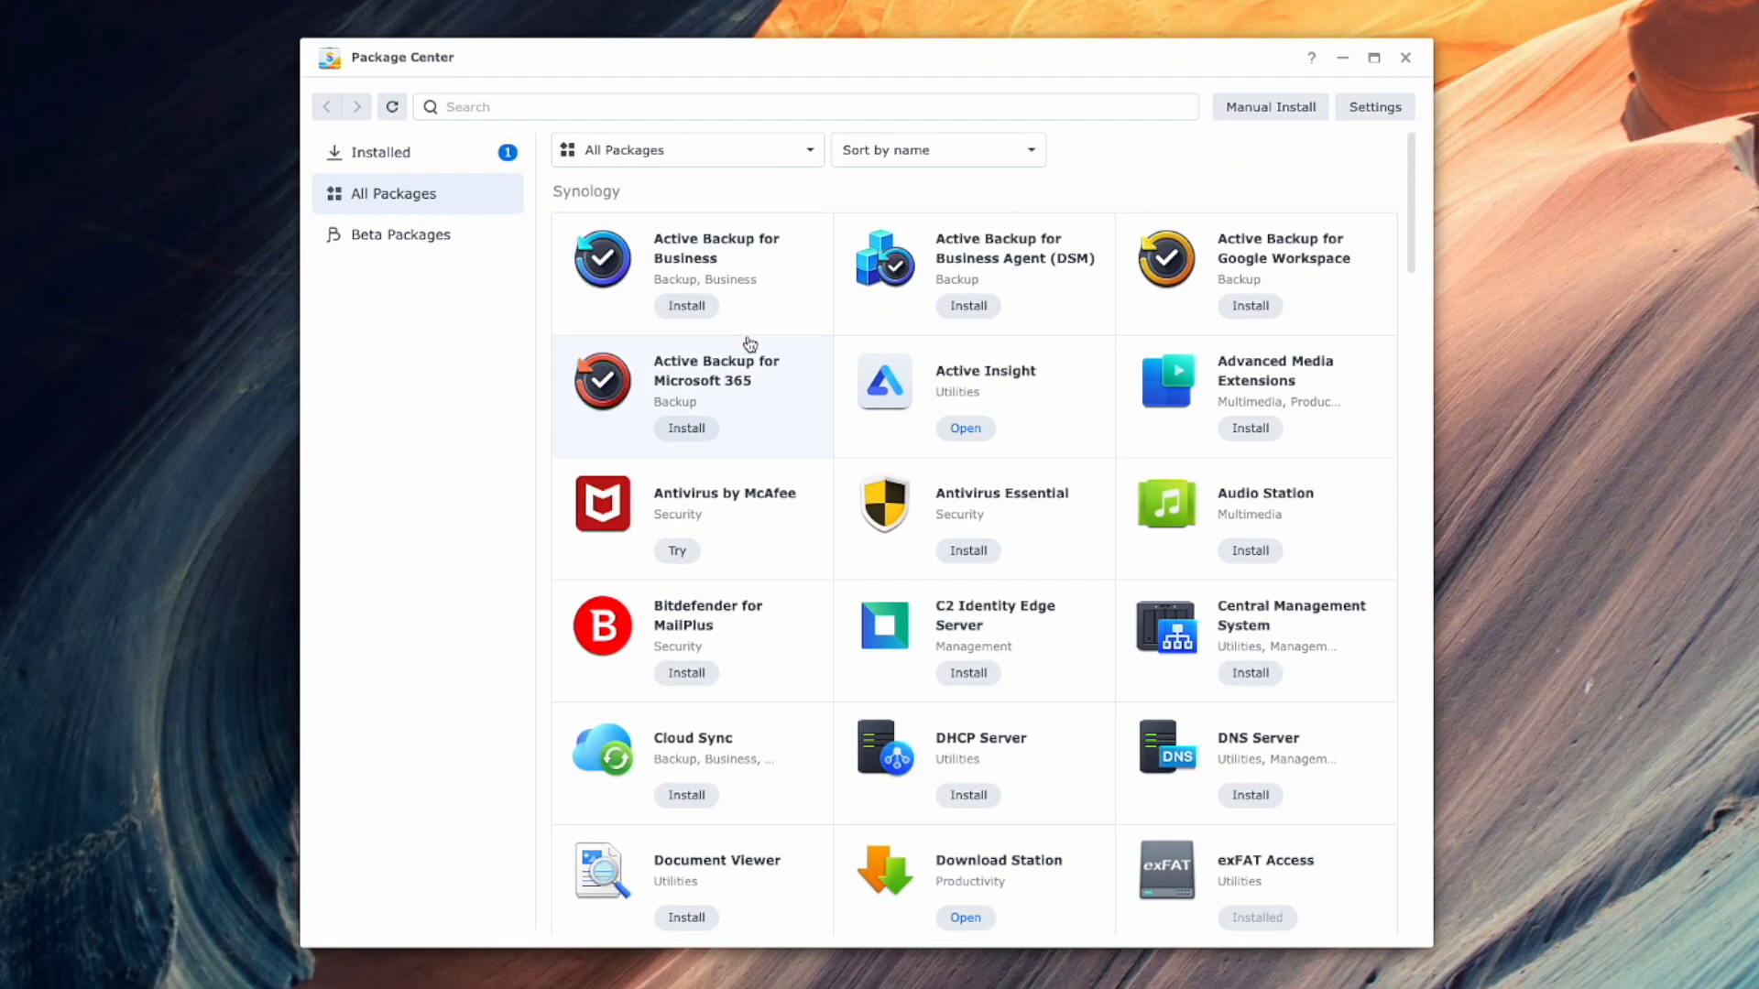
Install the Tailscale package on the NAS from DSM's Package Center
scroll("down", 3)
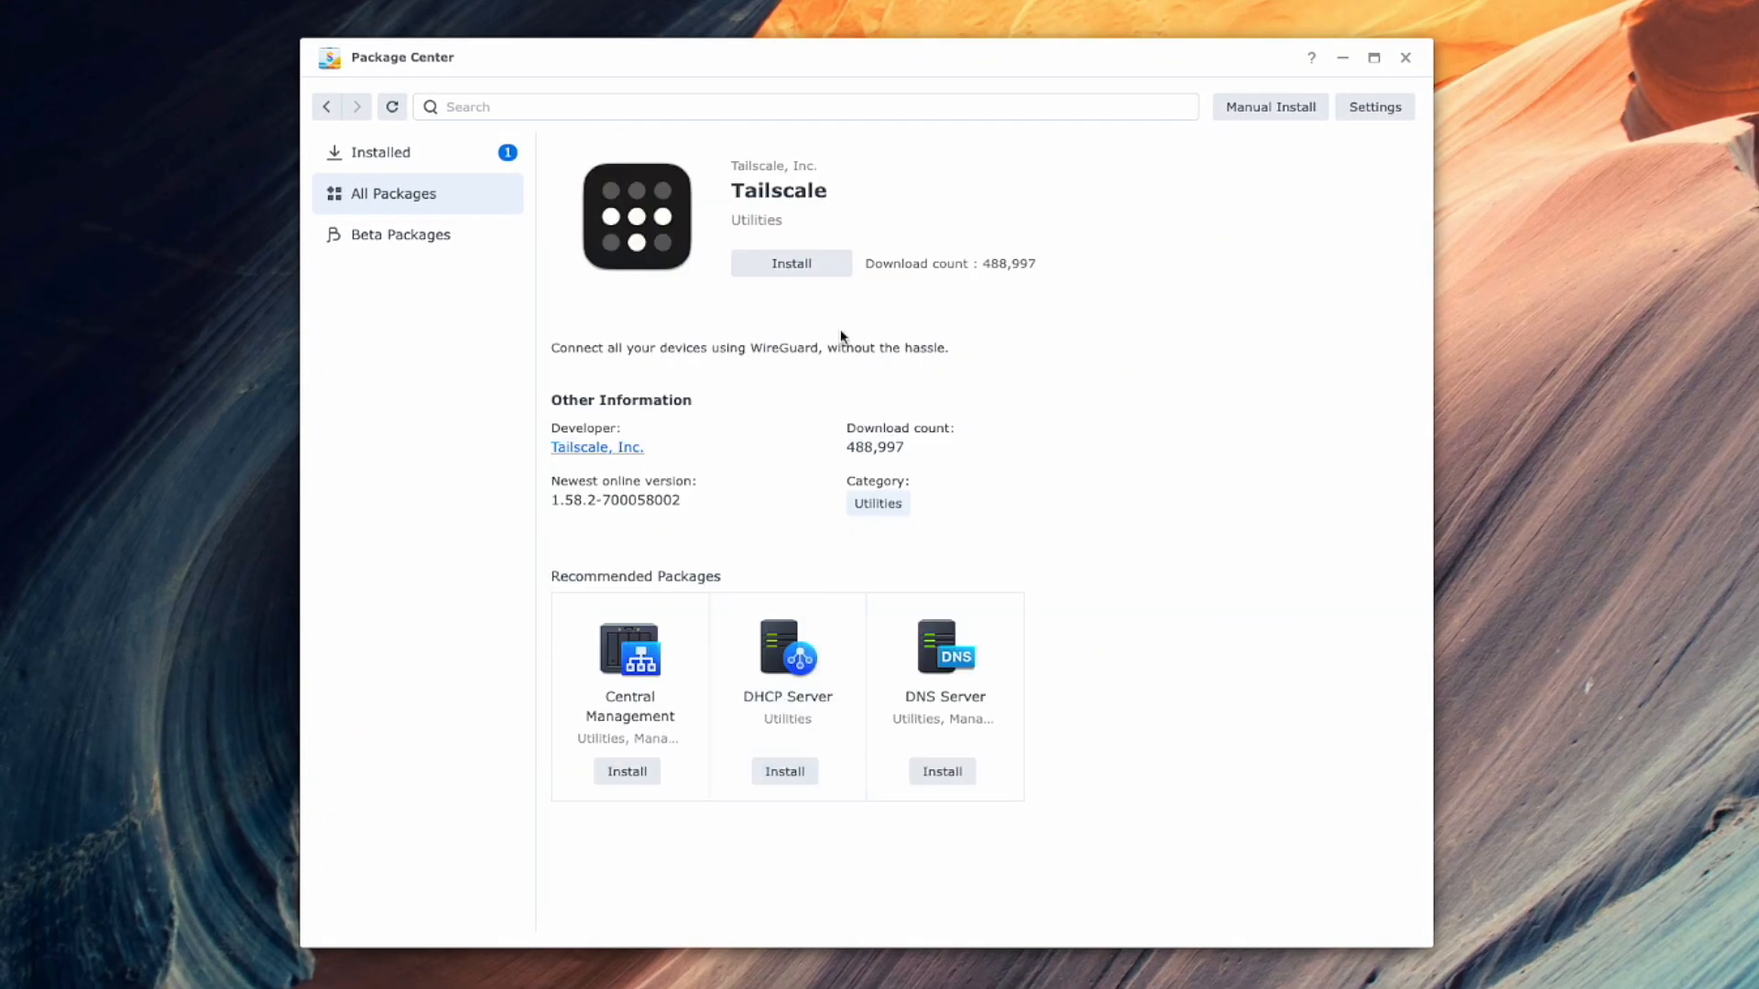
left_click(790, 262)
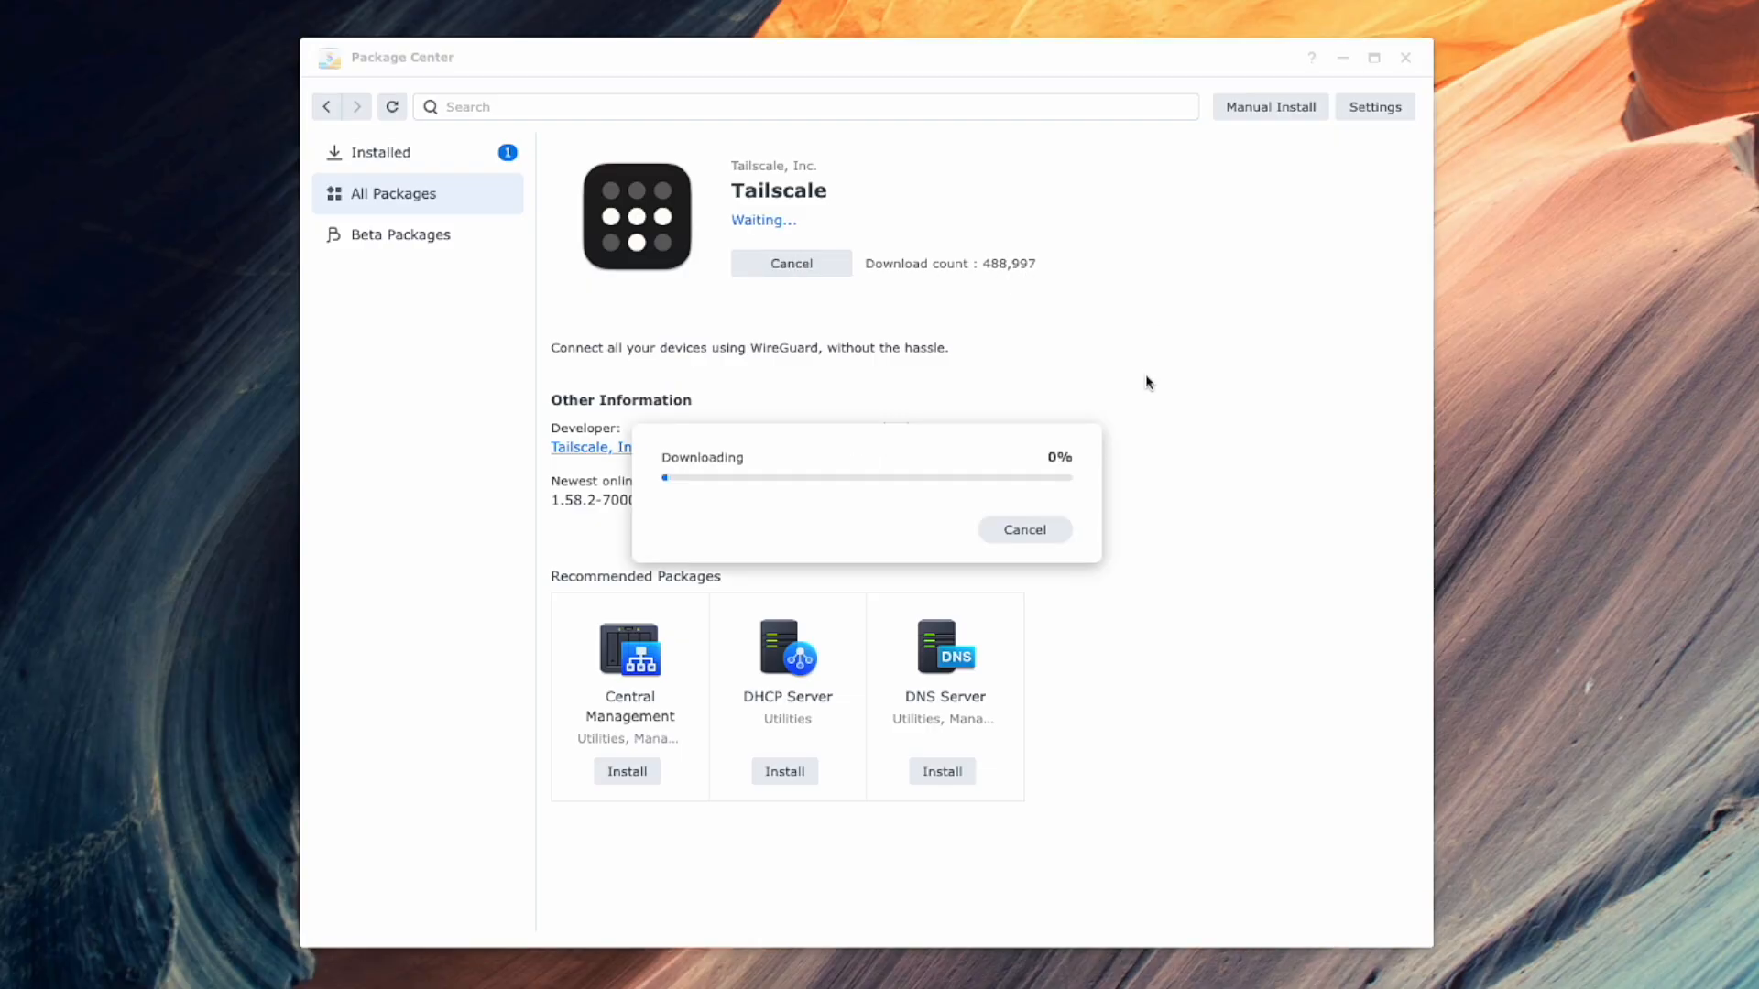
mouse_move(1178, 372)
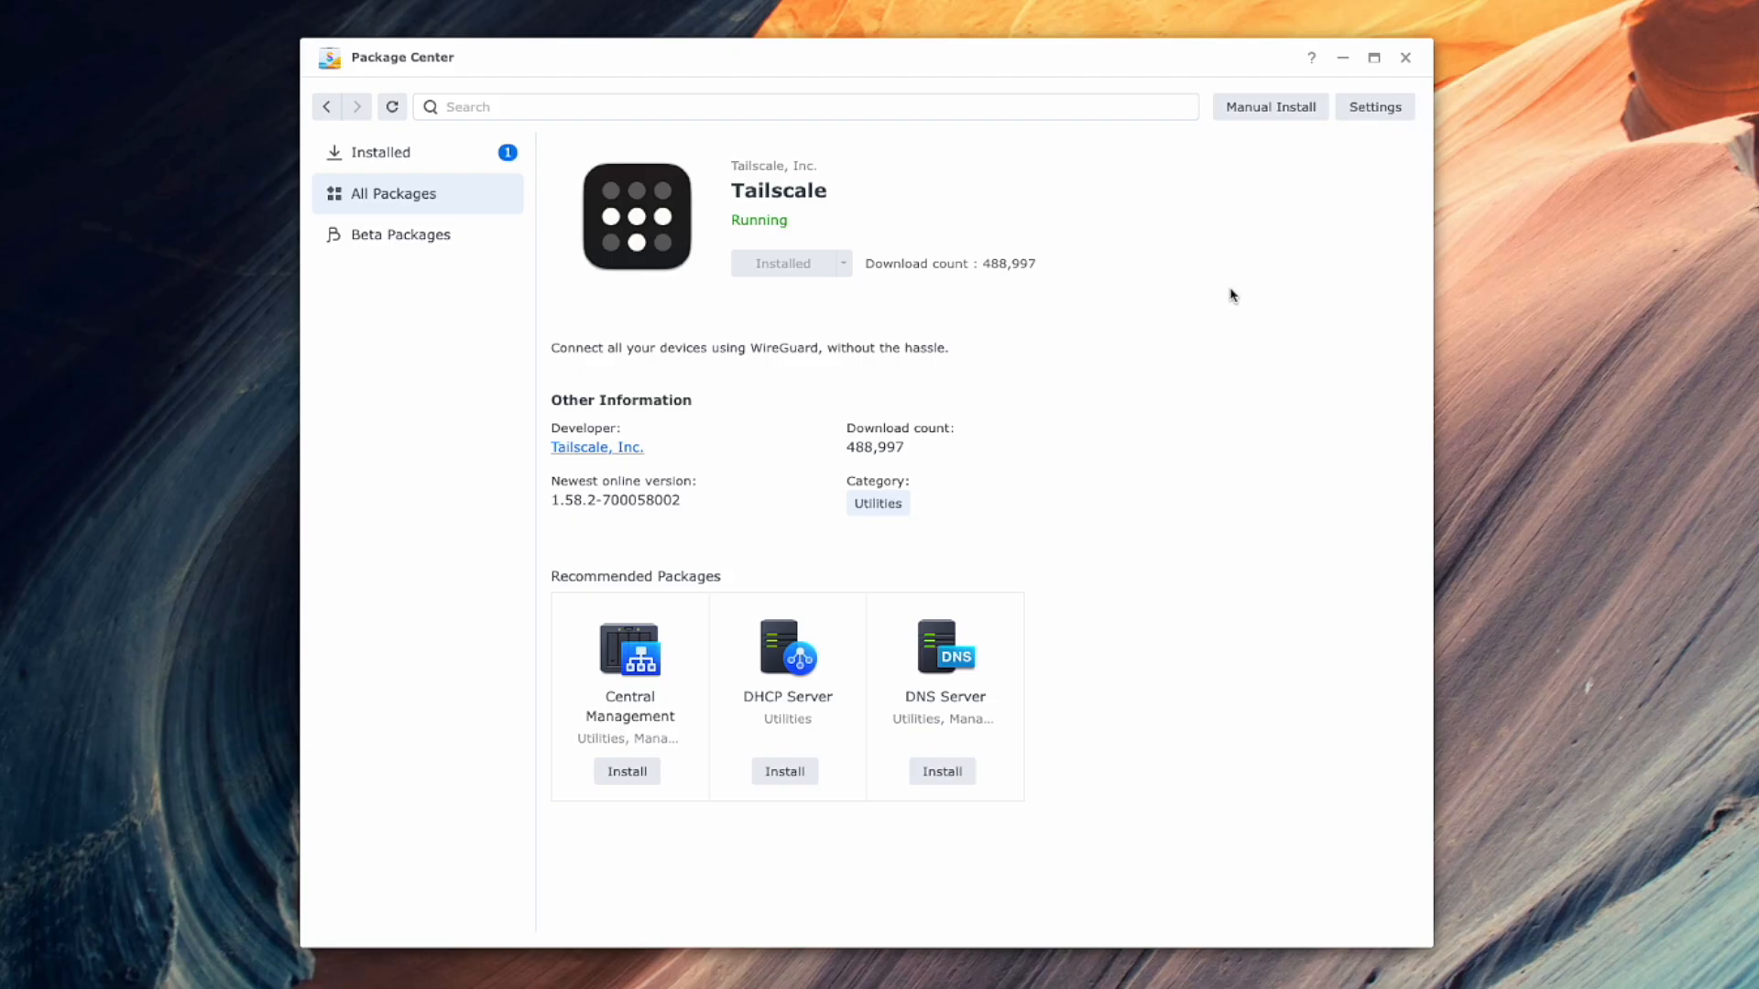
mouse_move(1213, 279)
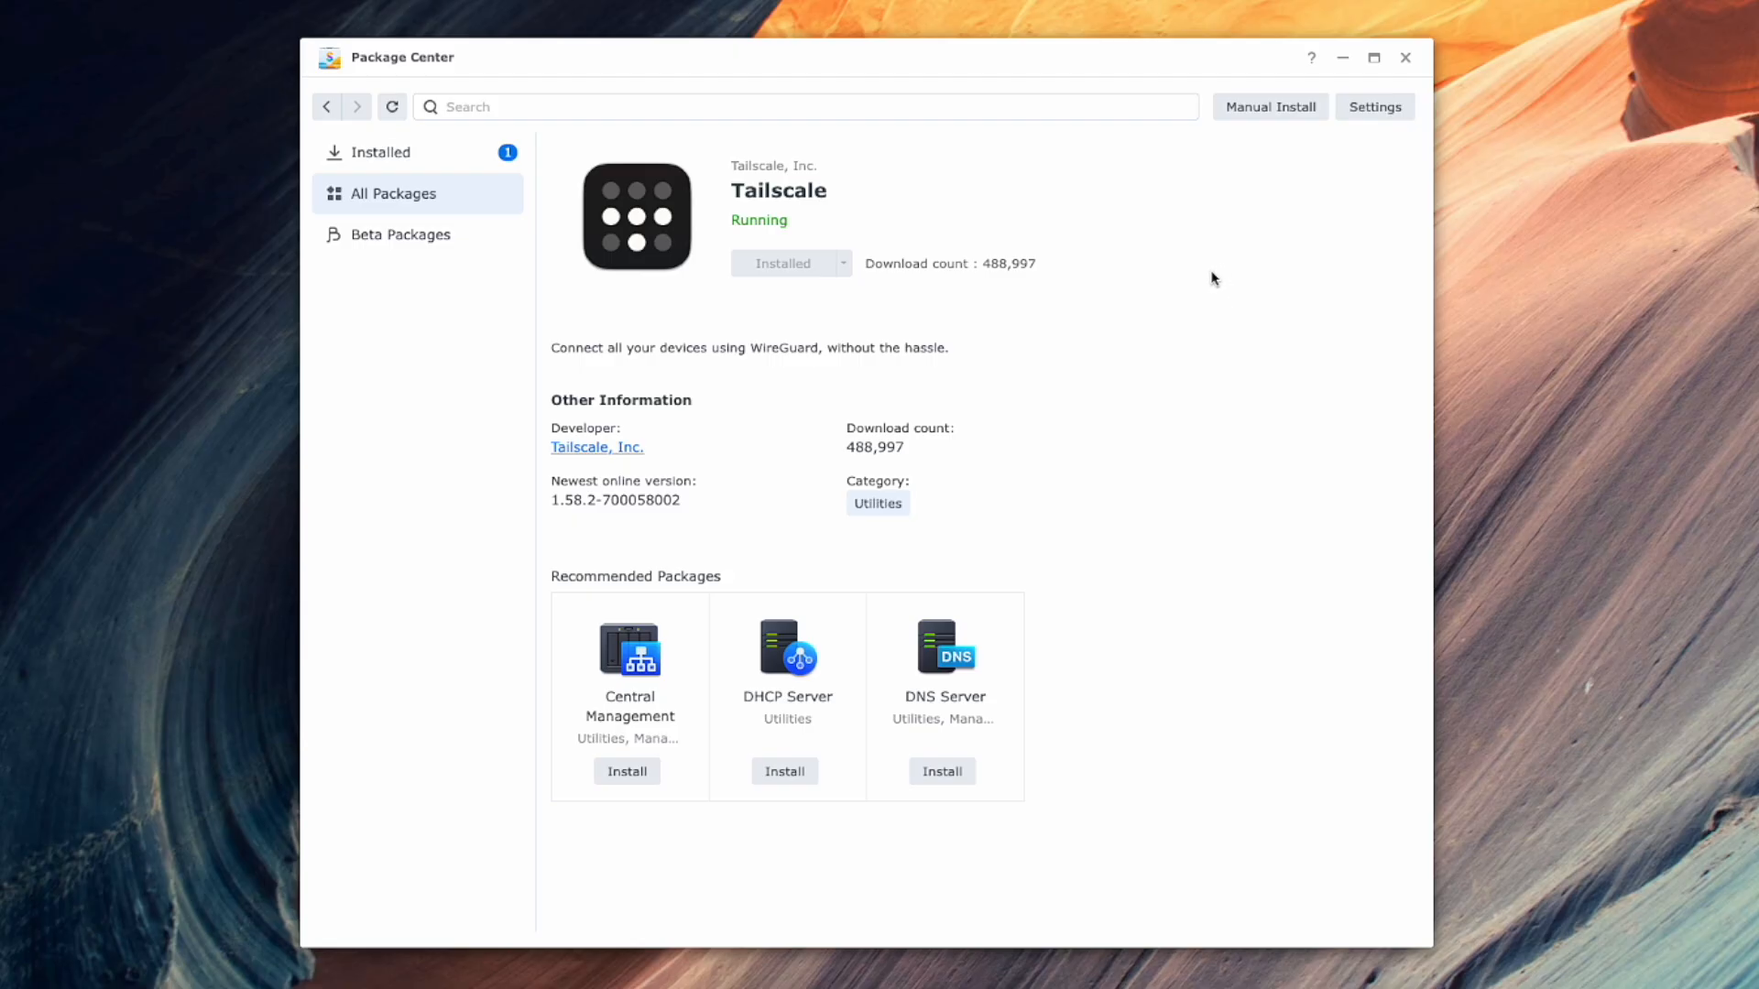
mouse_move(718, 357)
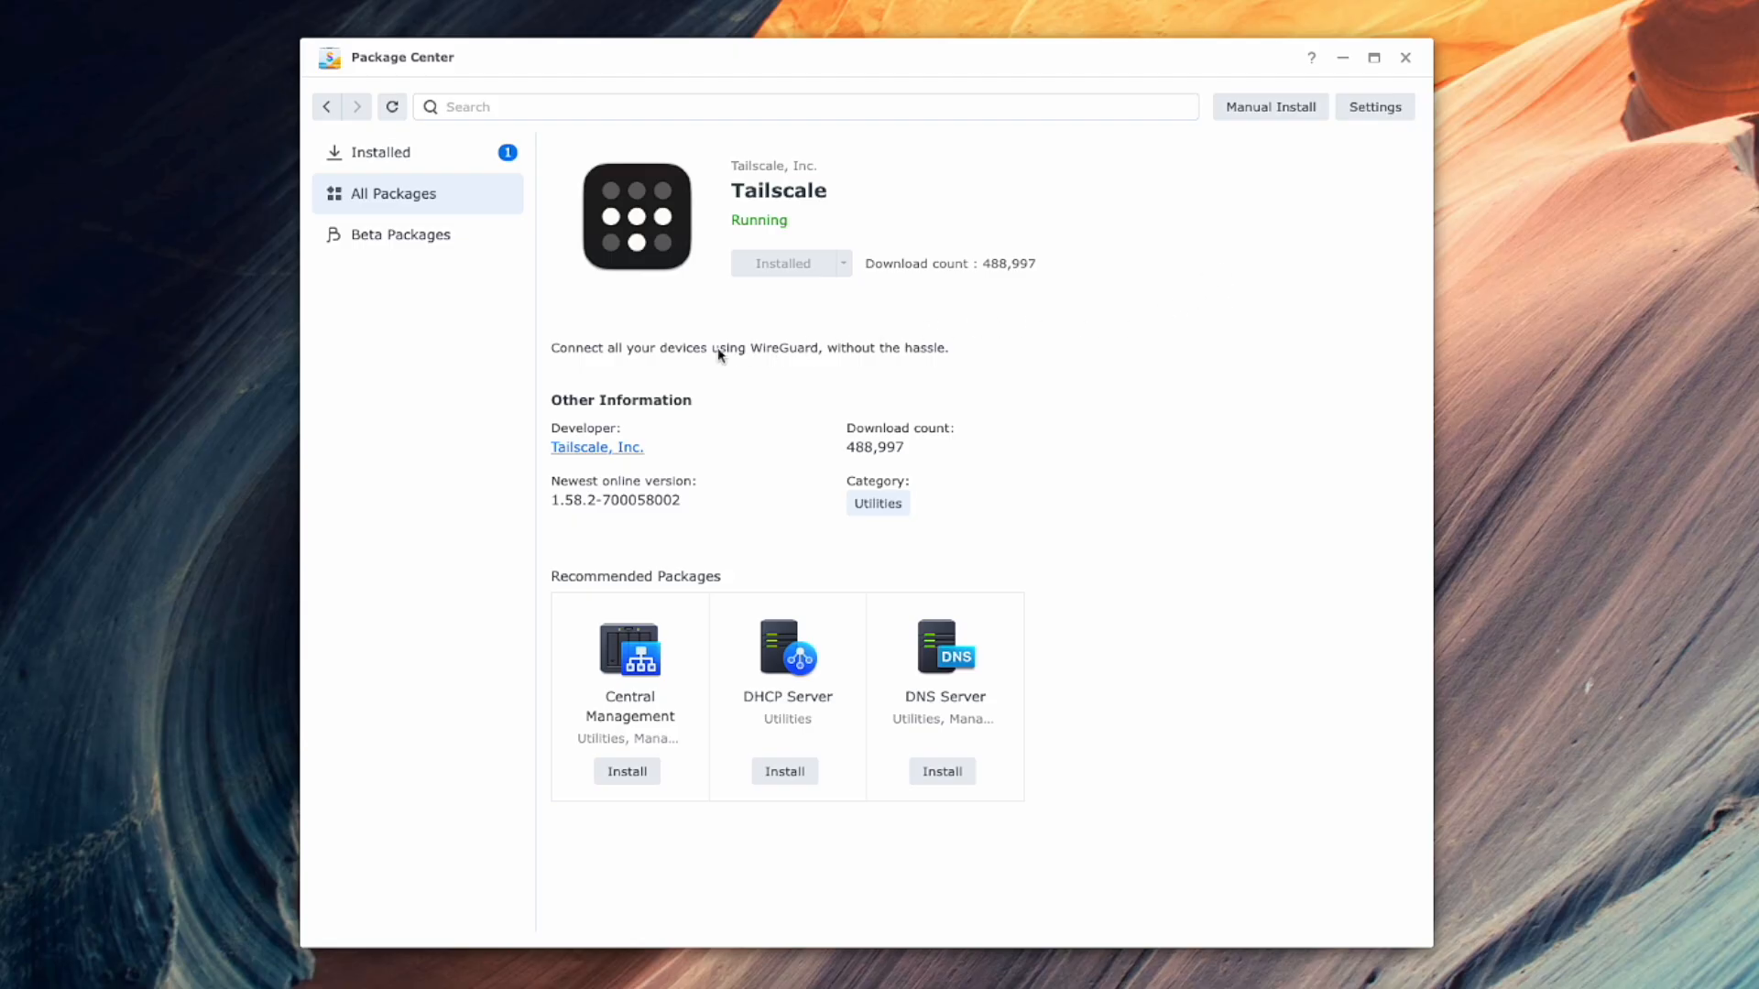
mouse_move(839, 359)
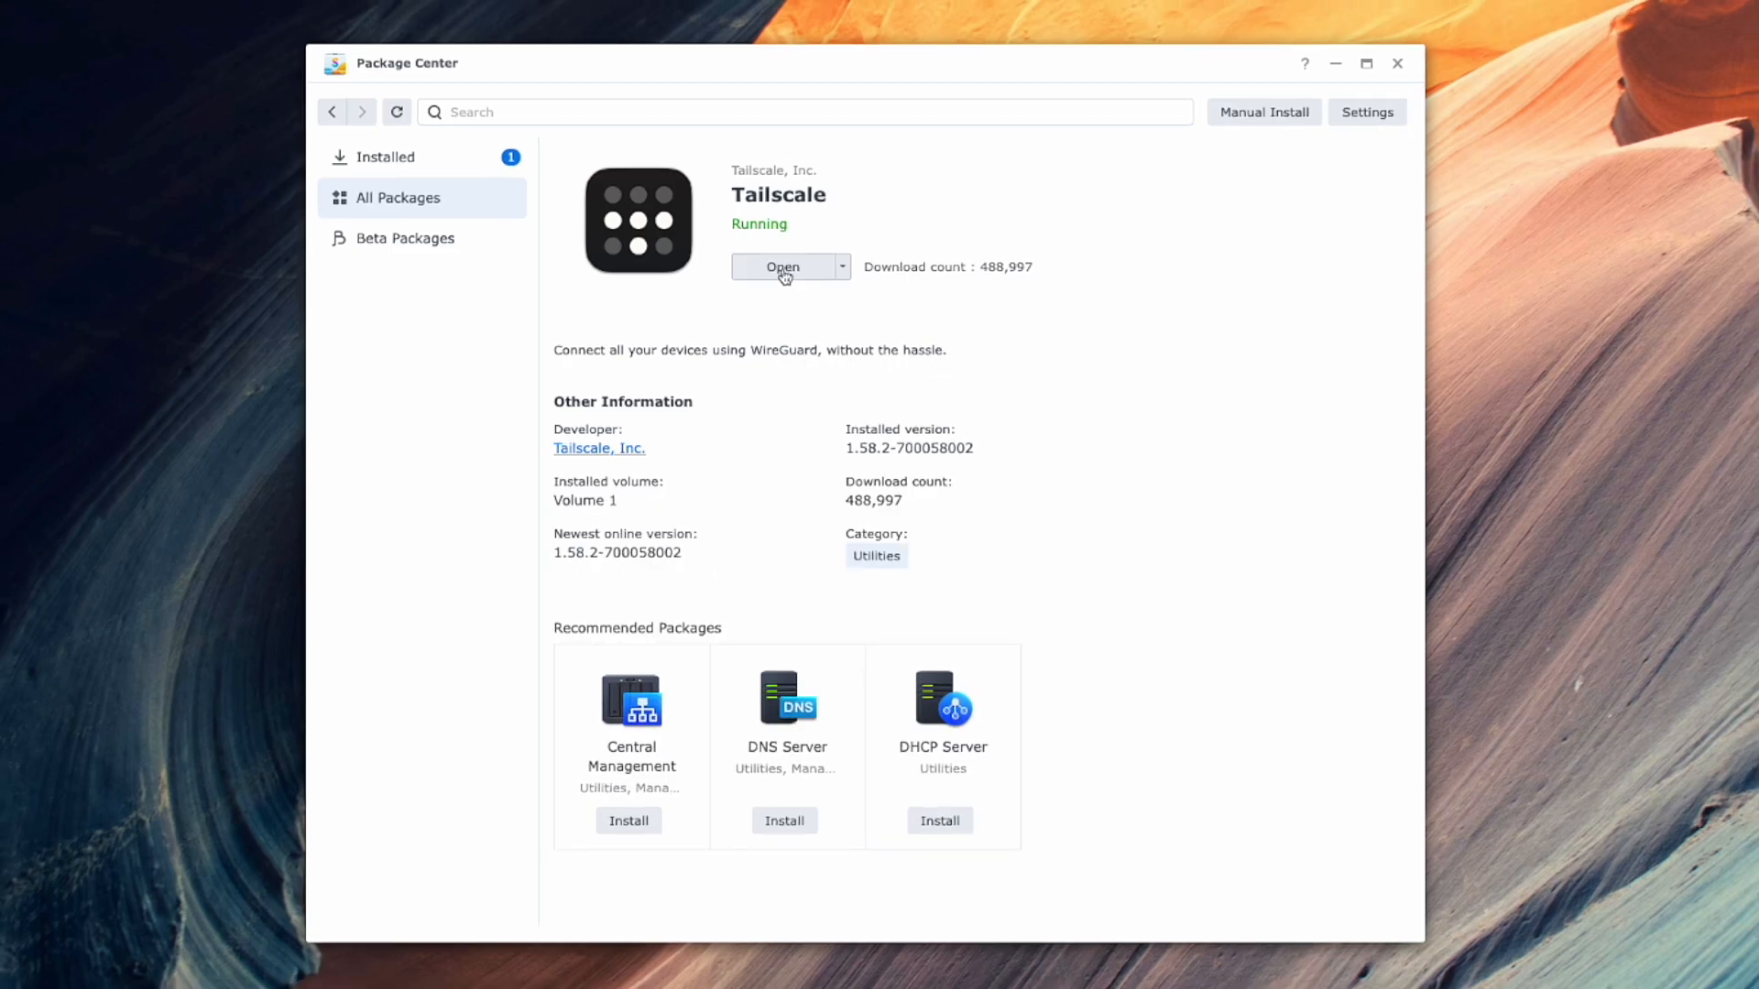
Reauthenticate the NAS's expired key, review device details and connect DAVE-NAS to the tailnet
left_click(783, 266)
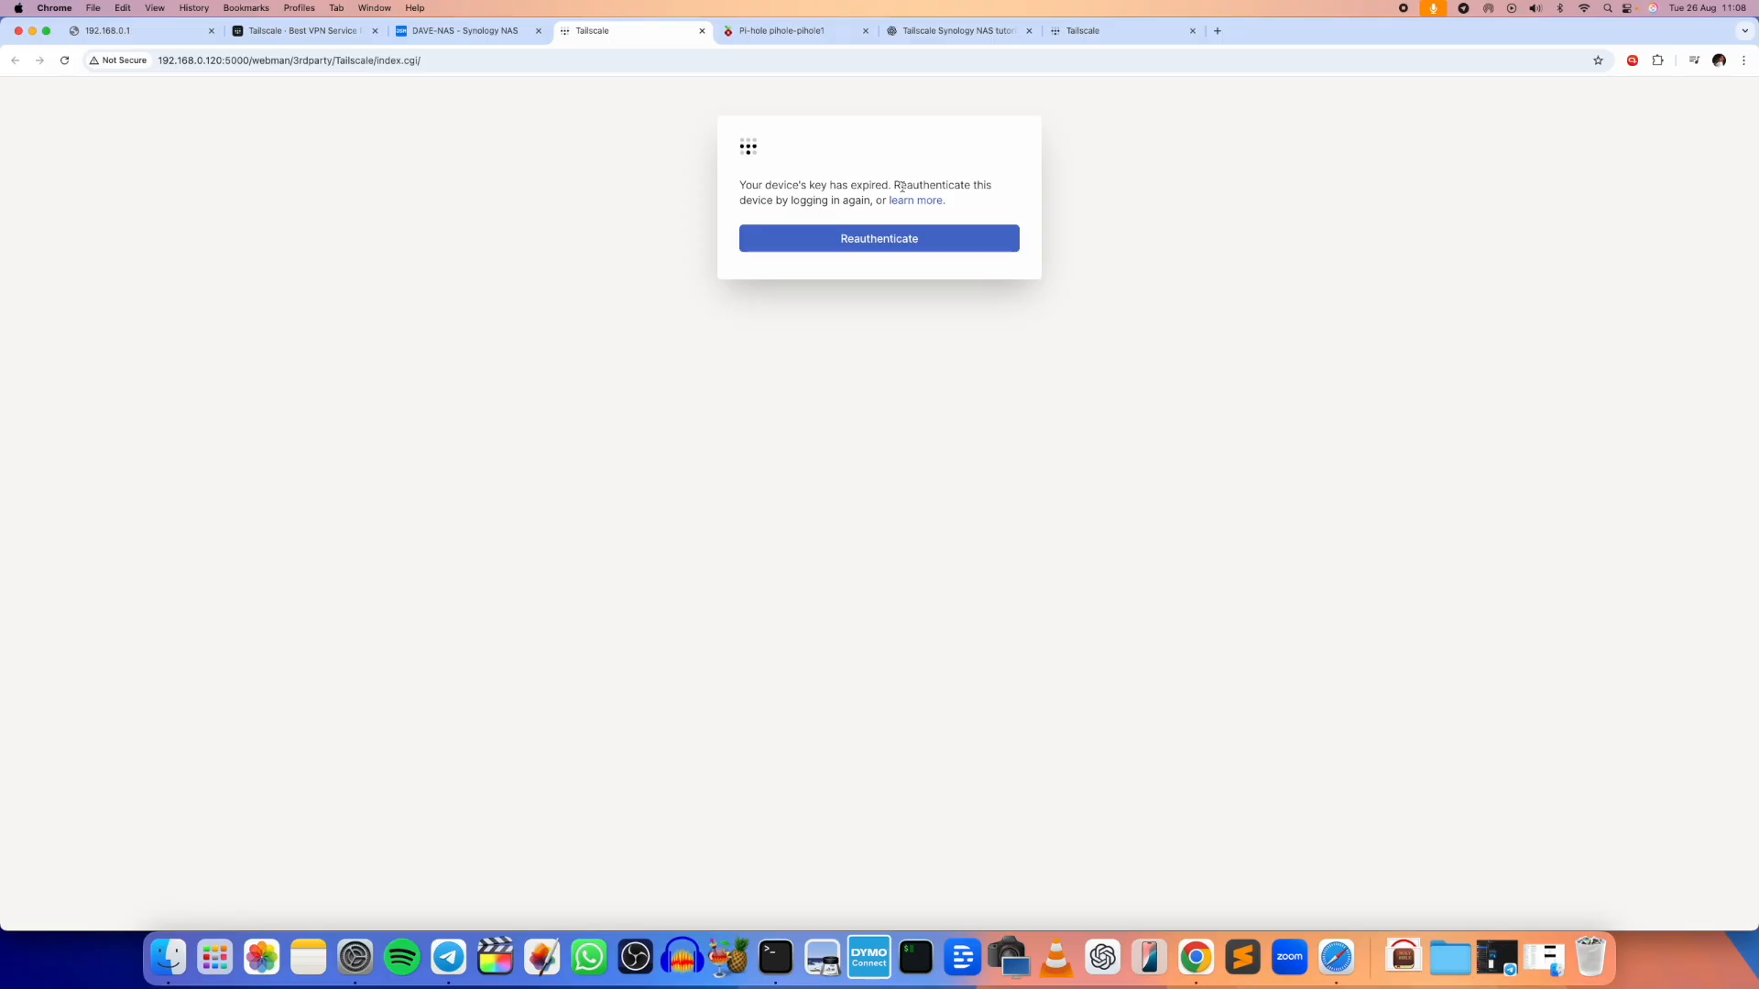
mouse_move(671, 308)
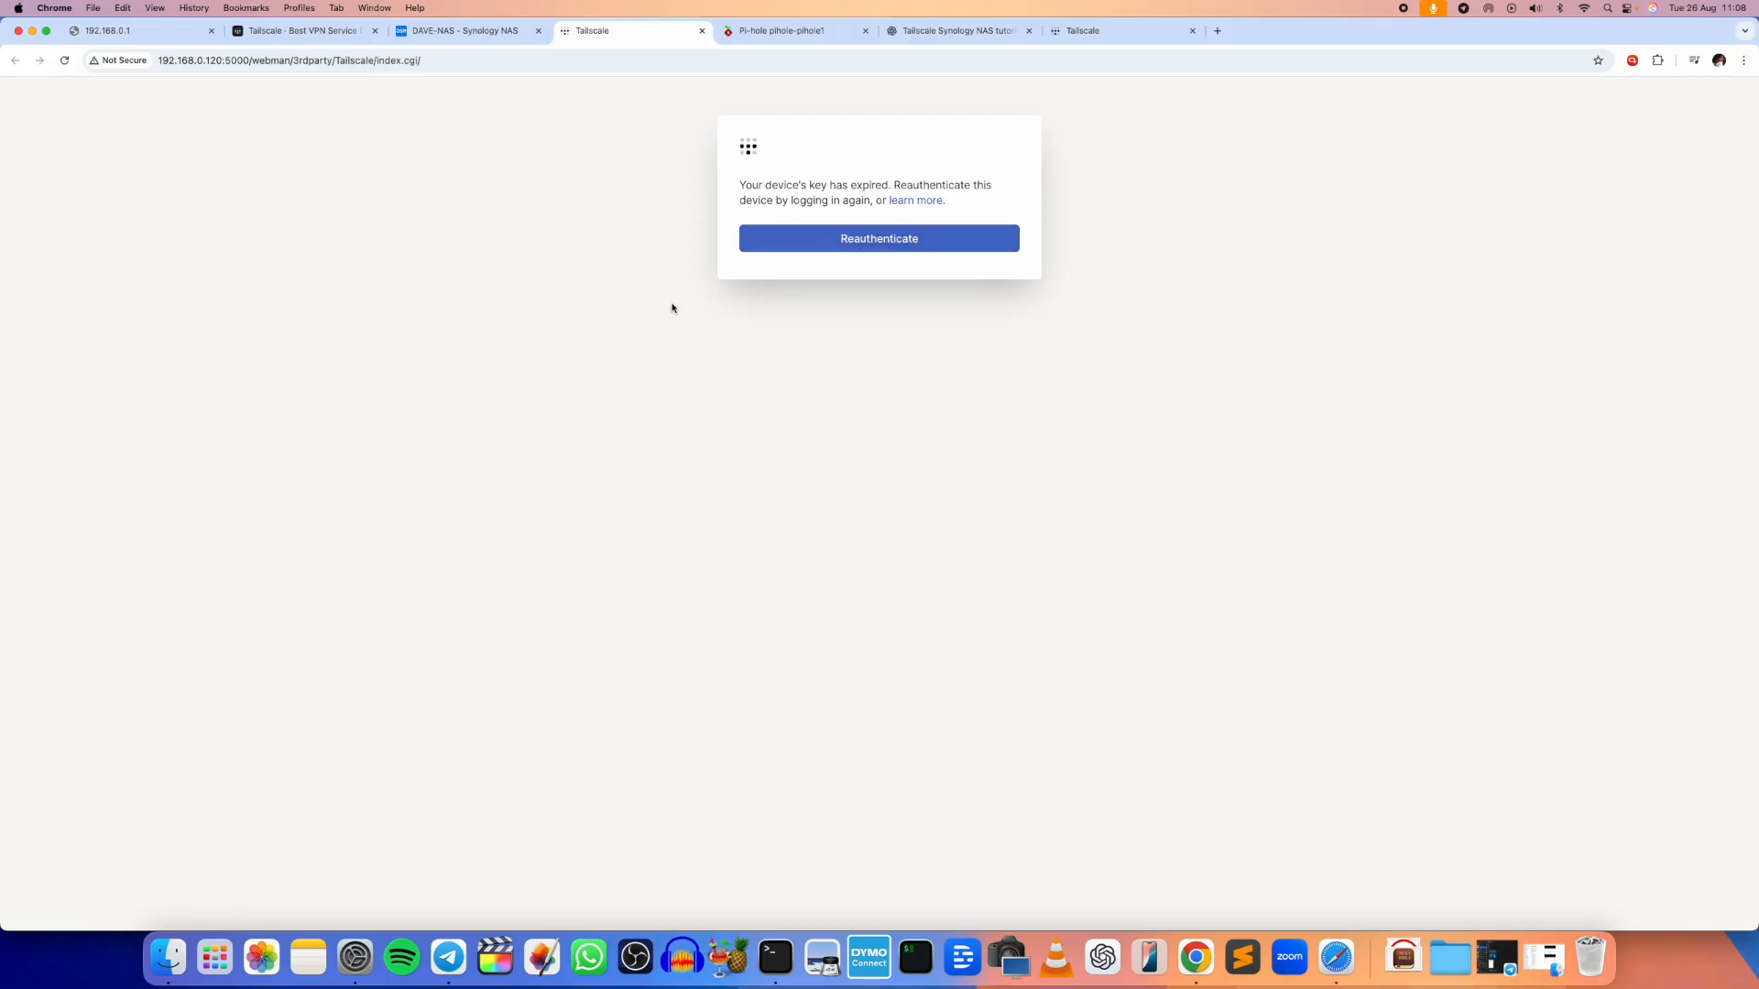
left_click(878, 238)
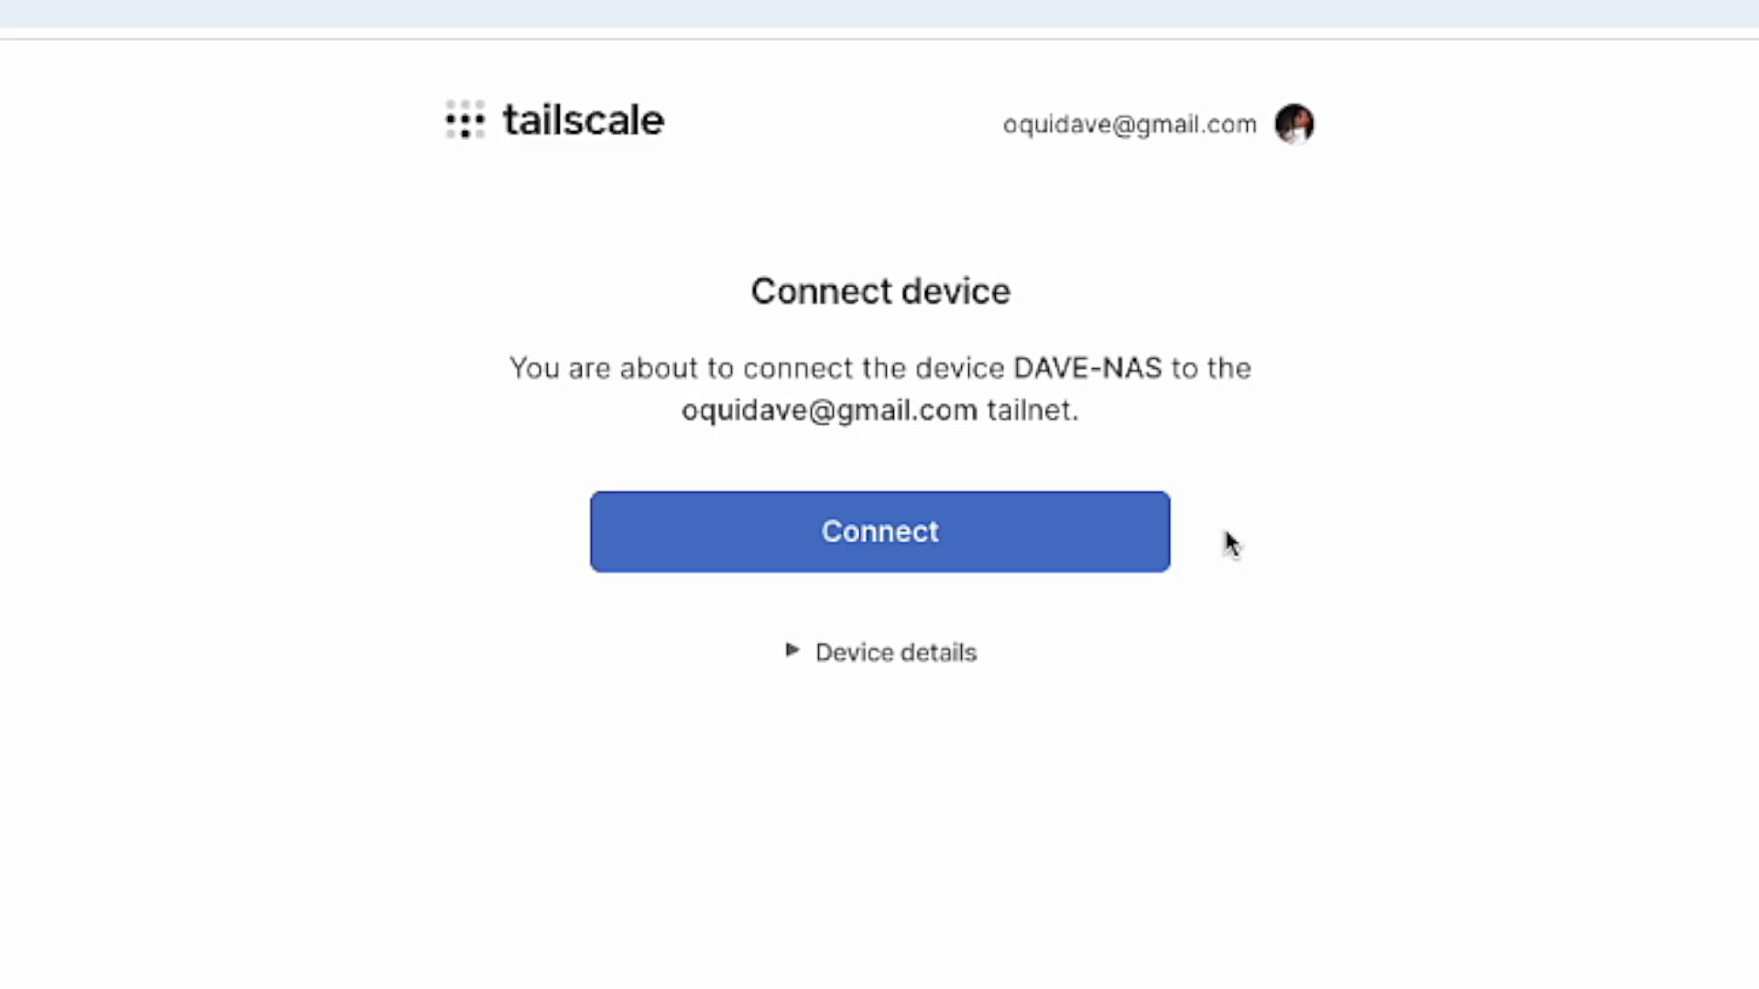
left_click(894, 653)
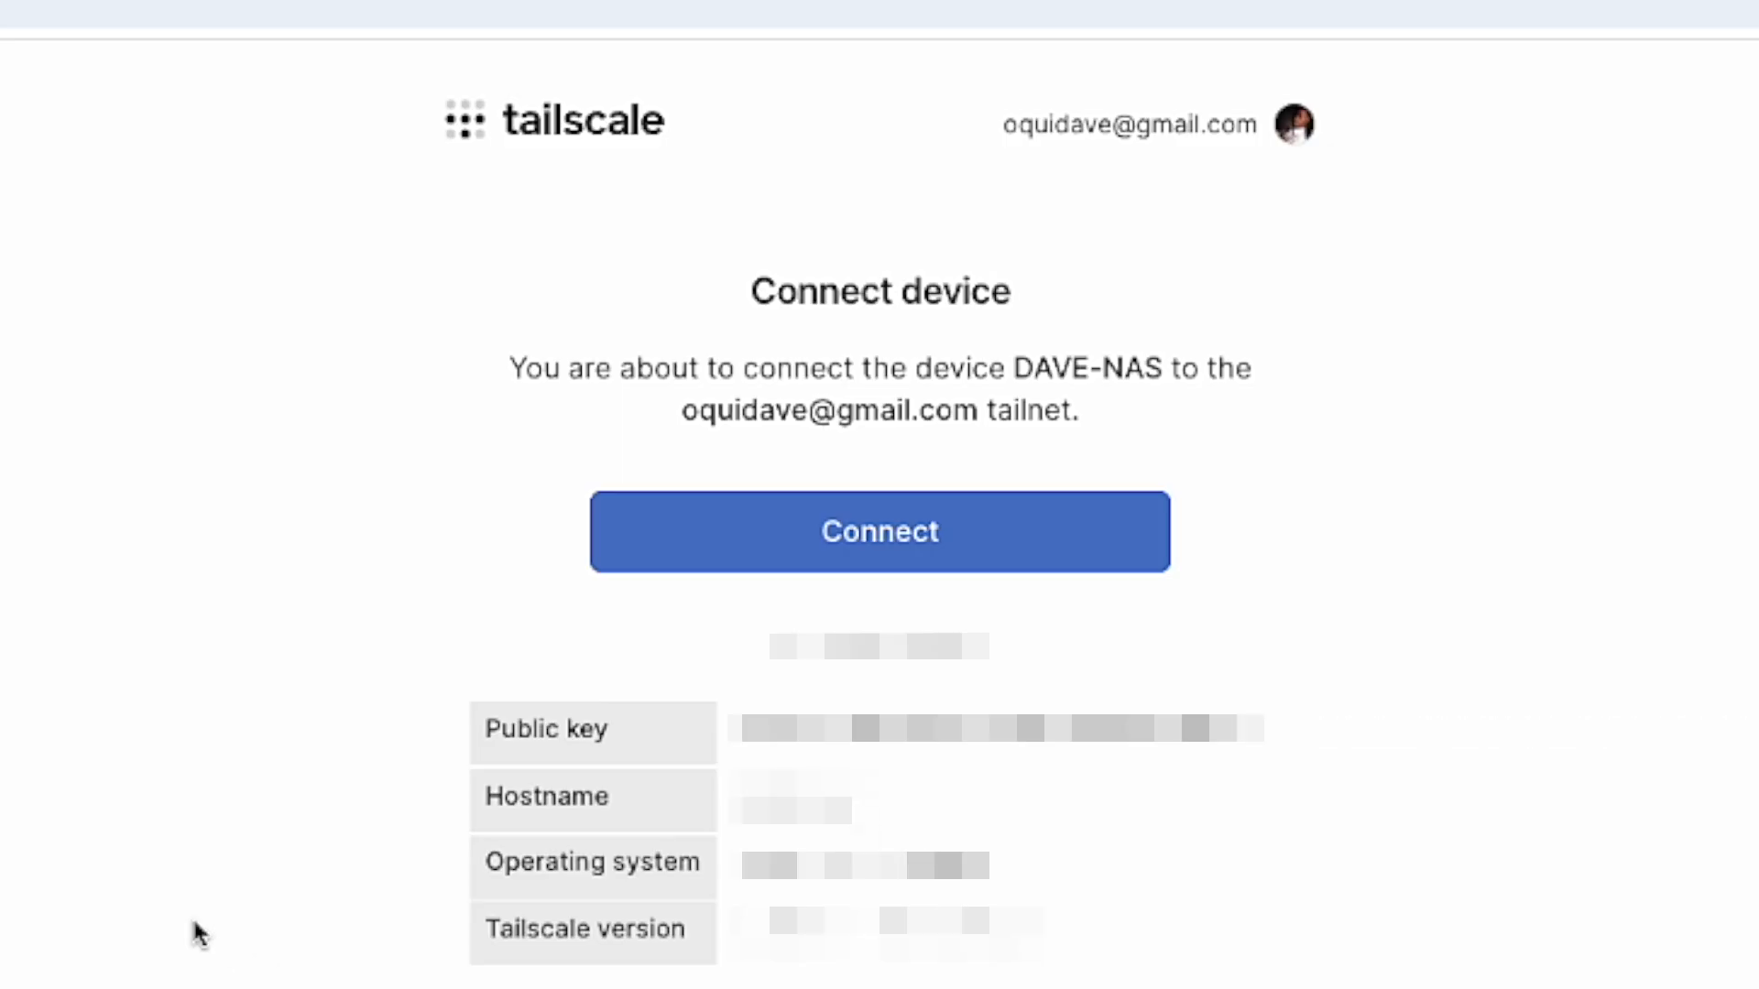
left_click(879, 532)
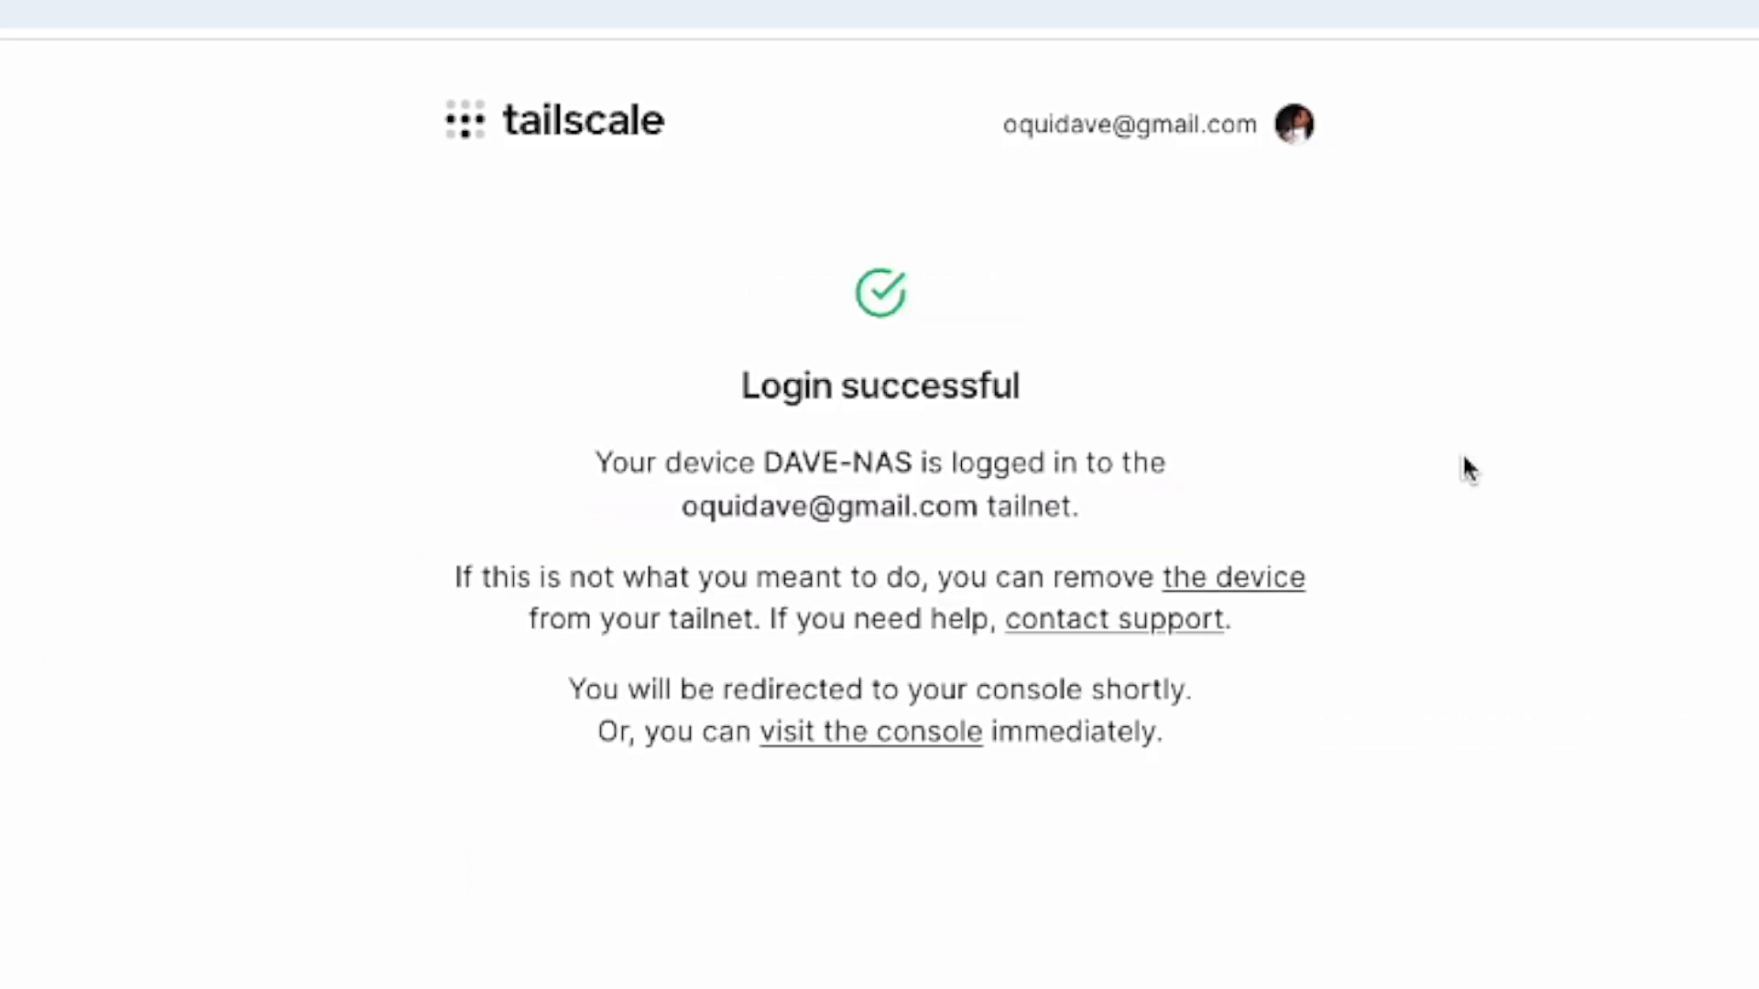
mouse_move(1002, 437)
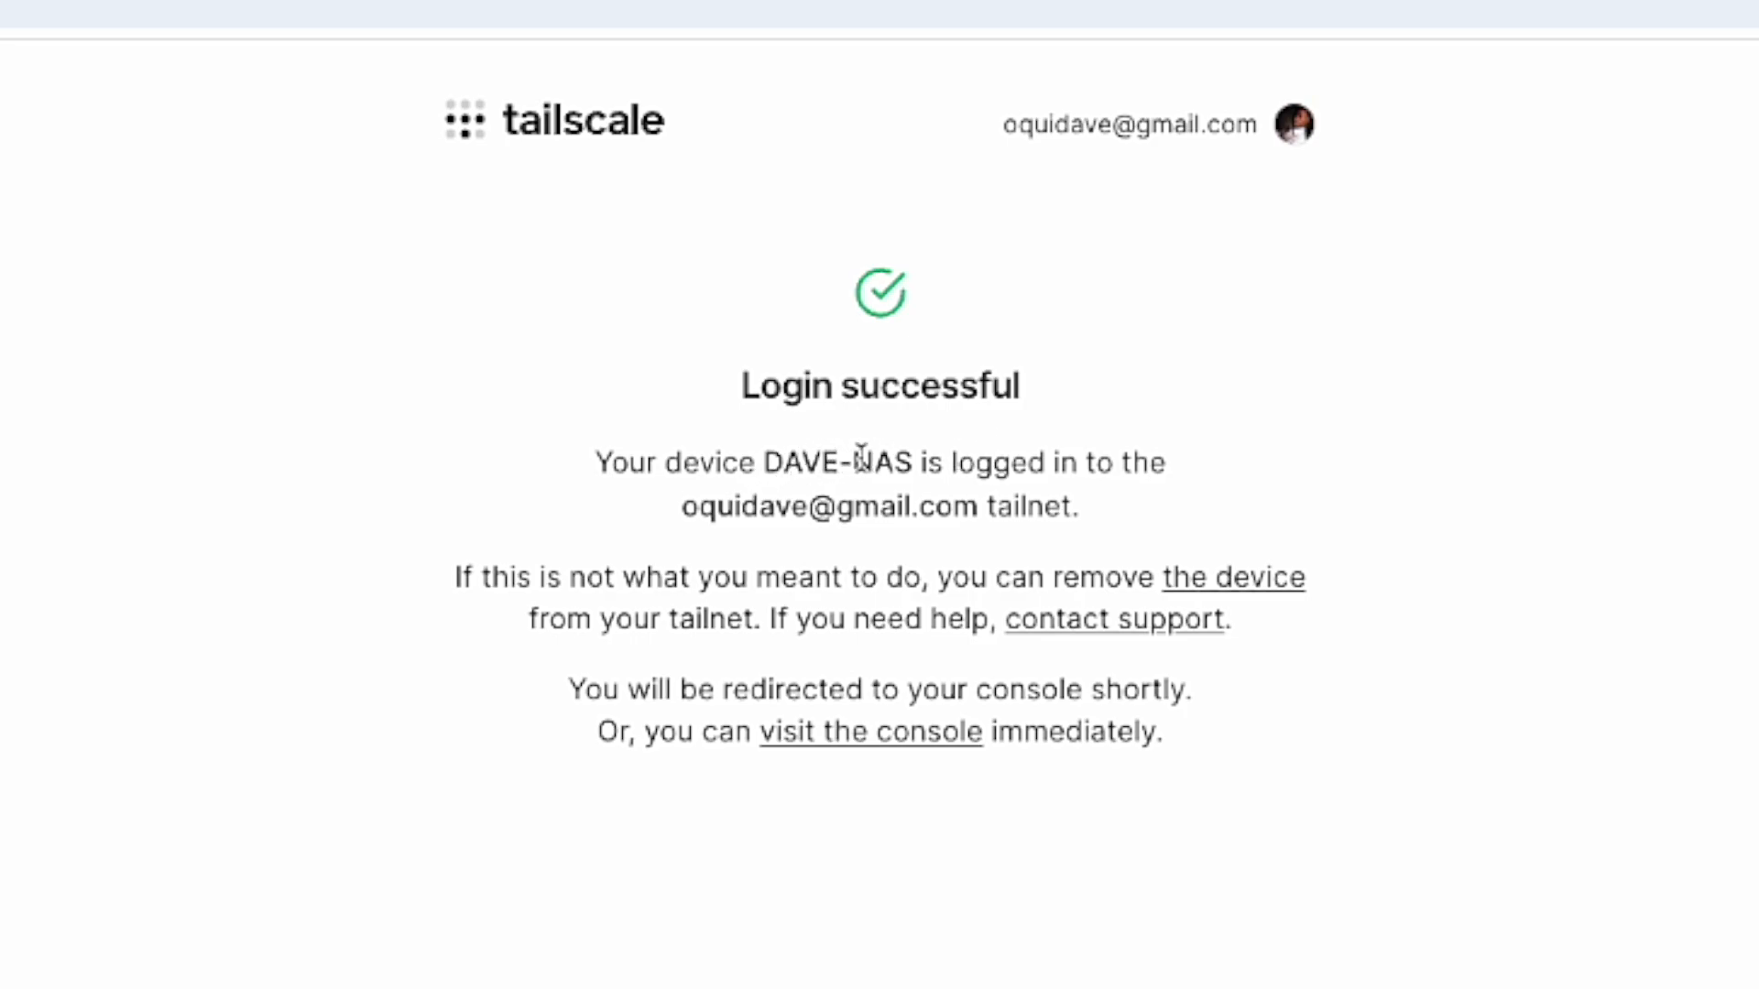
mouse_move(1101, 508)
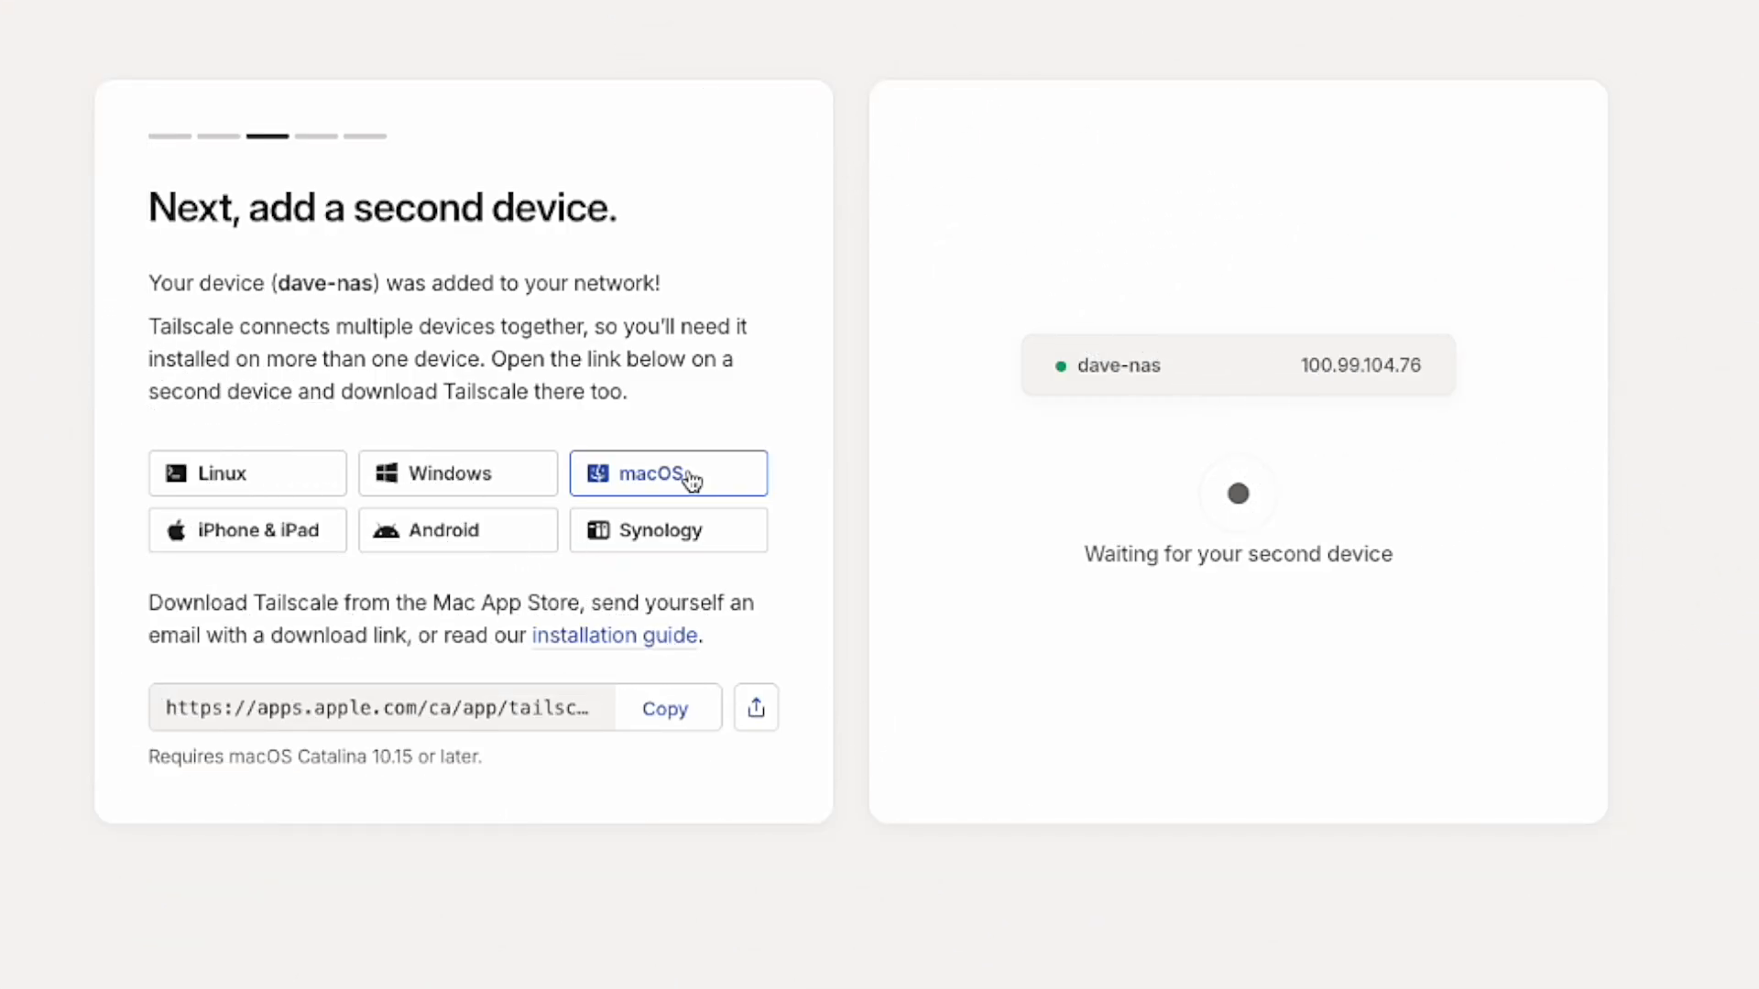
mouse_move(940, 94)
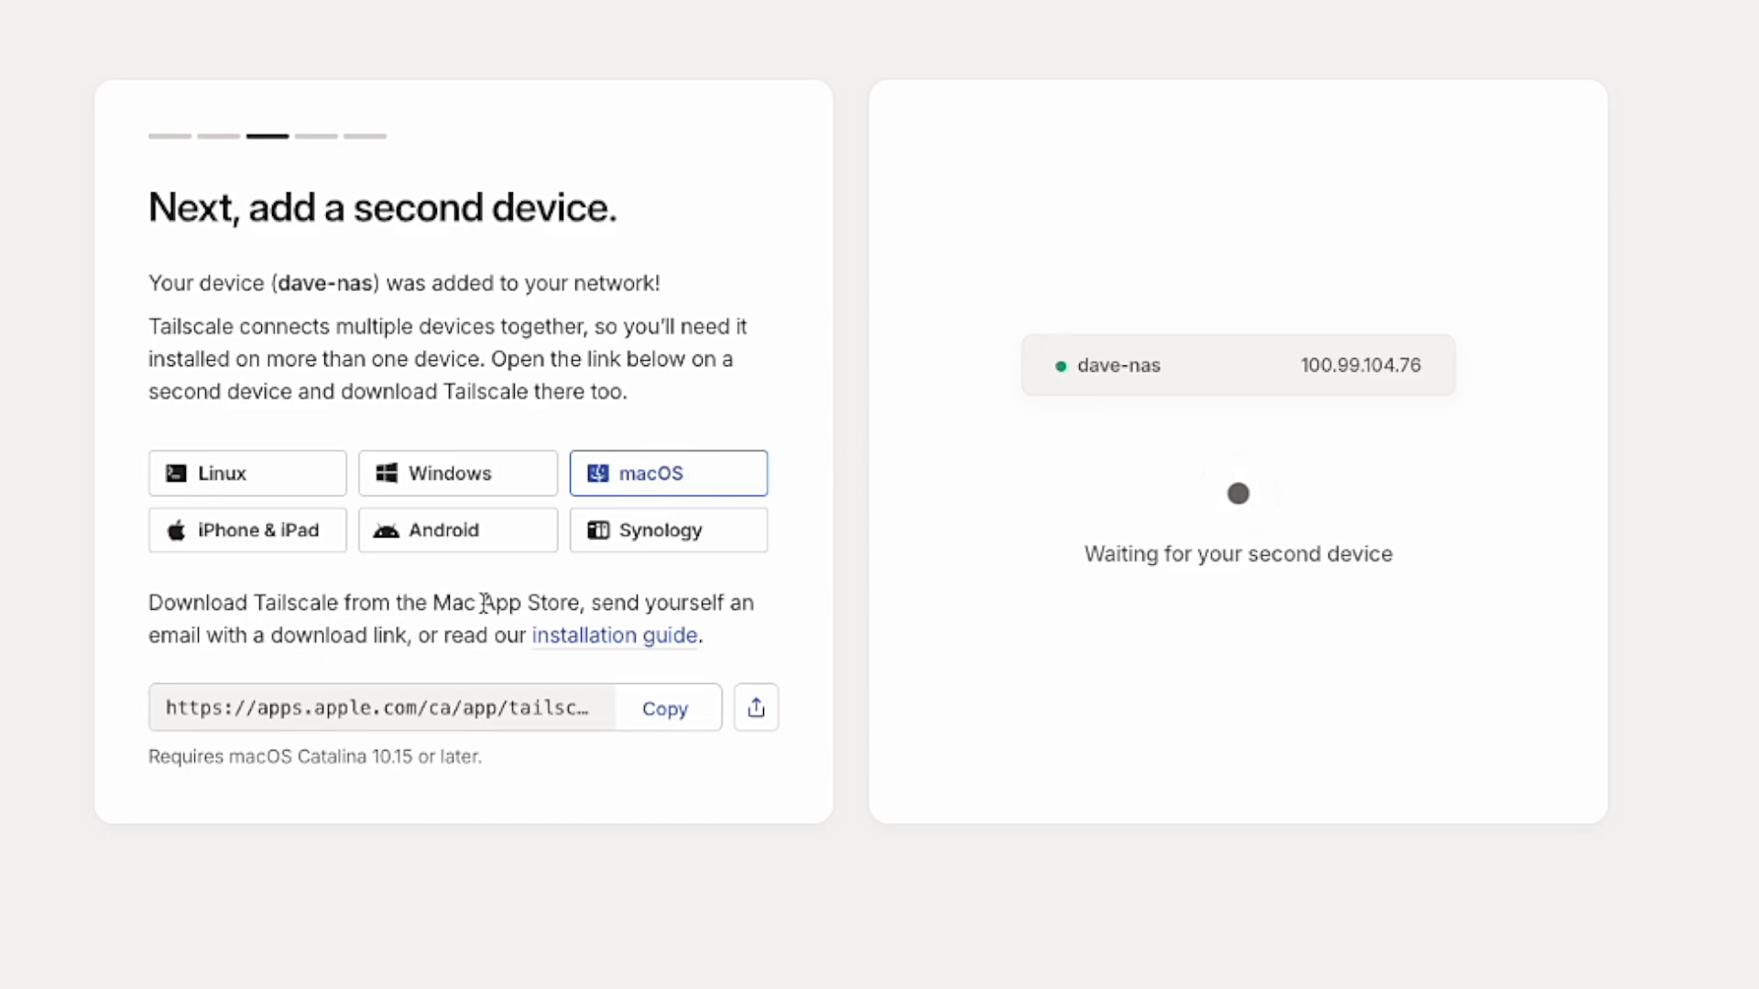
mouse_move(638, 607)
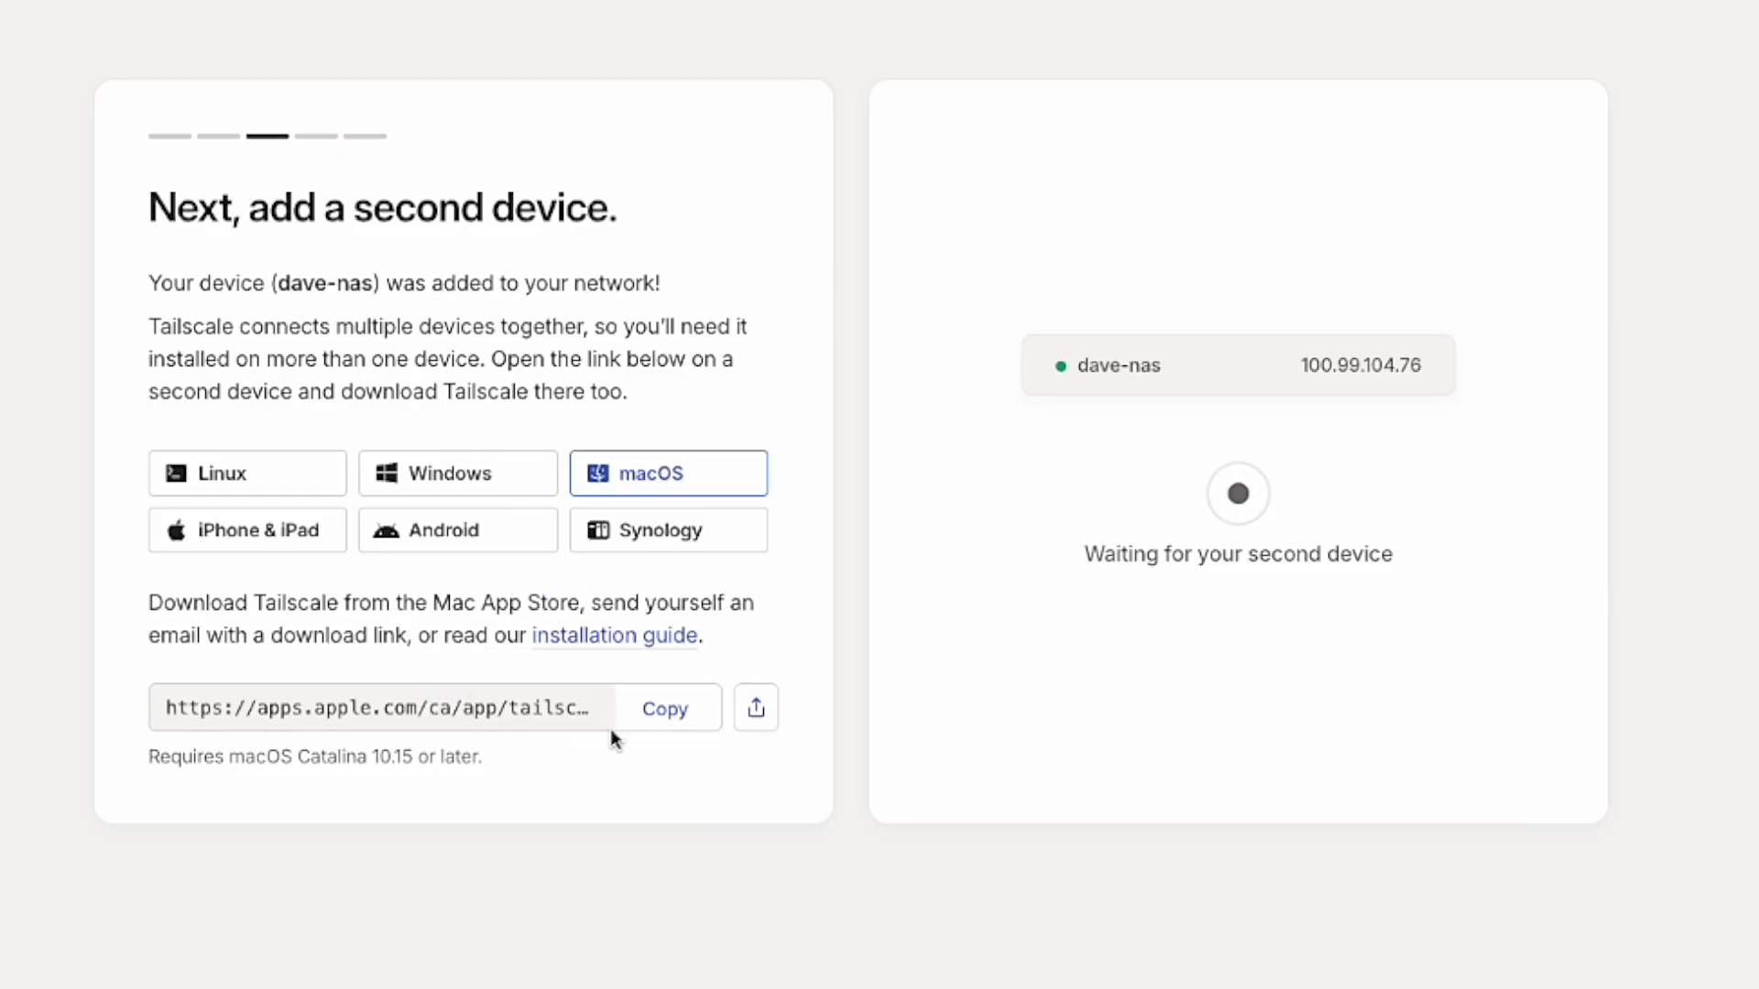
left_click(663, 708)
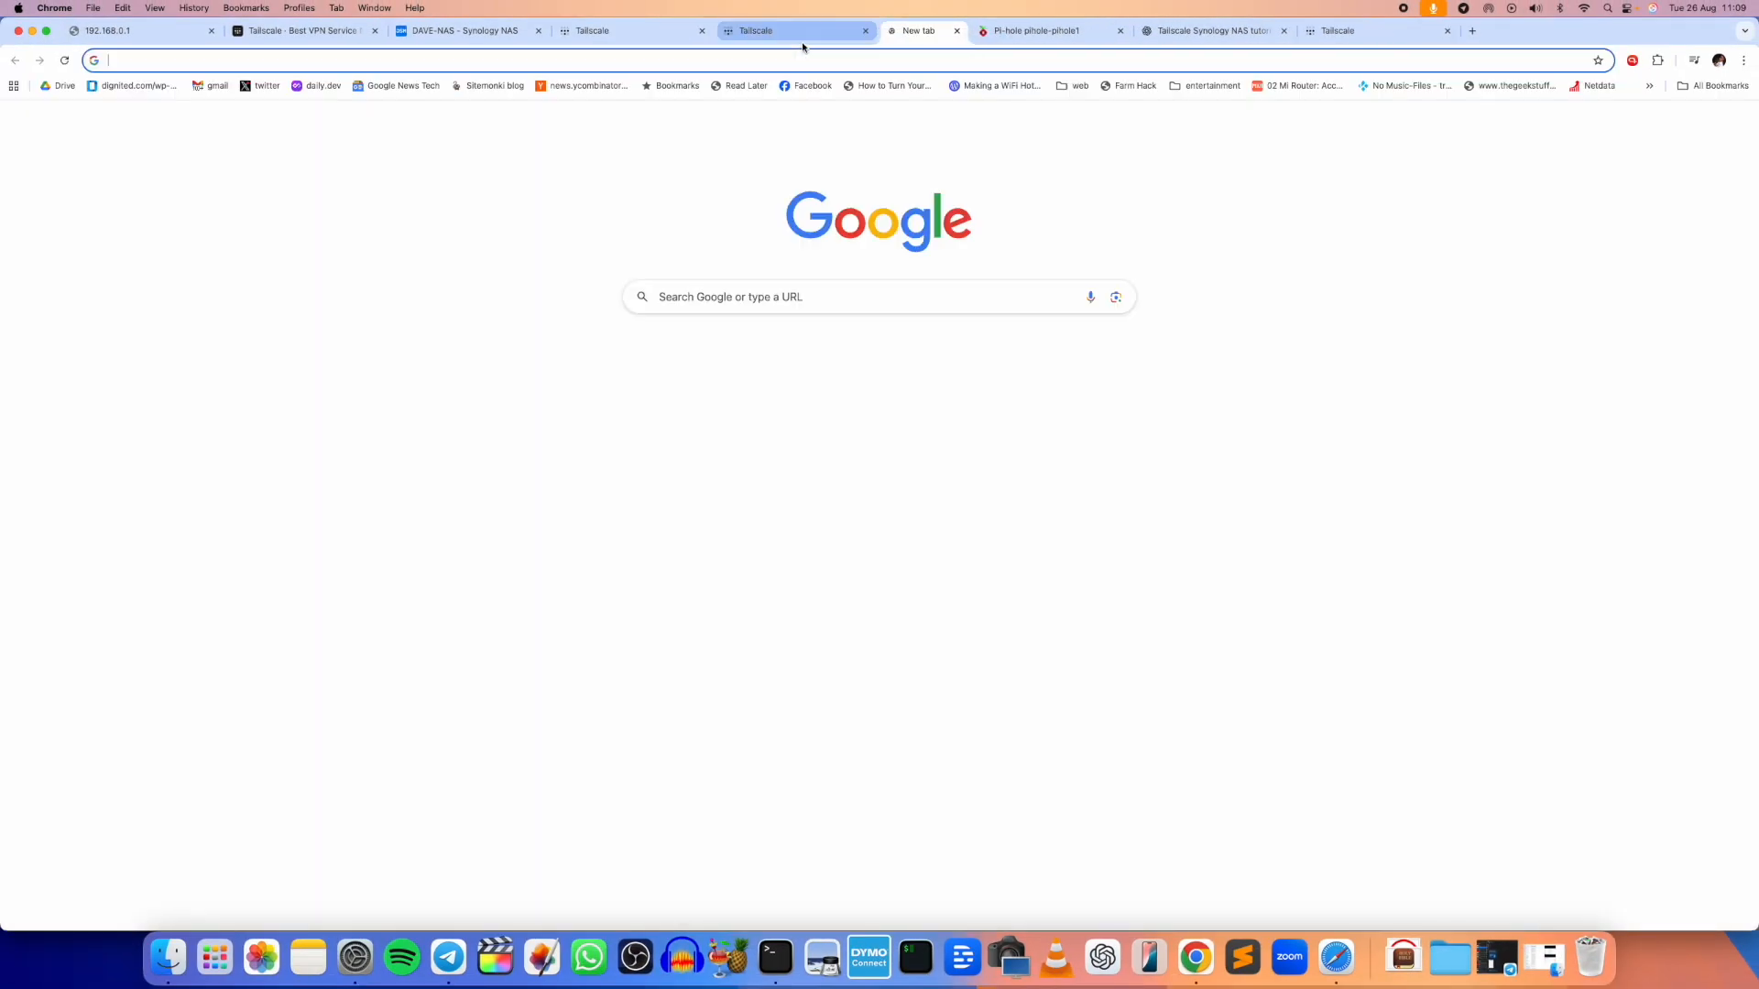
type("https://apps.apple.com/ca/app/tailscale/id1475387142?mt=12")
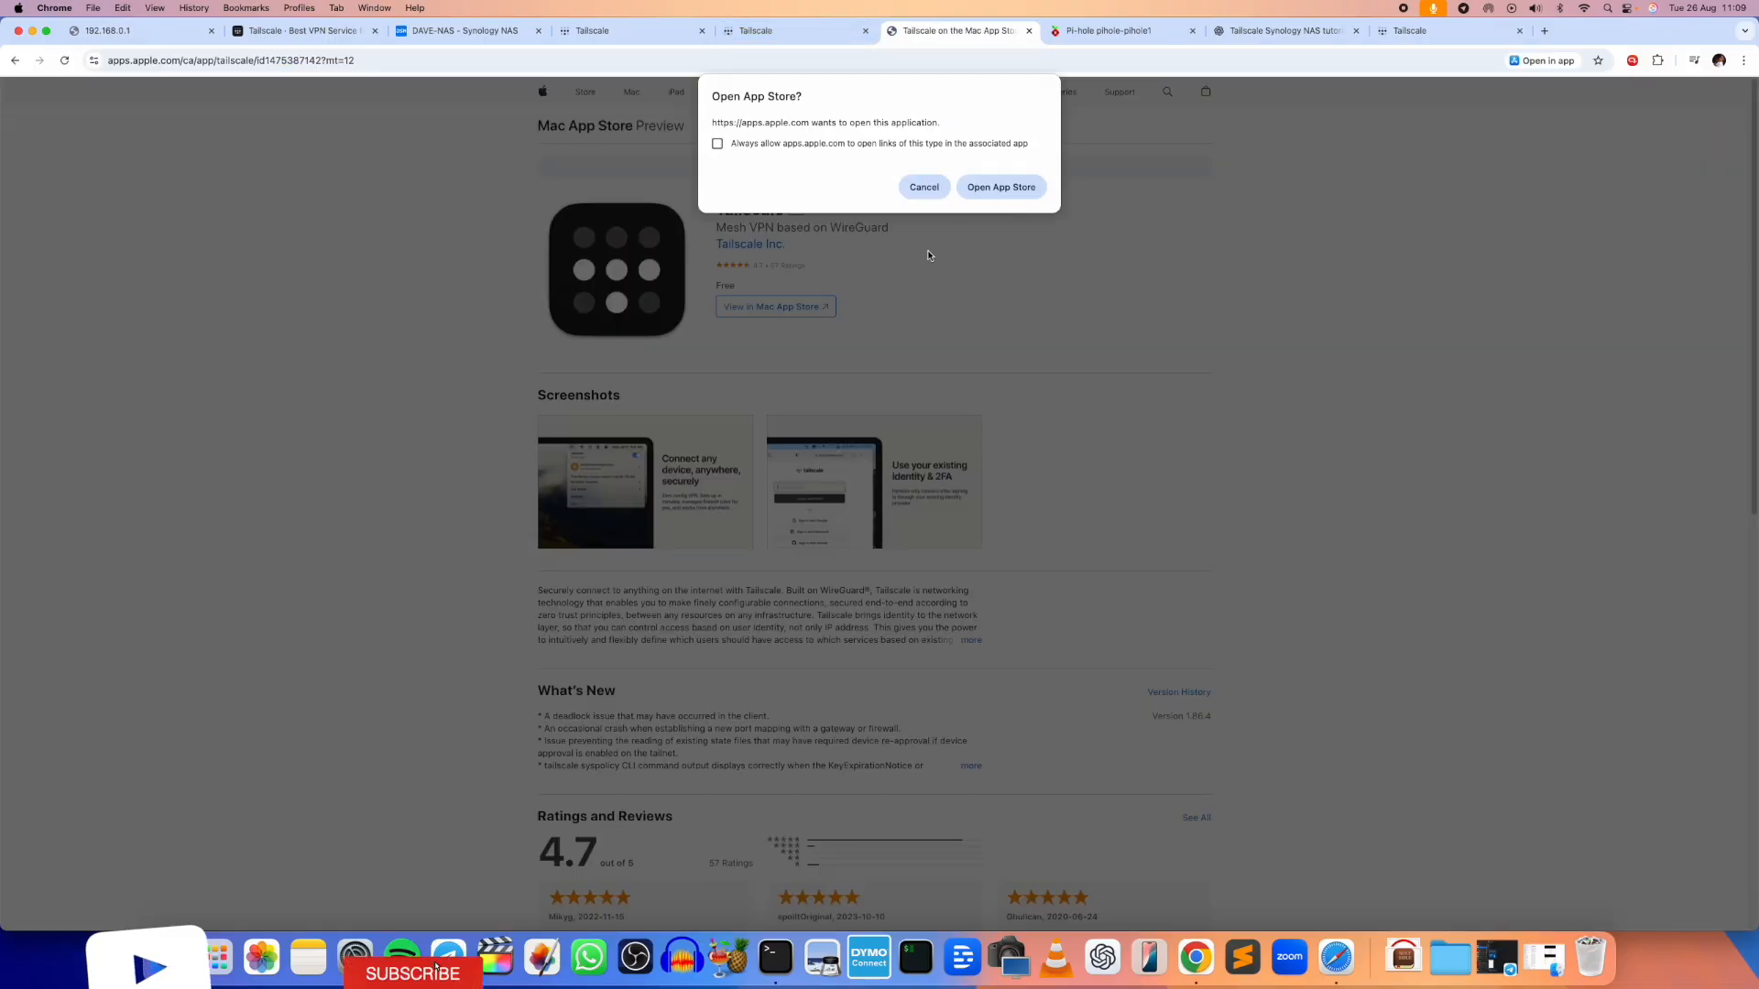
left_click(1000, 187)
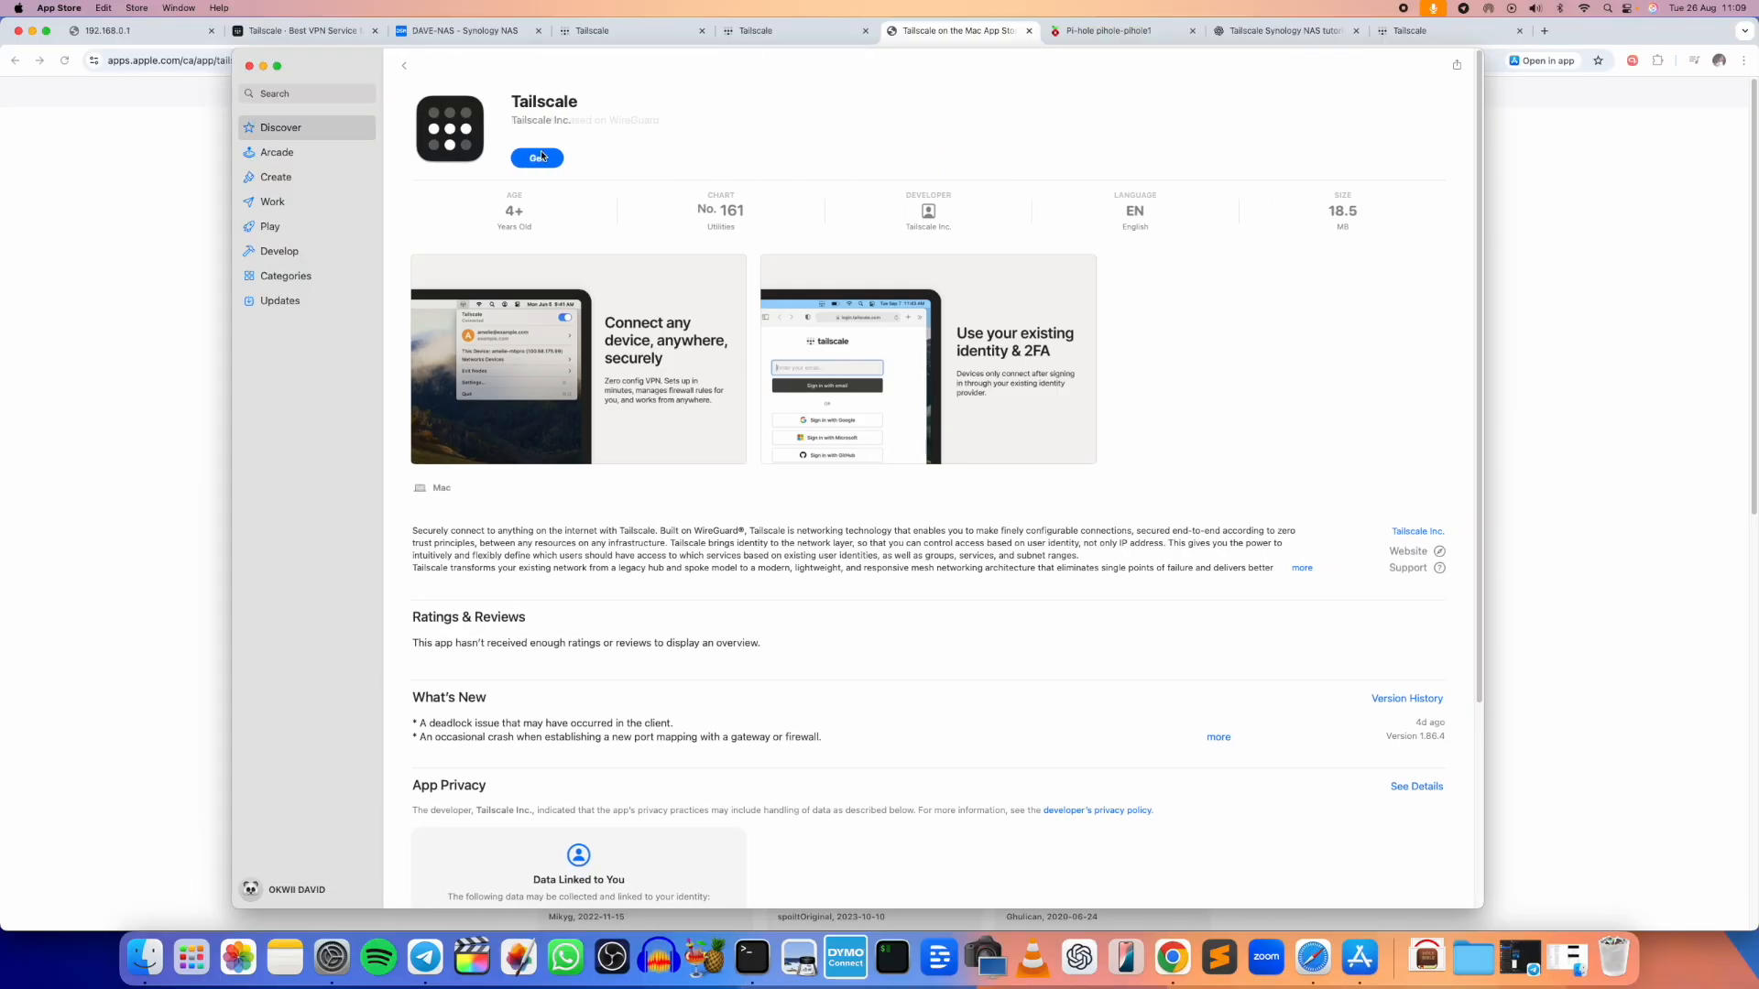
left_click(537, 158)
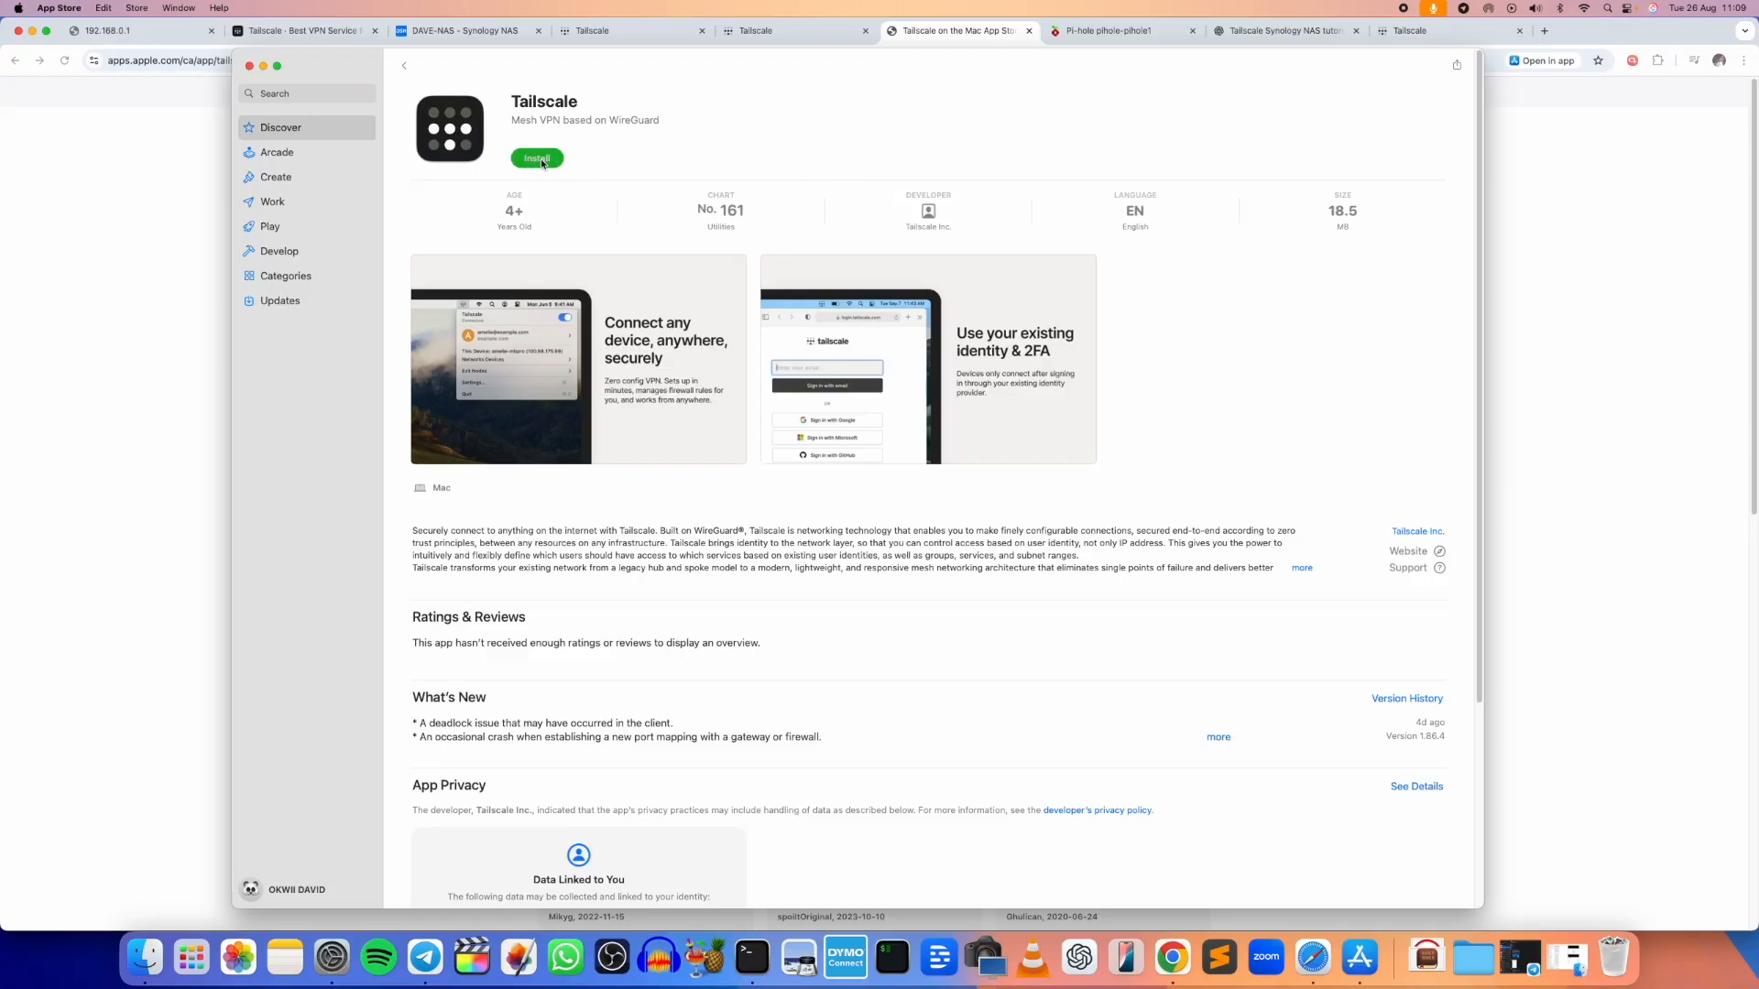
left_click(537, 158)
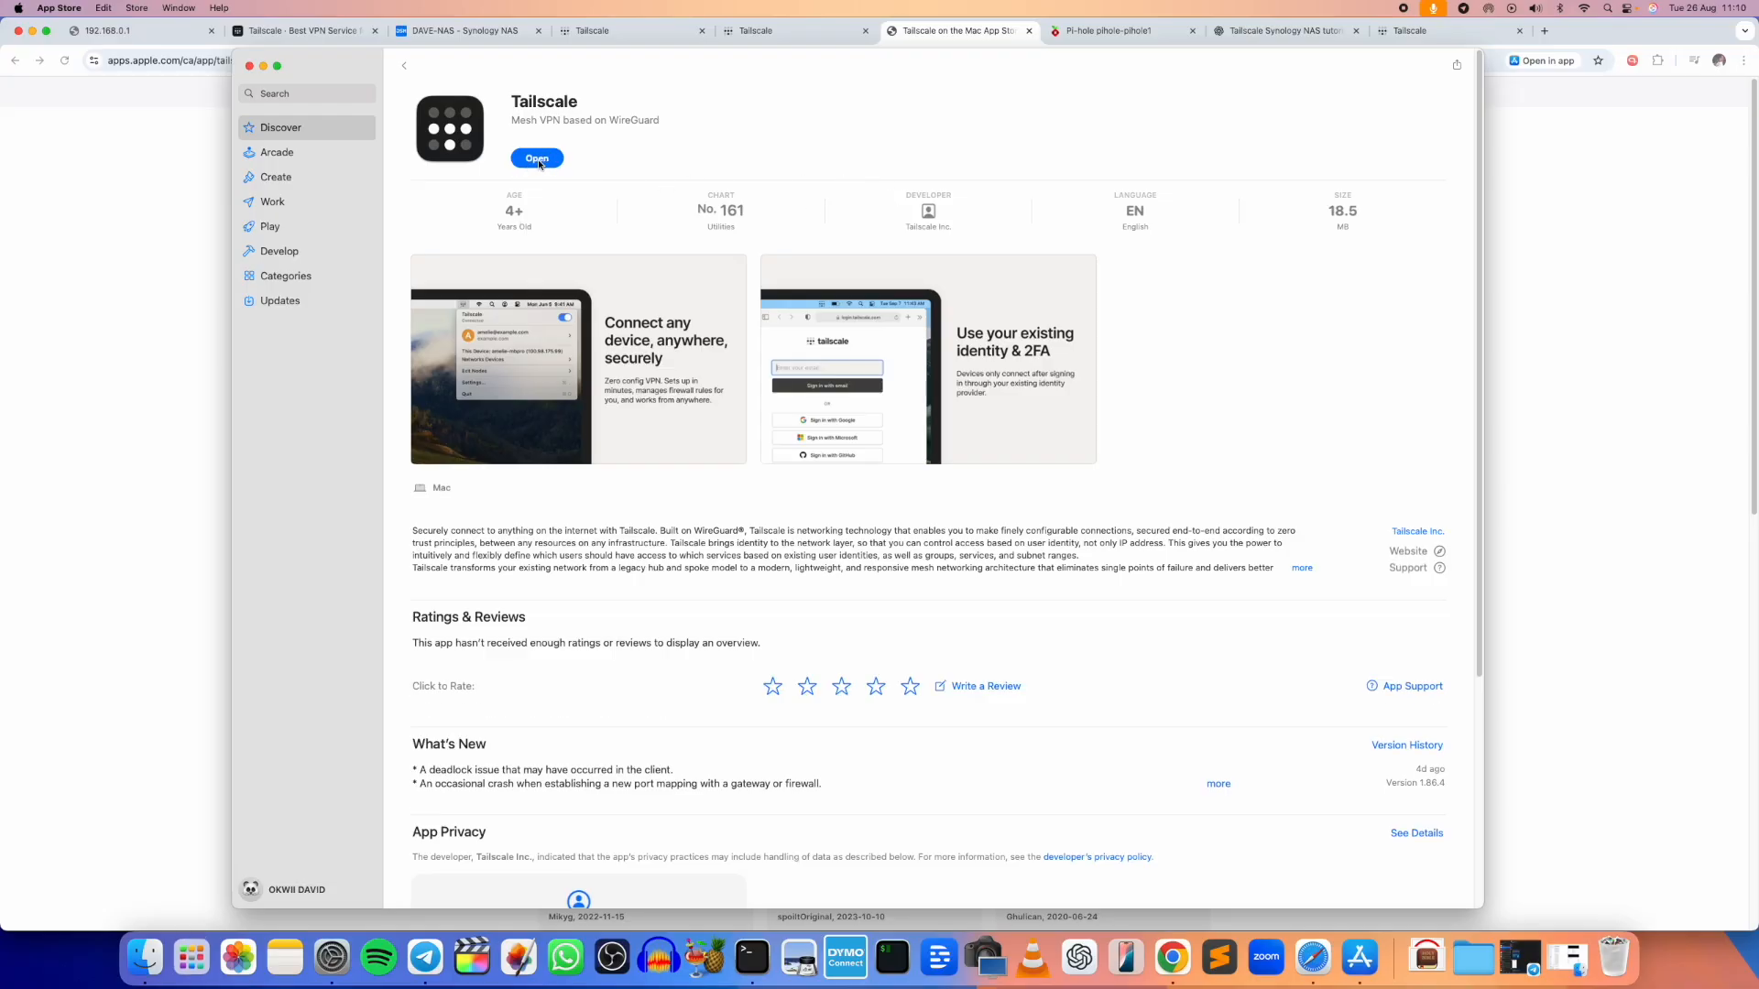
Launch Tailscale for macOS, allow its VPN configuration and reach the Join your network step
left_click(537, 158)
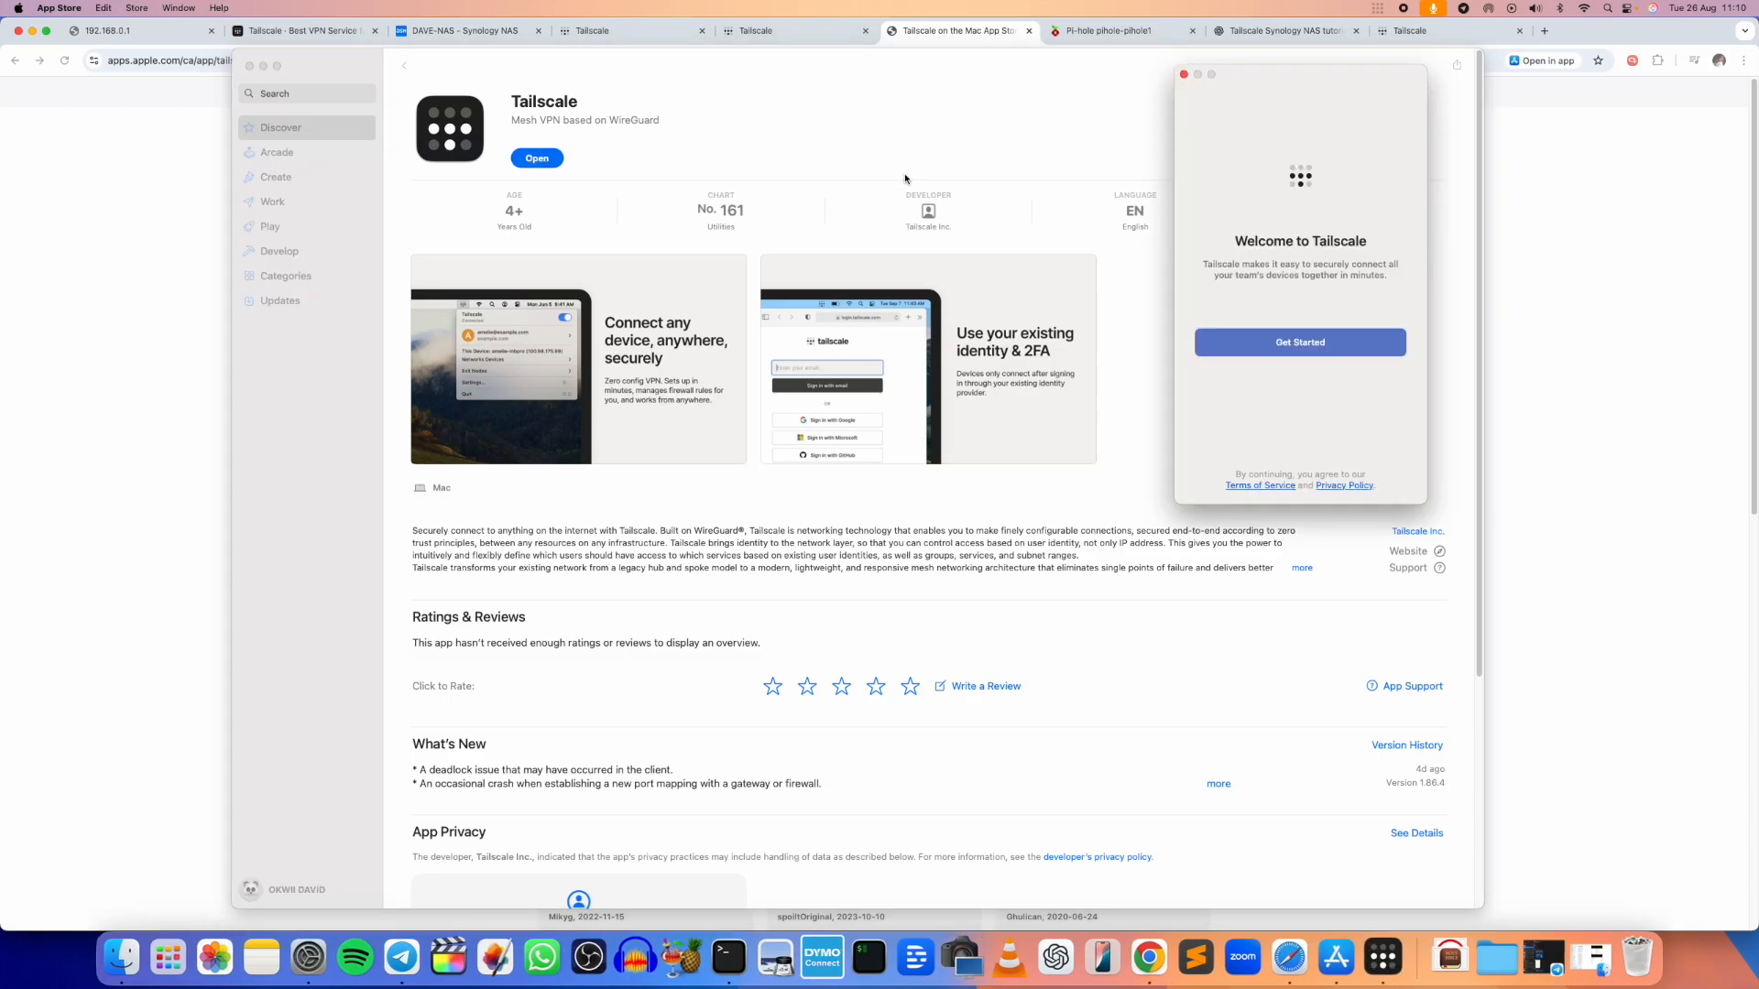
mouse_move(1360, 251)
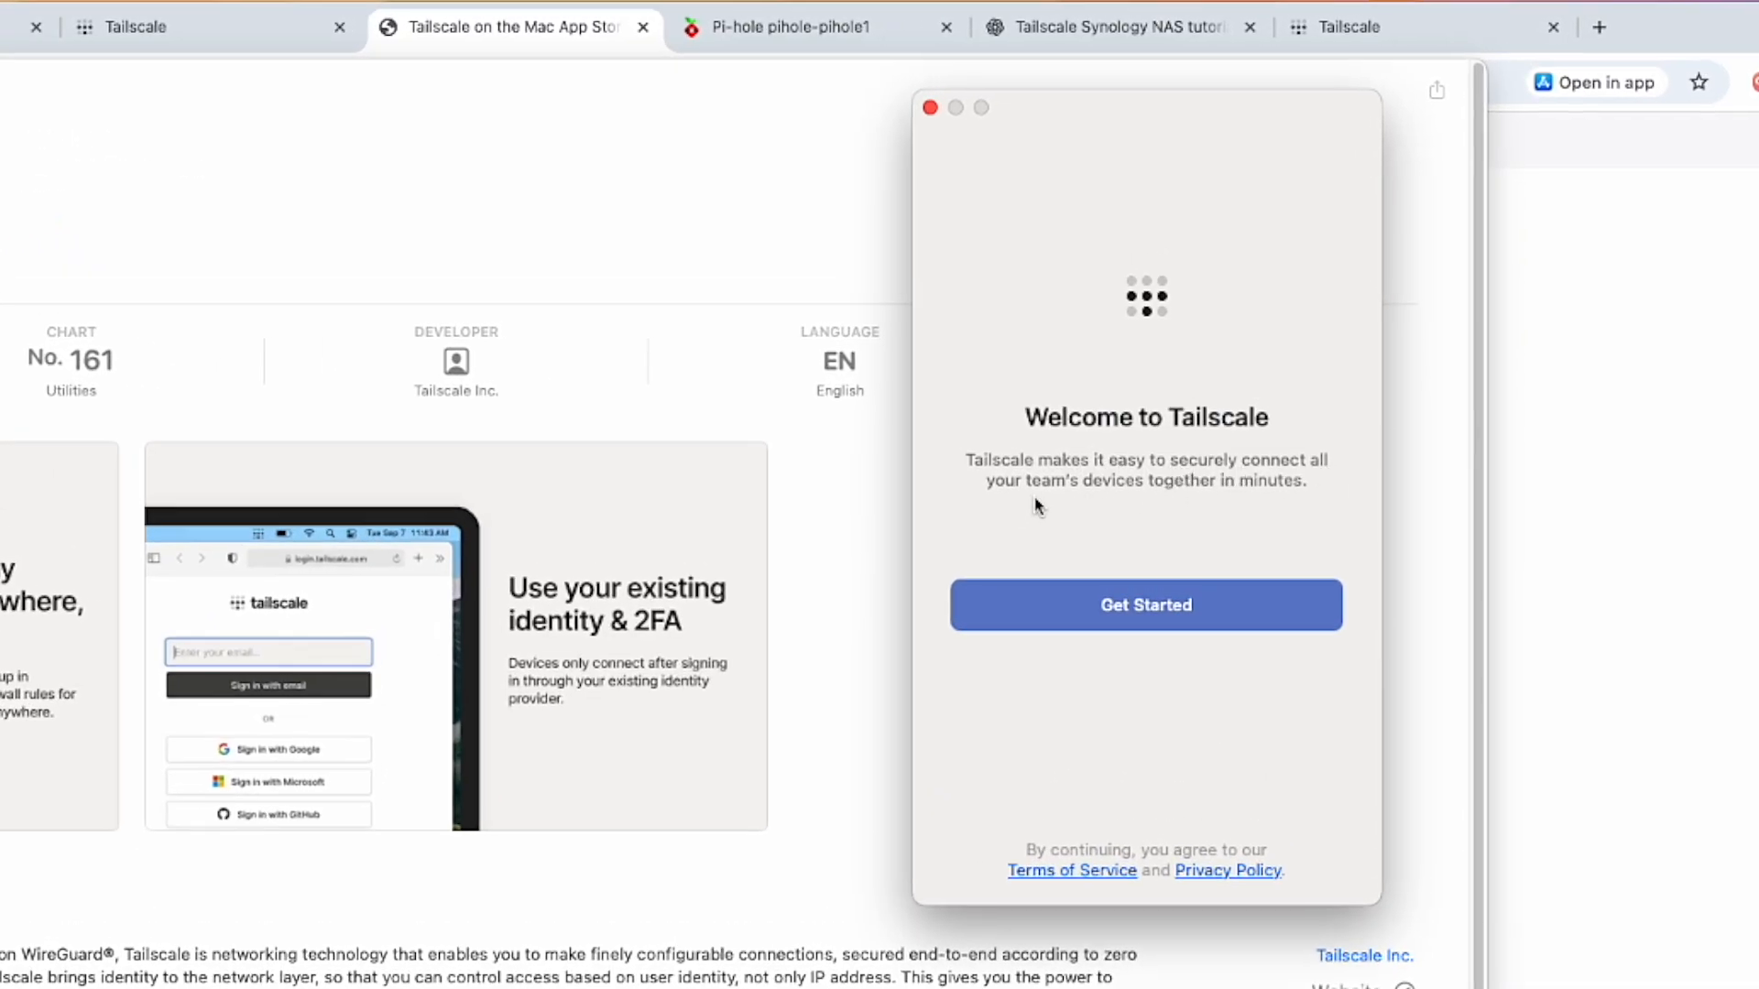
left_click(1143, 604)
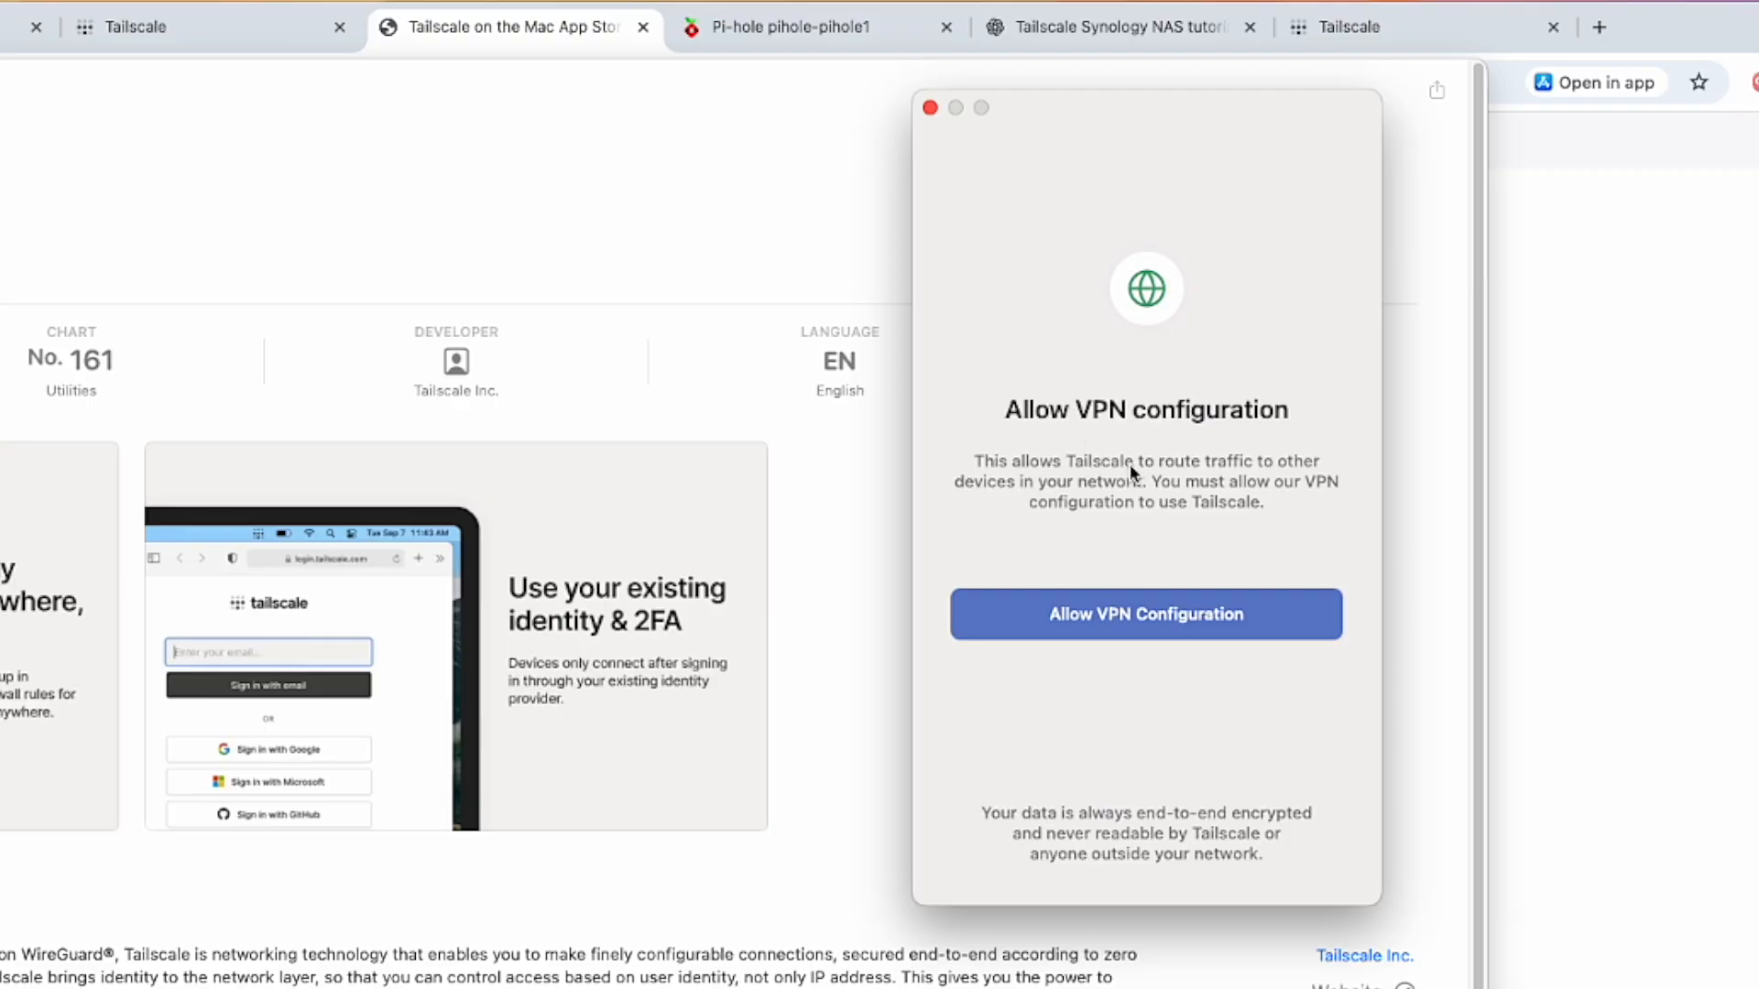
mouse_move(1112, 500)
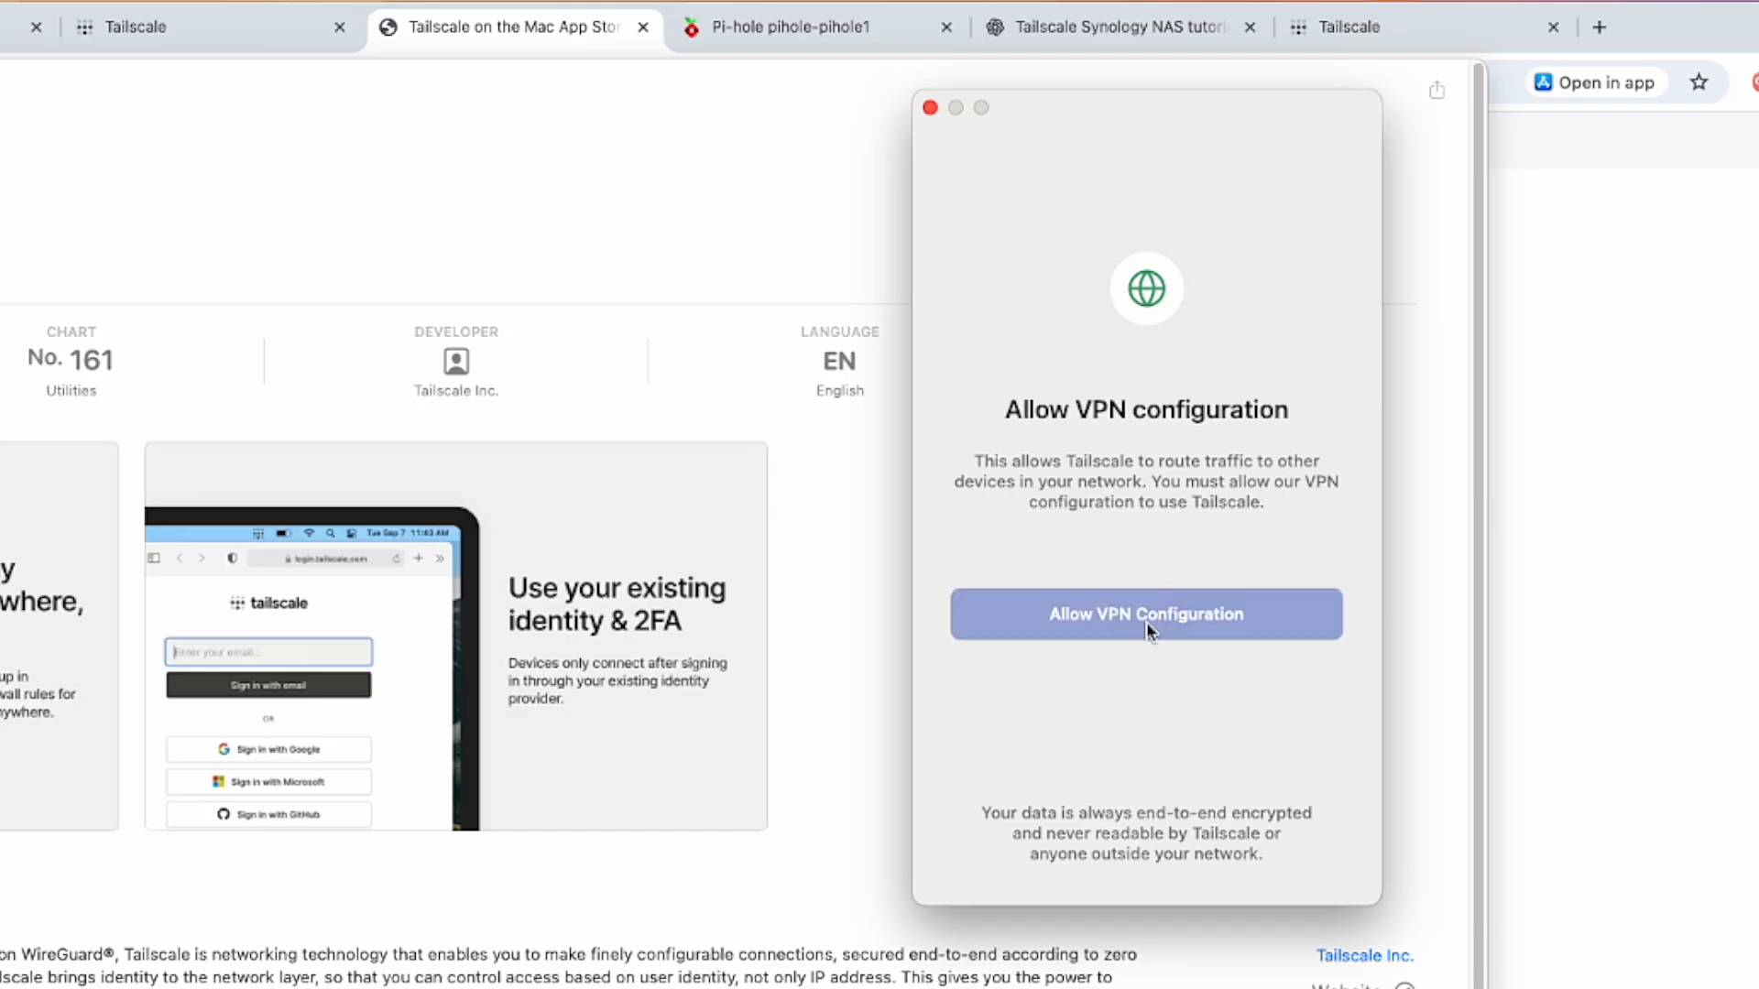
left_click(1145, 613)
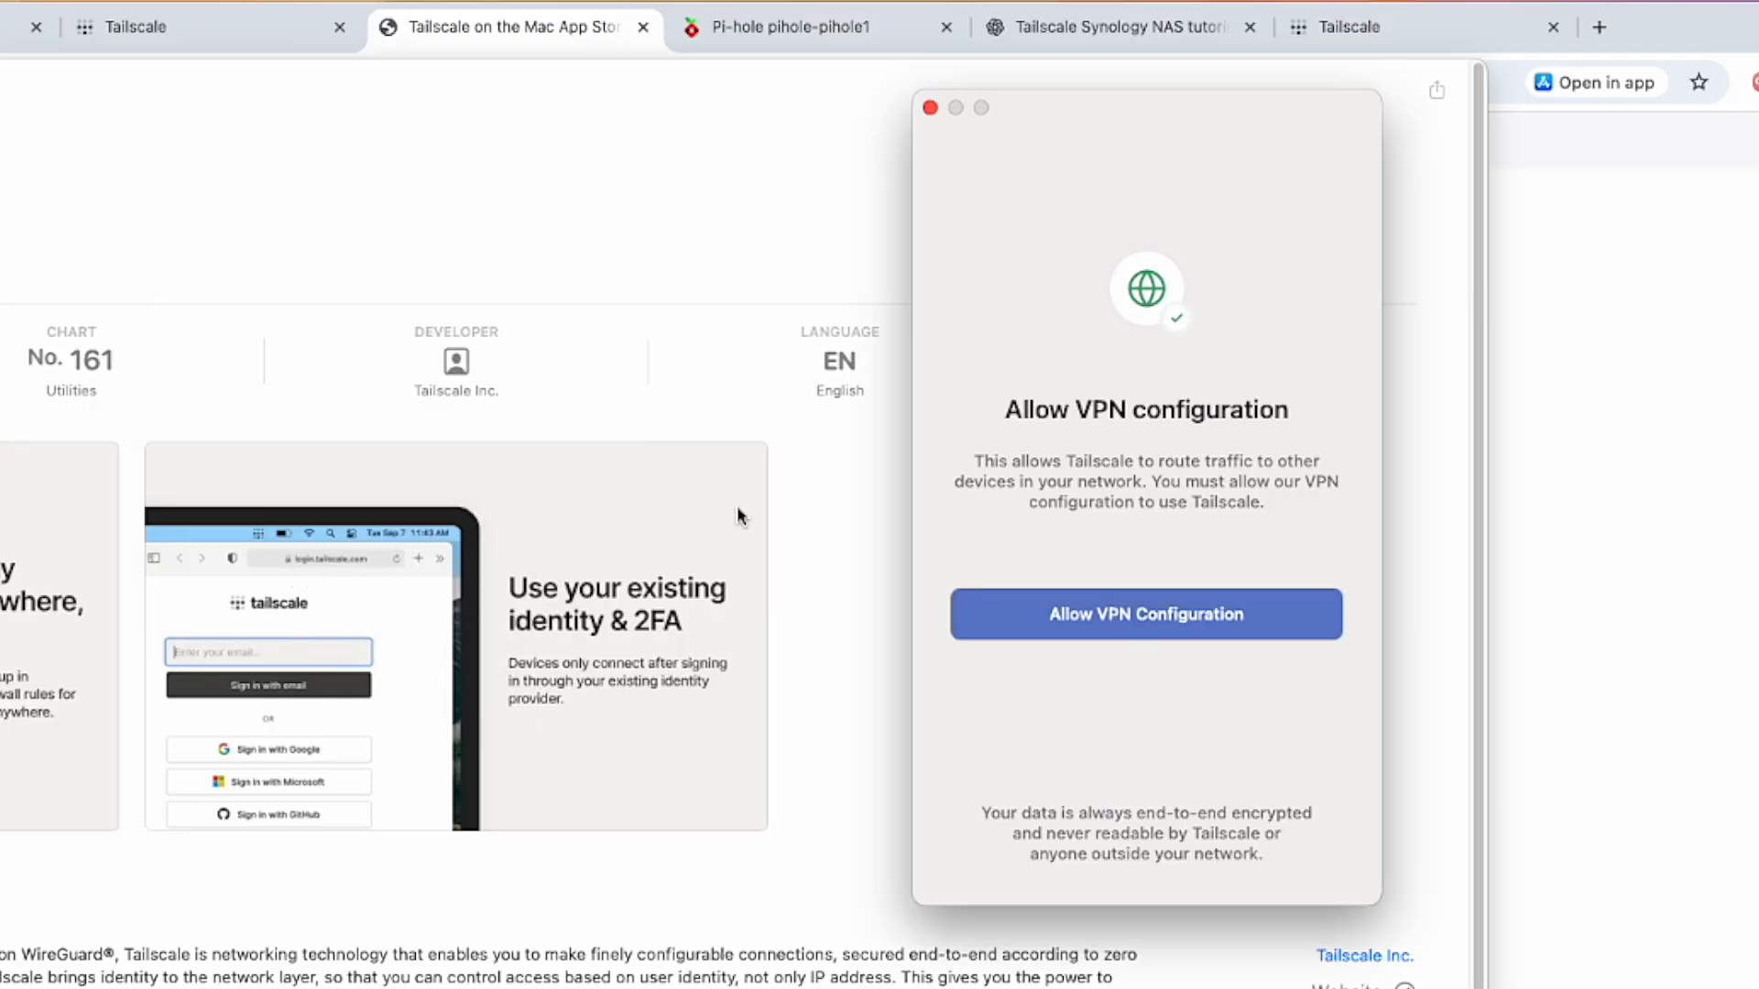
left_click(1146, 614)
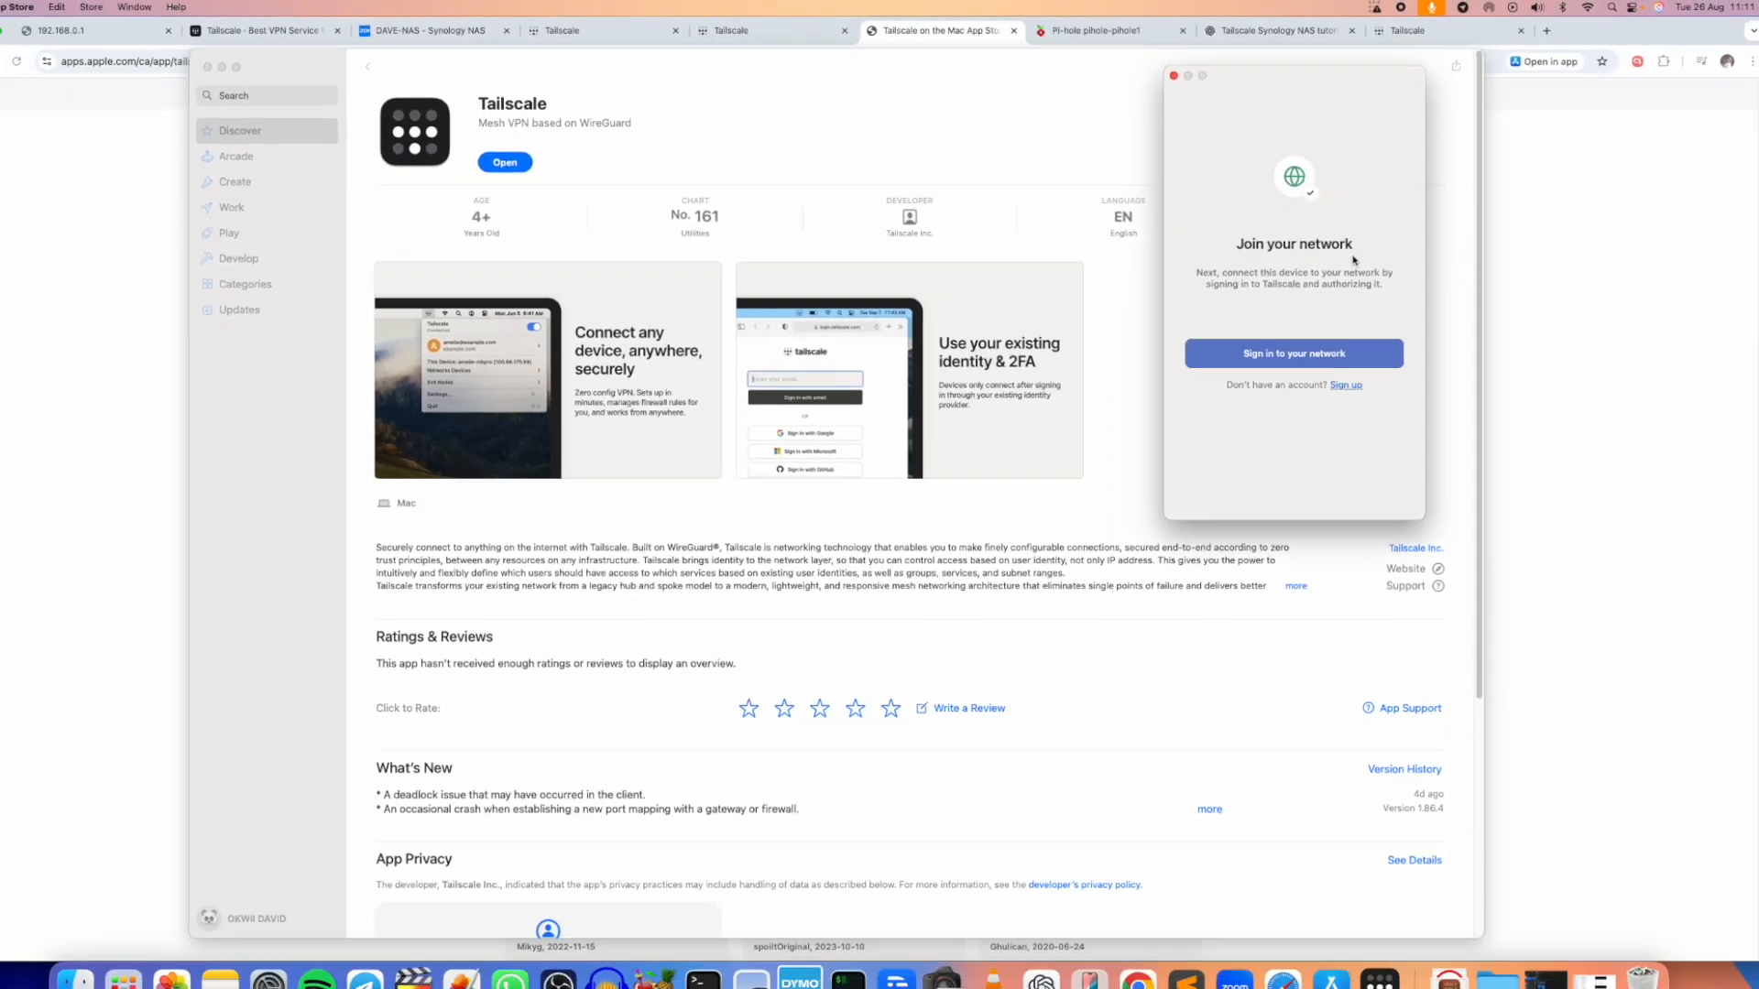
Sign in with Google, connect Daves Mac mini to the tailnet and set Tailscale to start at login
left_click(1292, 353)
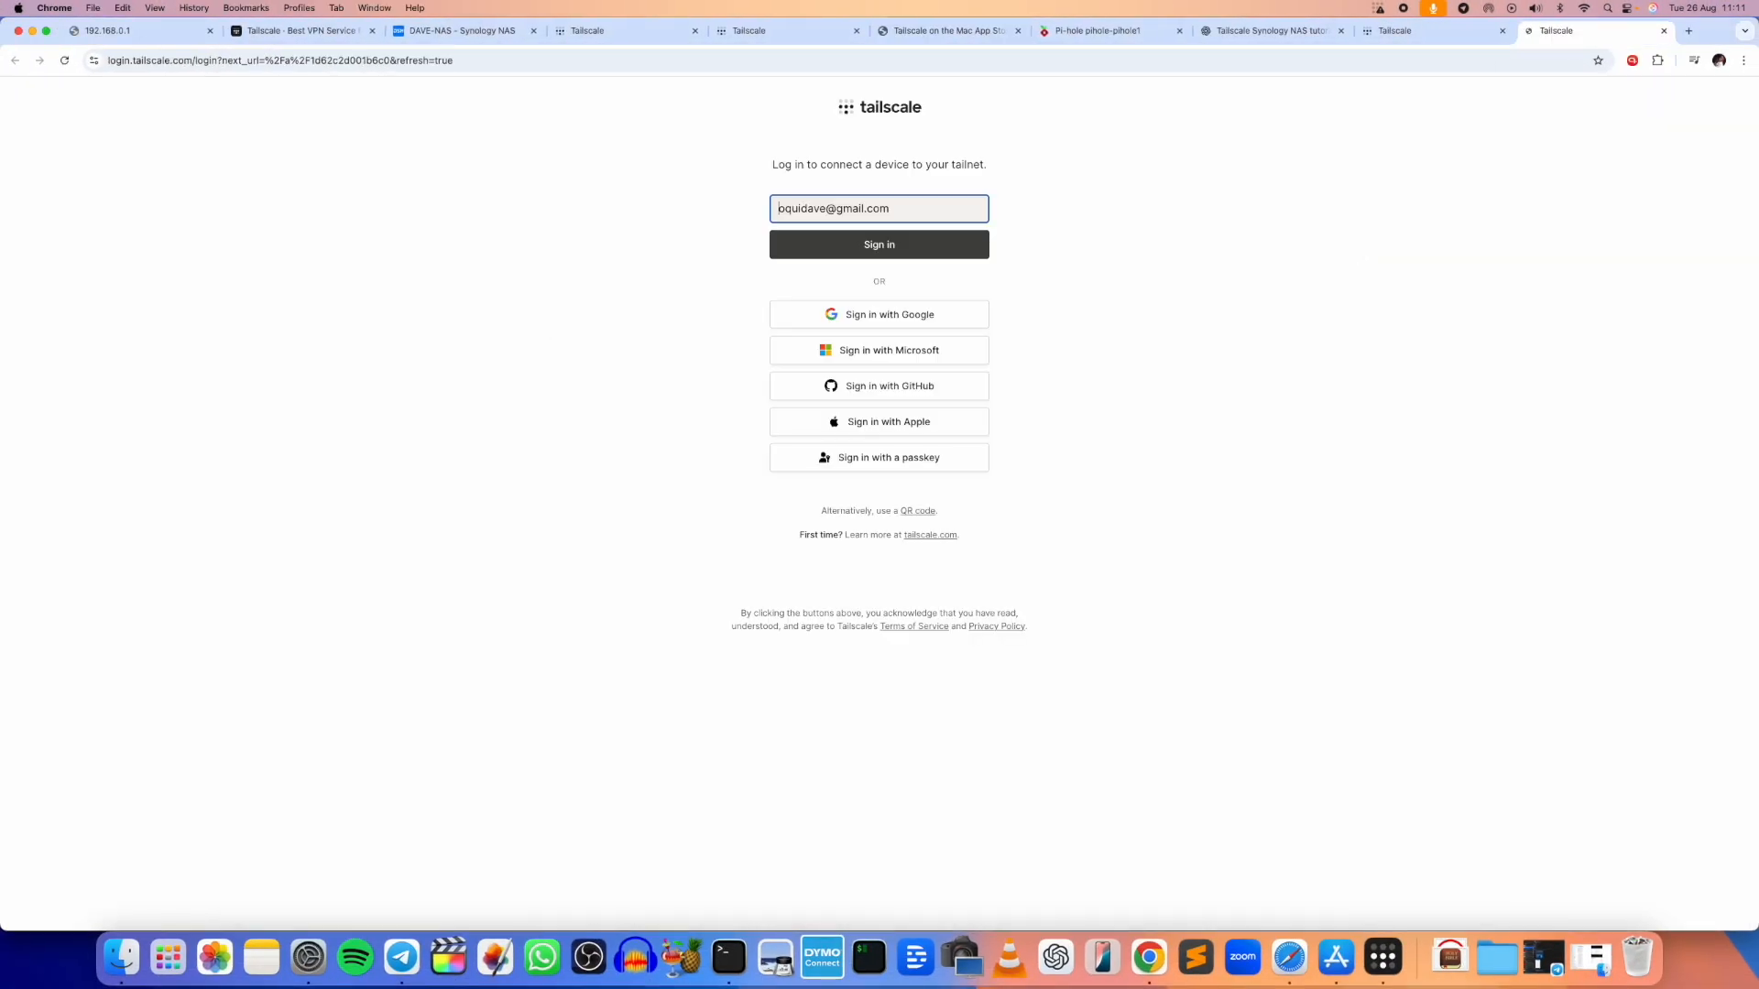
mouse_move(1356, 257)
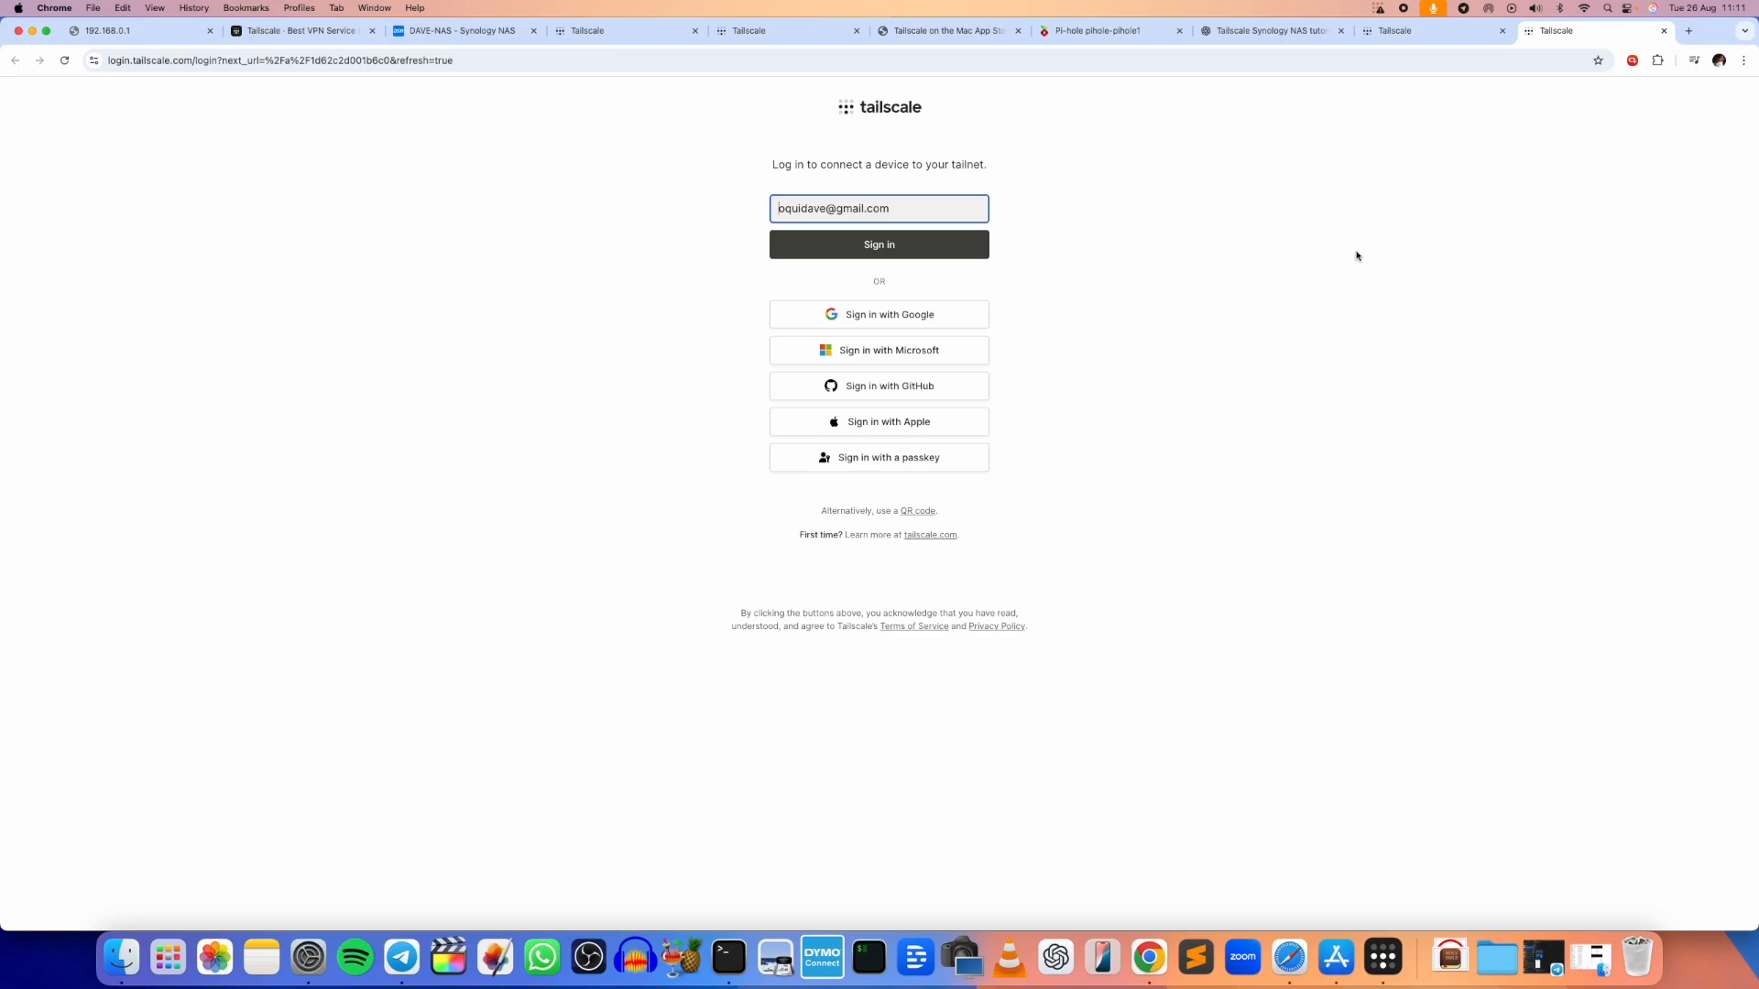
mouse_move(890, 163)
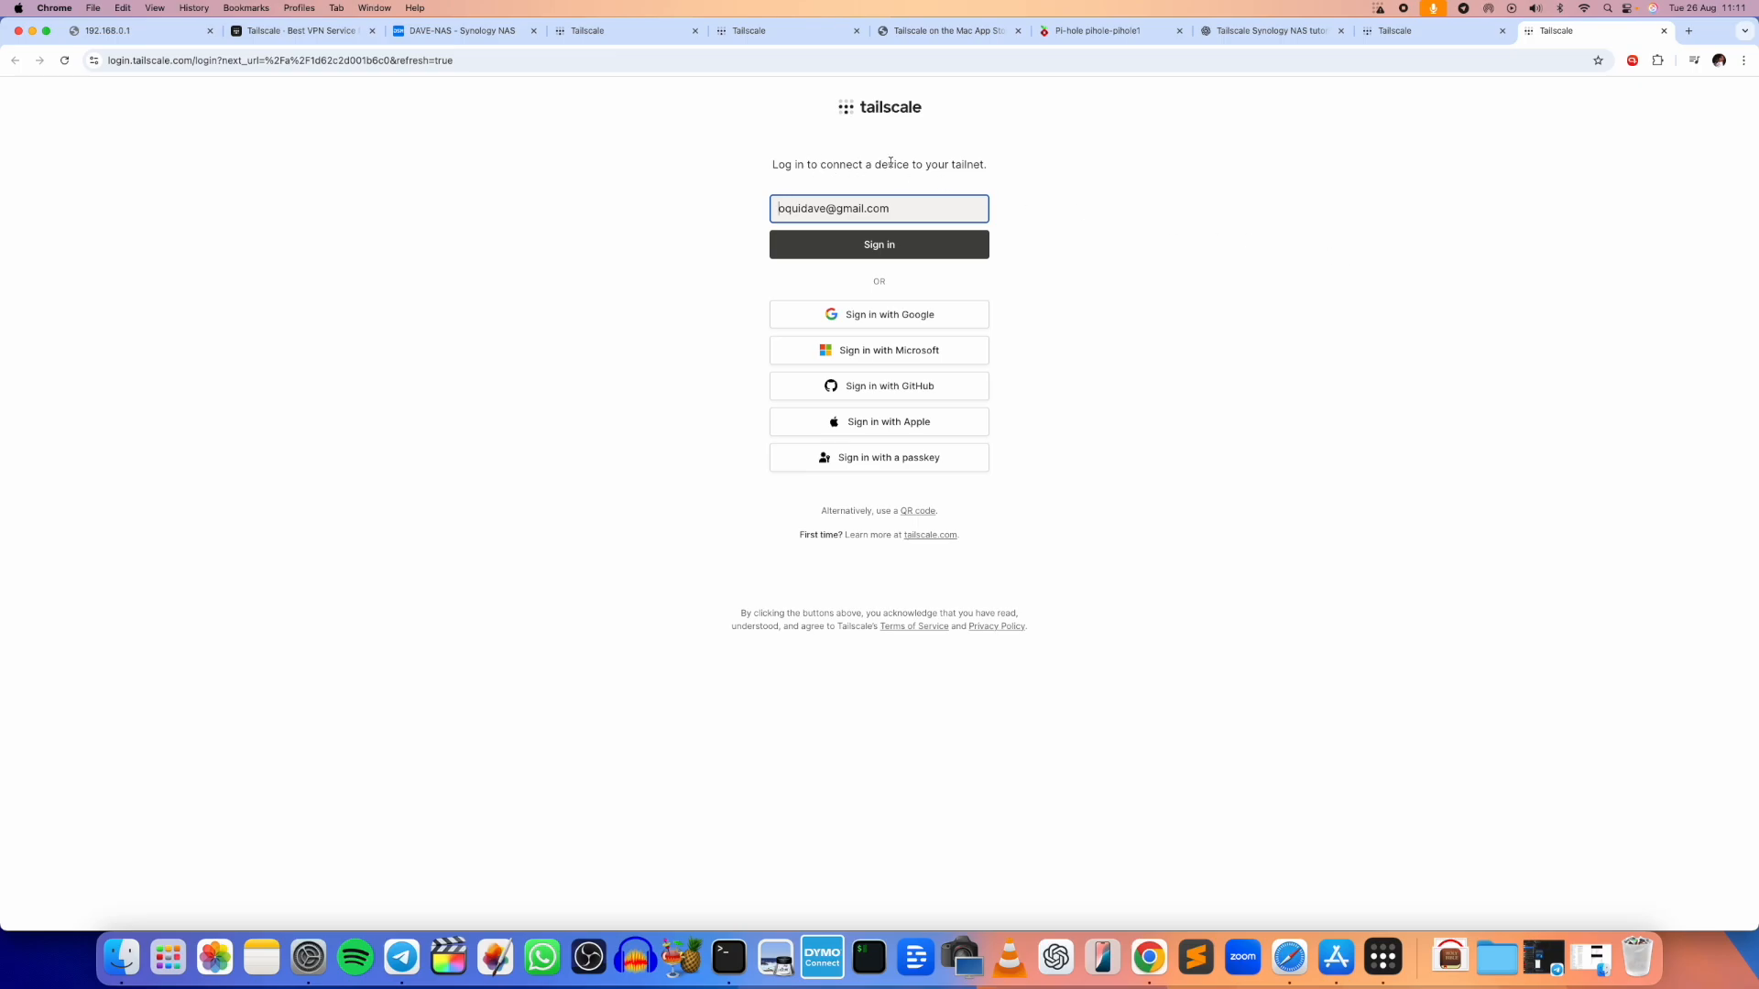
mouse_move(896, 330)
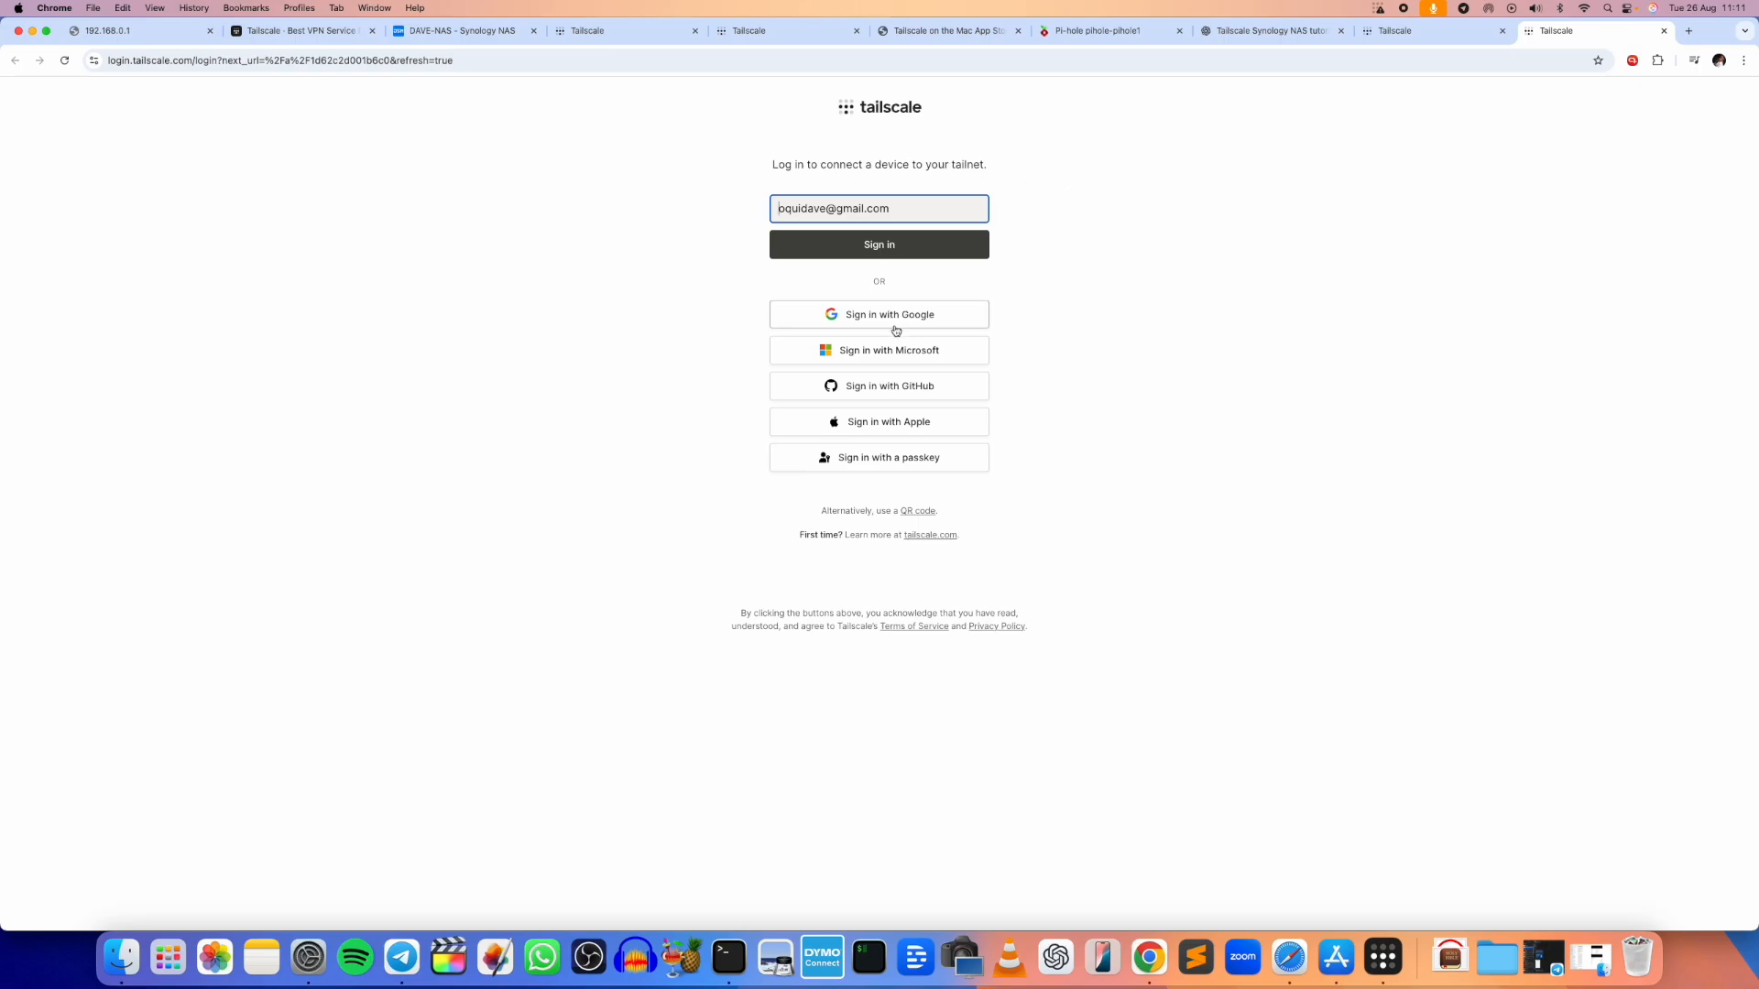
left_click(877, 313)
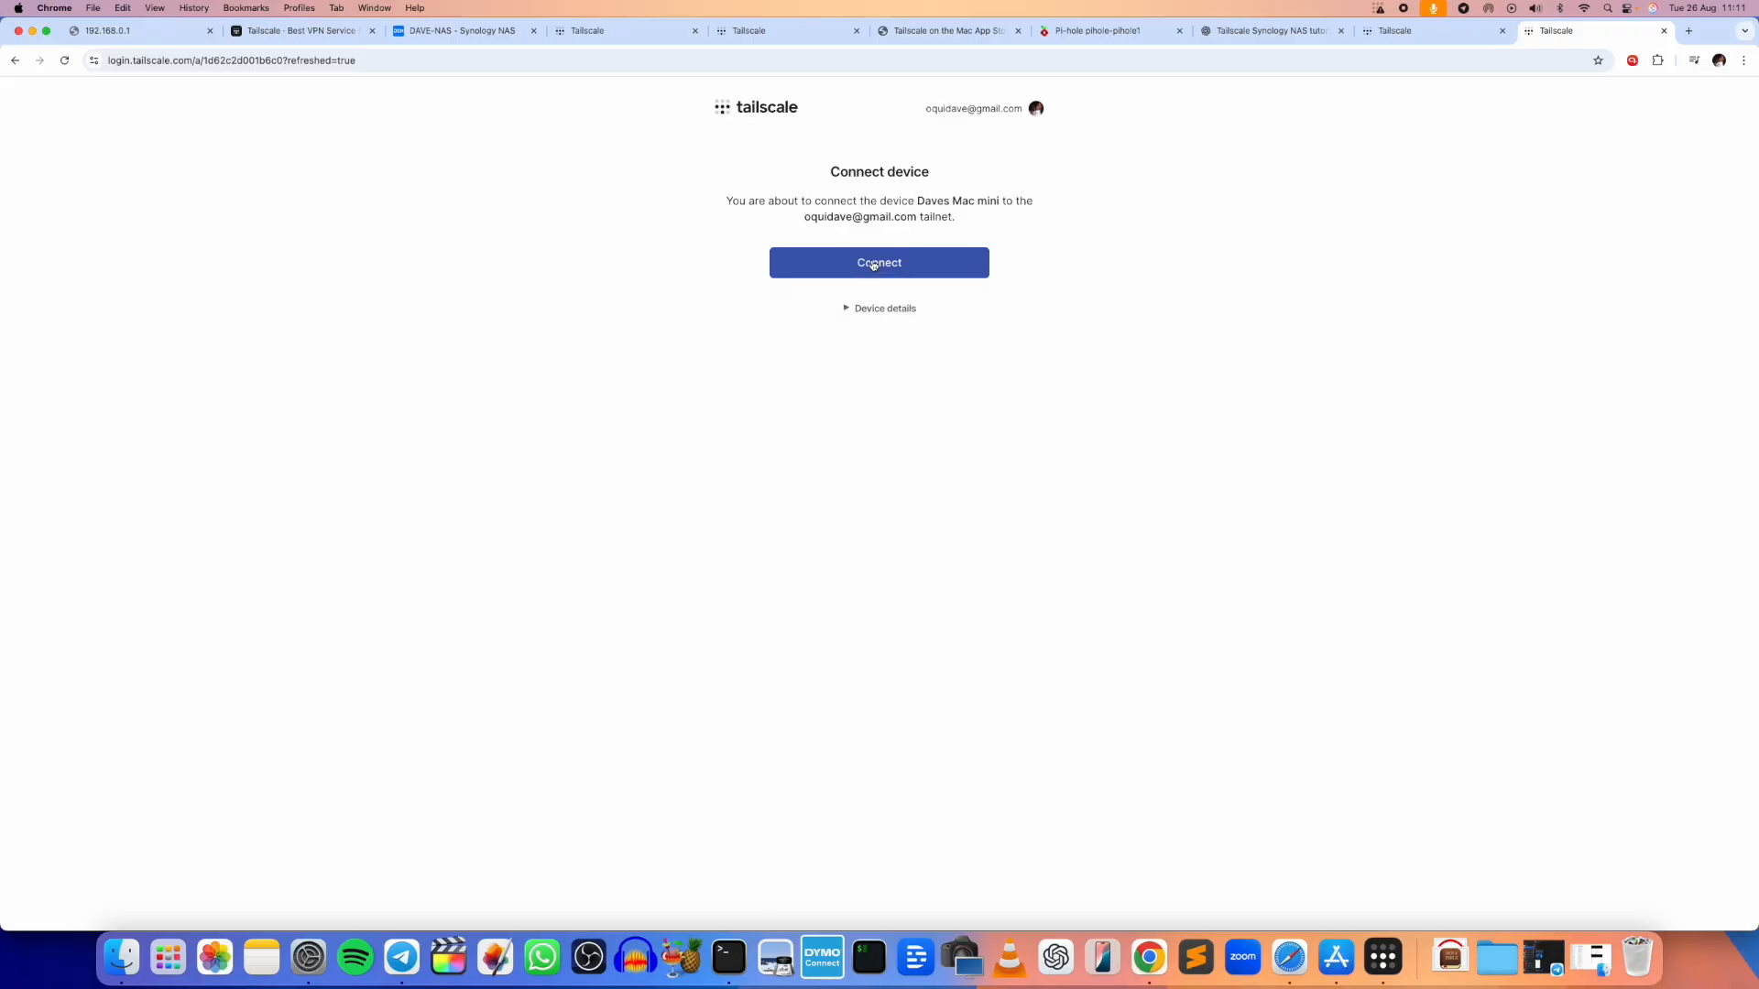
mouse_move(912, 276)
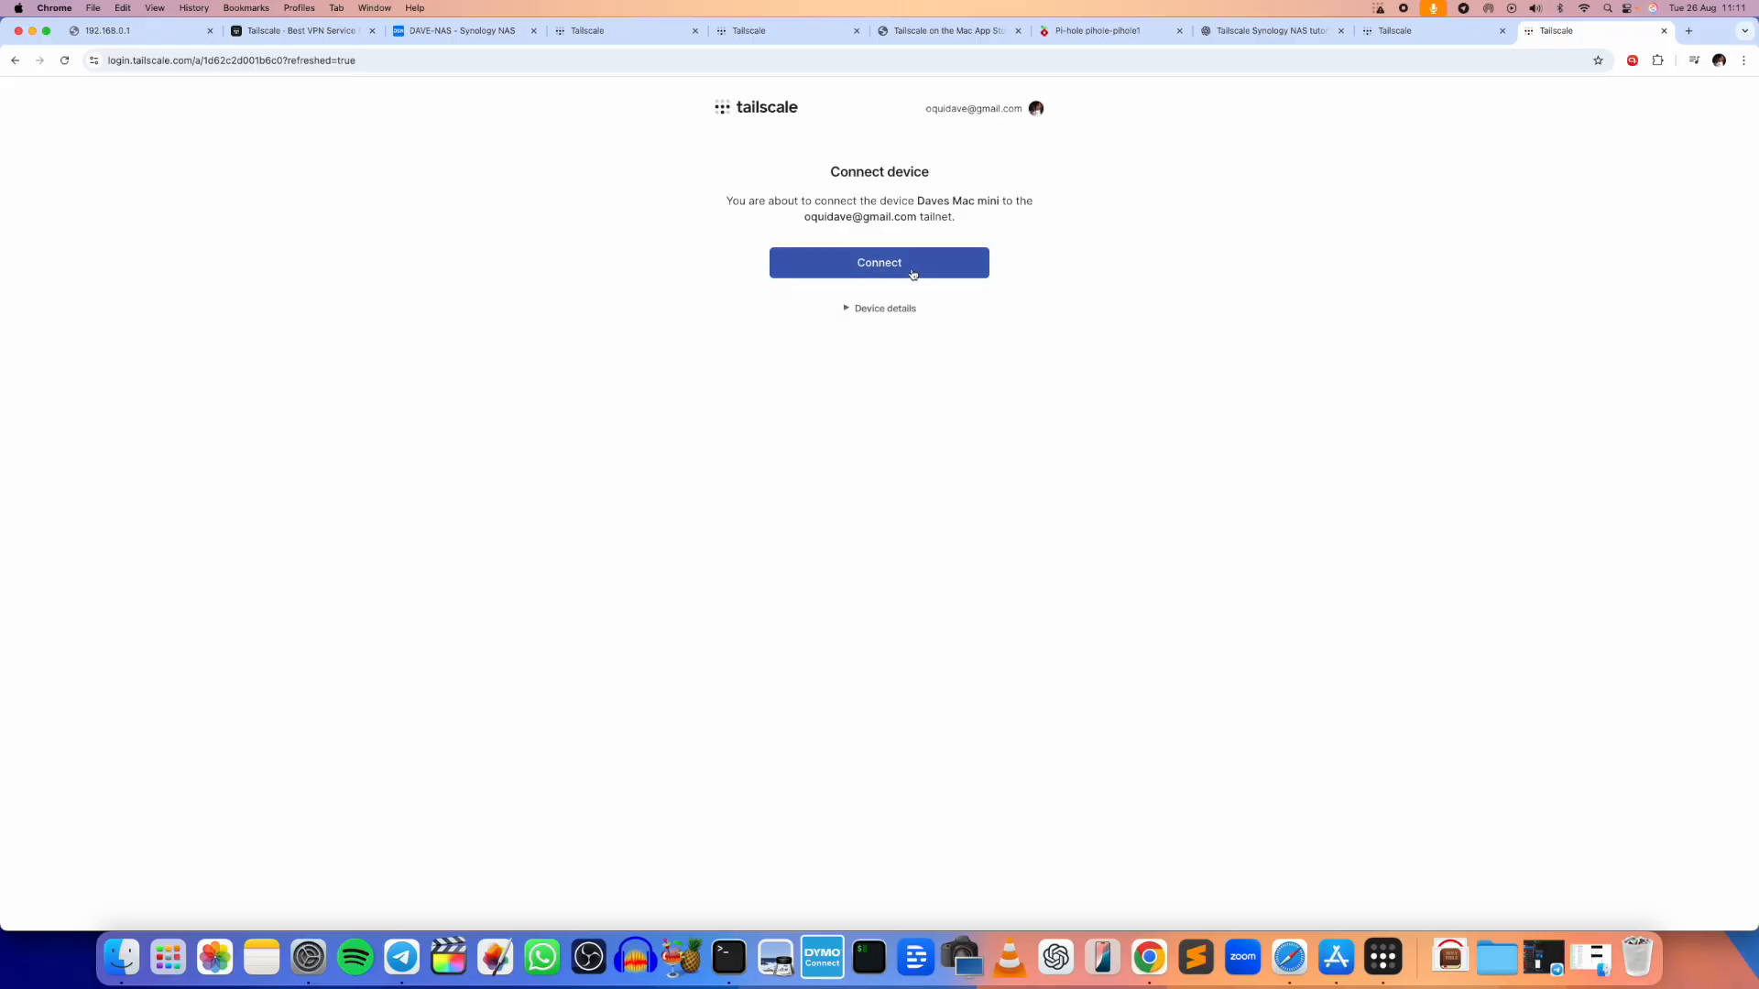
left_click(878, 262)
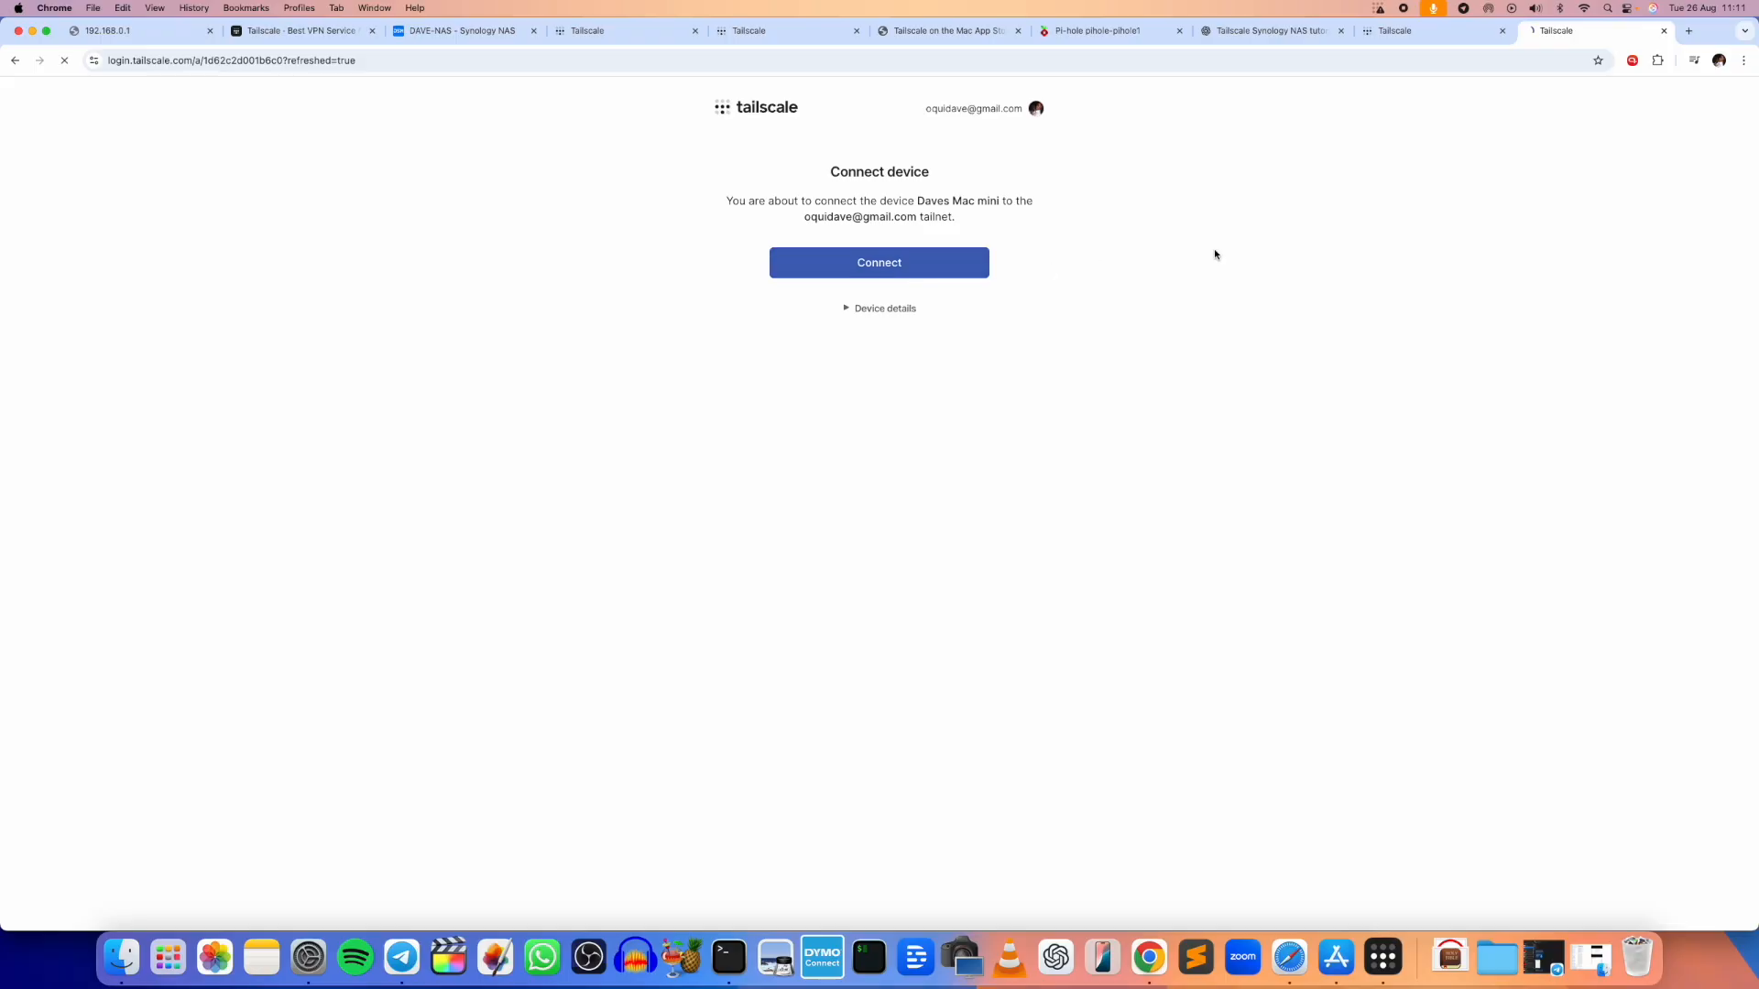
left_click(878, 262)
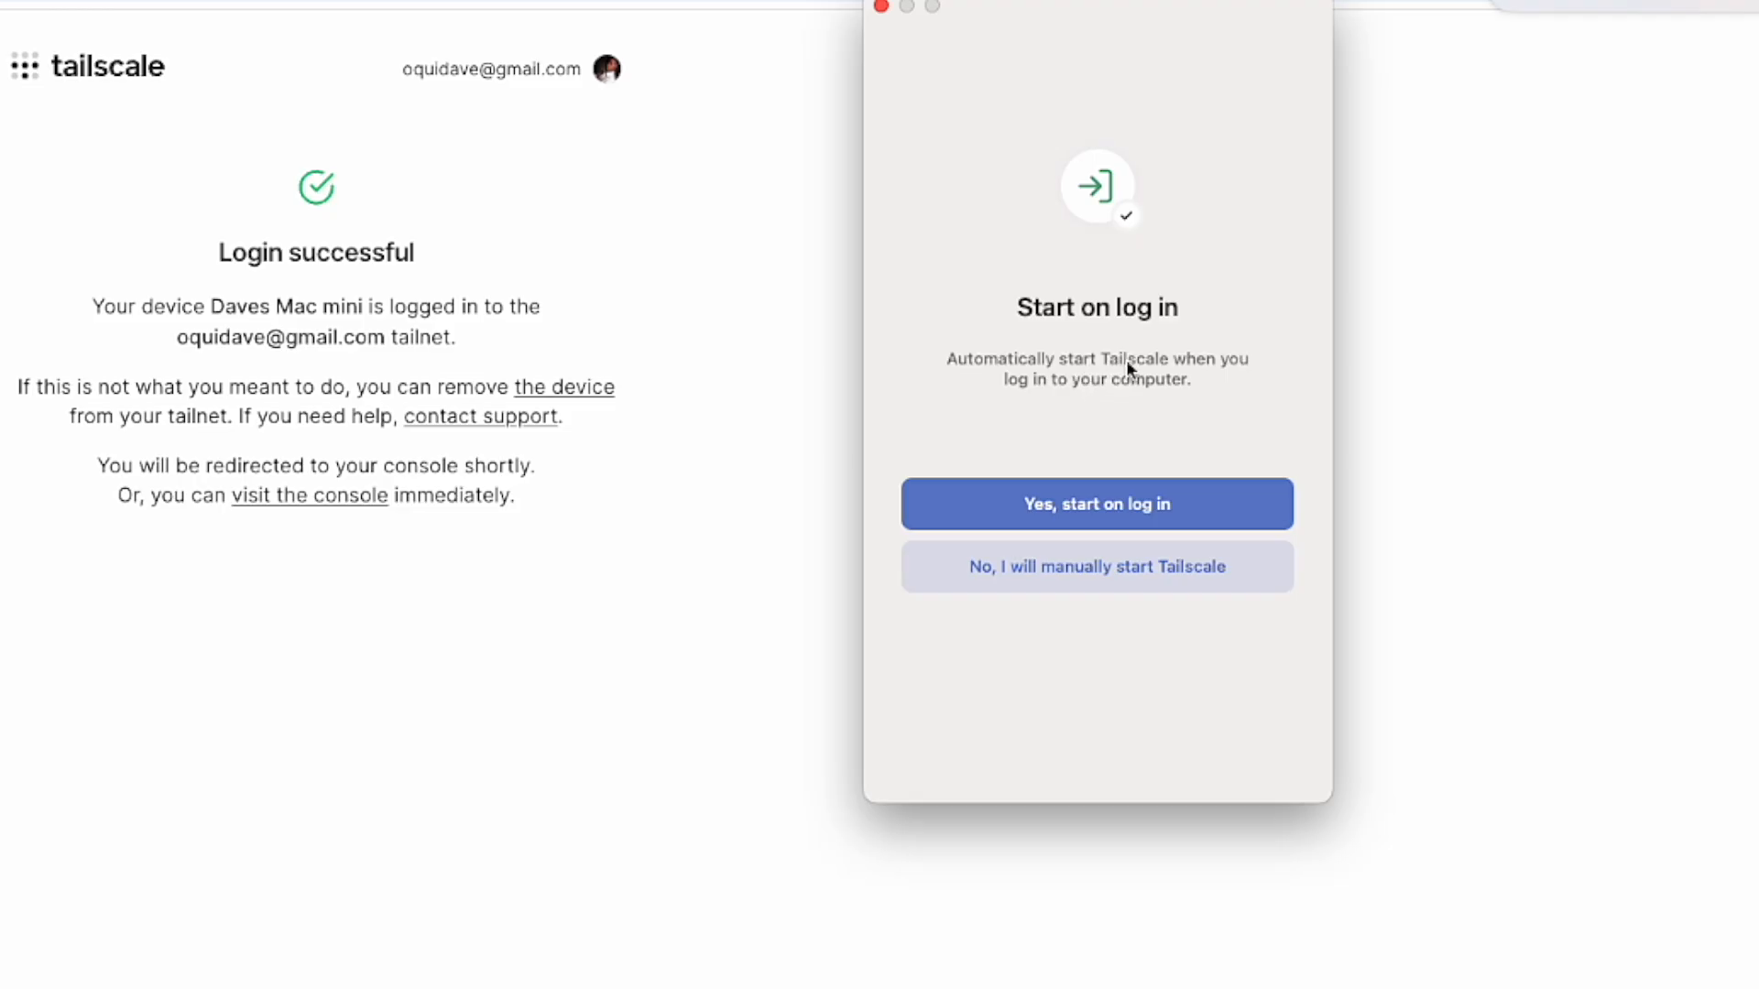
mouse_move(1041, 409)
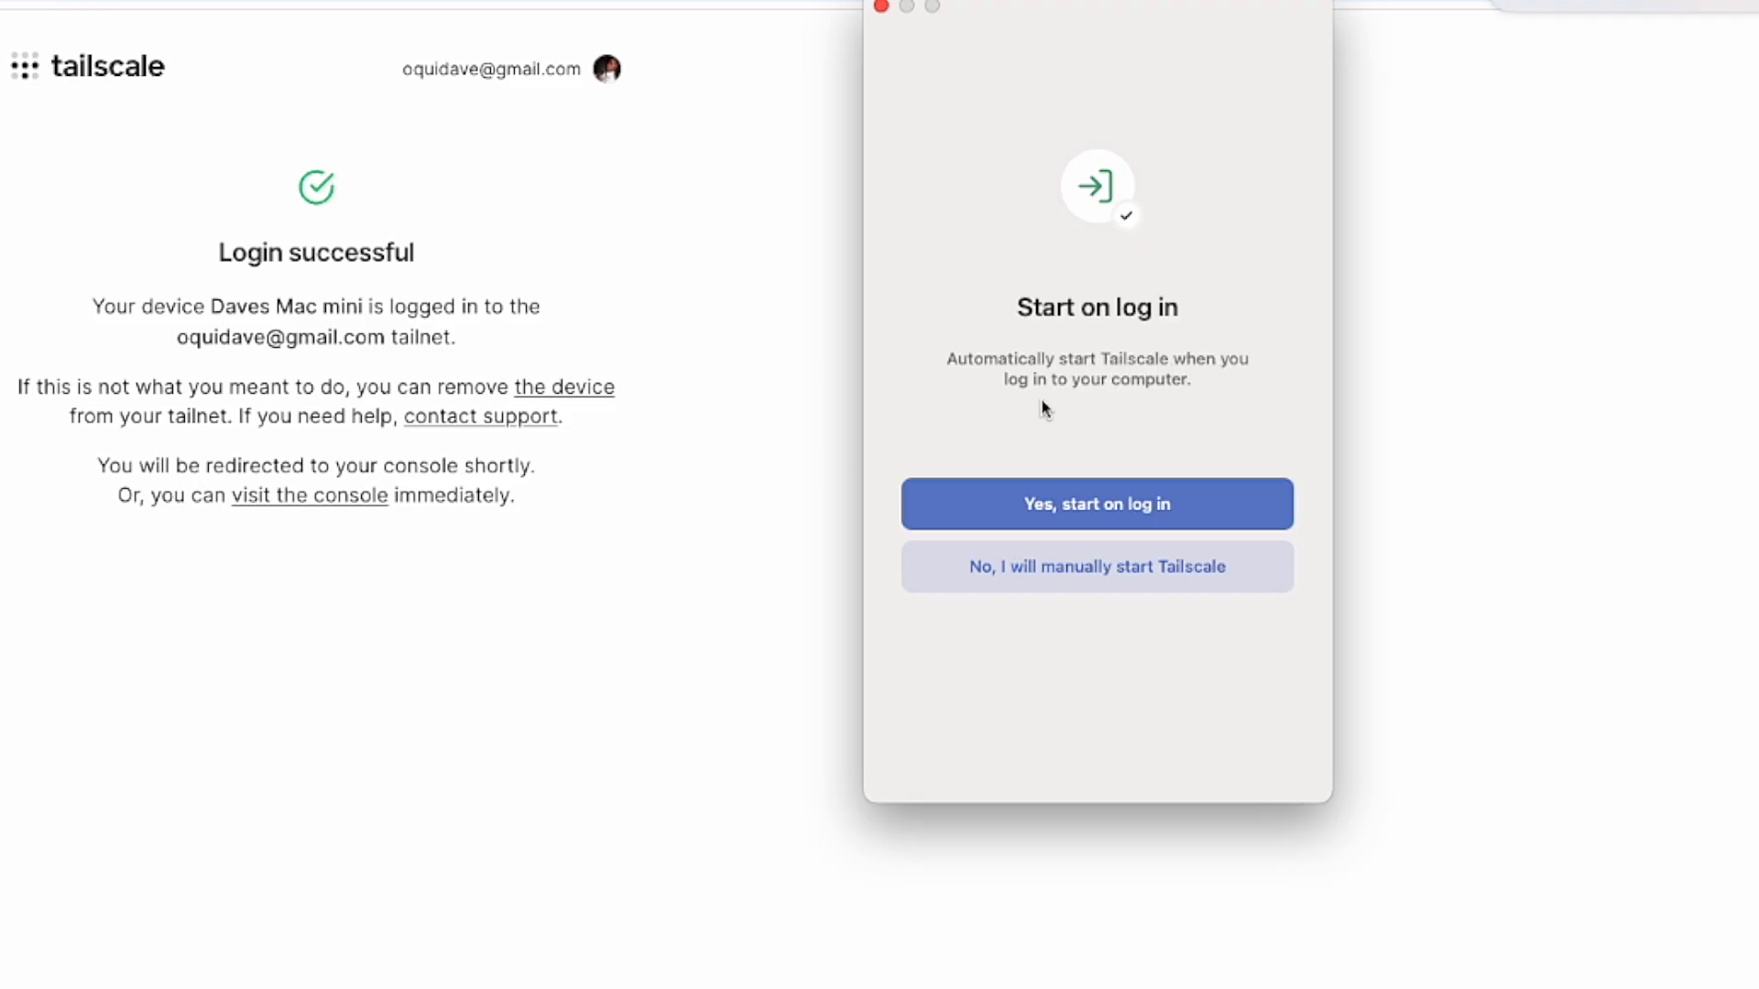
mouse_move(1198, 392)
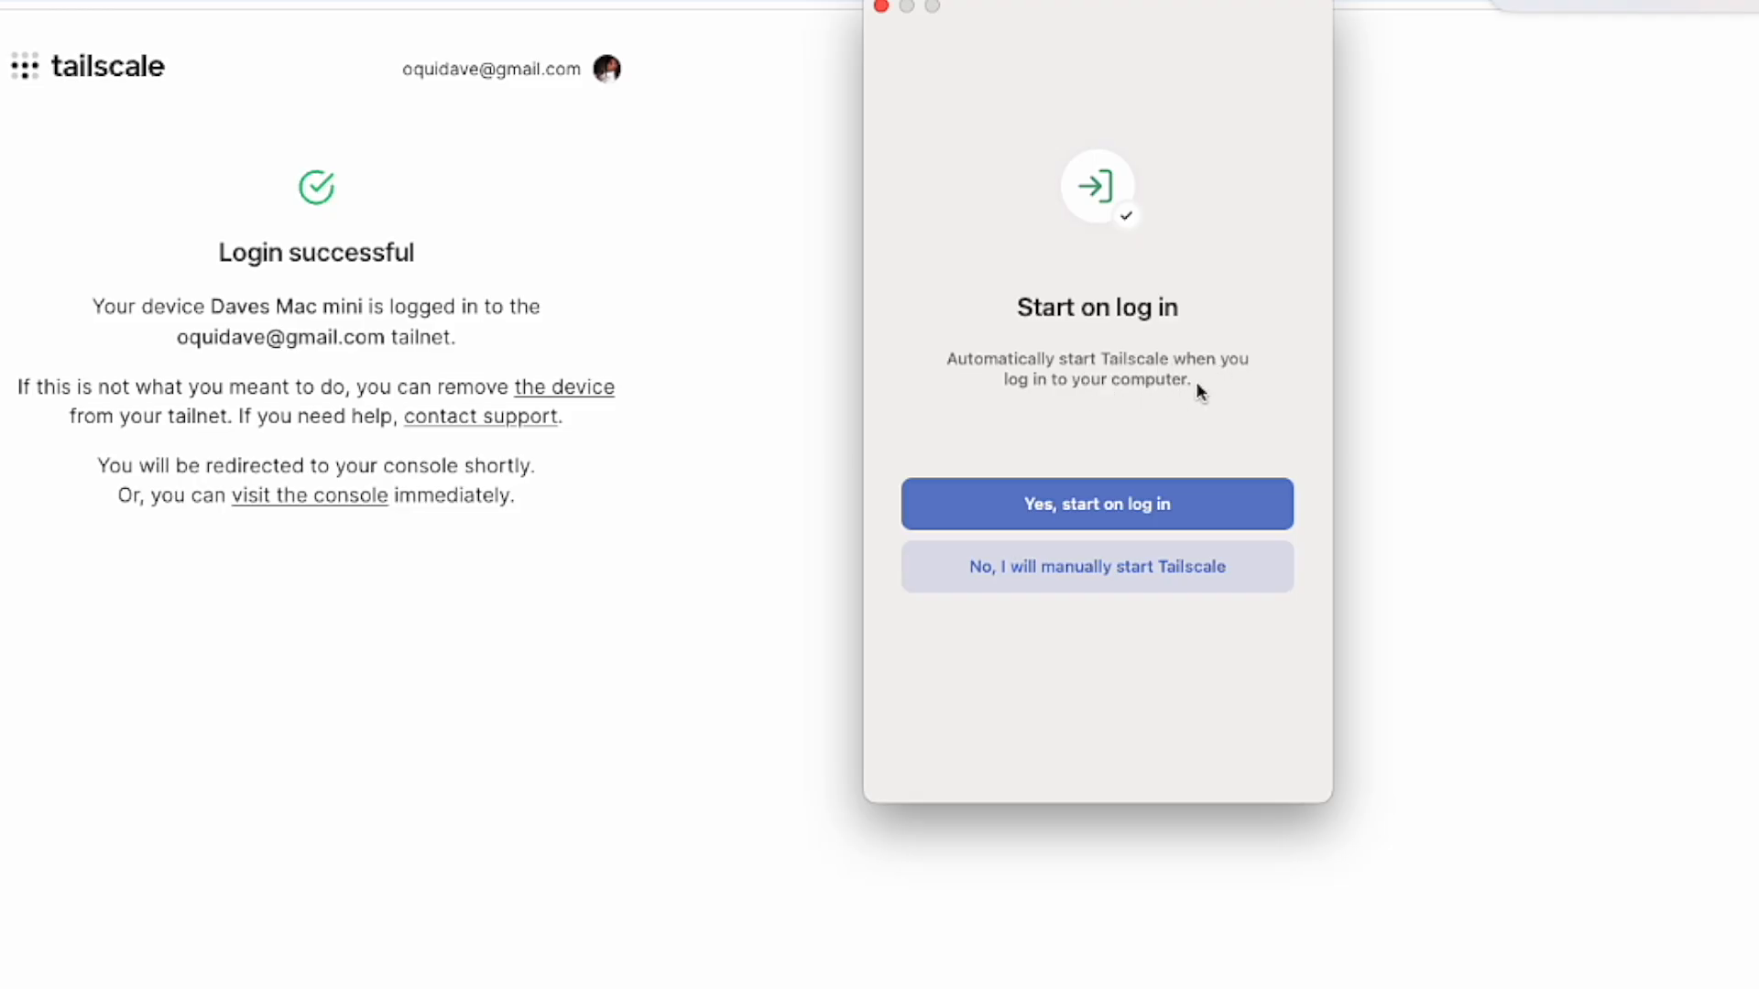
left_click(1096, 503)
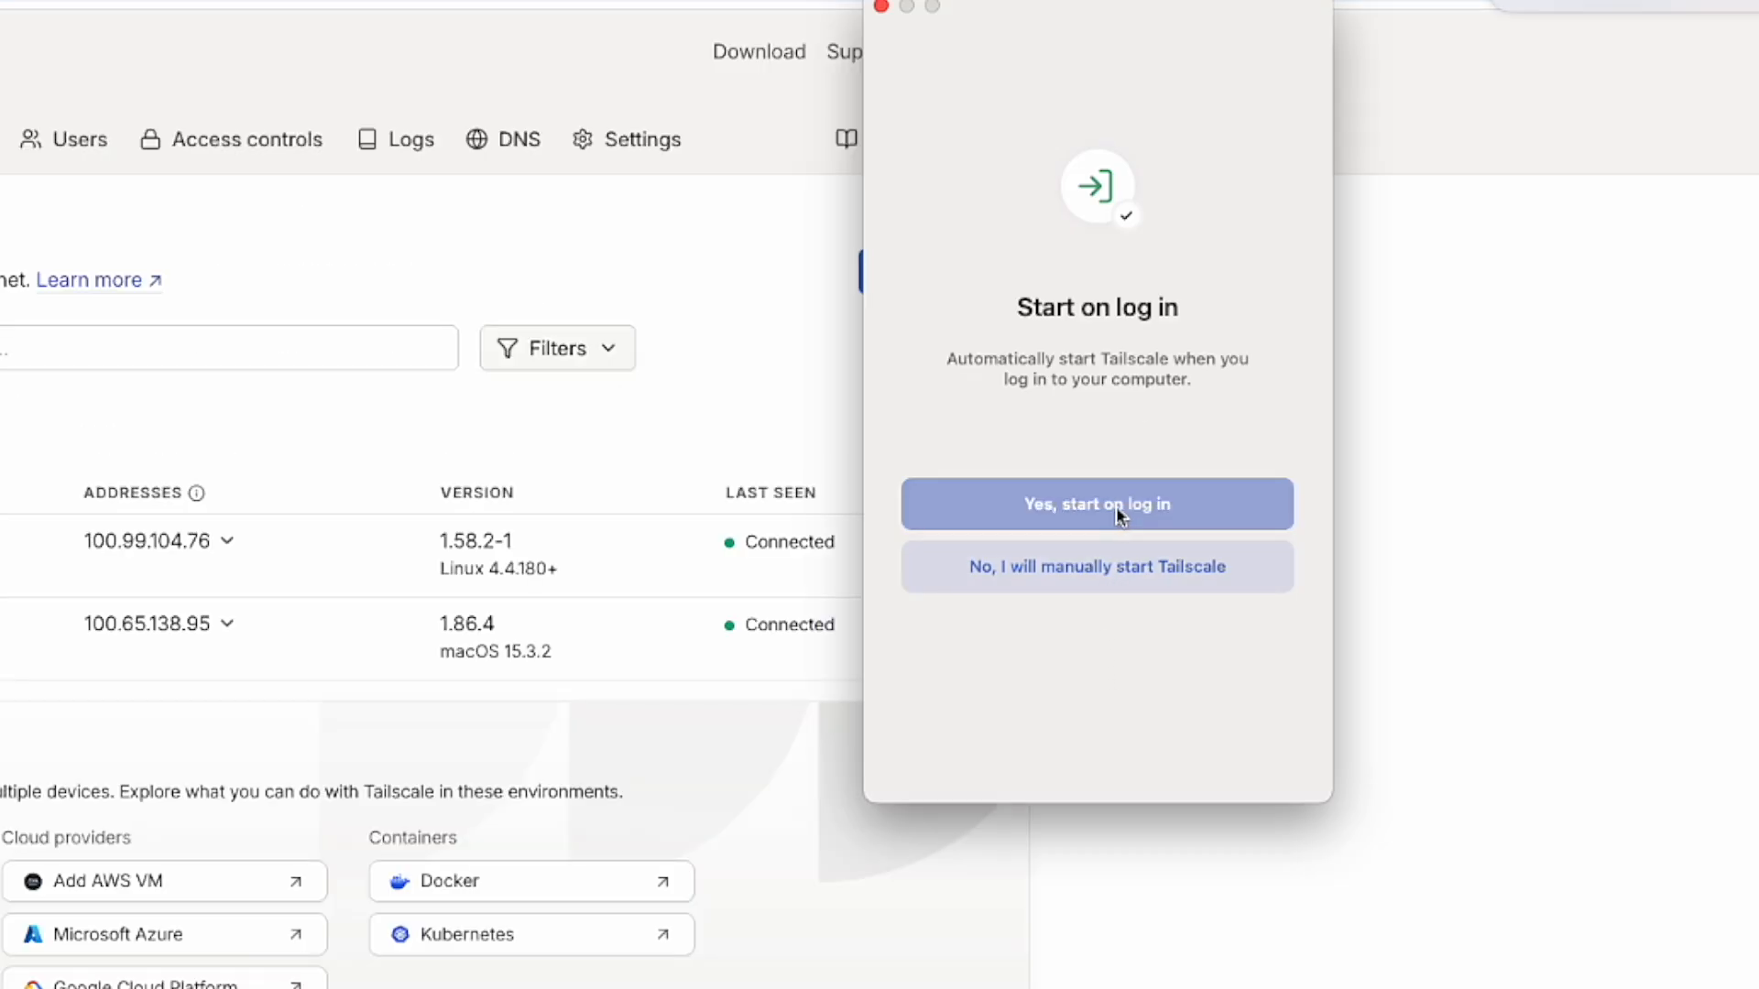
Finish the Mac setup prompts and show dave-nas's MagicDNS name and IP addresses in the Machines list
left_click(1095, 504)
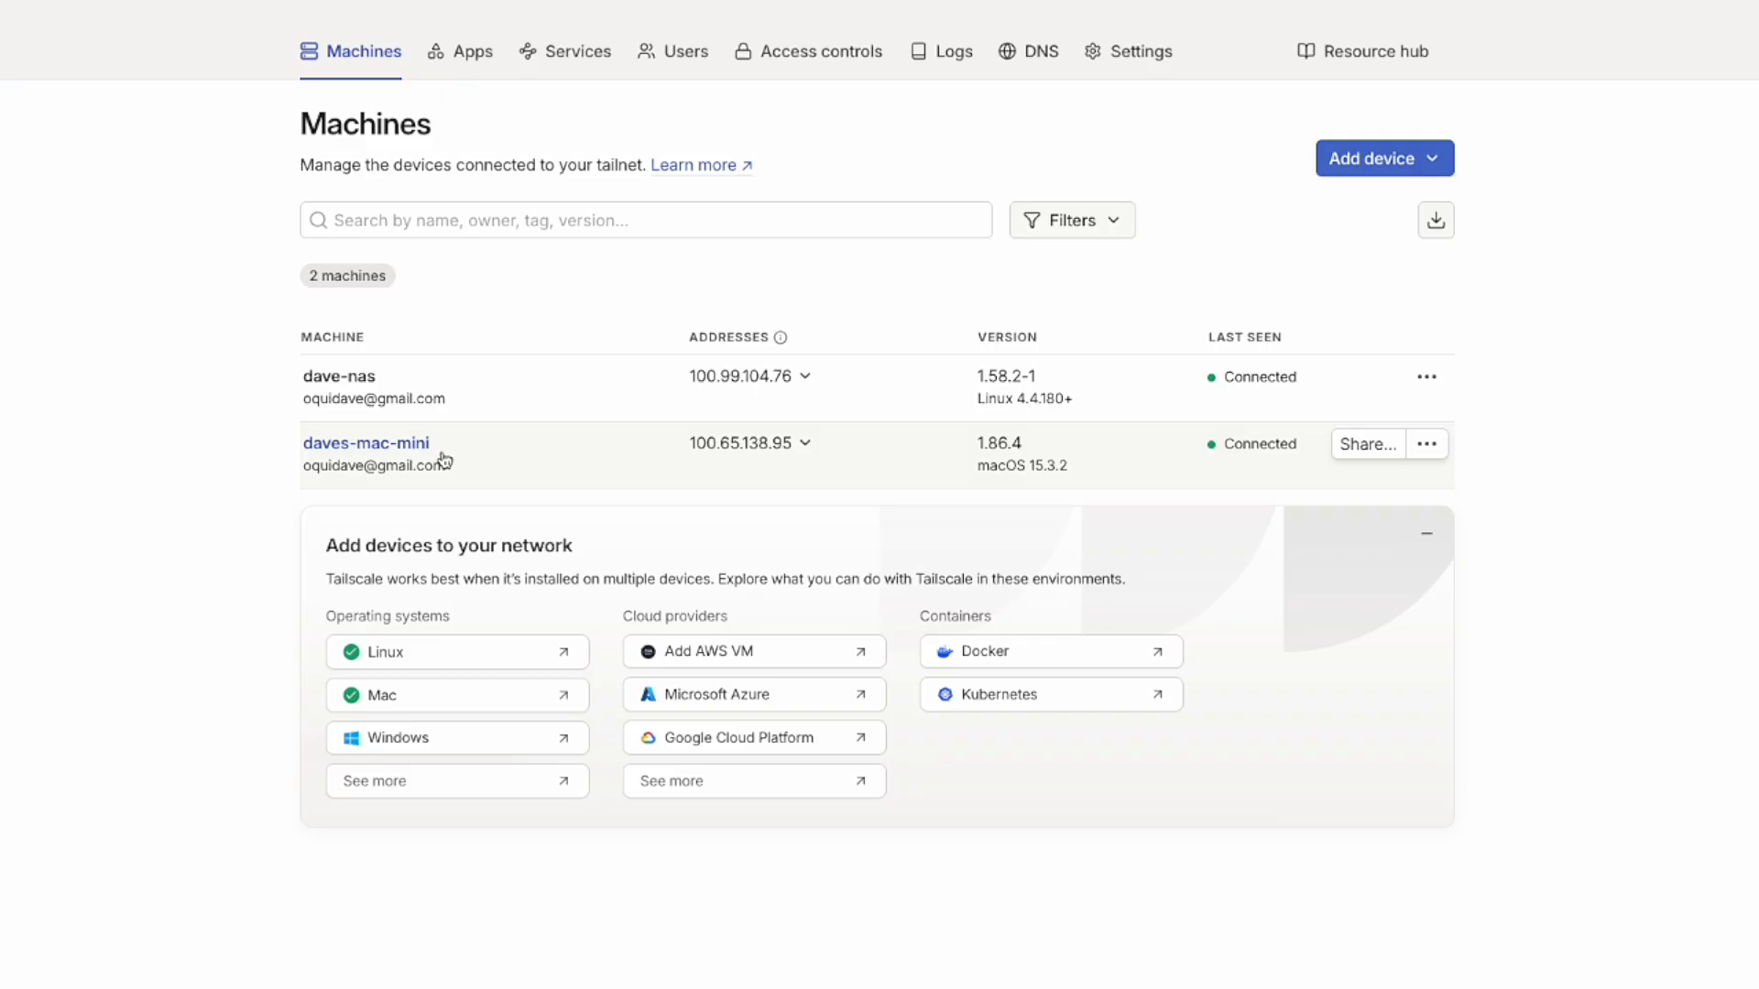
mouse_move(467, 361)
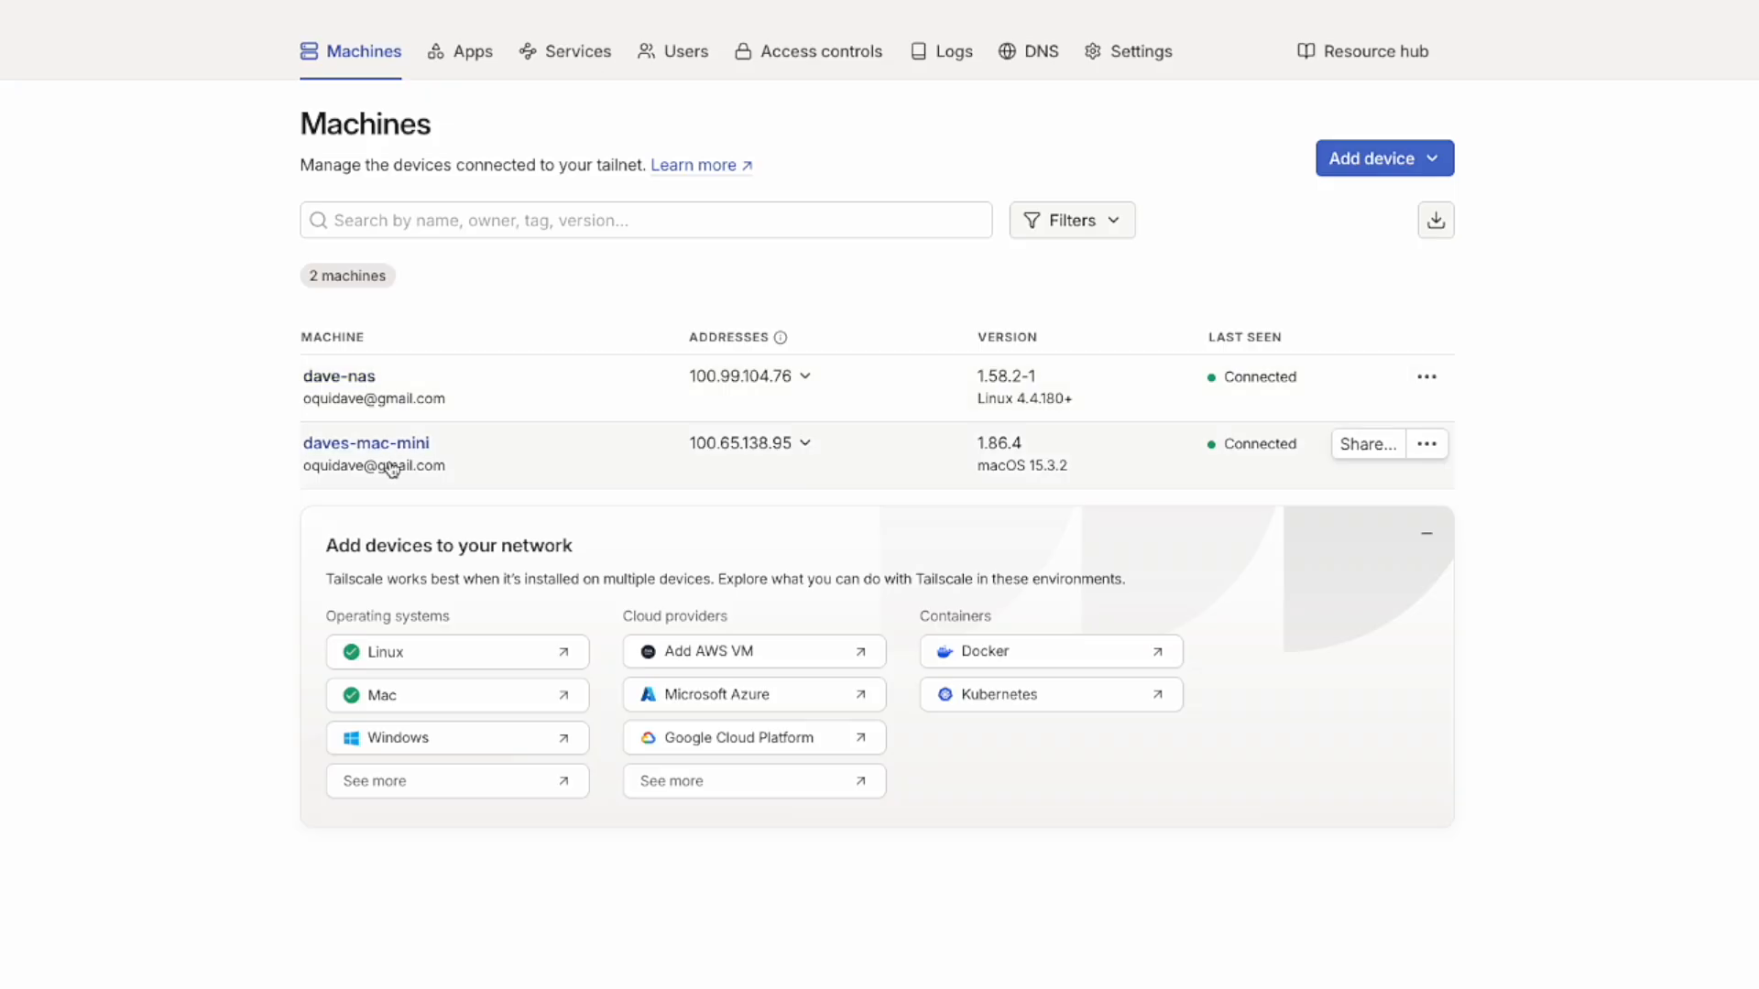
mouse_move(807, 383)
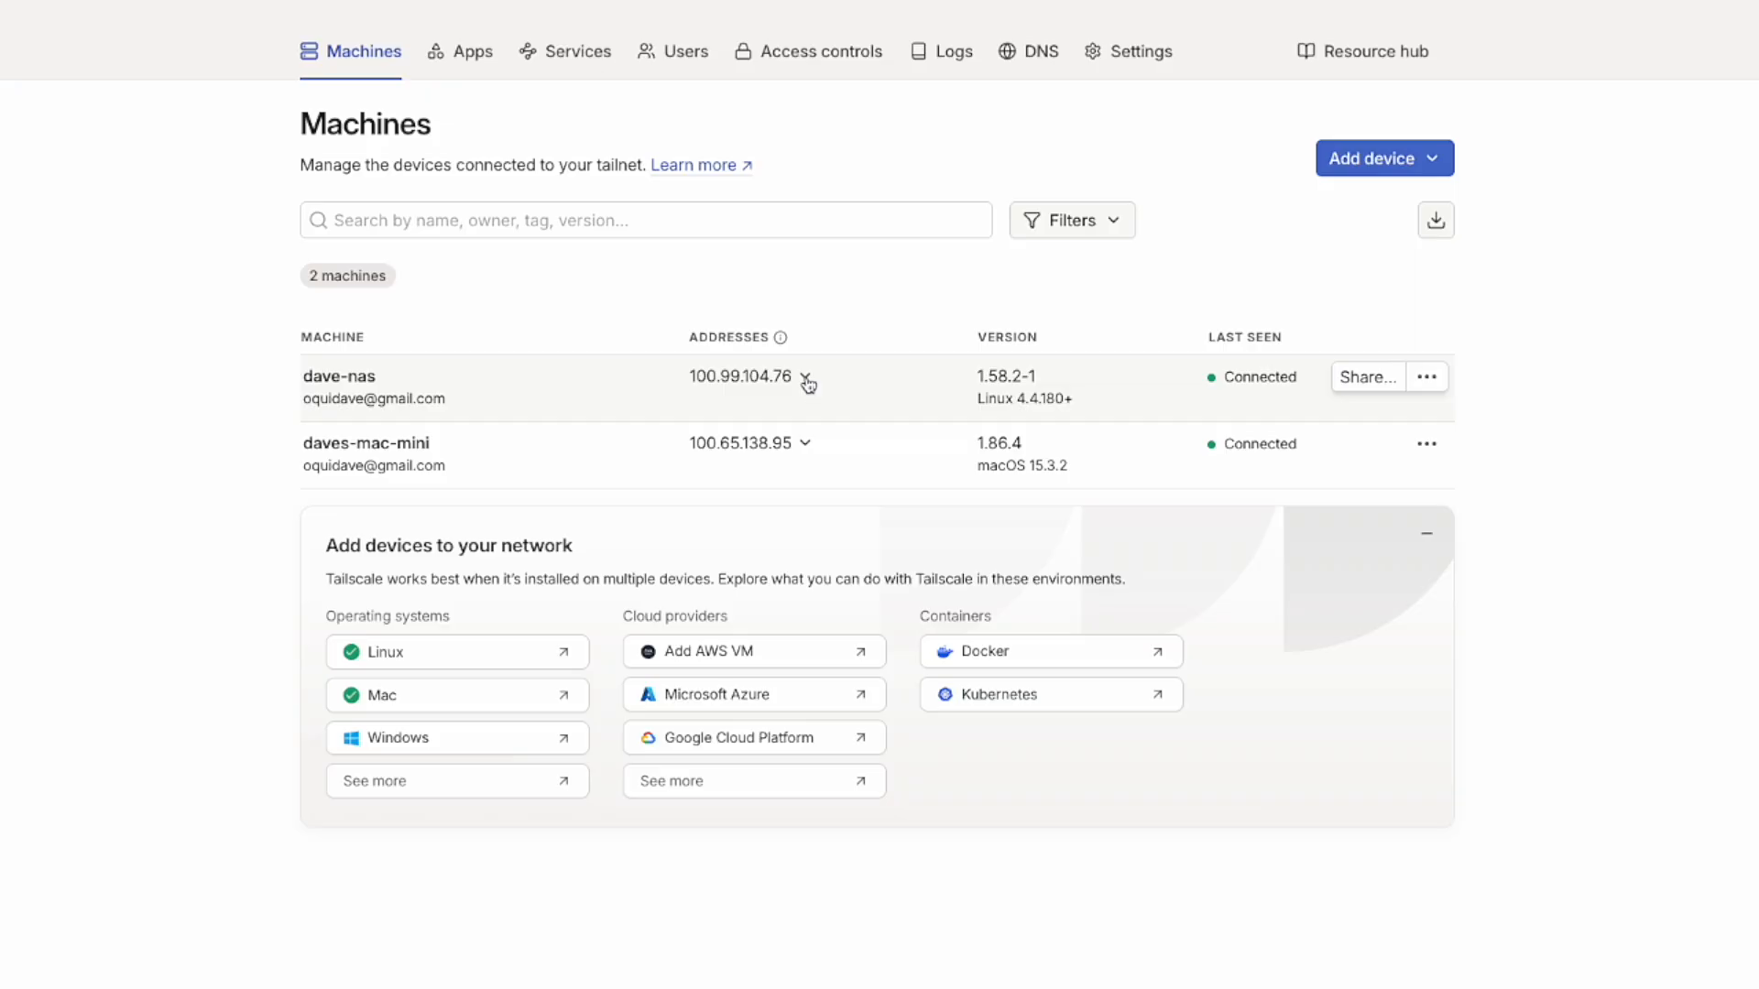
left_click(807, 375)
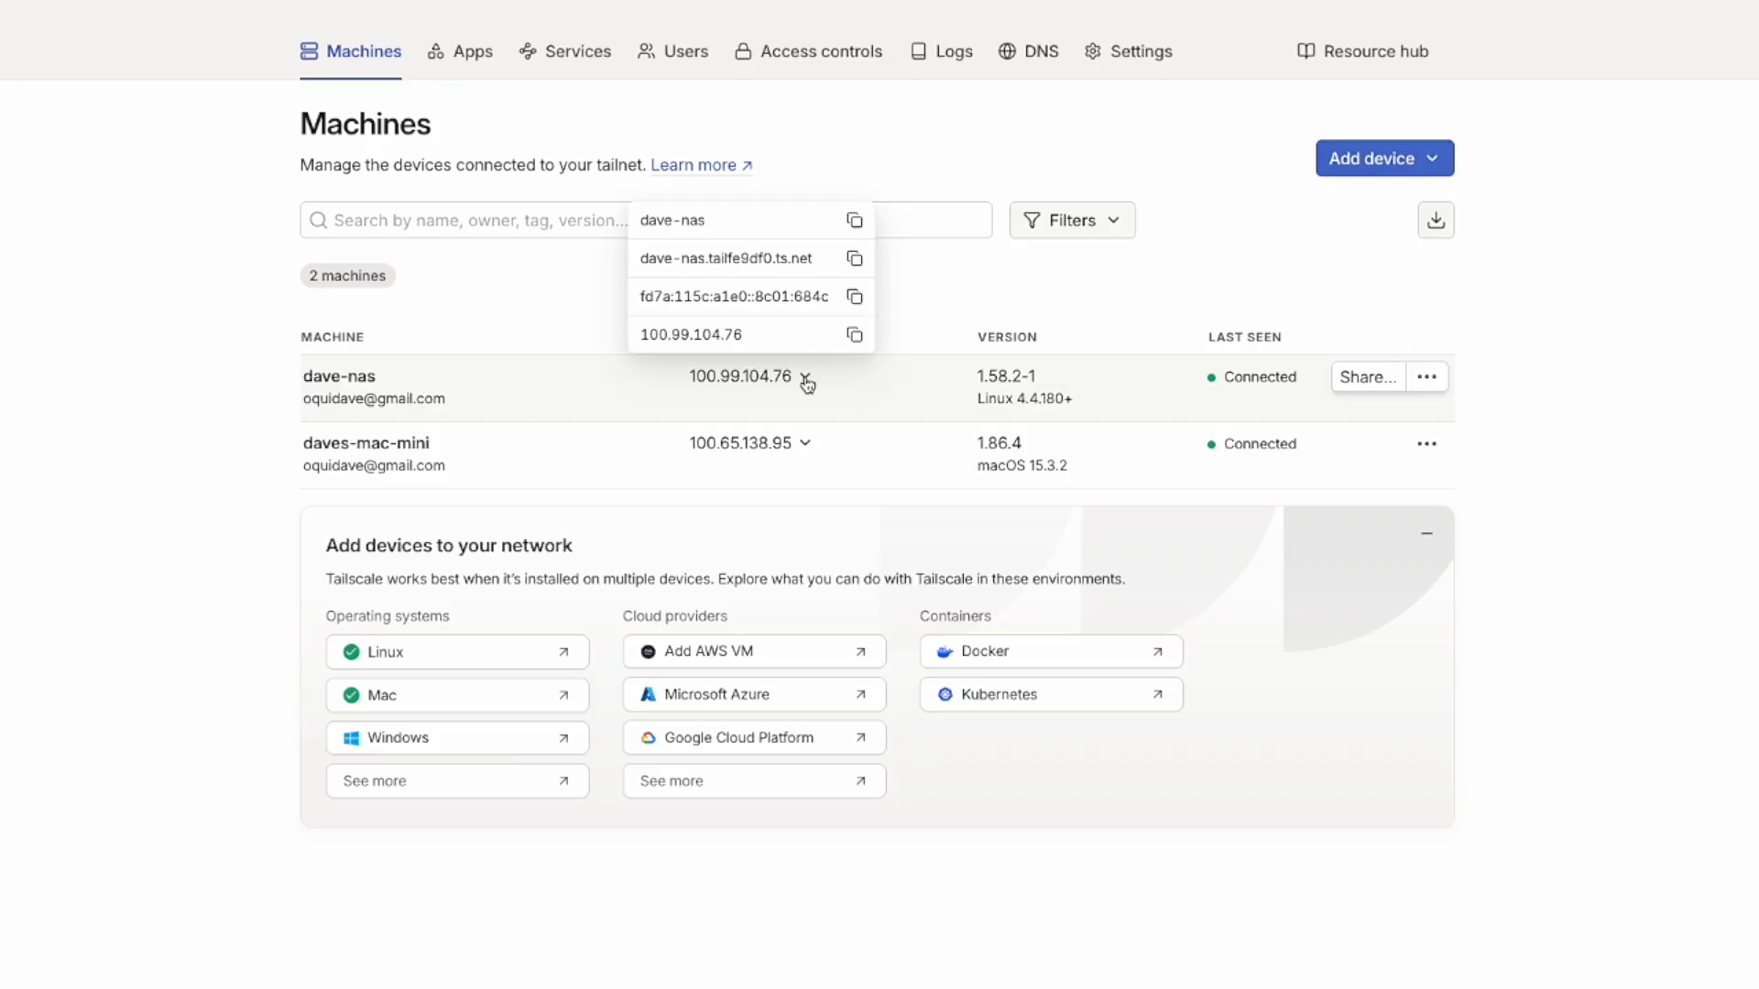
mouse_move(1679, 438)
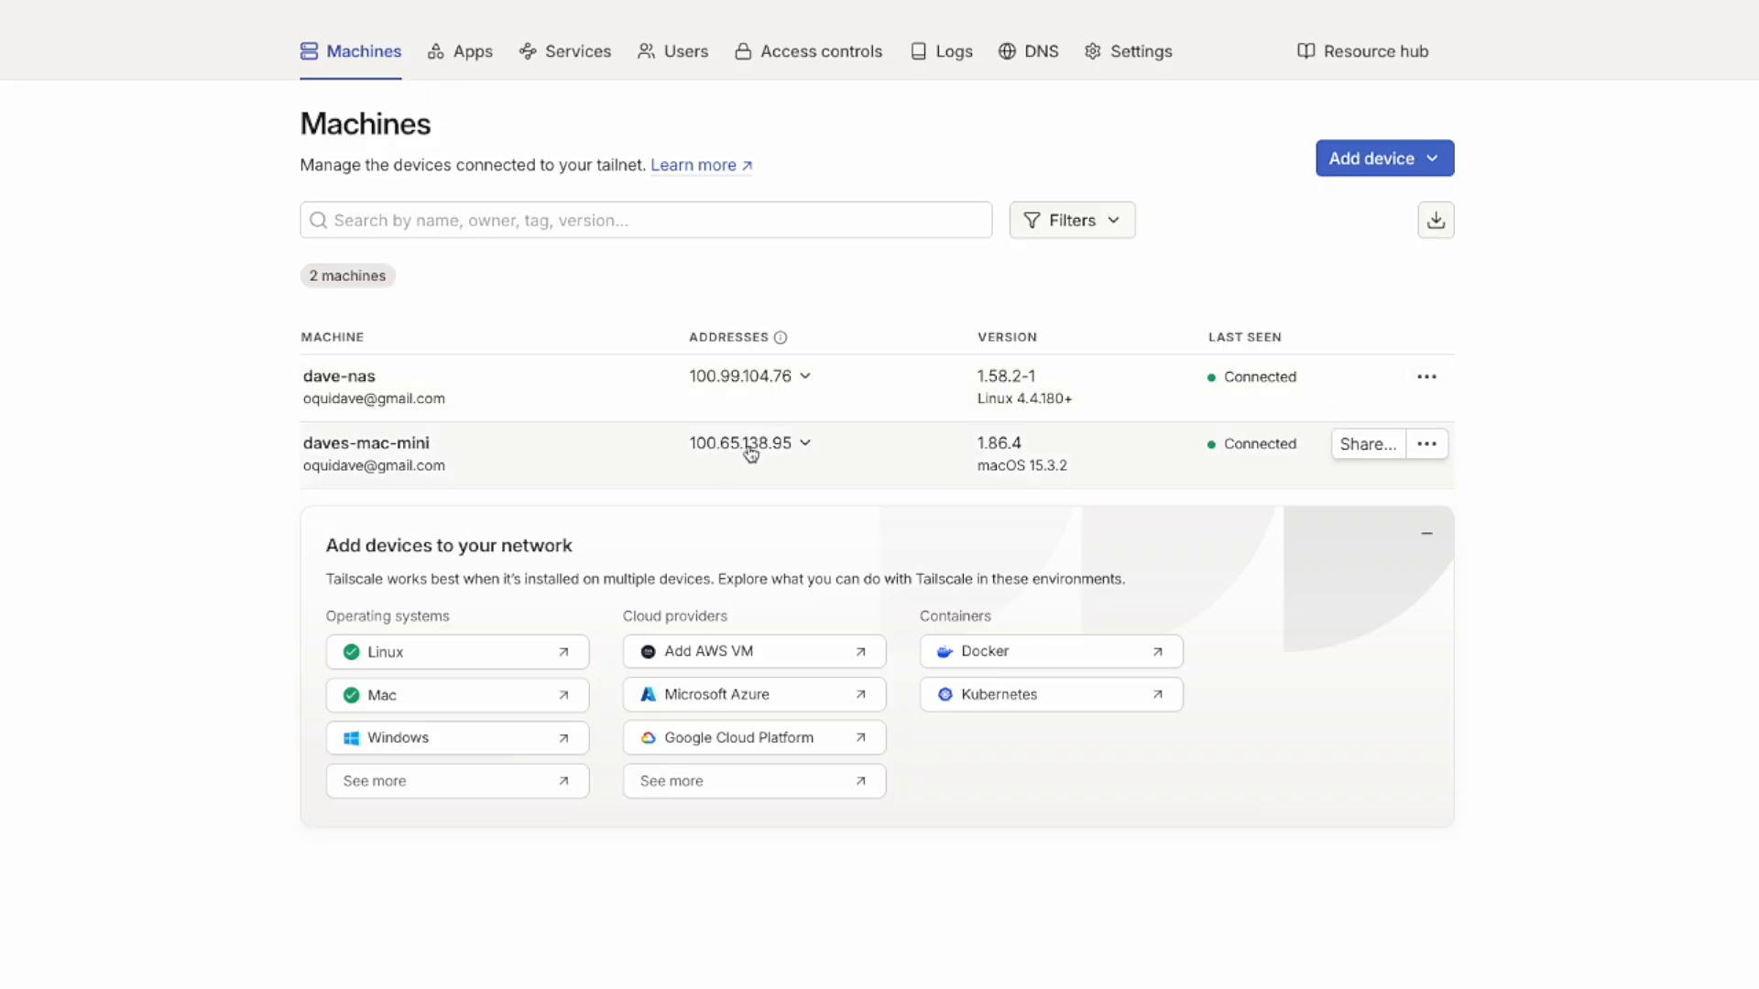
mouse_move(795, 458)
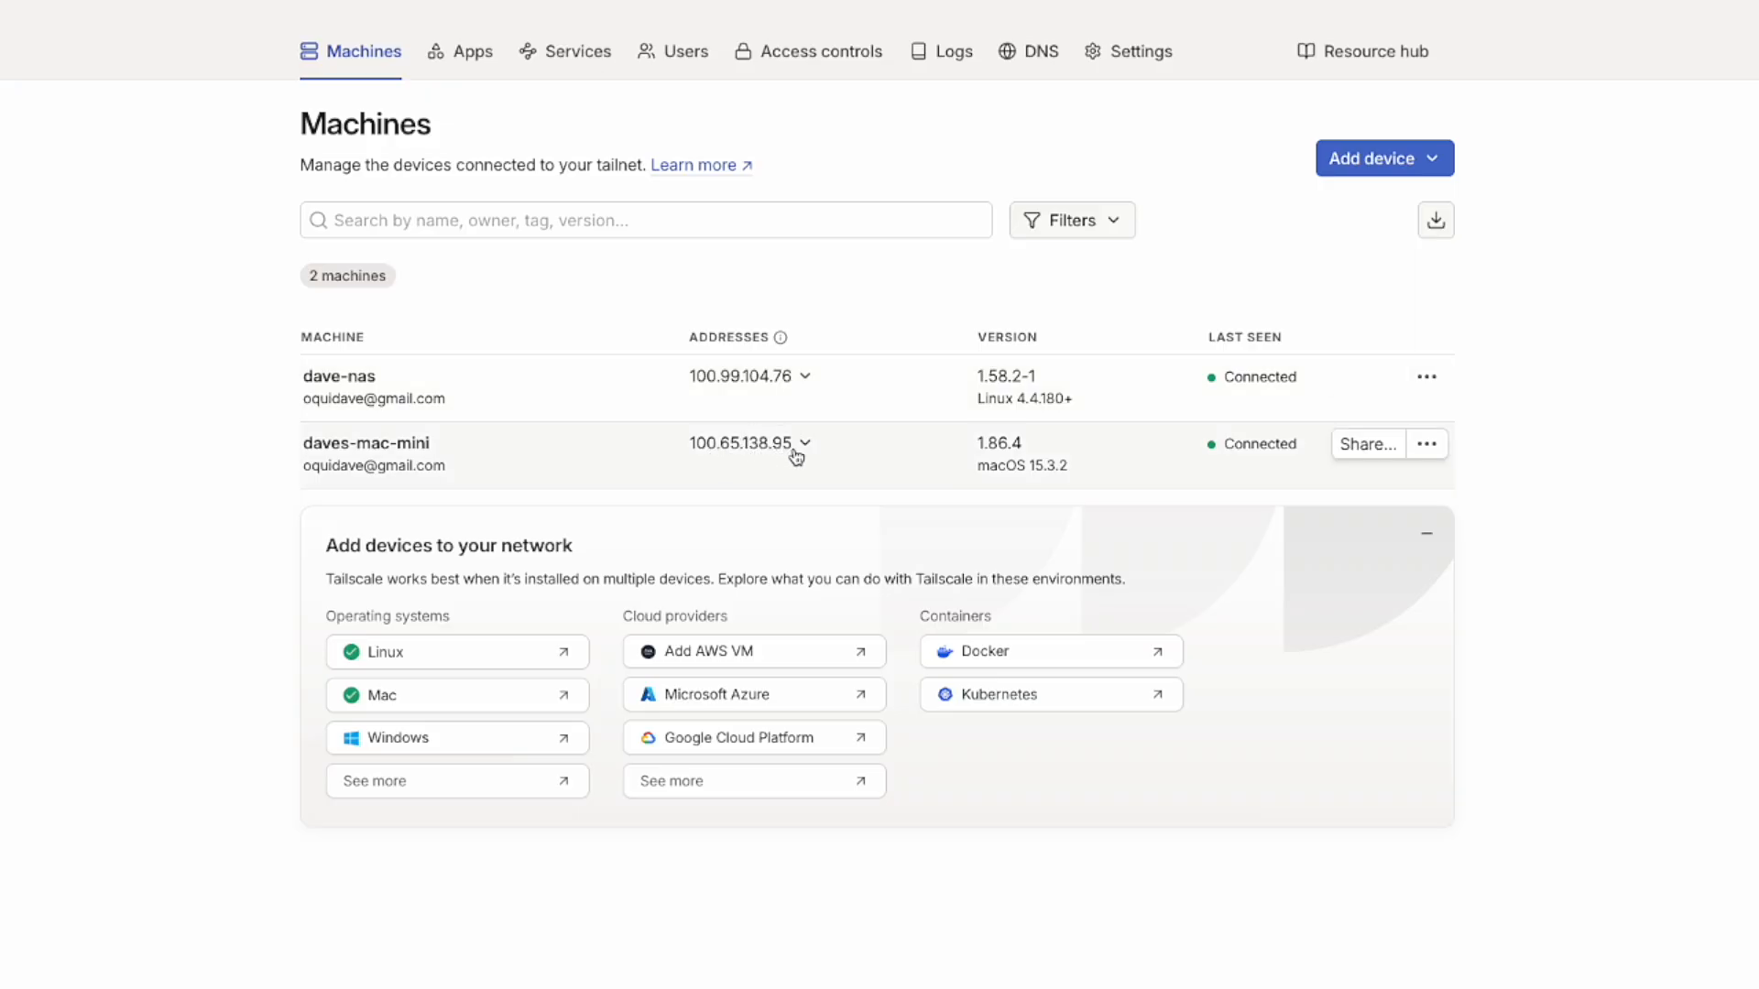
mouse_move(1005, 397)
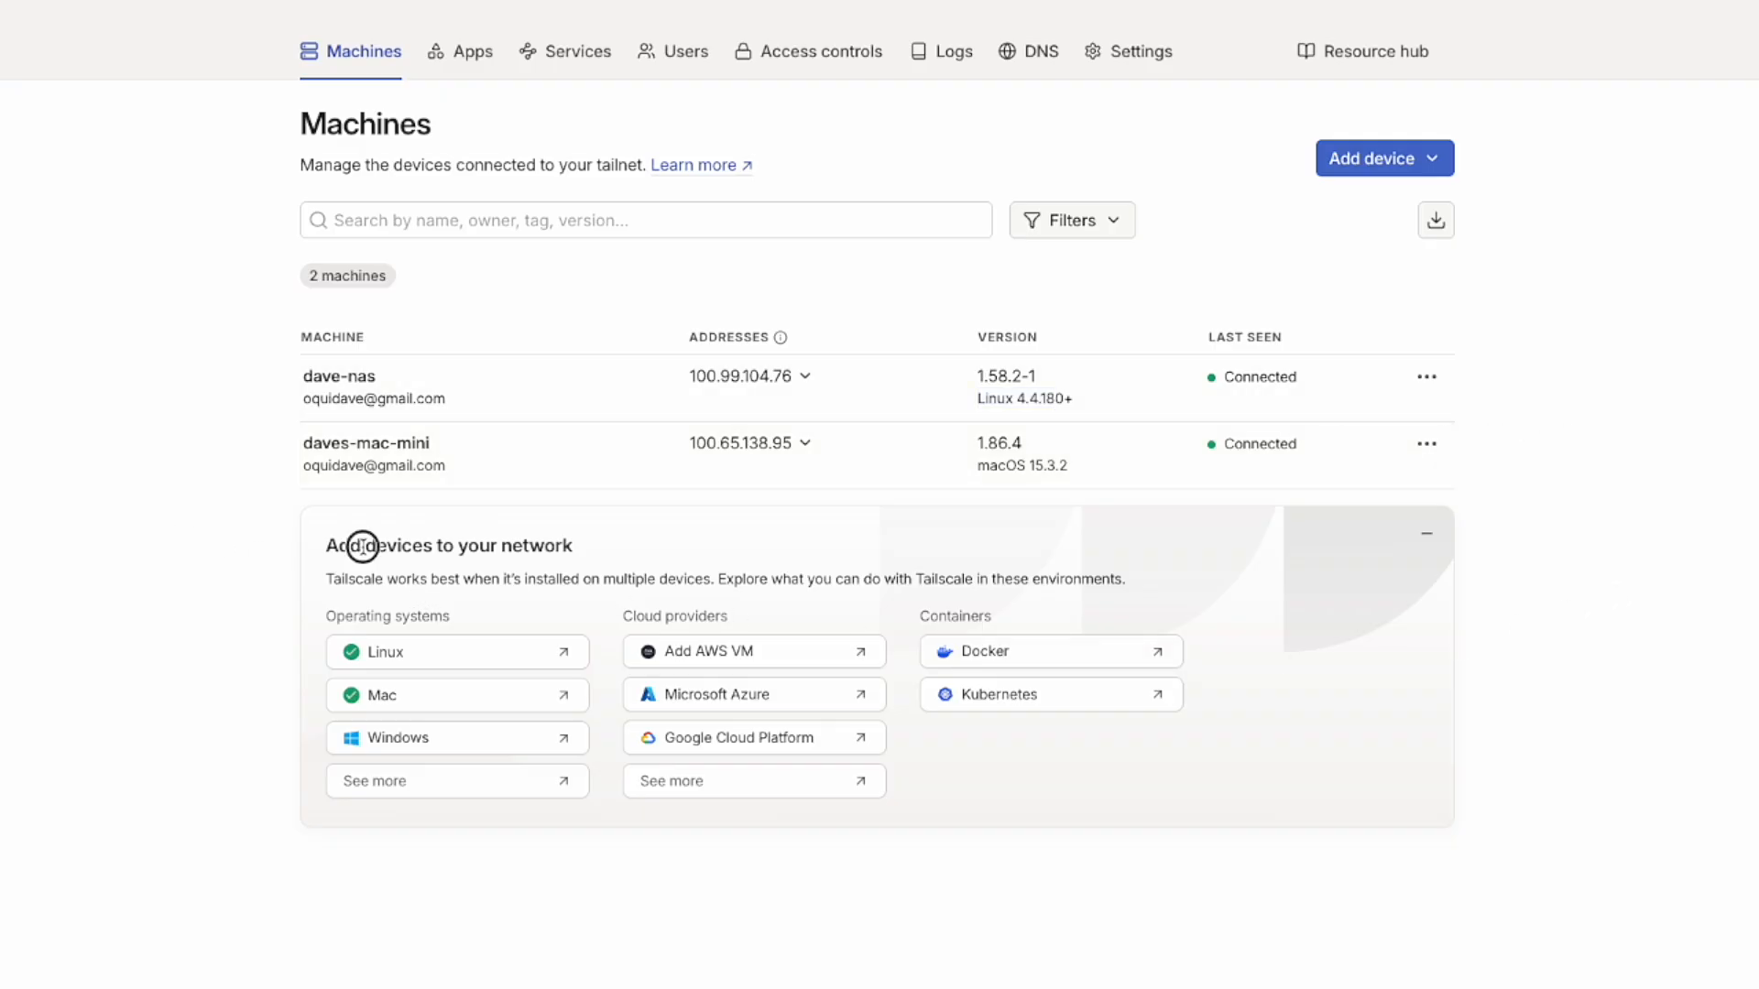
mouse_move(471, 570)
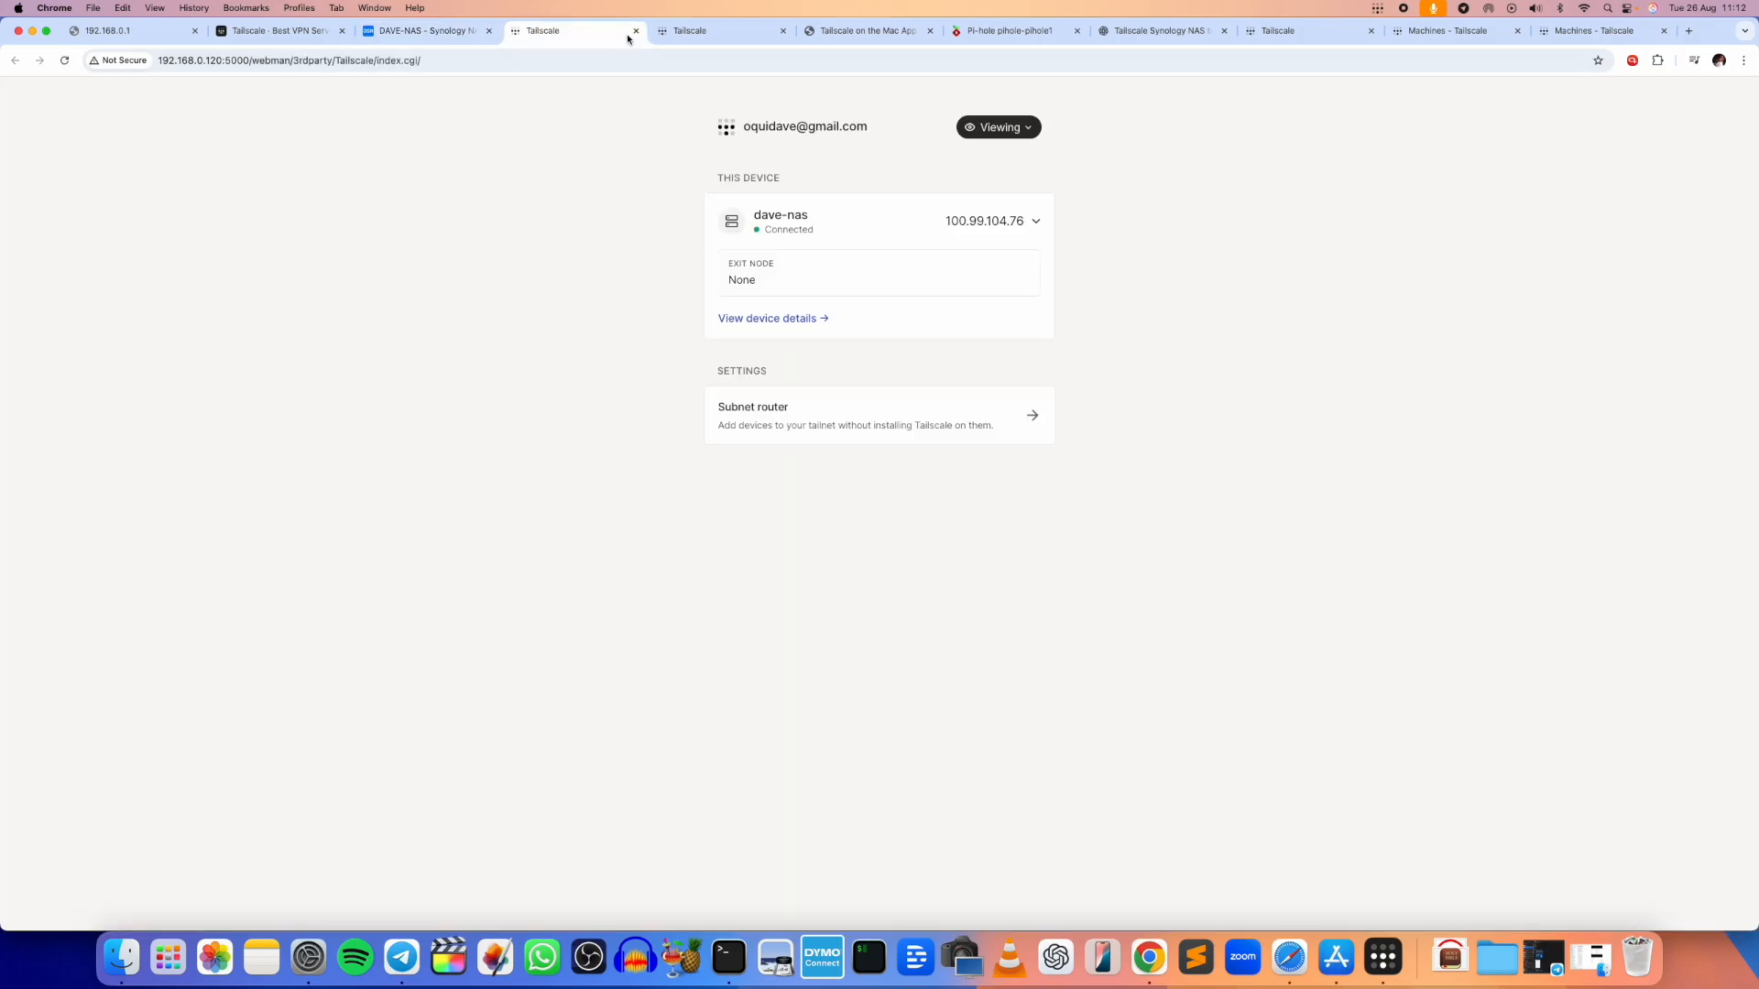
View dave-nas's device details showing Tailscale IPv4 100.99.104.76, IPv6 and domain names
left_click(767, 317)
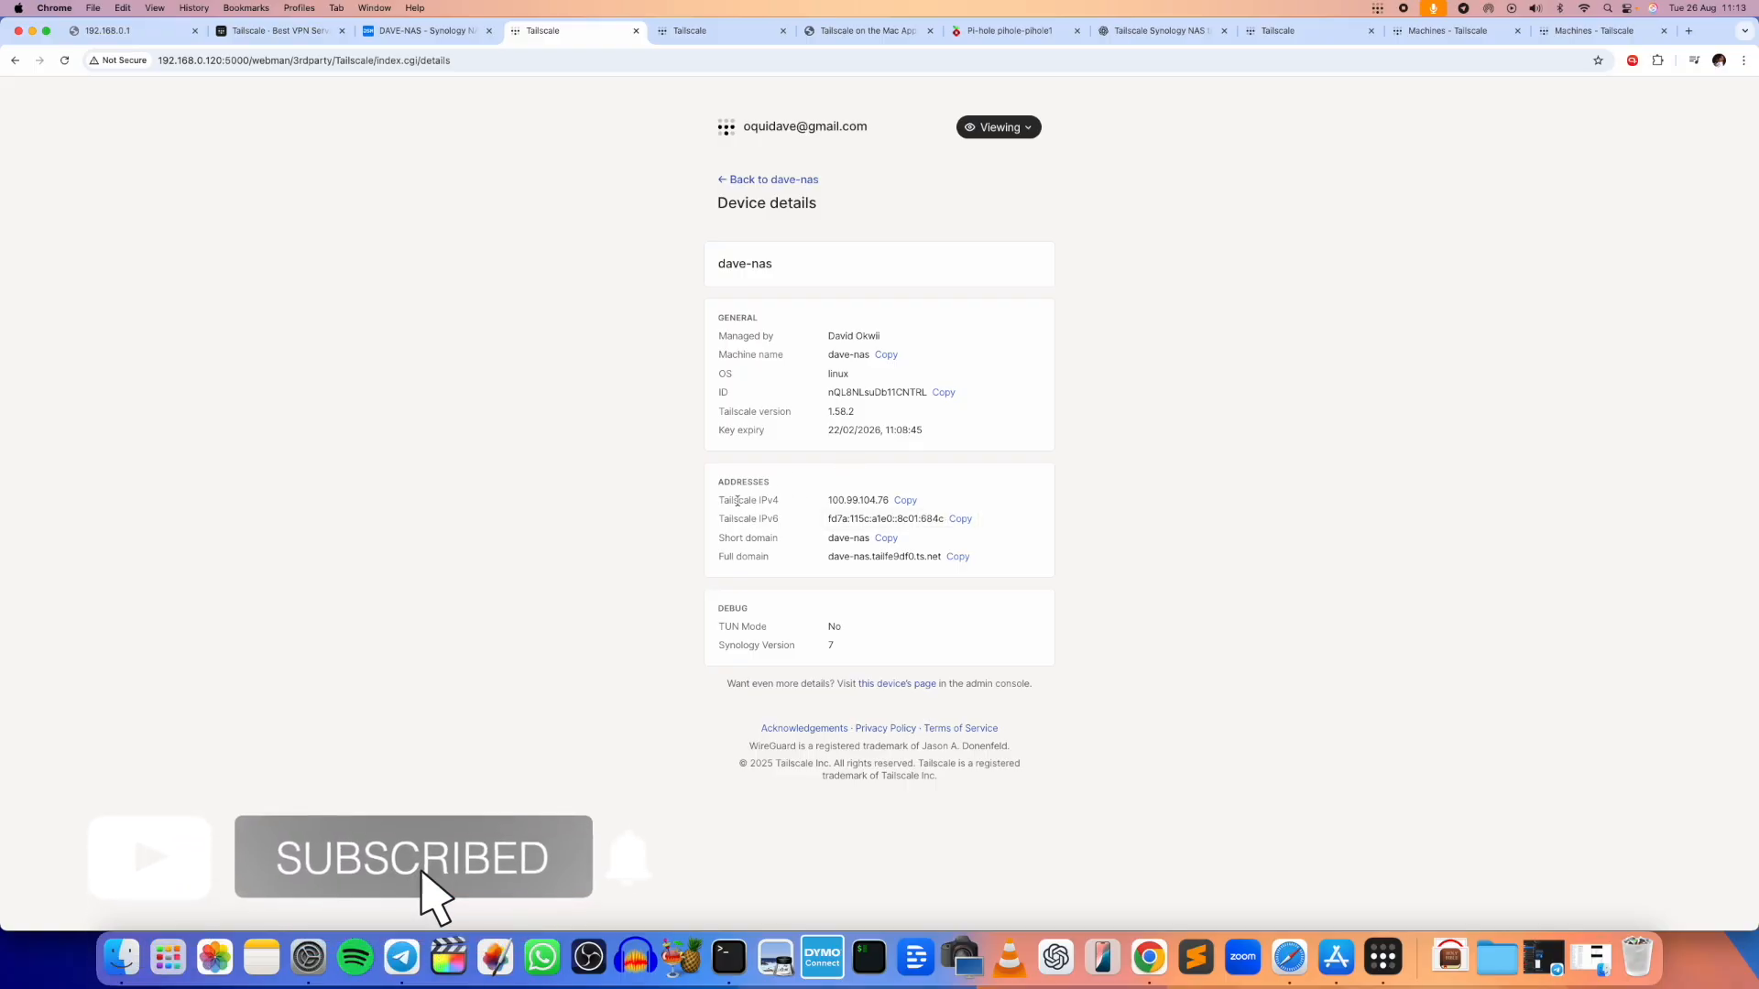
mouse_move(672, 915)
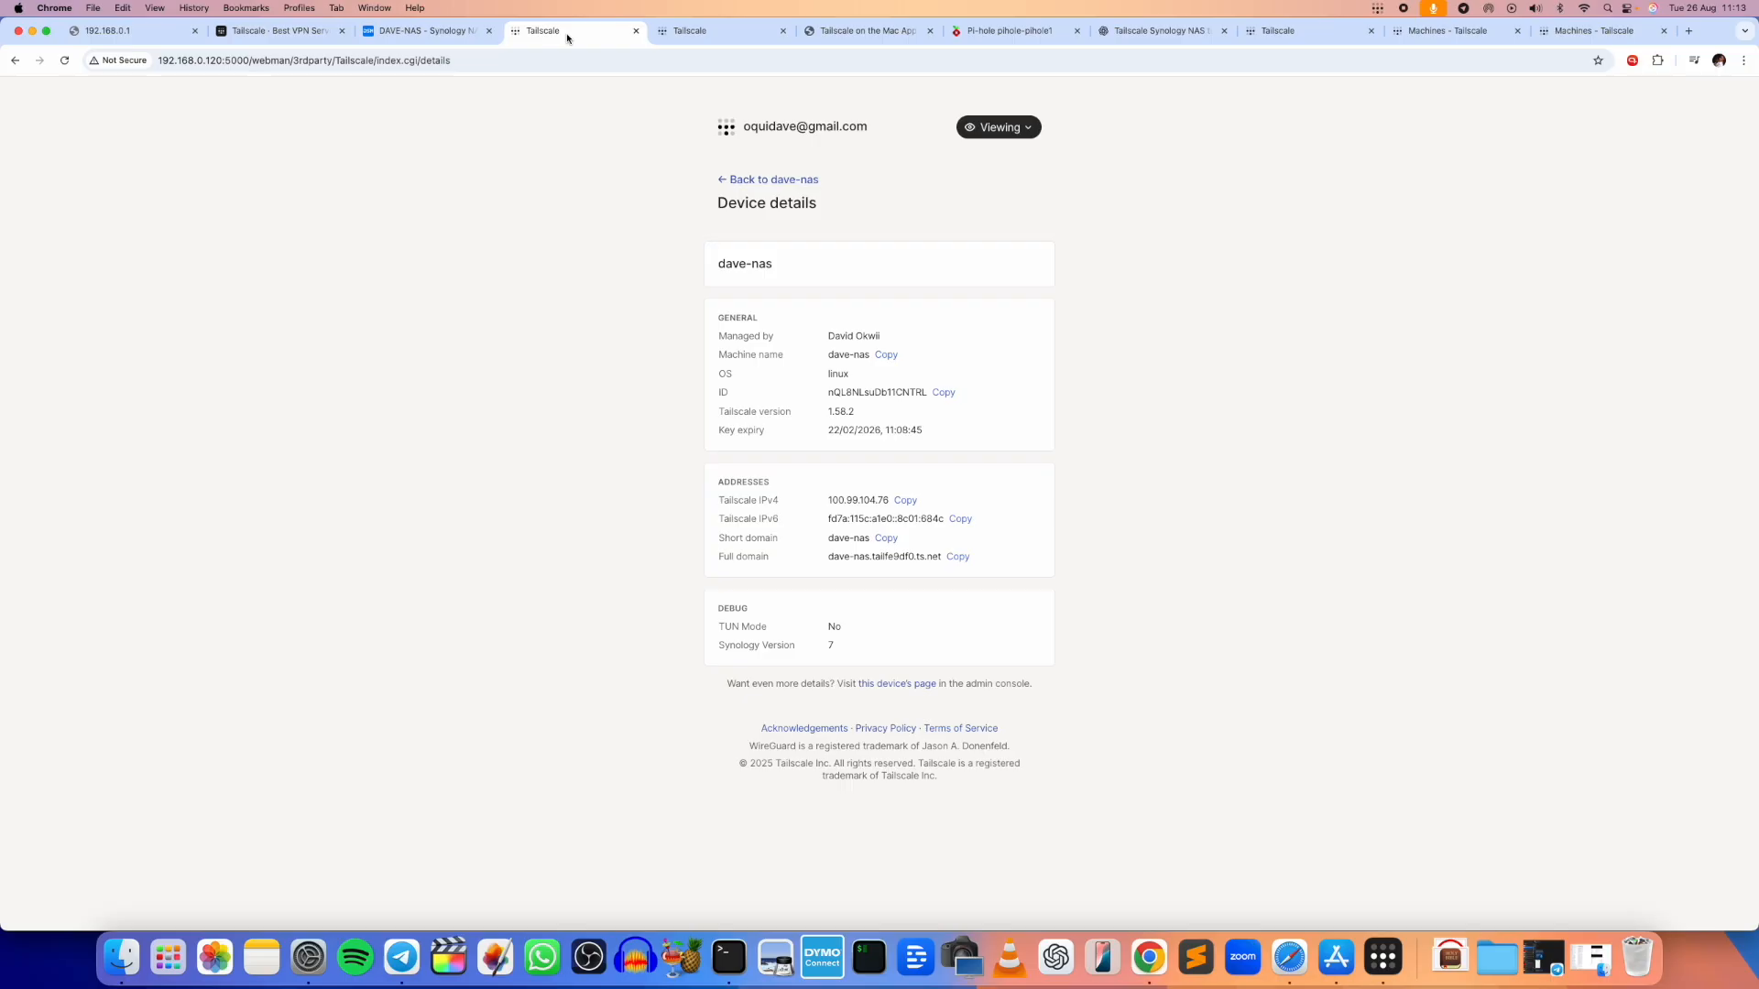
left_click(905, 500)
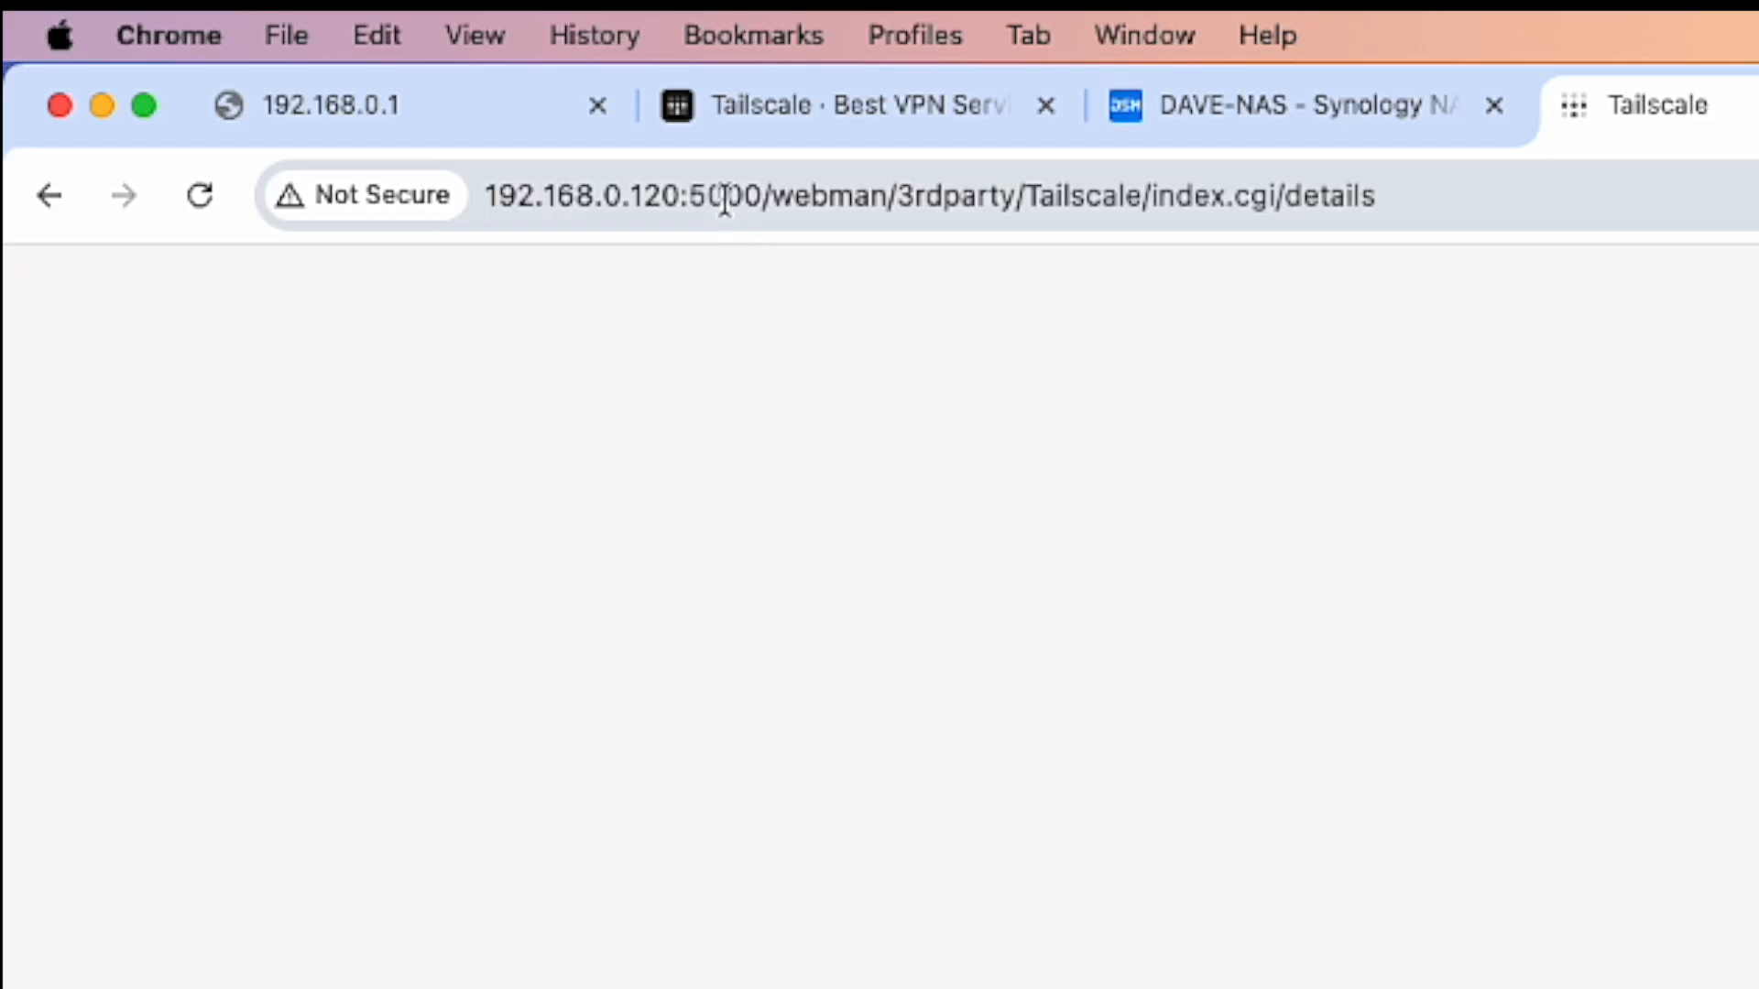
Load the DSM sign-in page in a new tab at 100.99.104.76:5000
right_click(1654, 104)
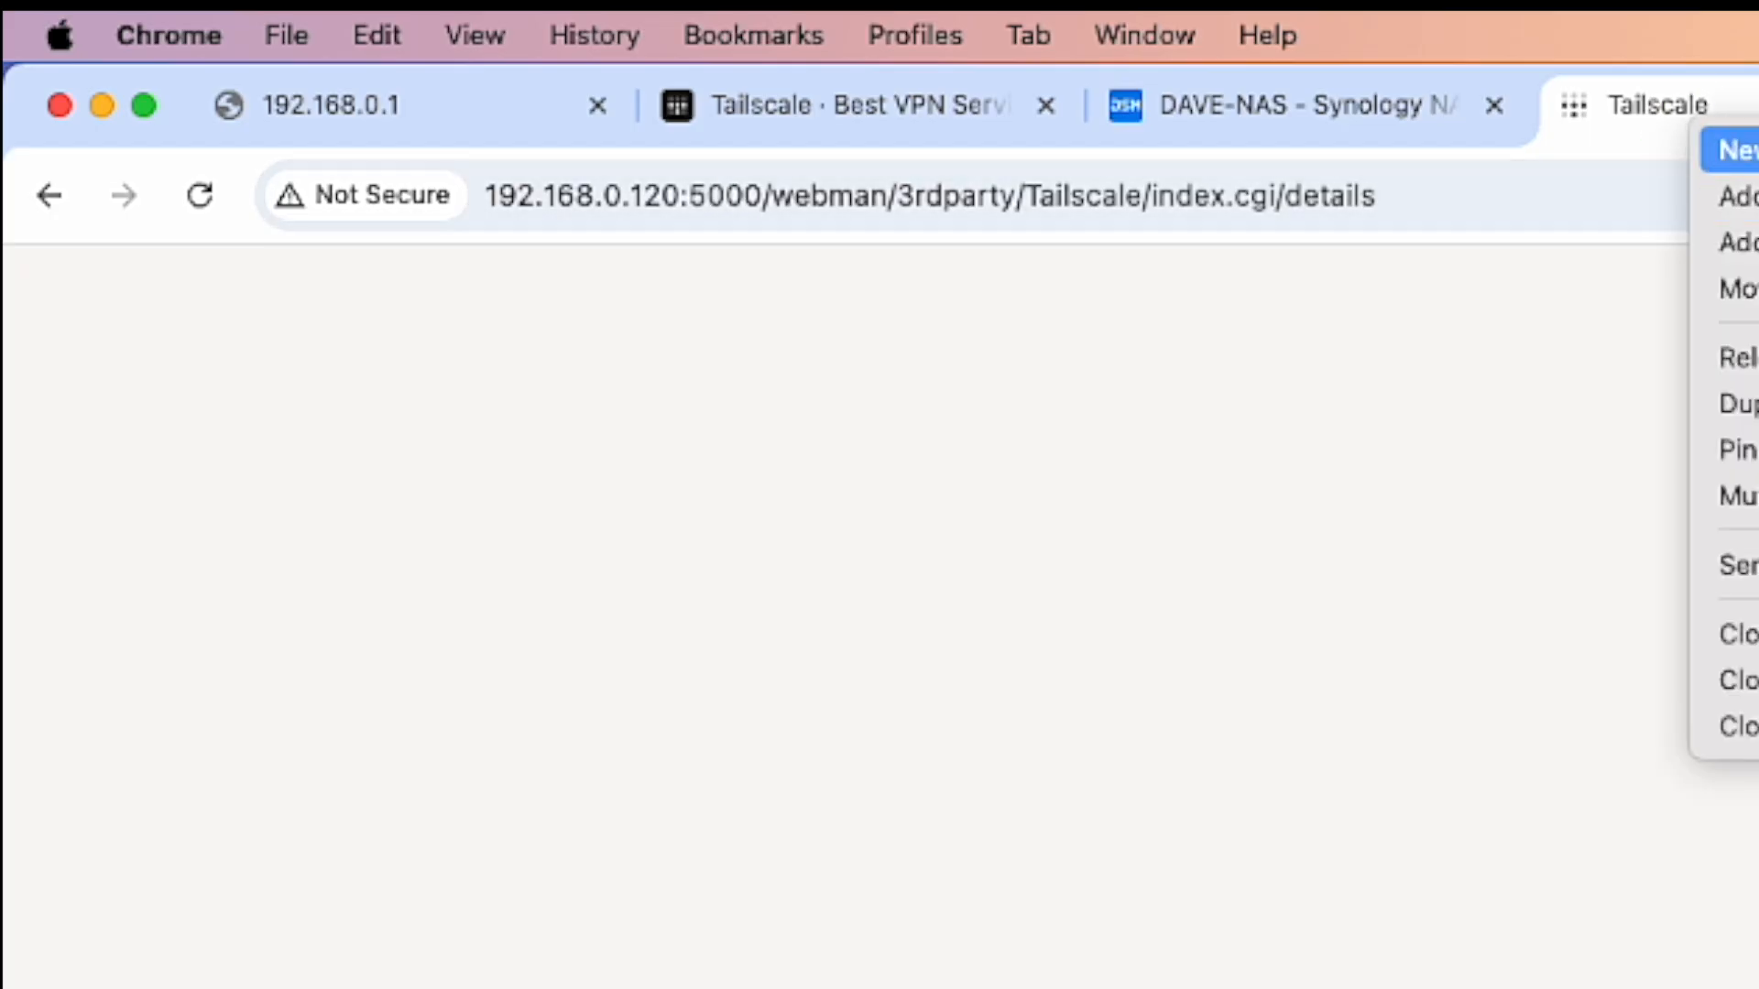
type("100.99.104.76")
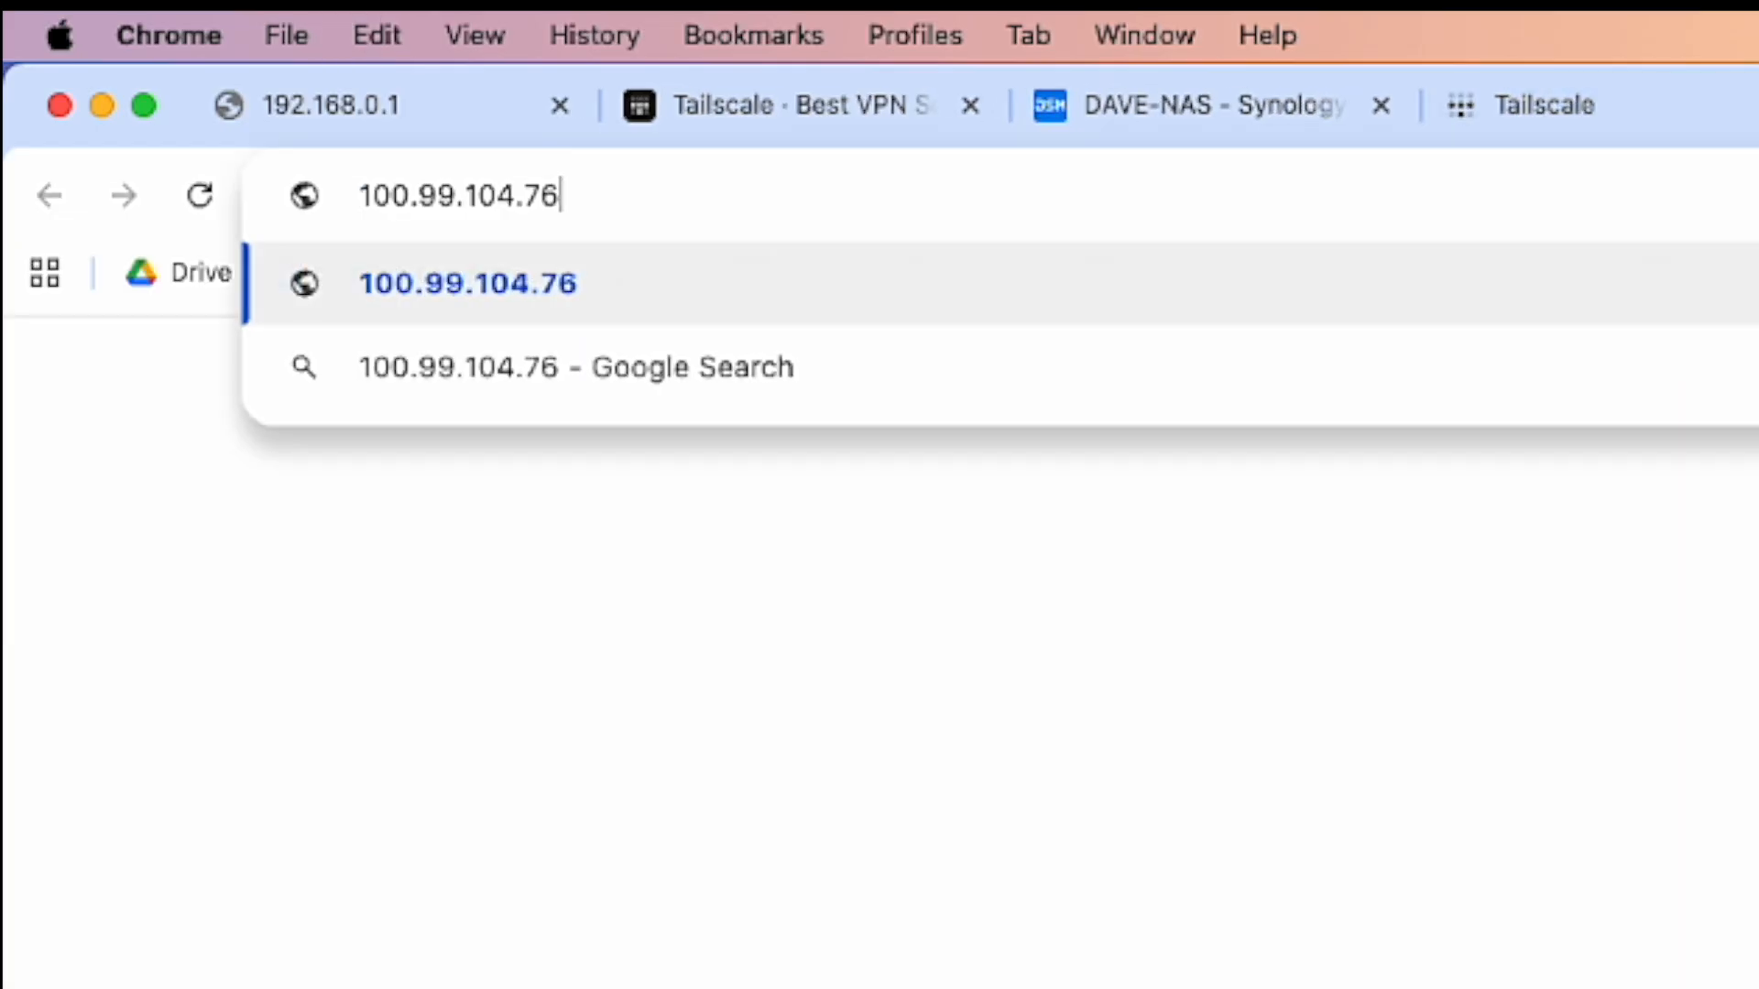
type(":")
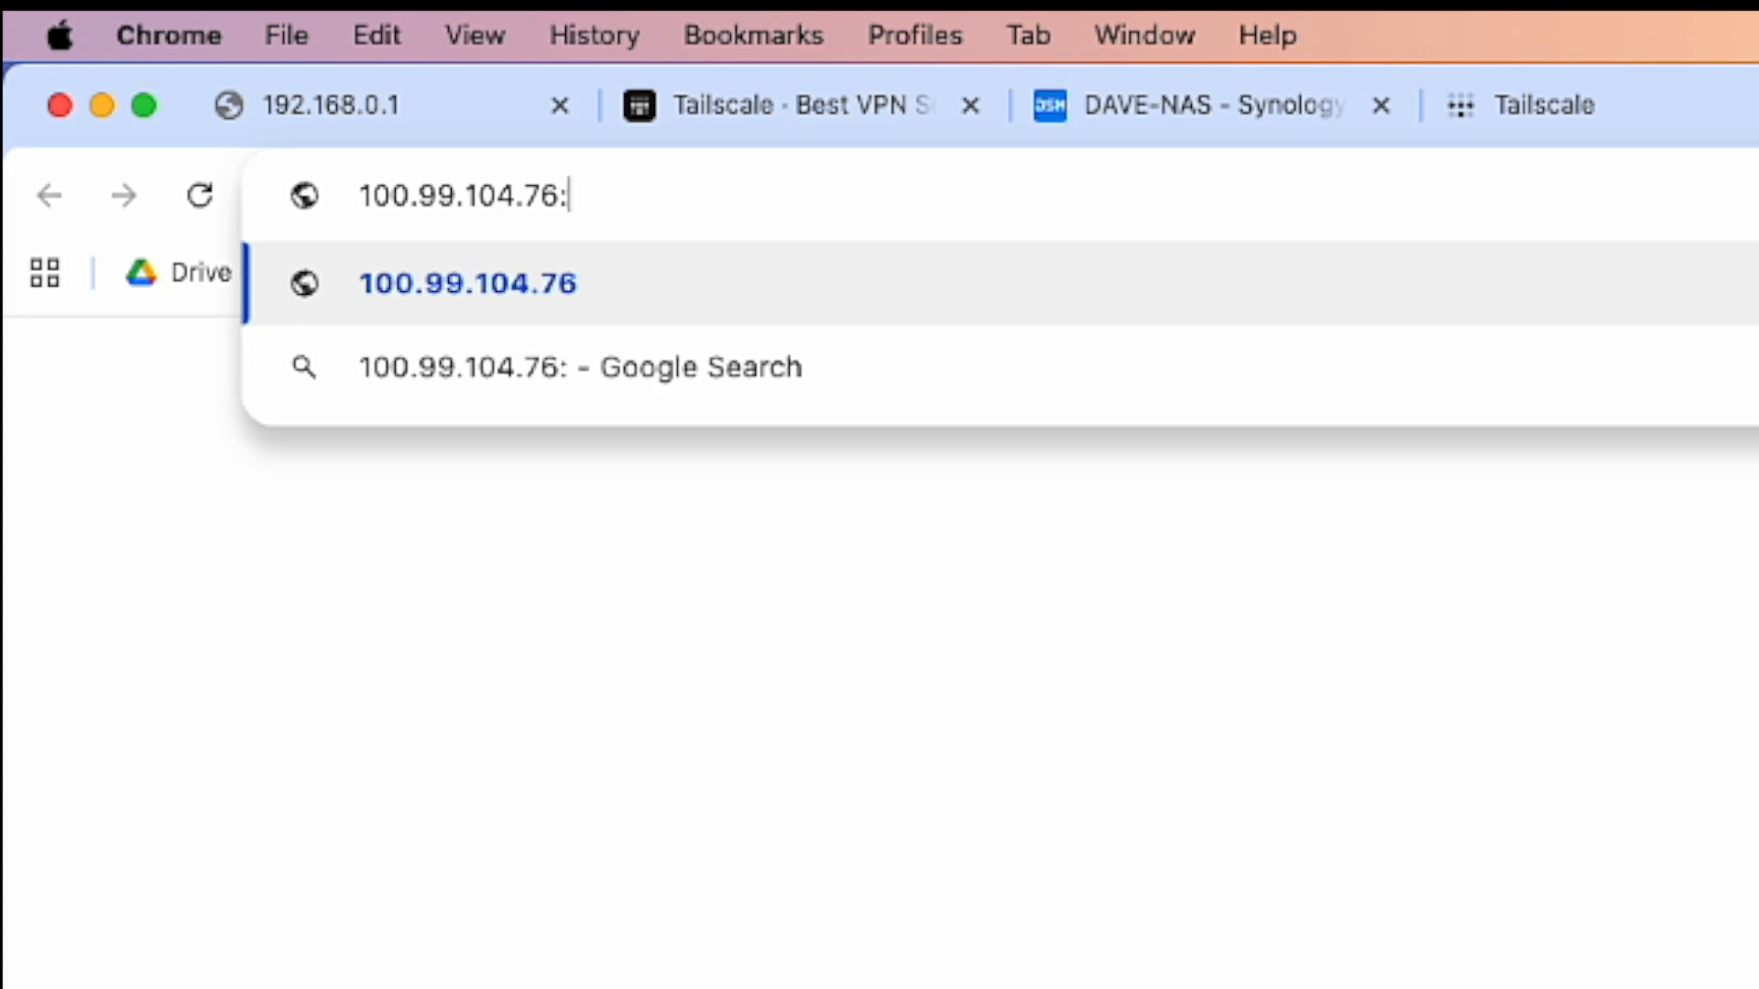
type("5000/#/signin")
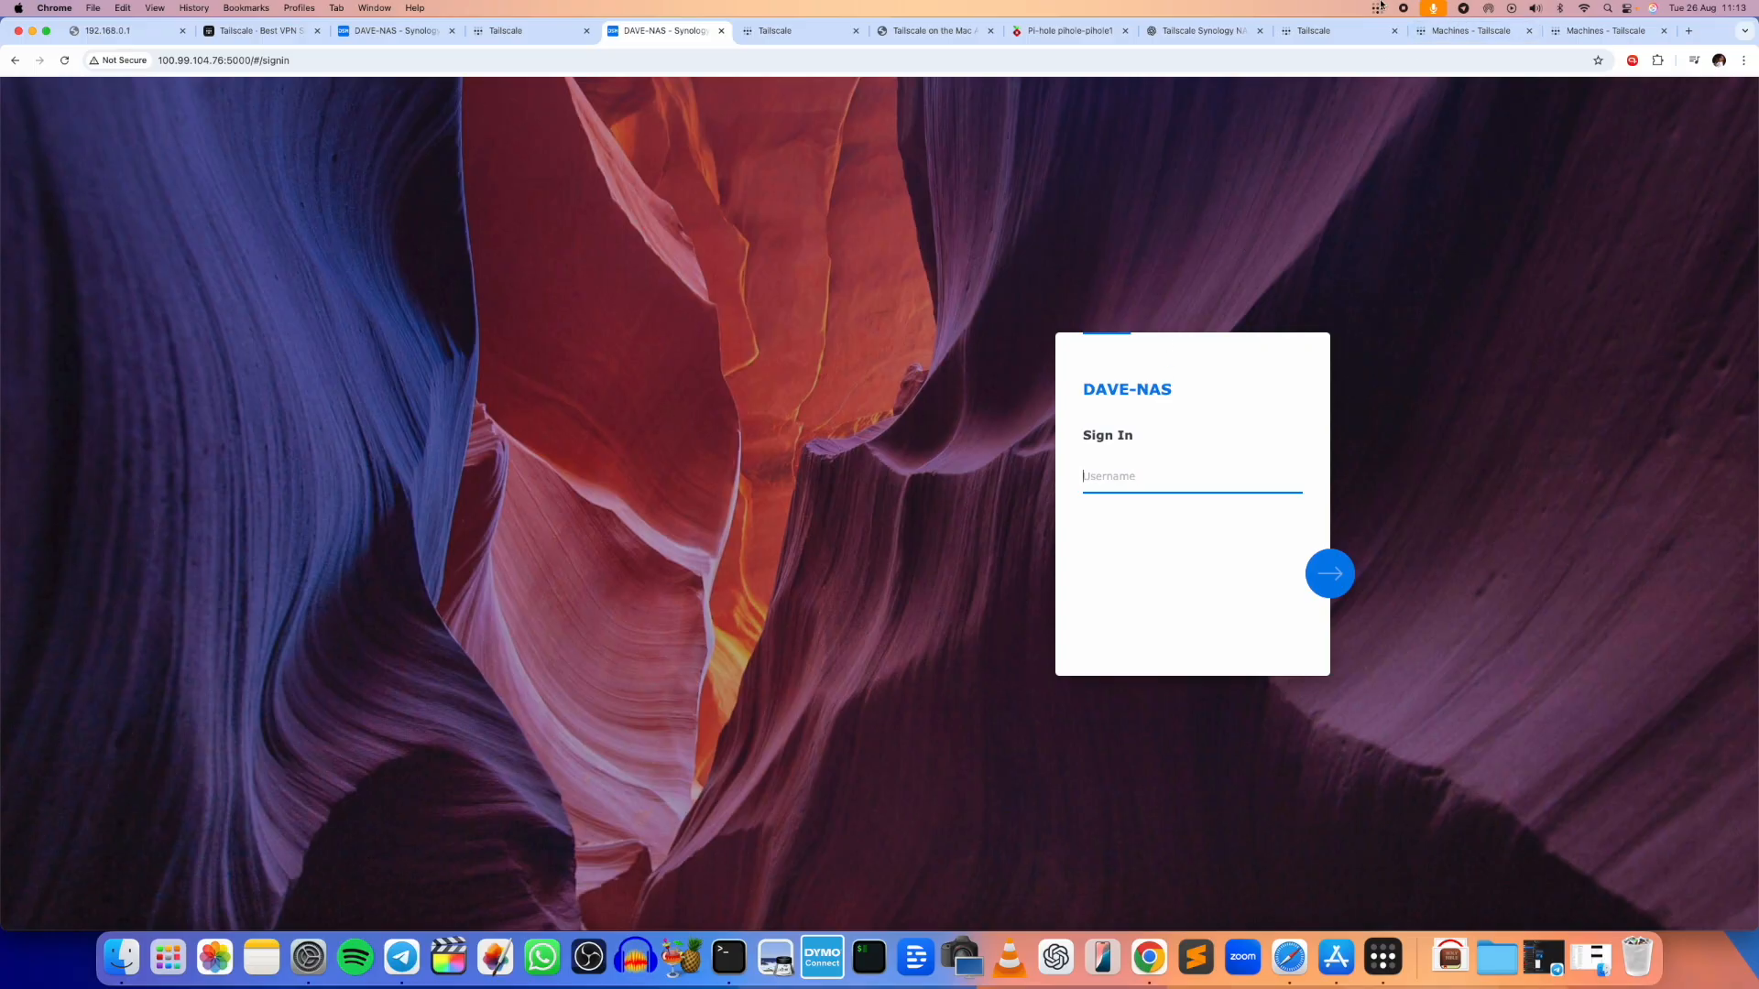
mouse_move(1634, 603)
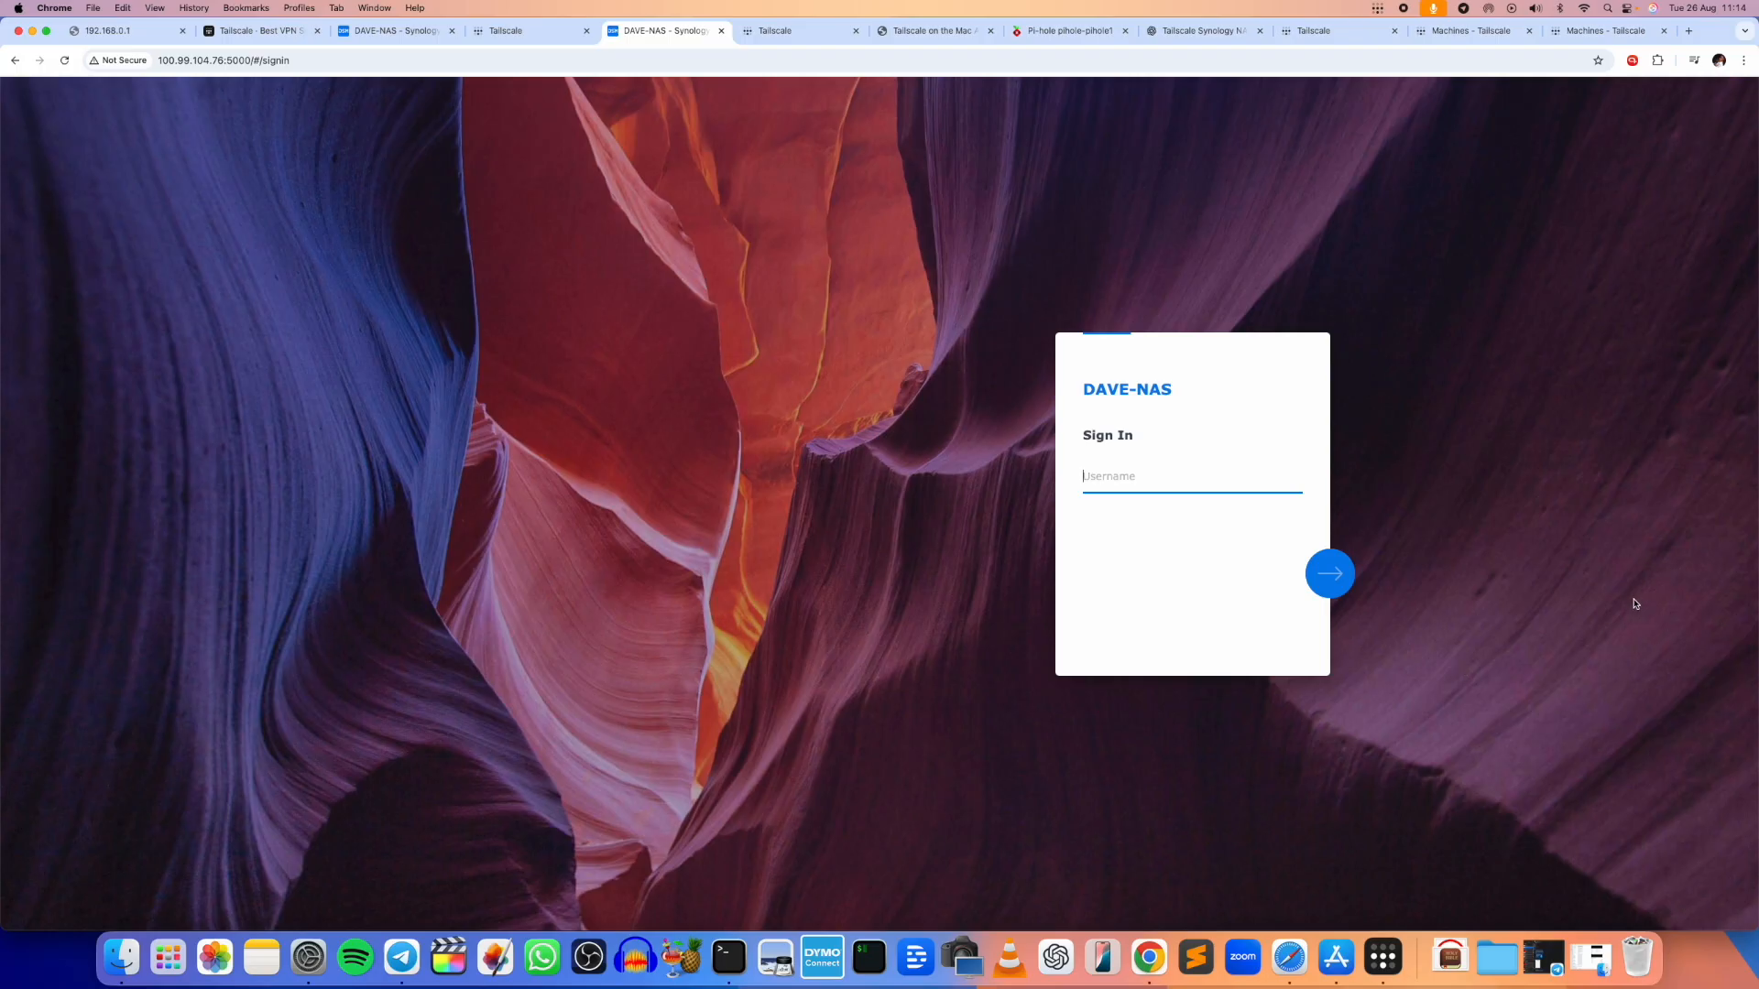
mouse_move(1526, 718)
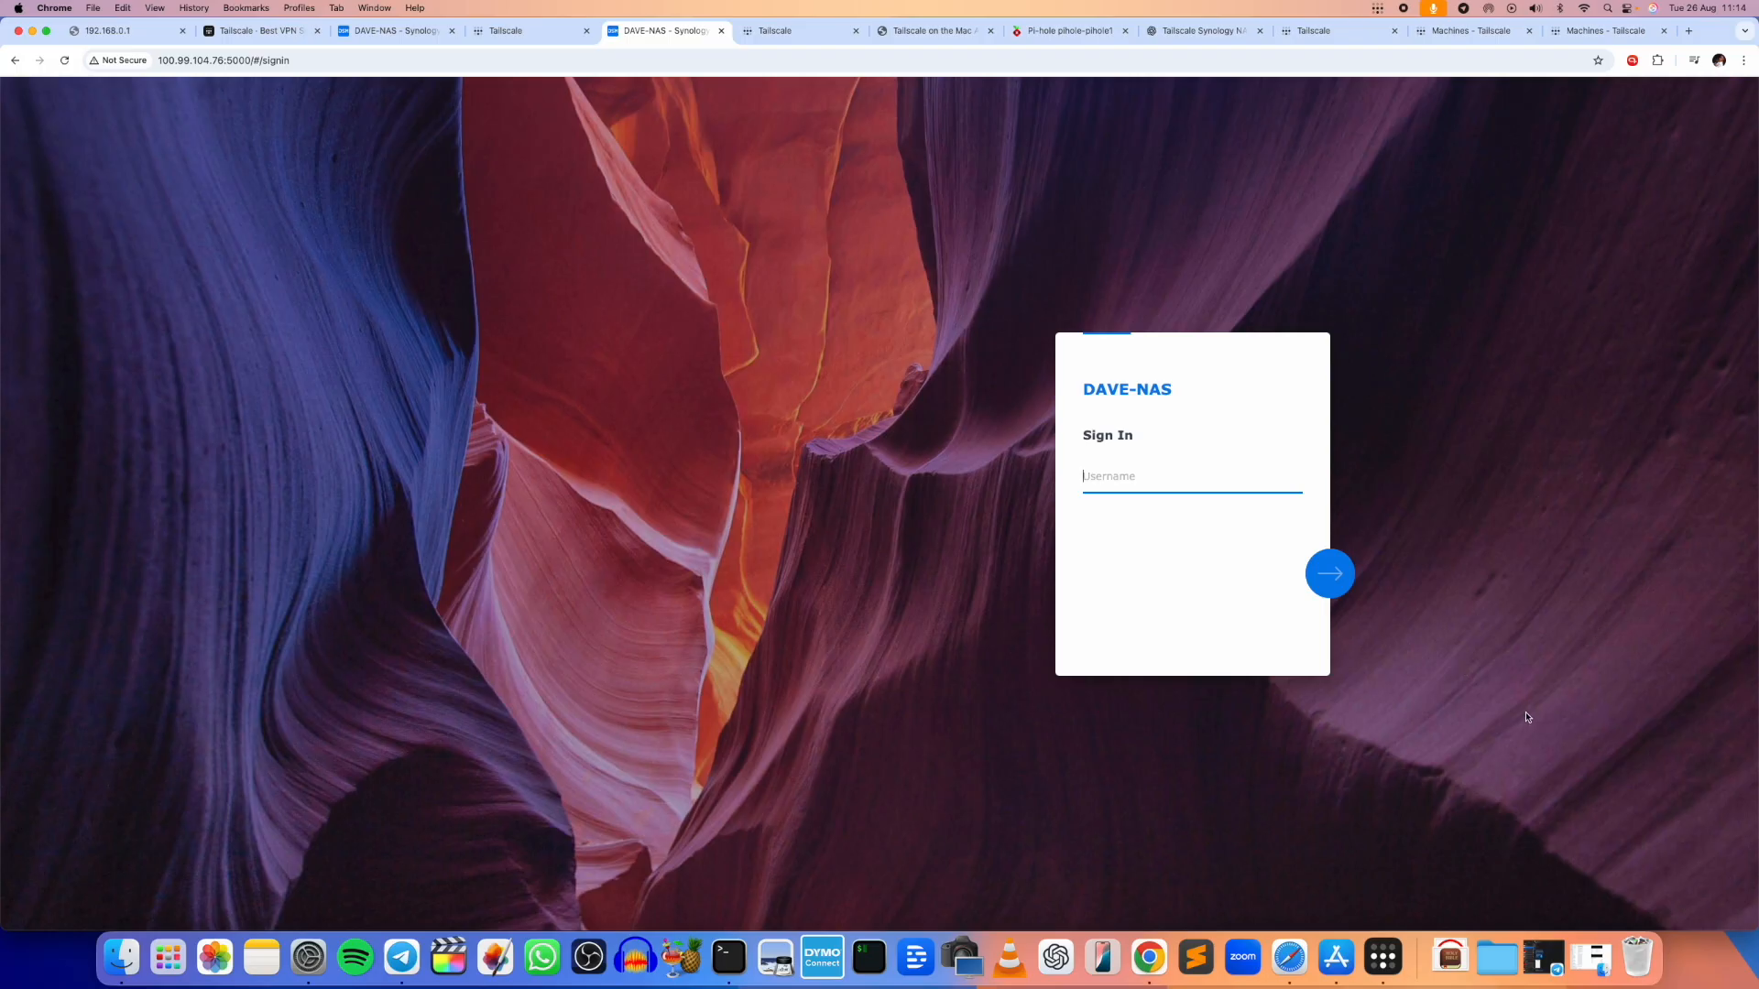
mouse_move(1343, 623)
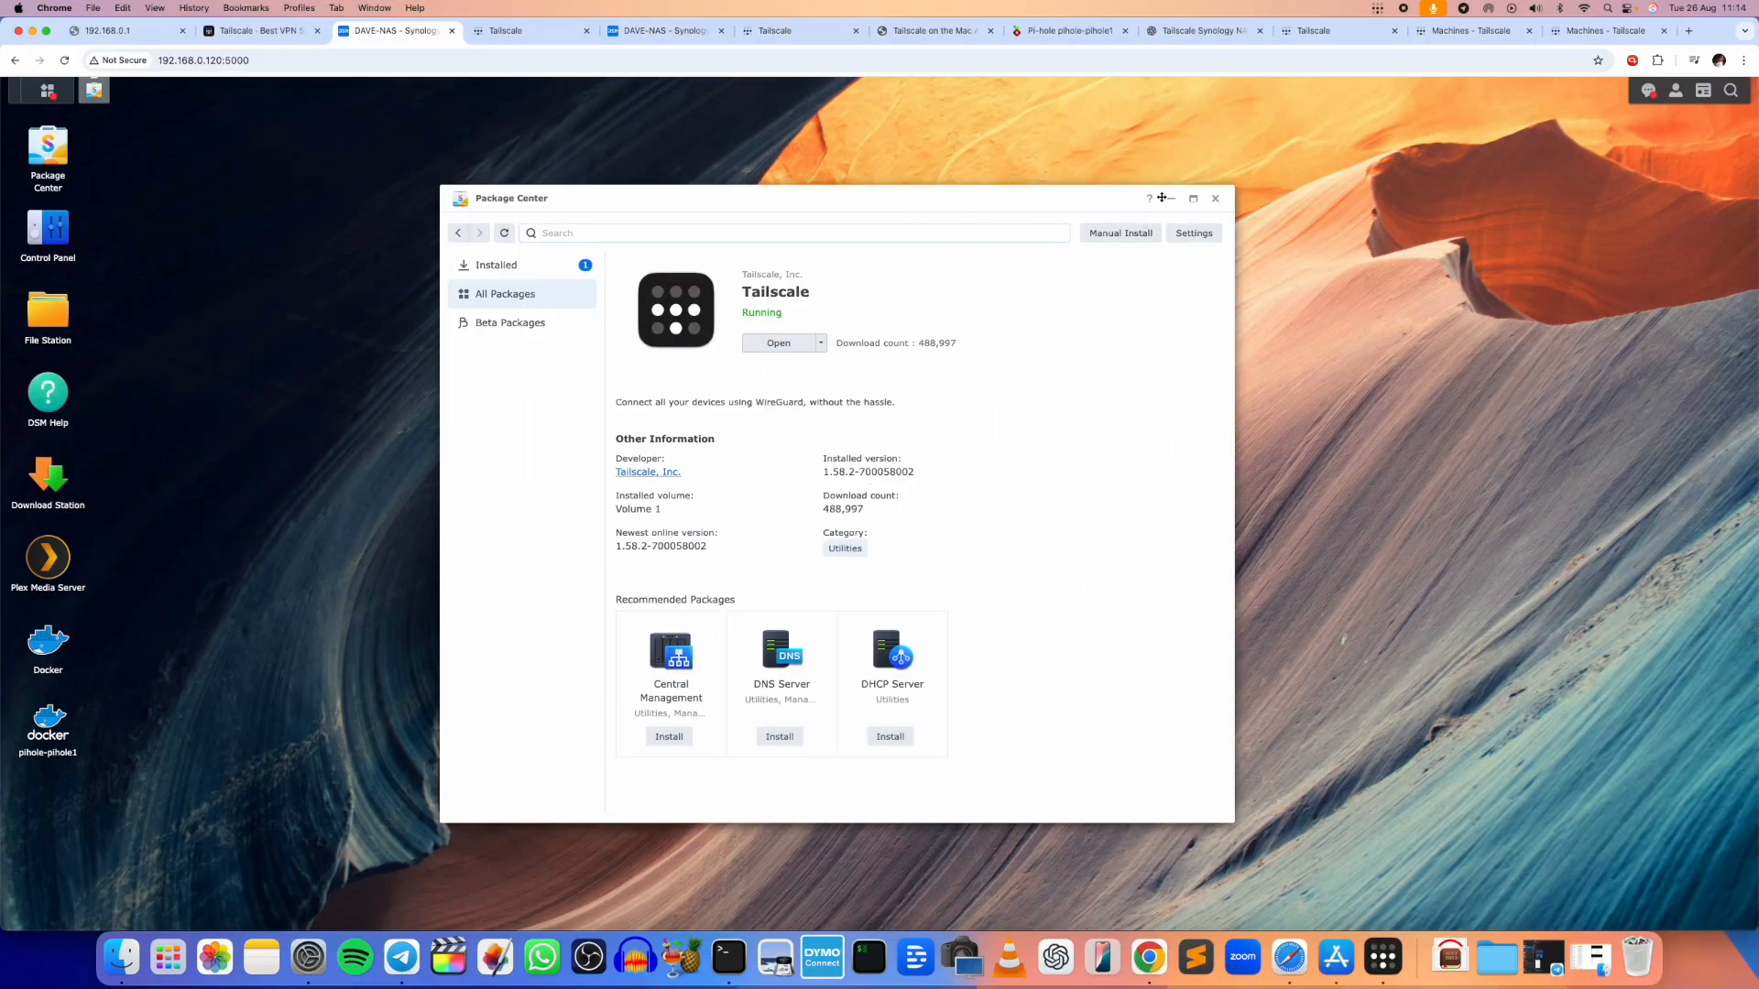
Confirm the Pi-hole dashboard runs on port 49166, then return to the NAS Tailscale details
left_click(1215, 198)
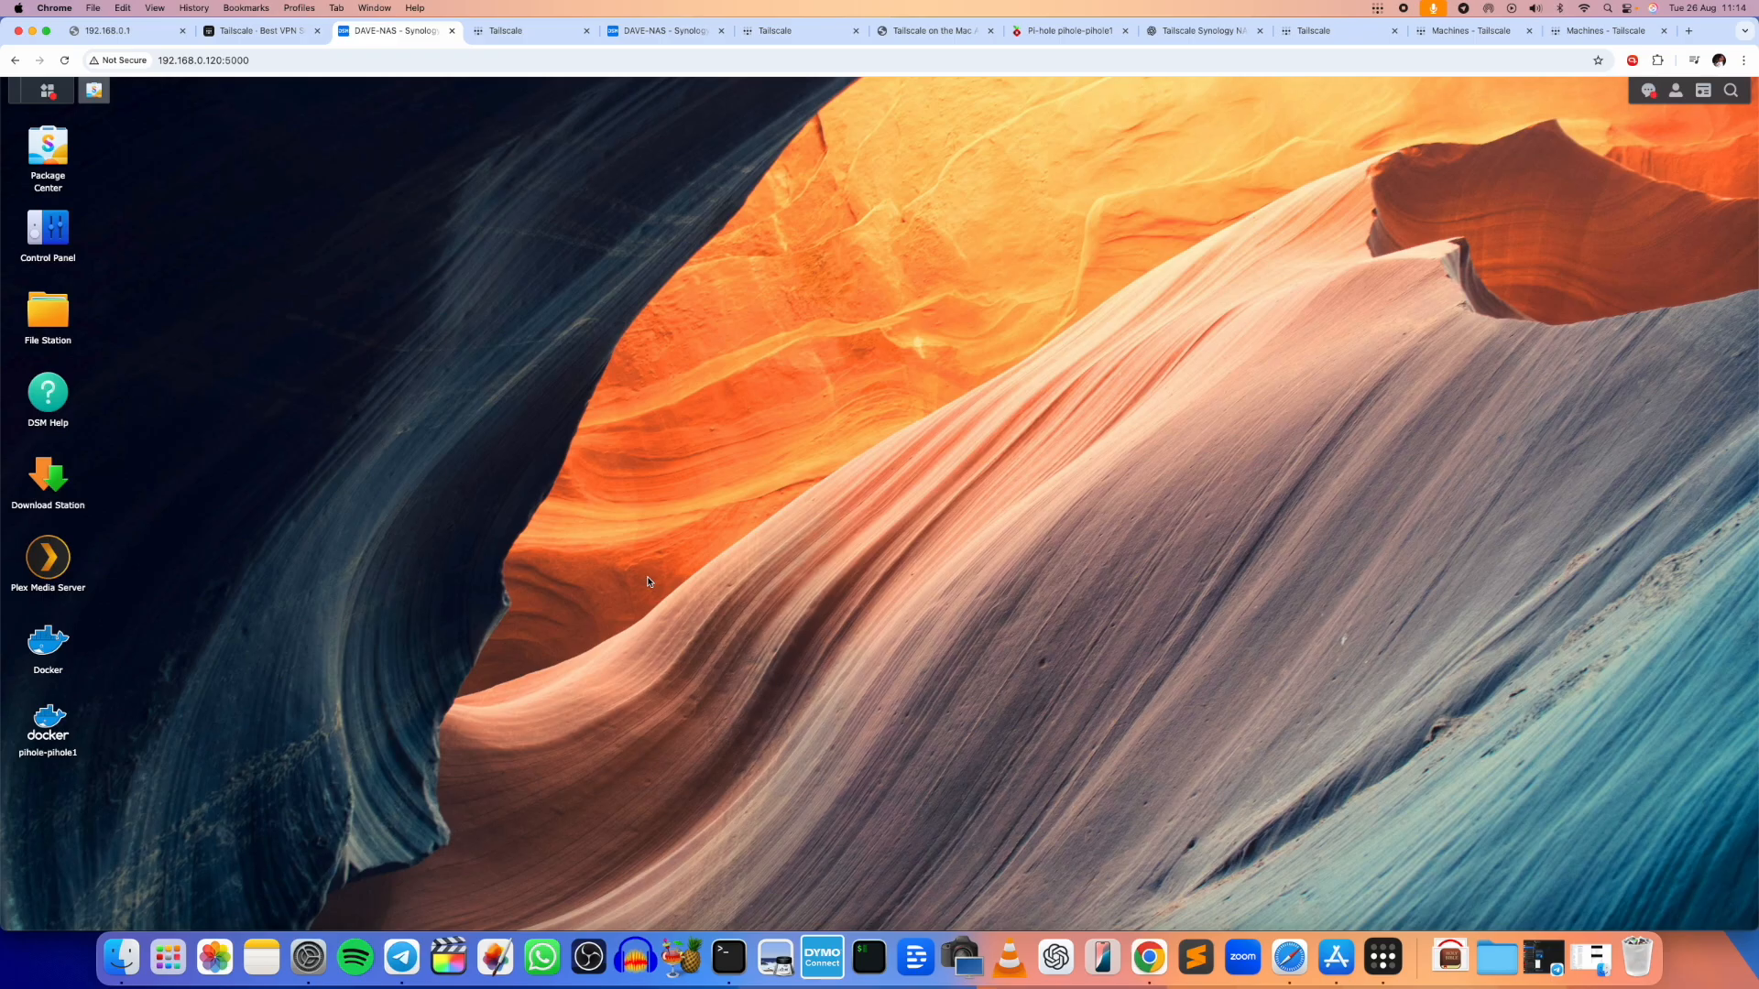
mouse_move(333, 603)
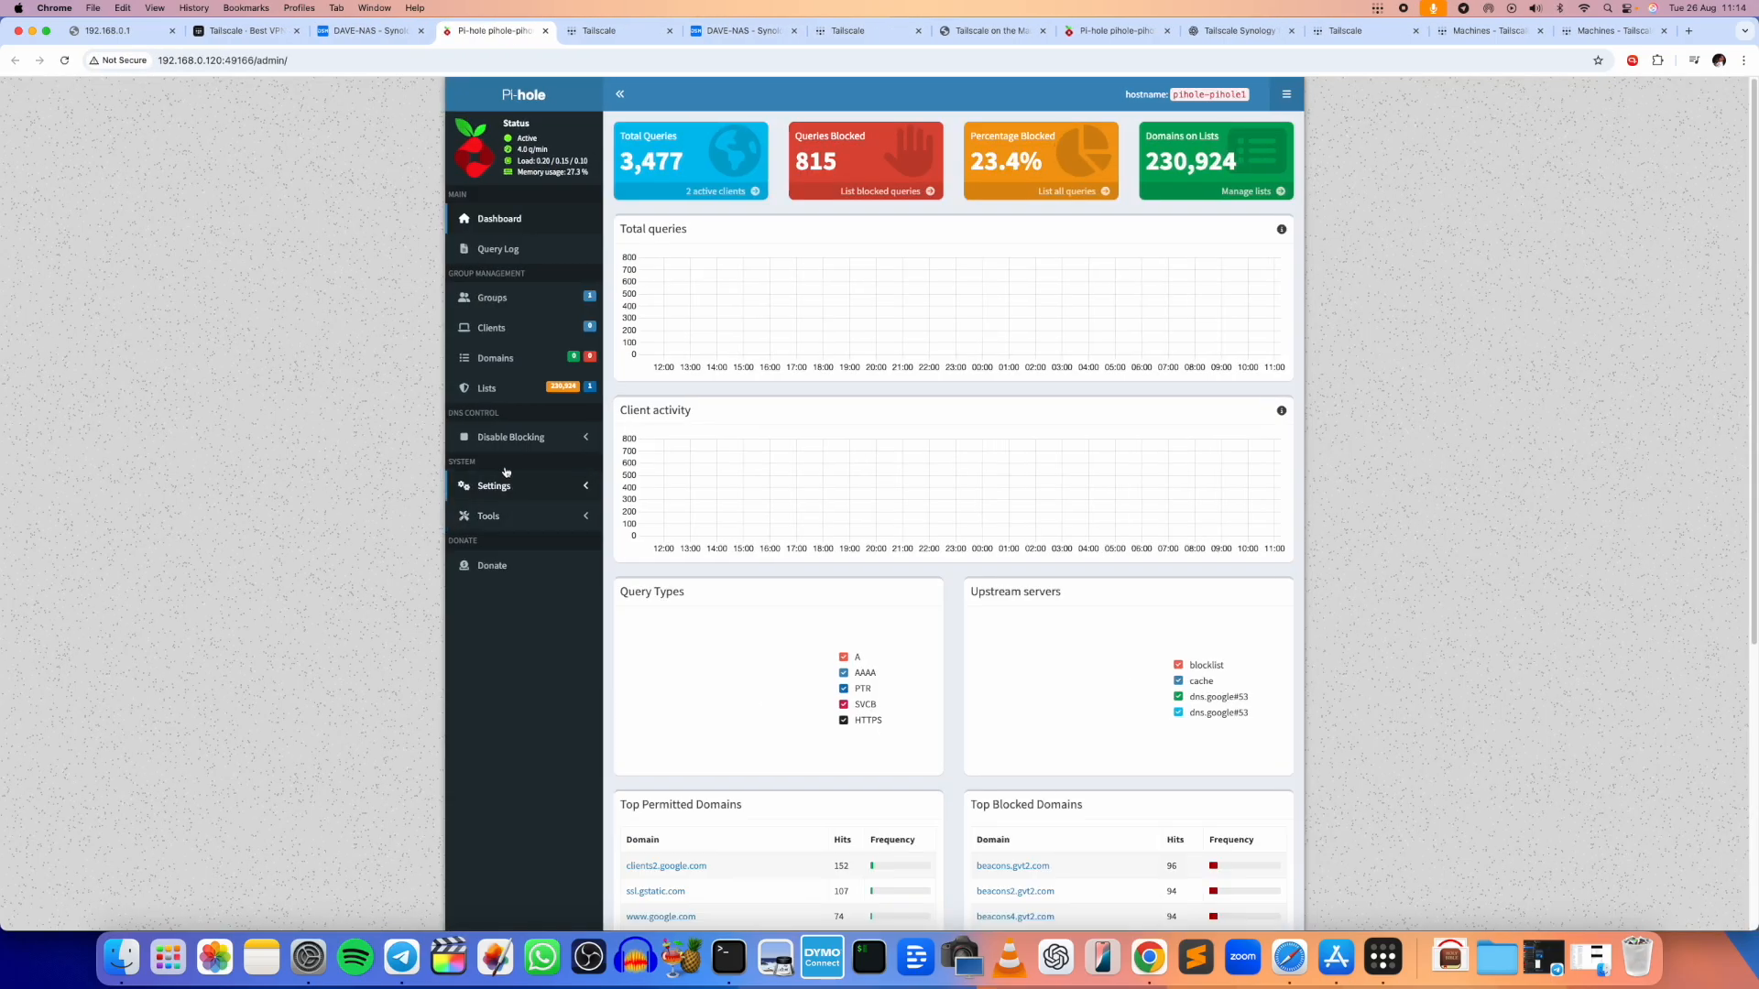
left_click(221, 60)
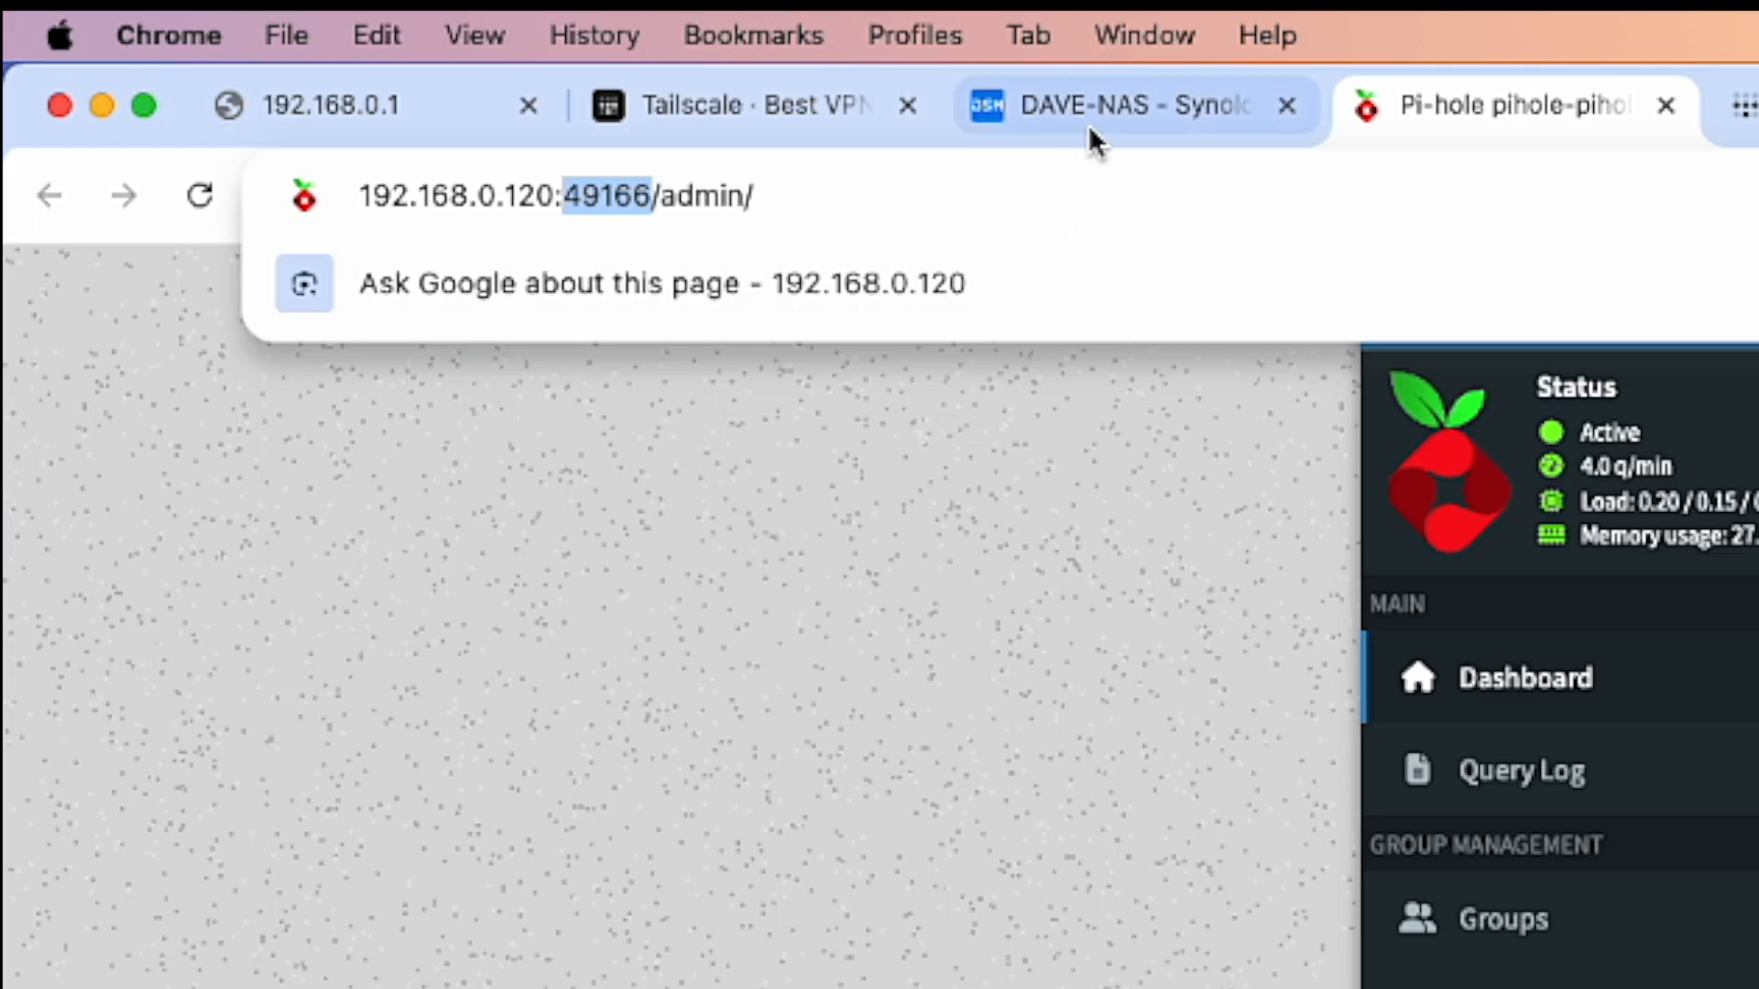
left_click(1121, 104)
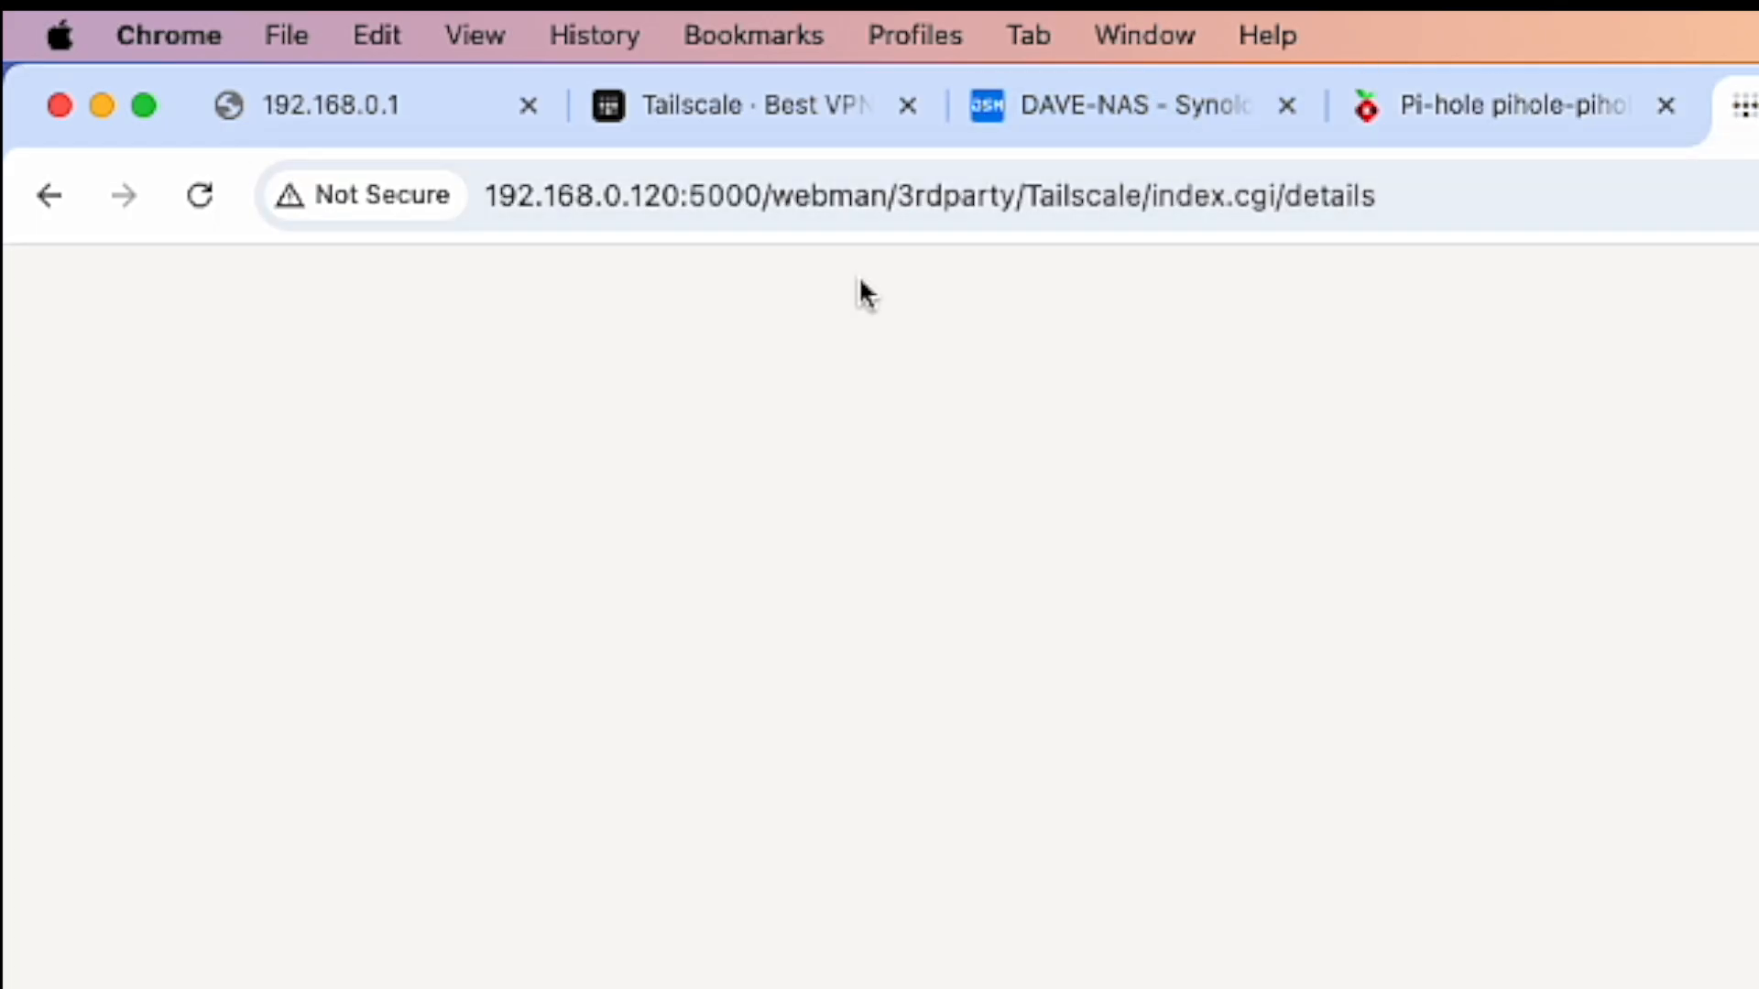
mouse_move(1744, 163)
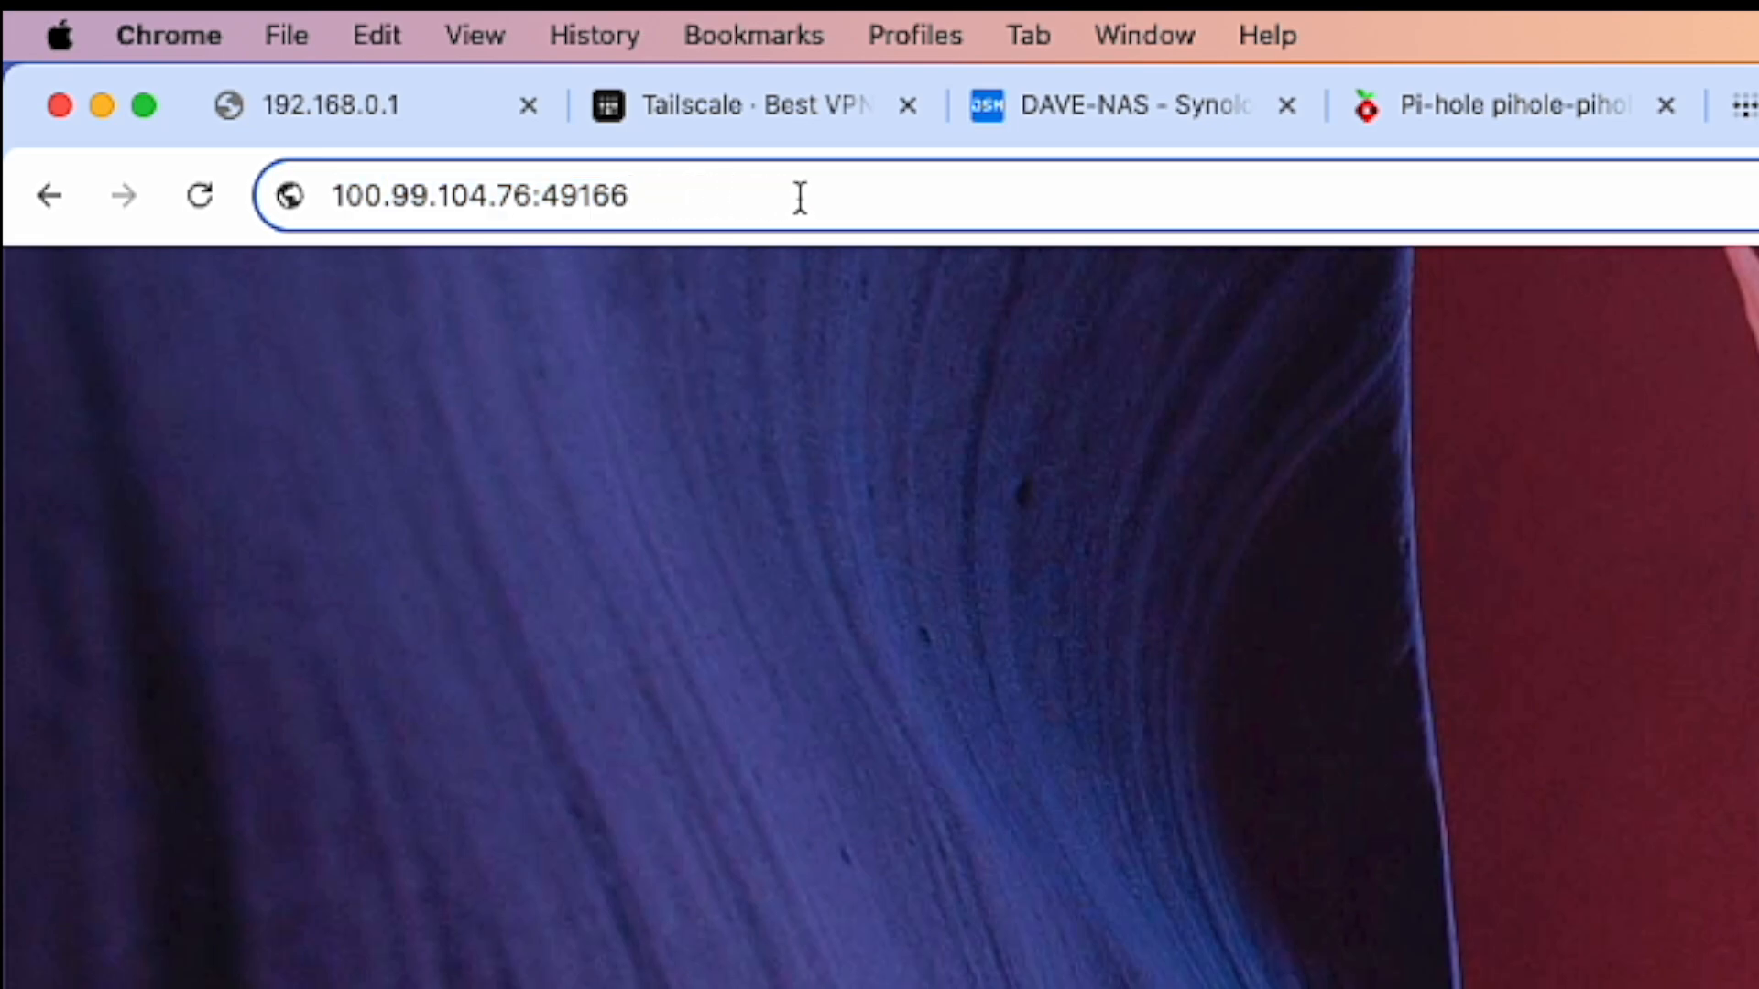
Reach Pi-hole's admin login via 100.99.104.76:49166, then show the Machines page
left_click(482, 196)
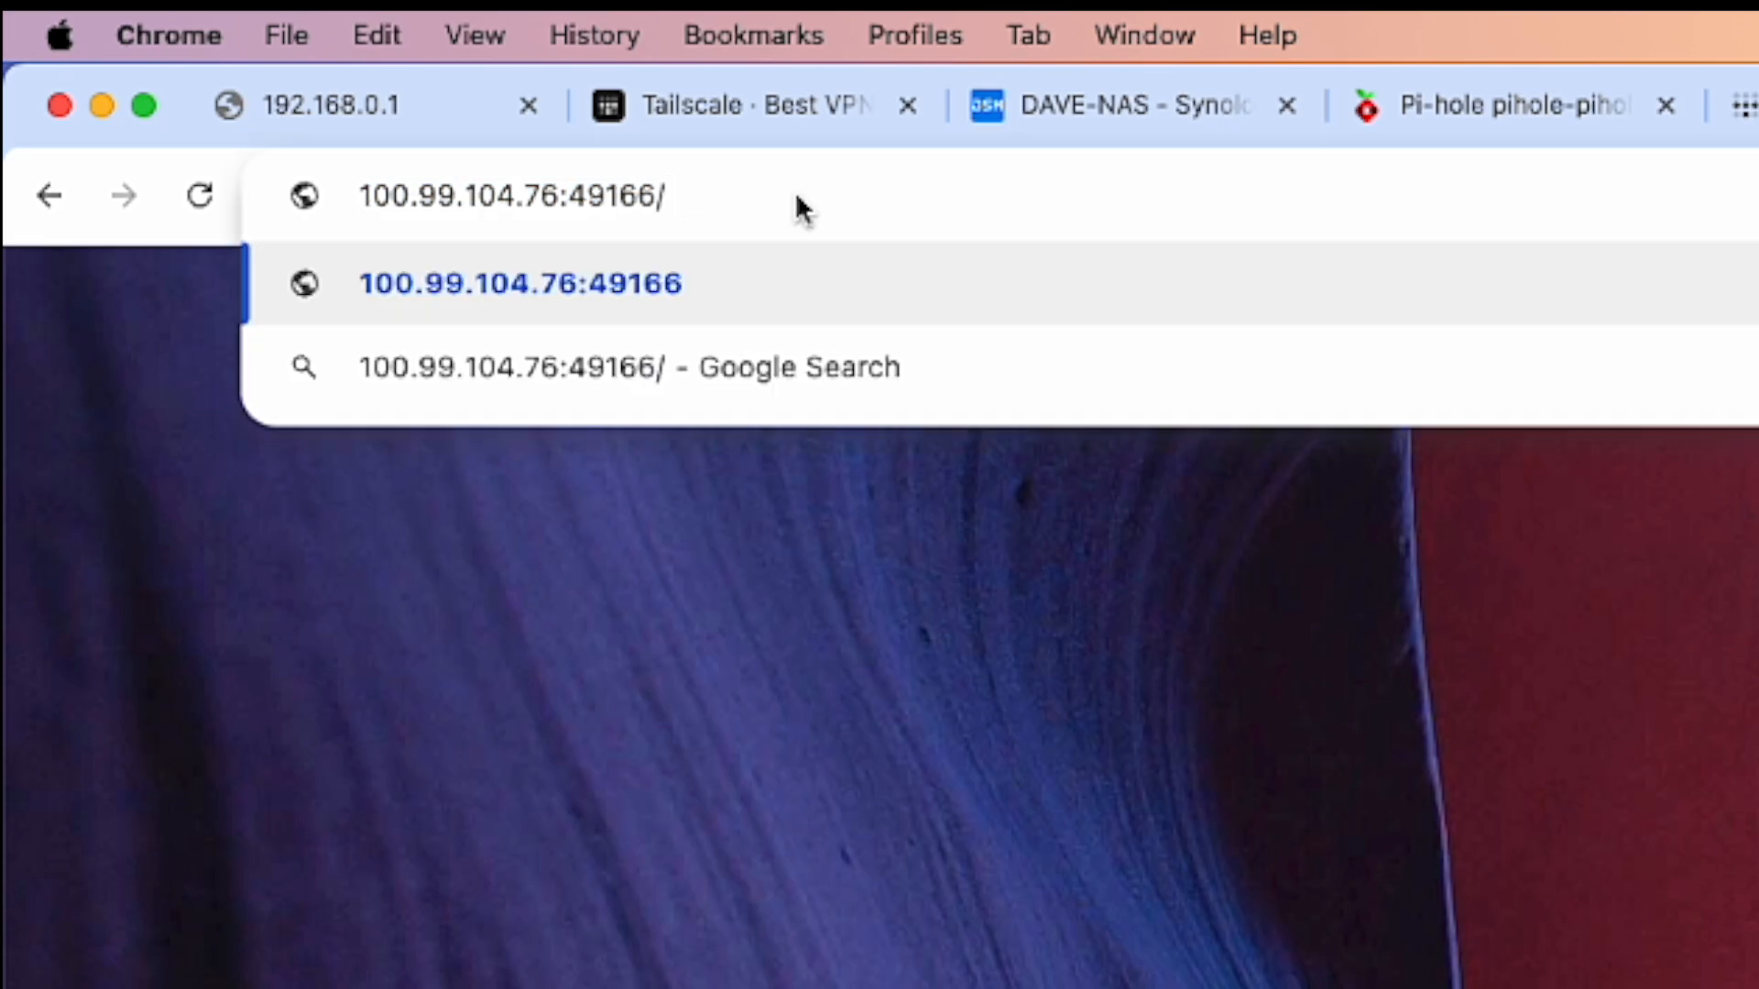
type("admin/login")
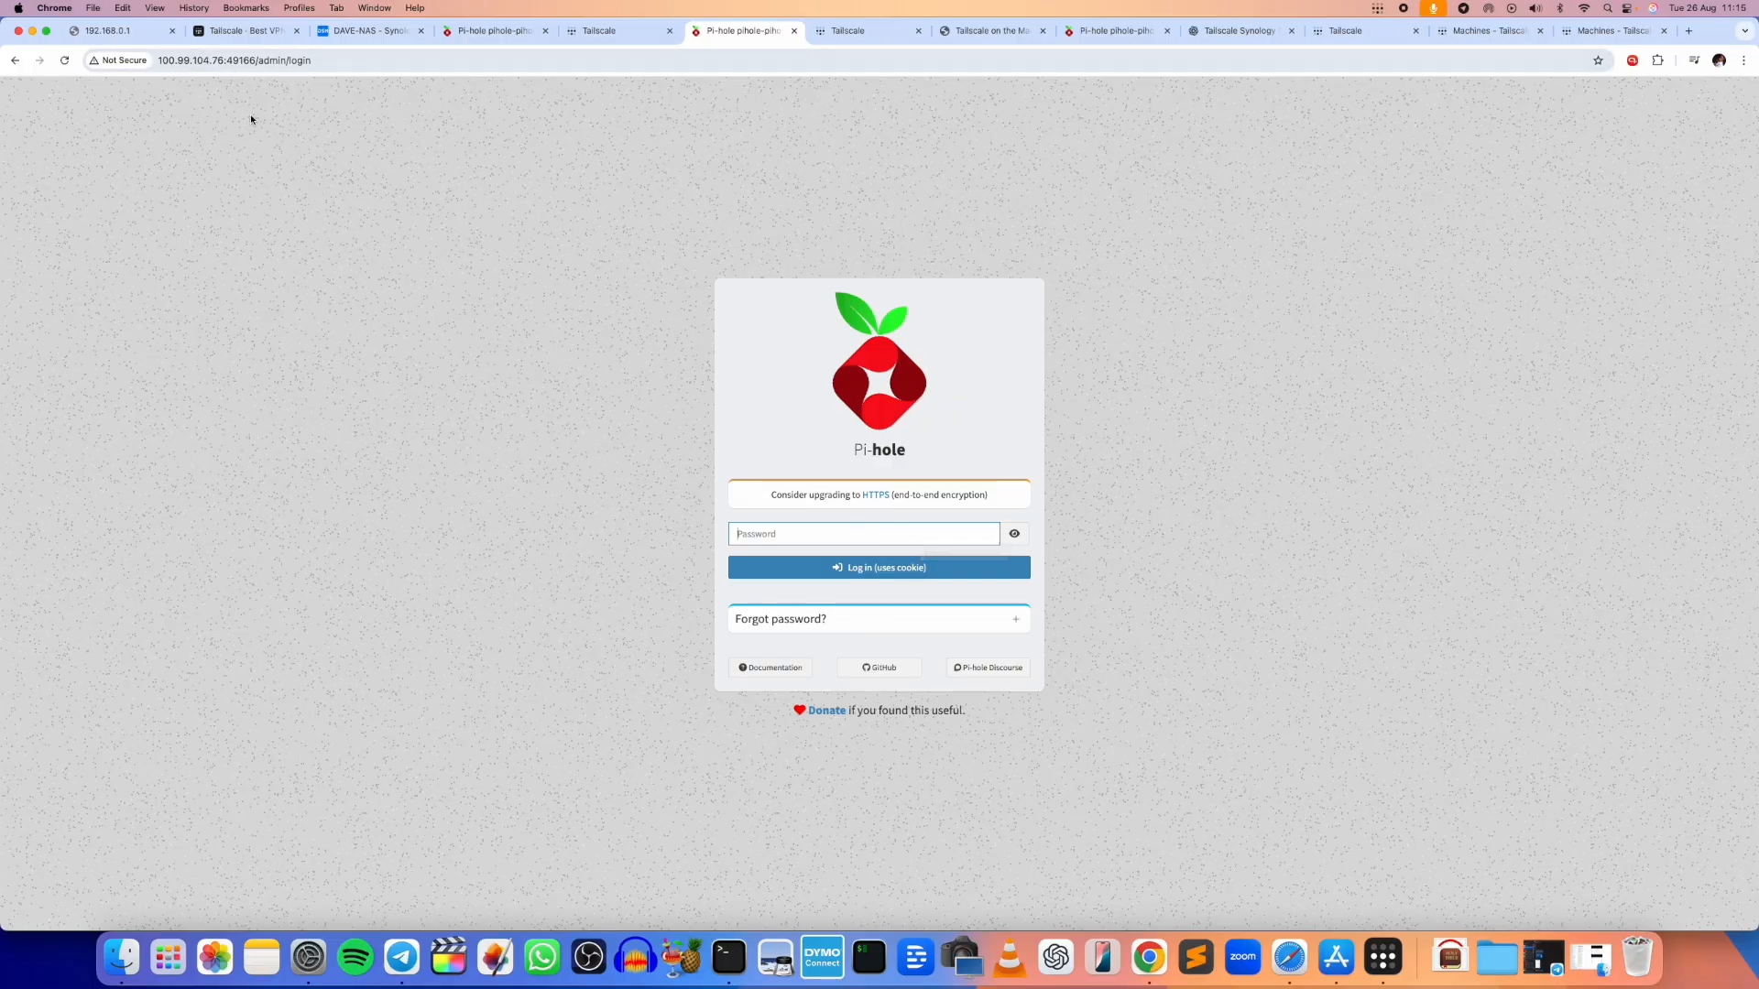
mouse_move(322, 226)
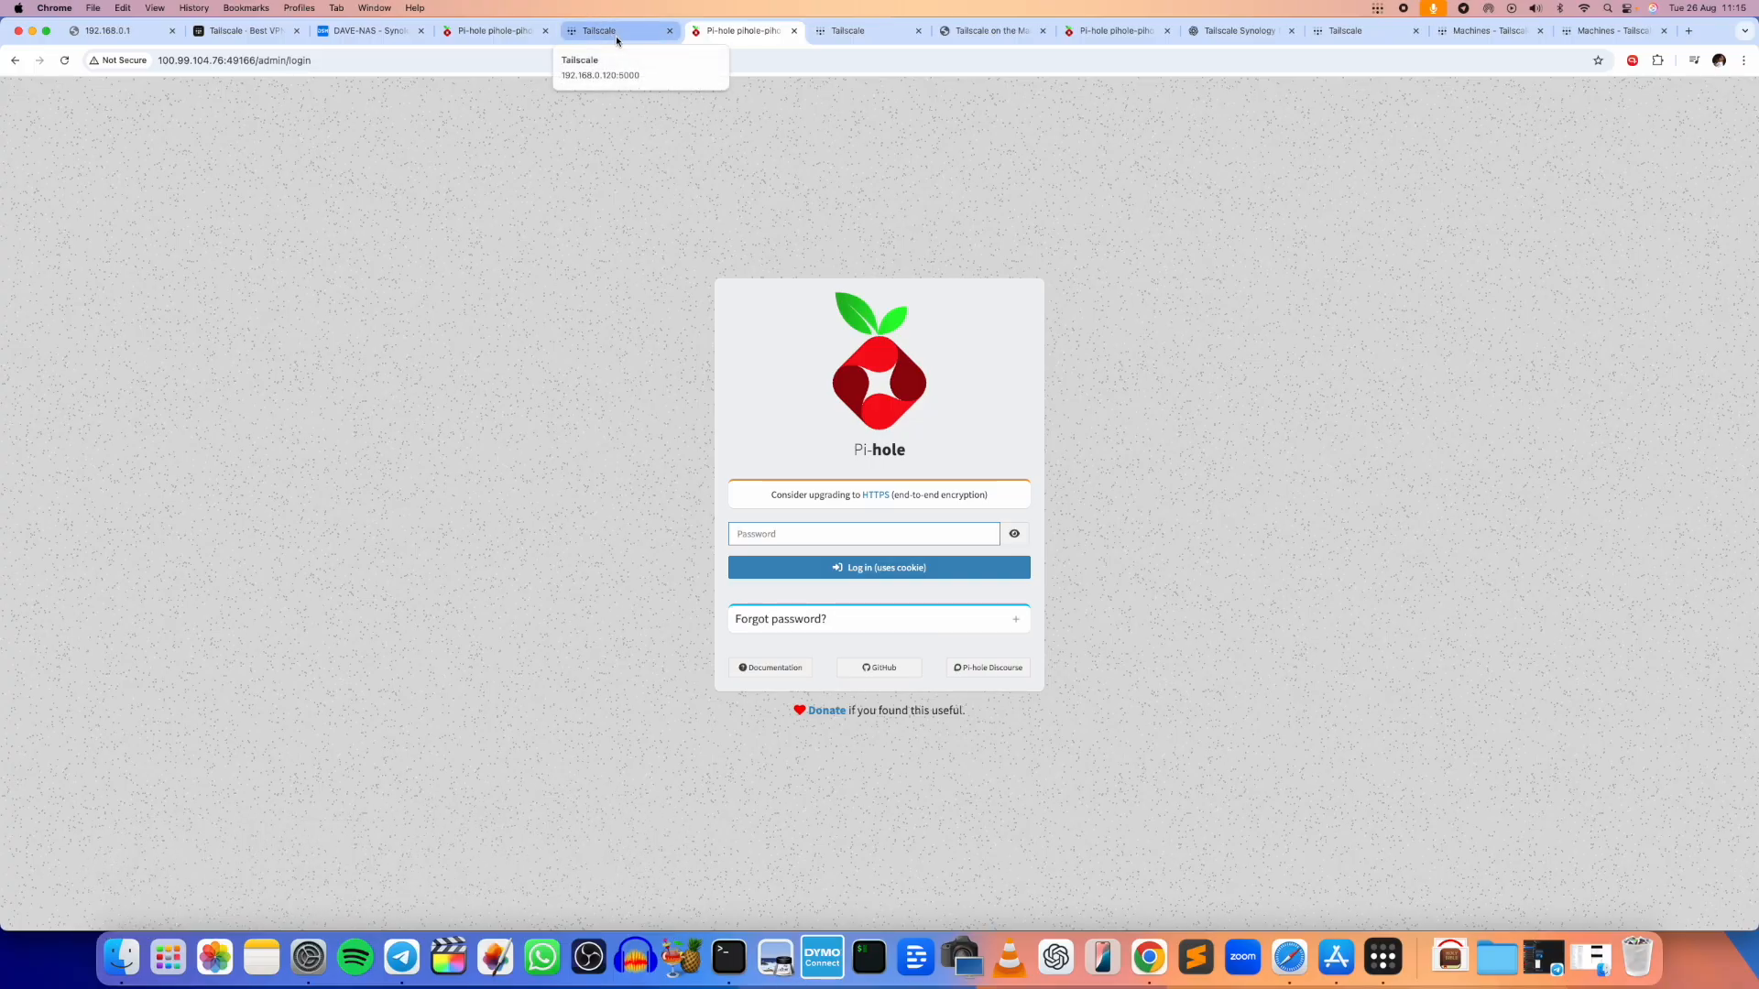
left_click(863, 533)
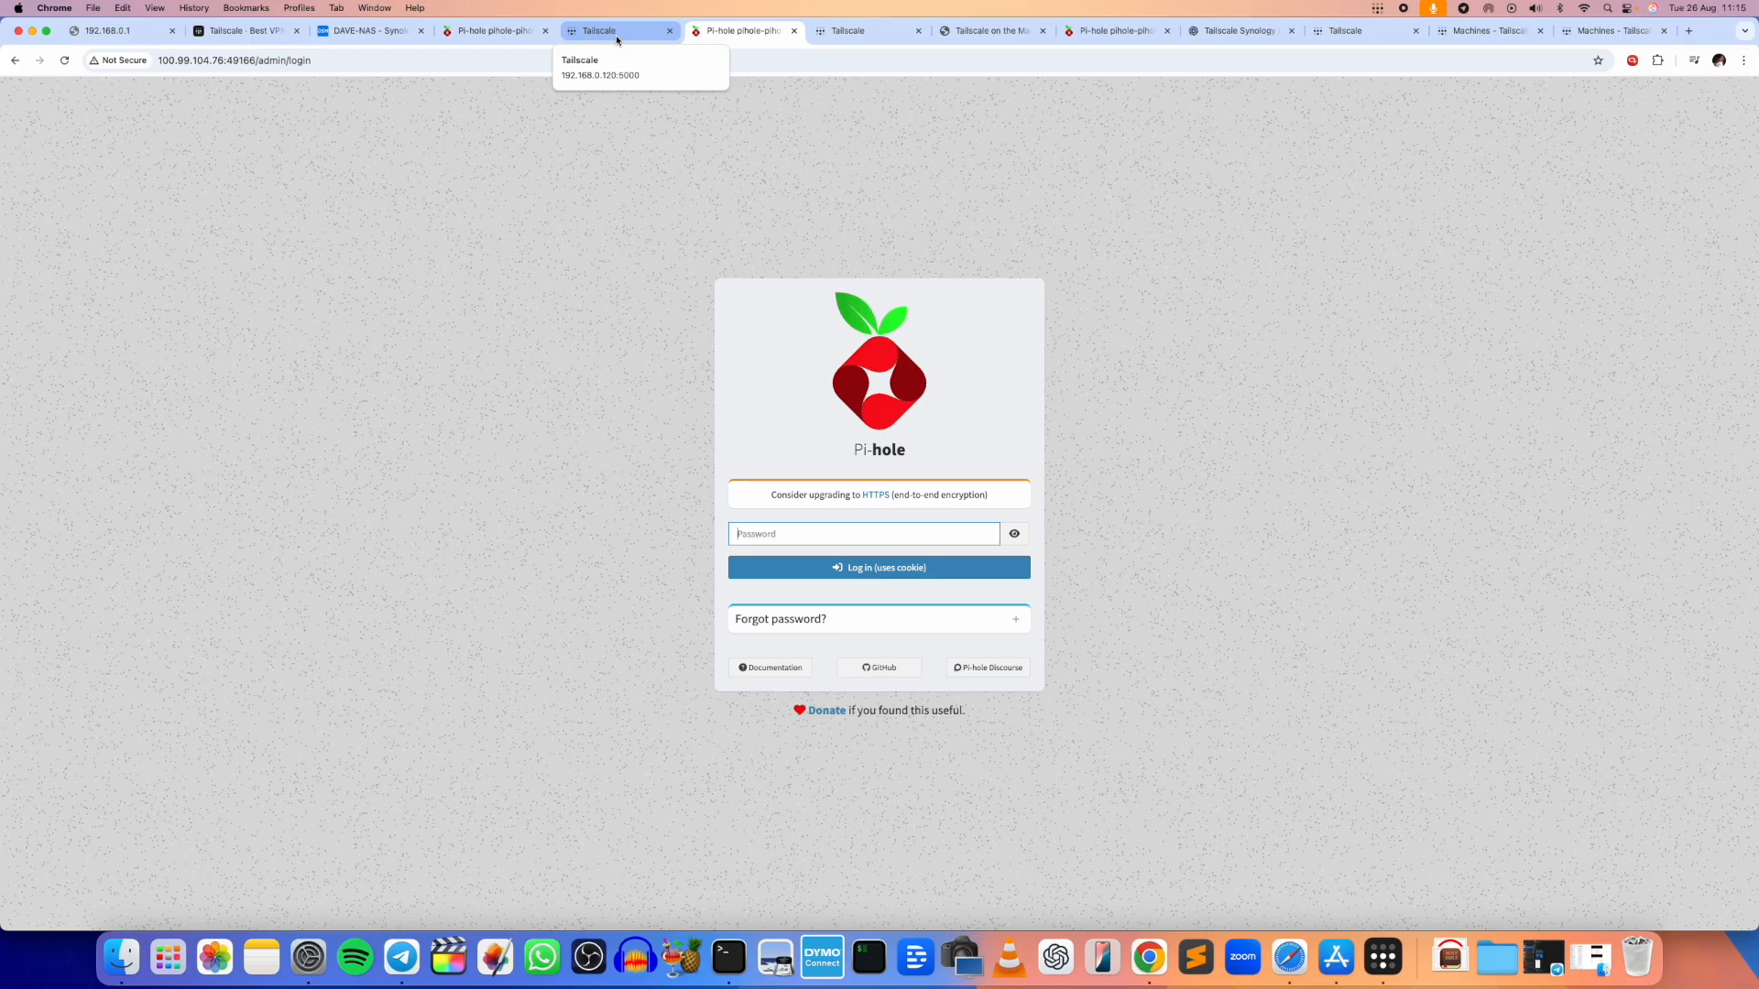
left_click(606, 31)
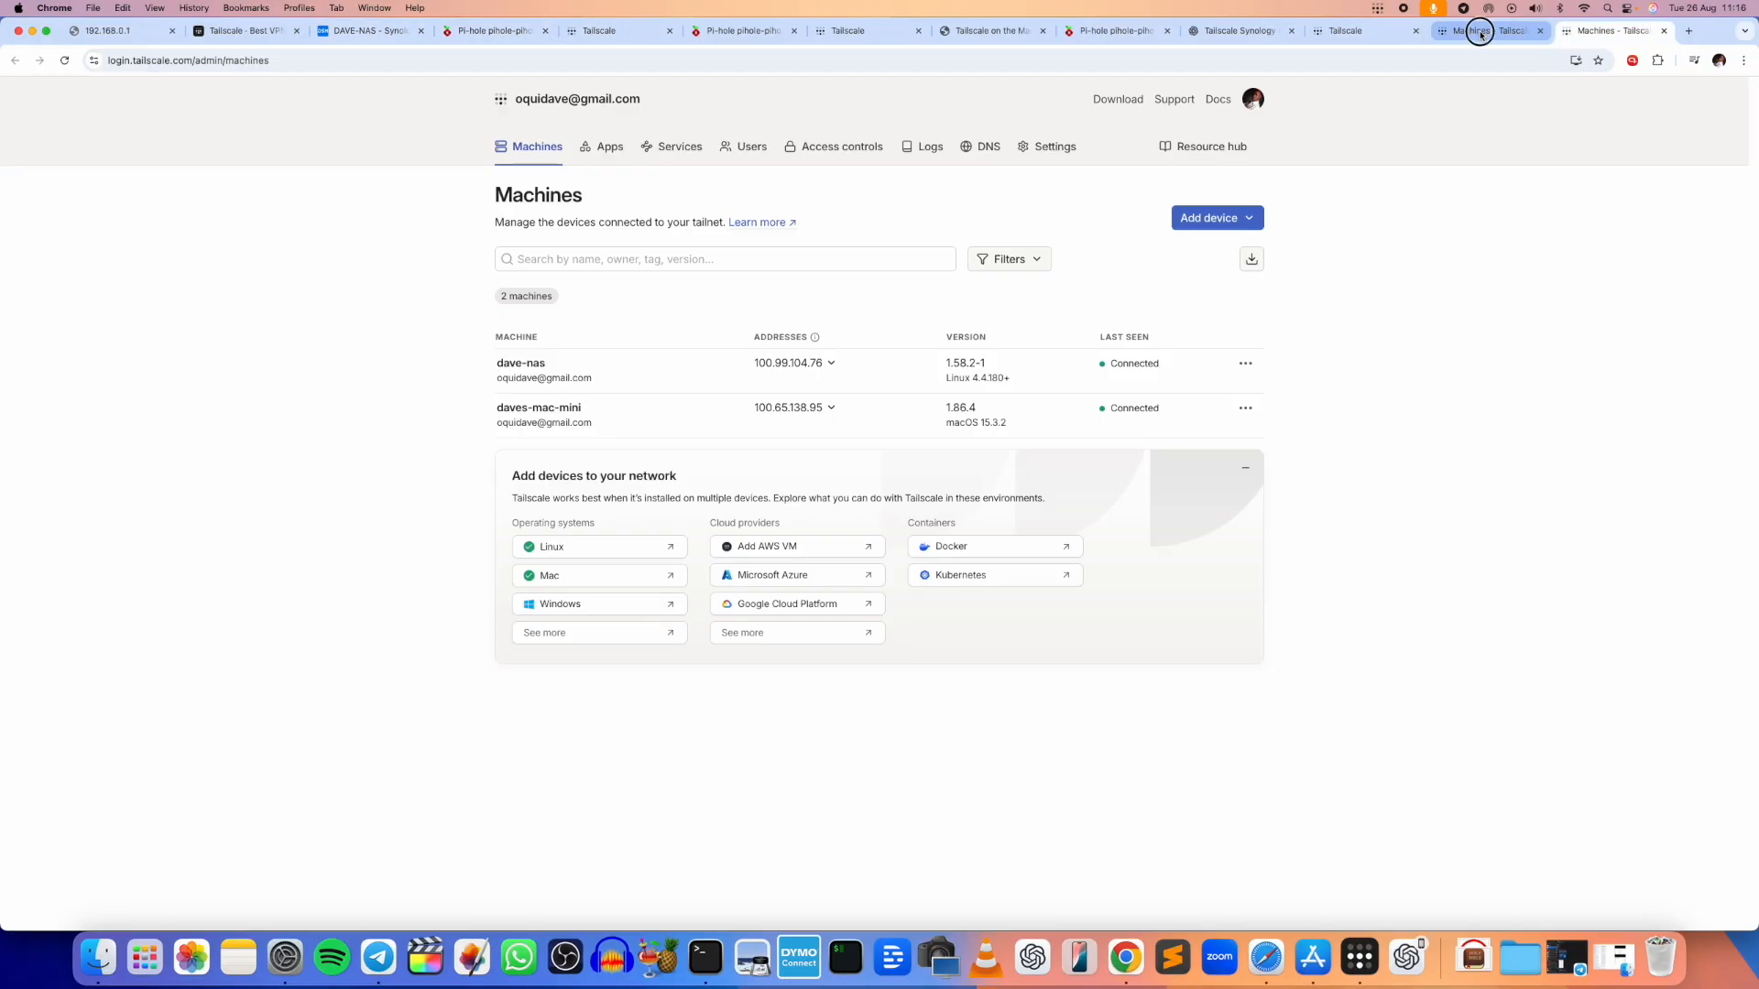
Review the Apps page and the Add app target list without saving an app
left_click(610, 147)
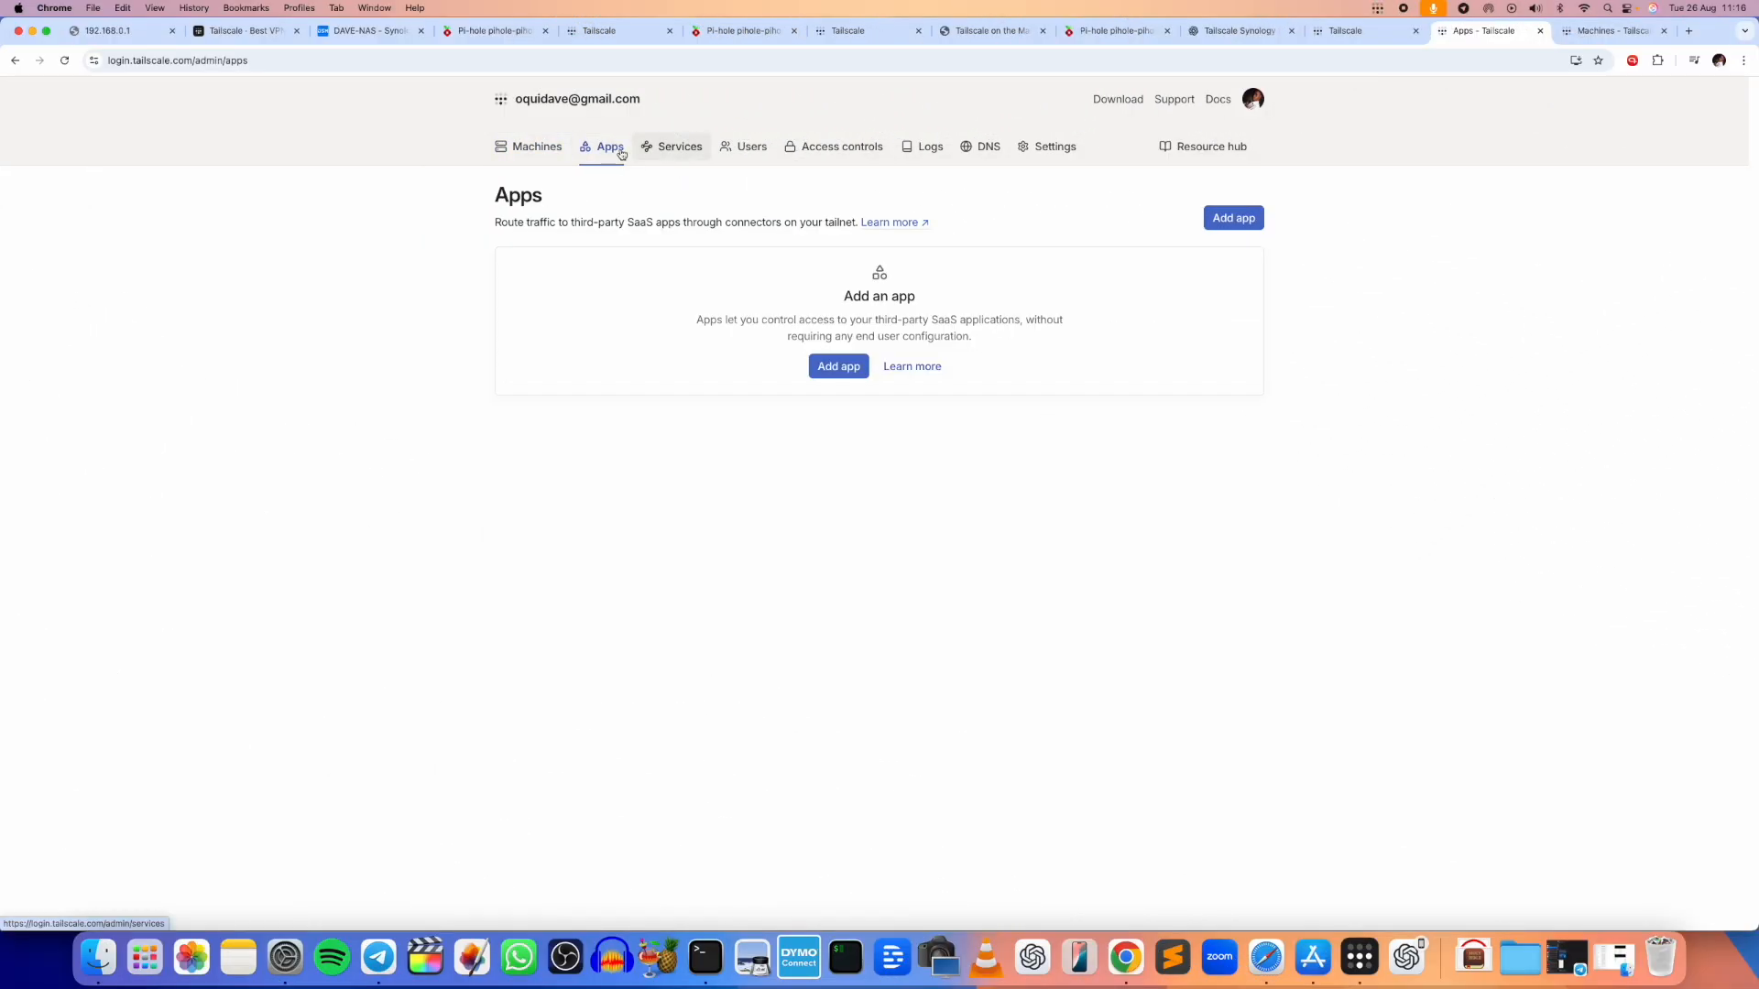
mouse_move(603, 221)
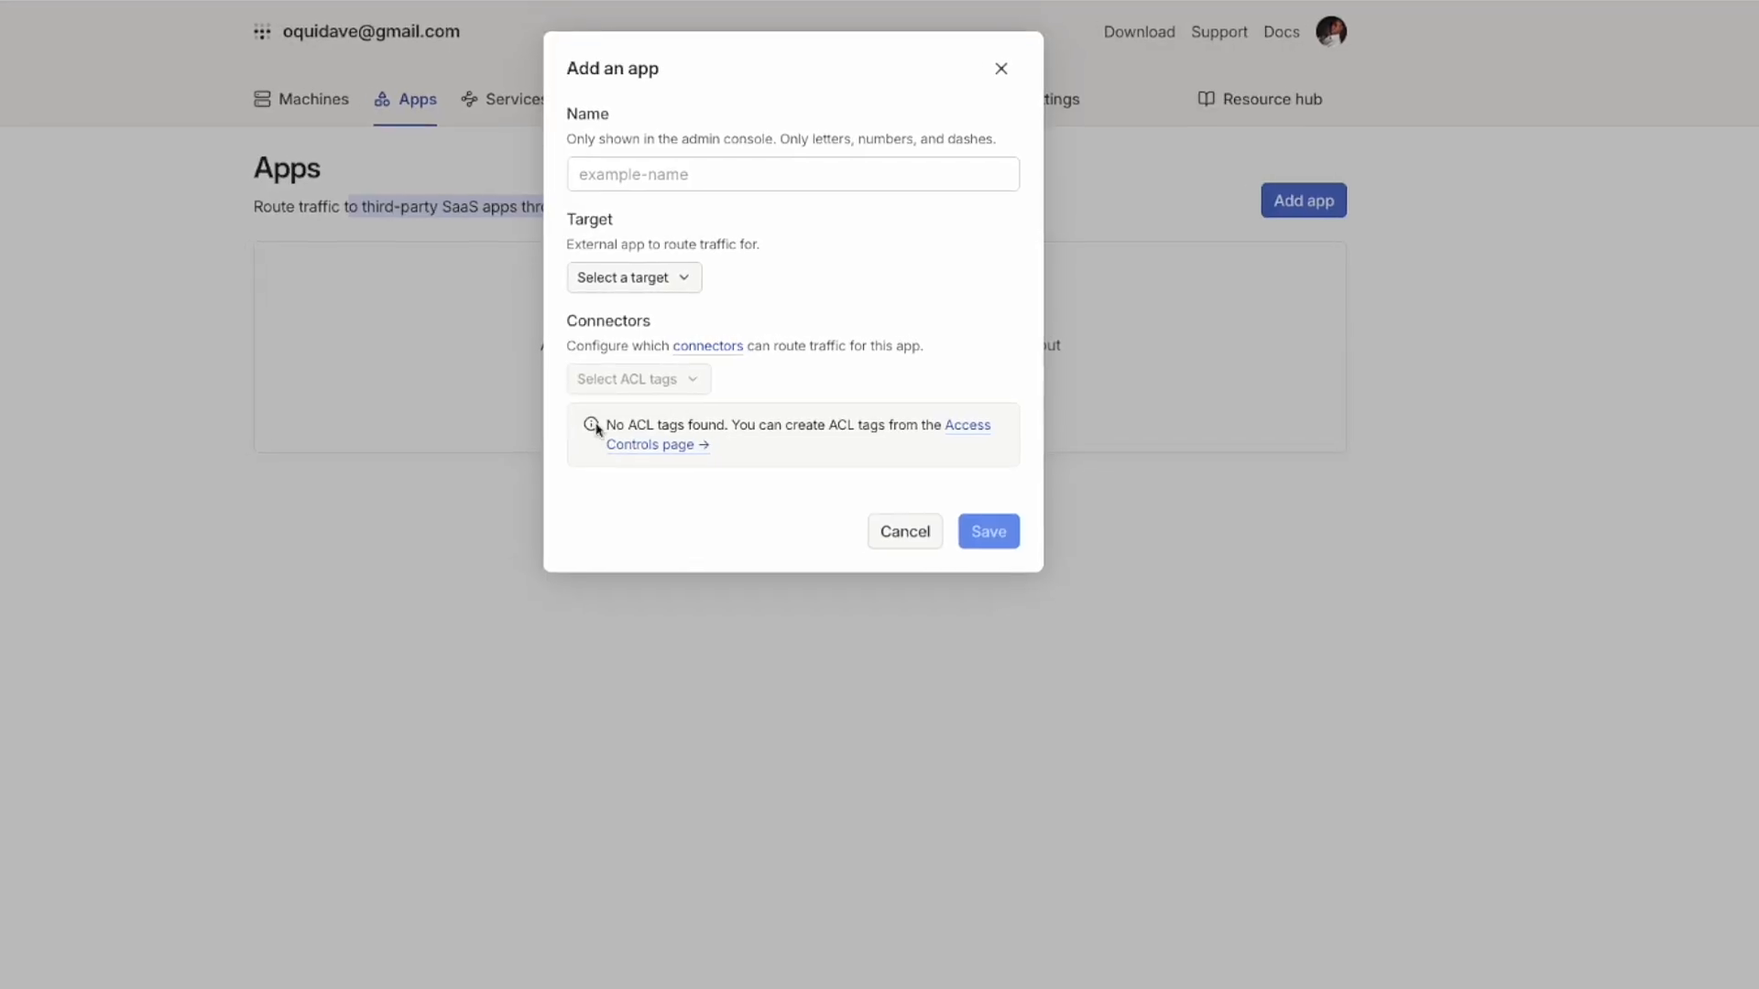
left_click(633, 277)
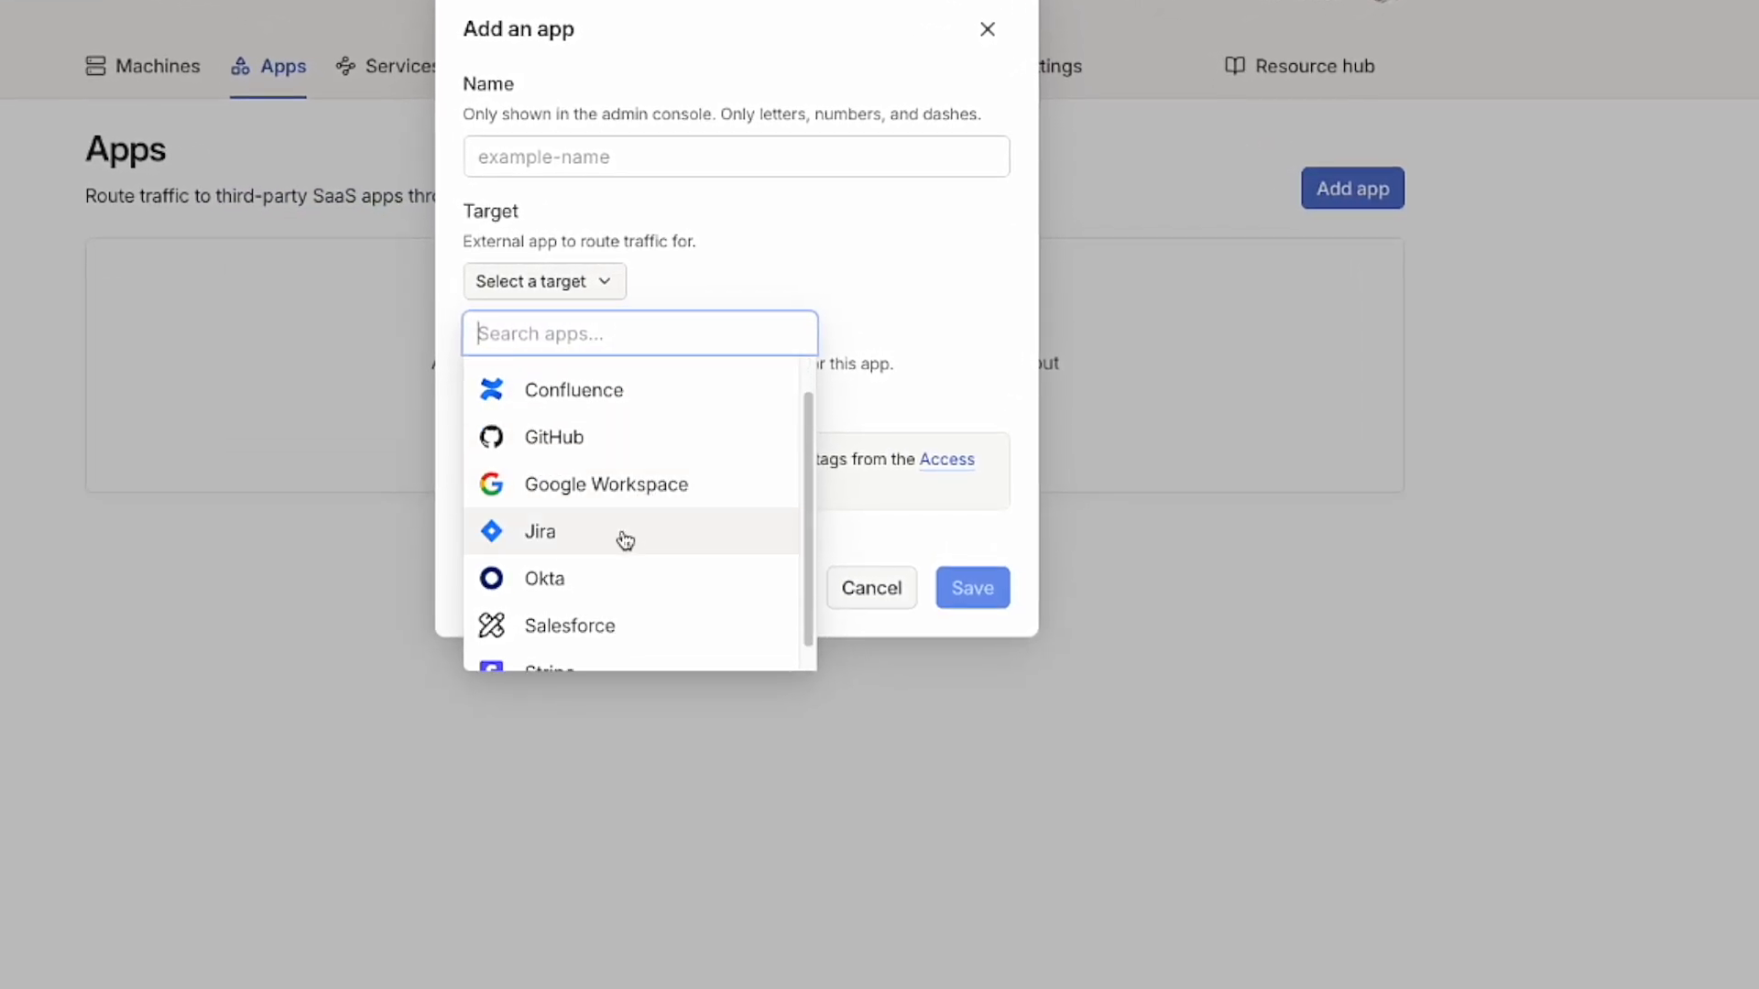
mouse_move(987, 29)
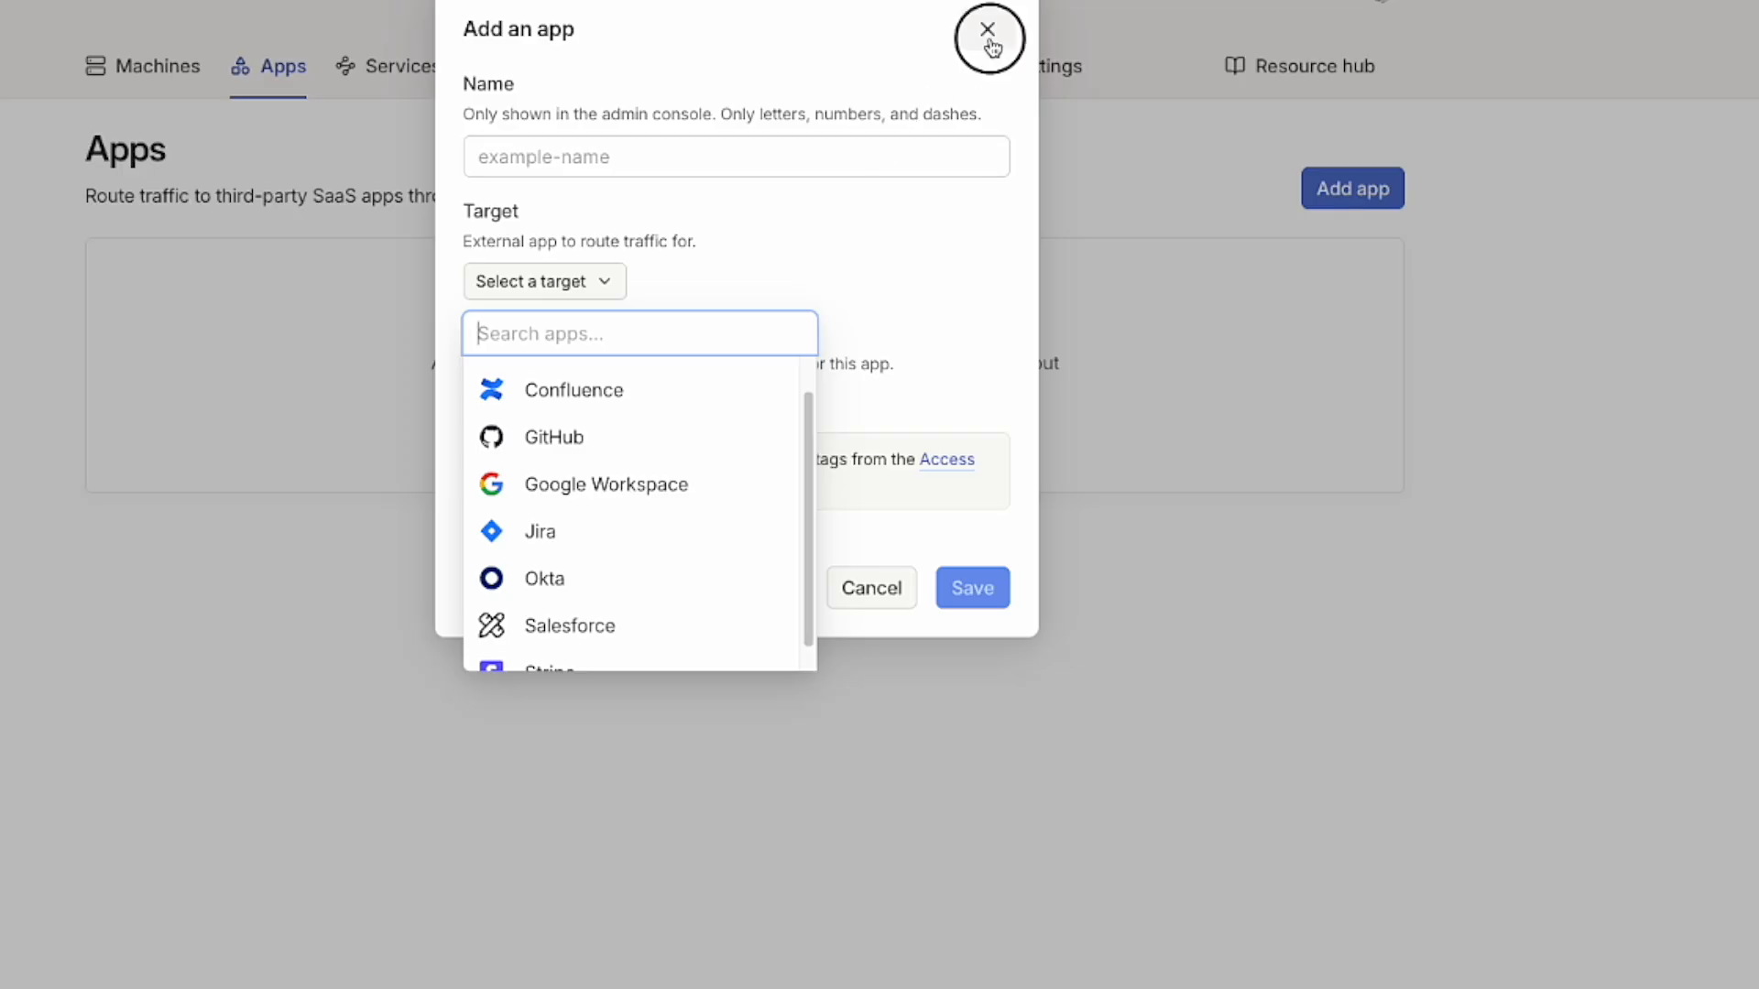
left_click(988, 28)
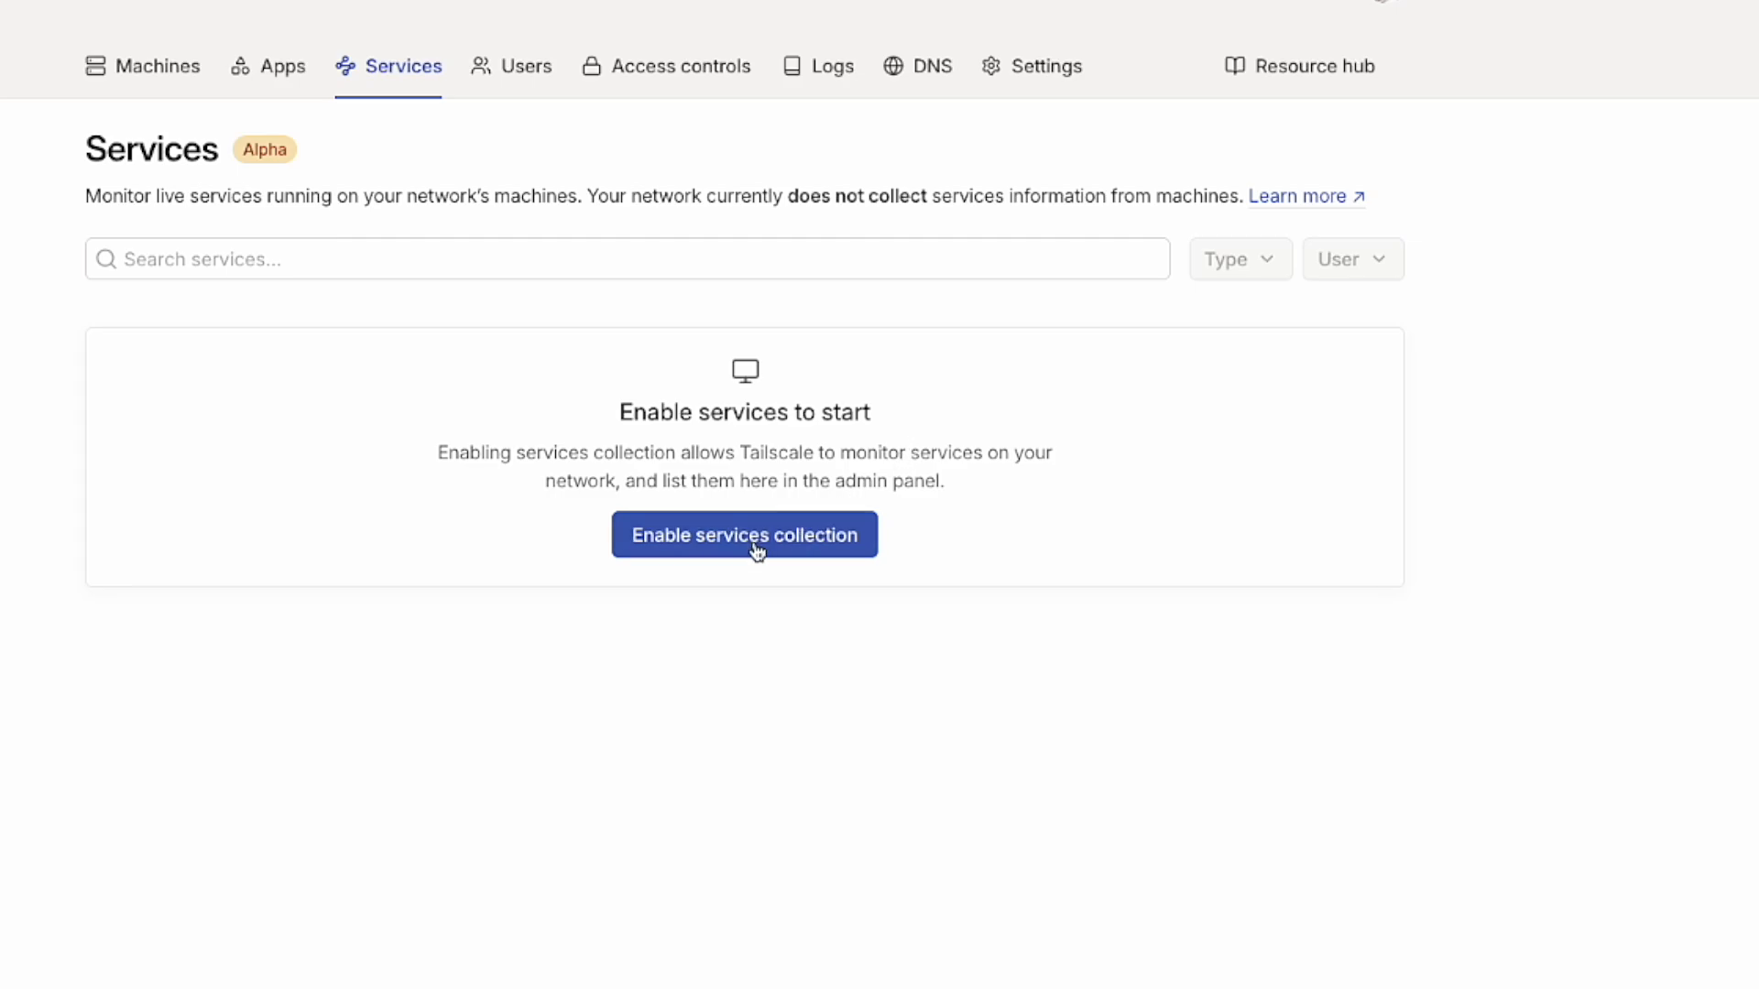
Enable services collection for the tailnet and view the Users page's single owner
left_click(744, 533)
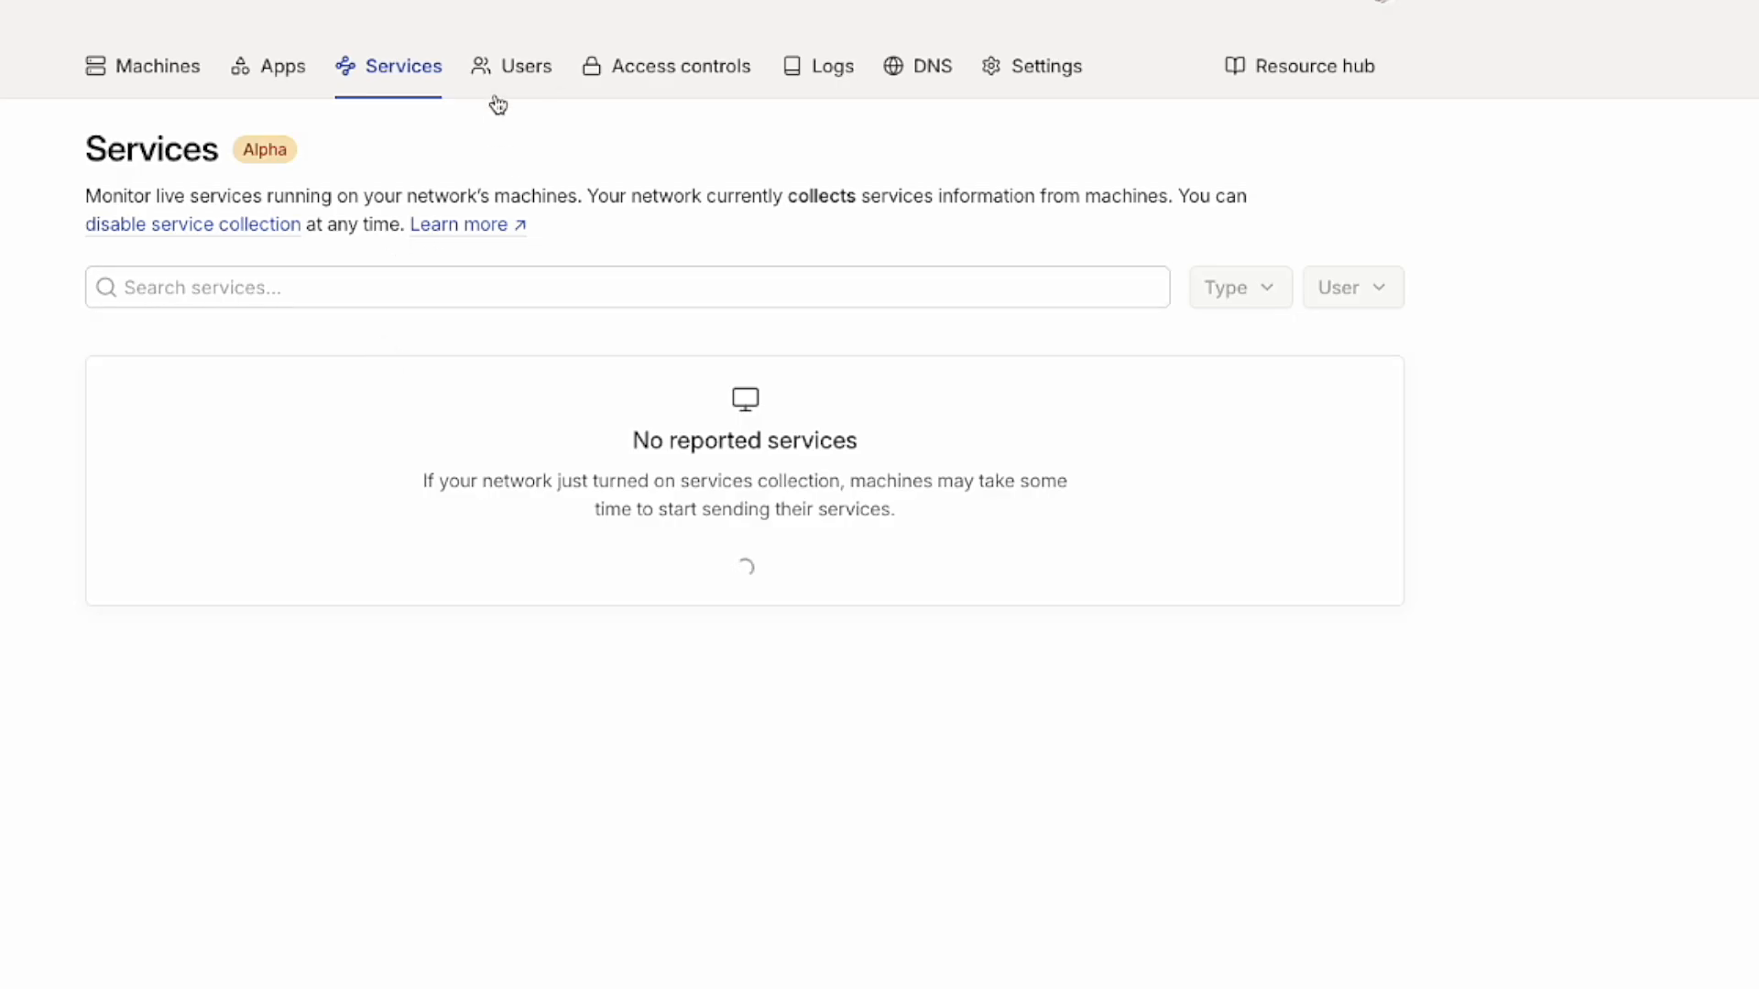
mouse_move(519, 66)
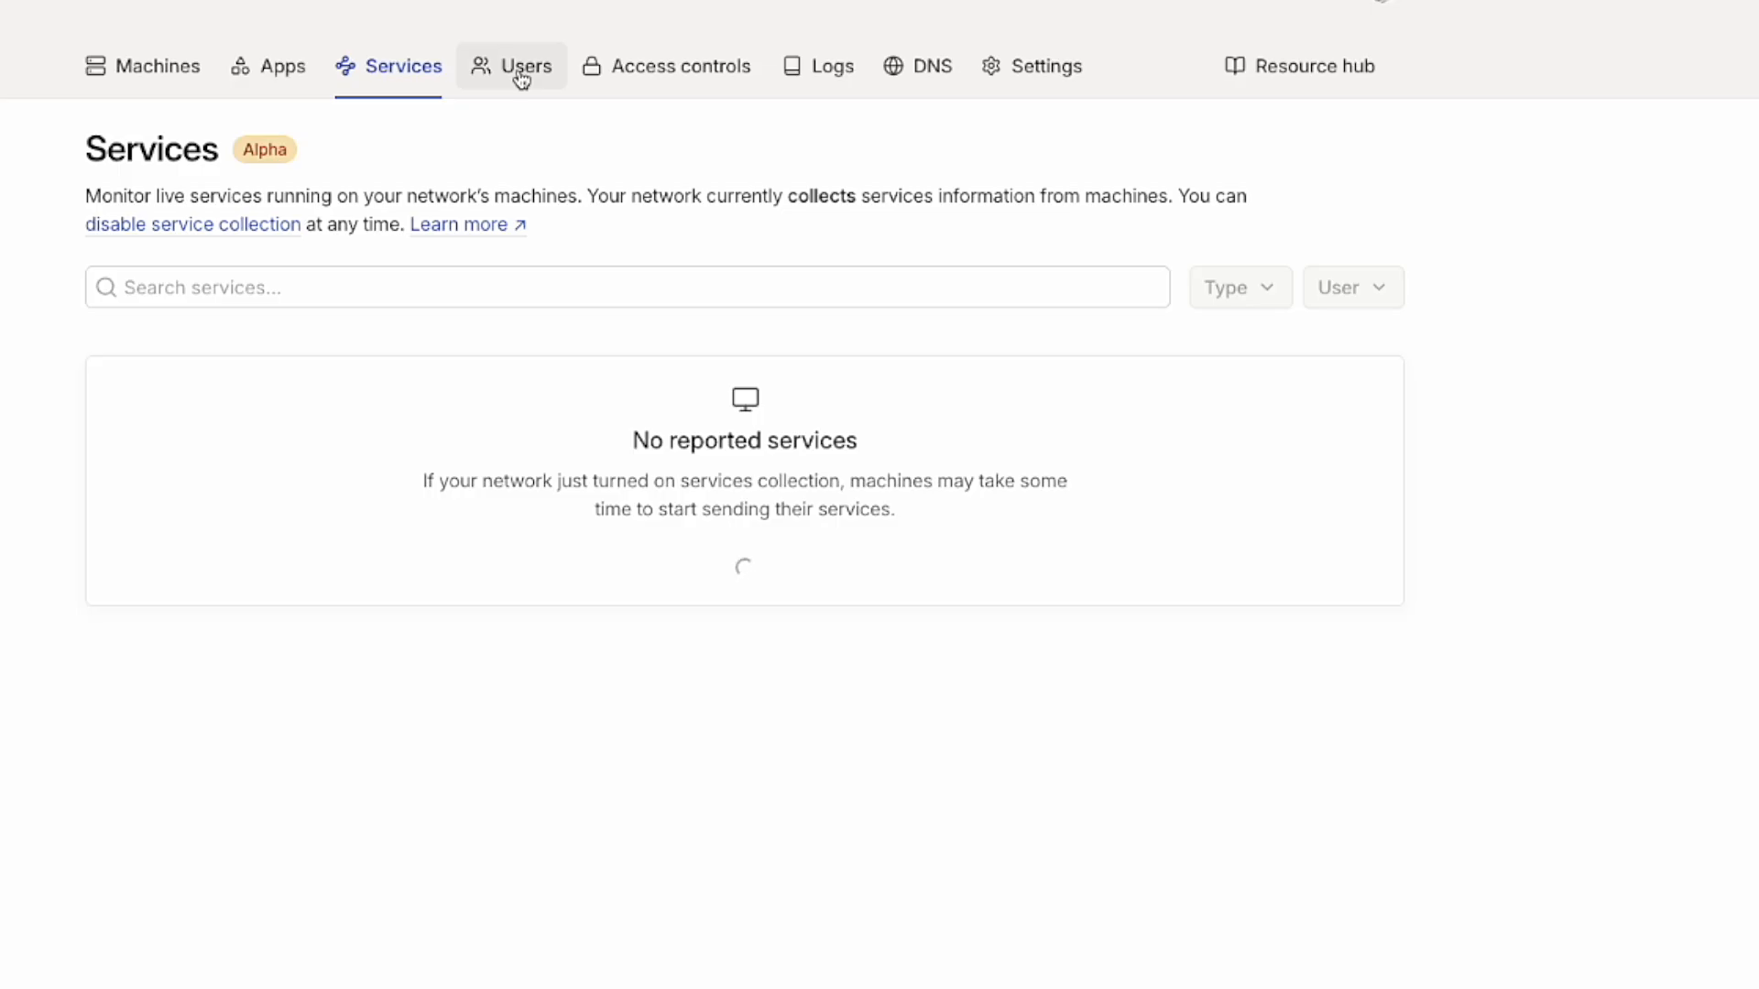
left_click(526, 66)
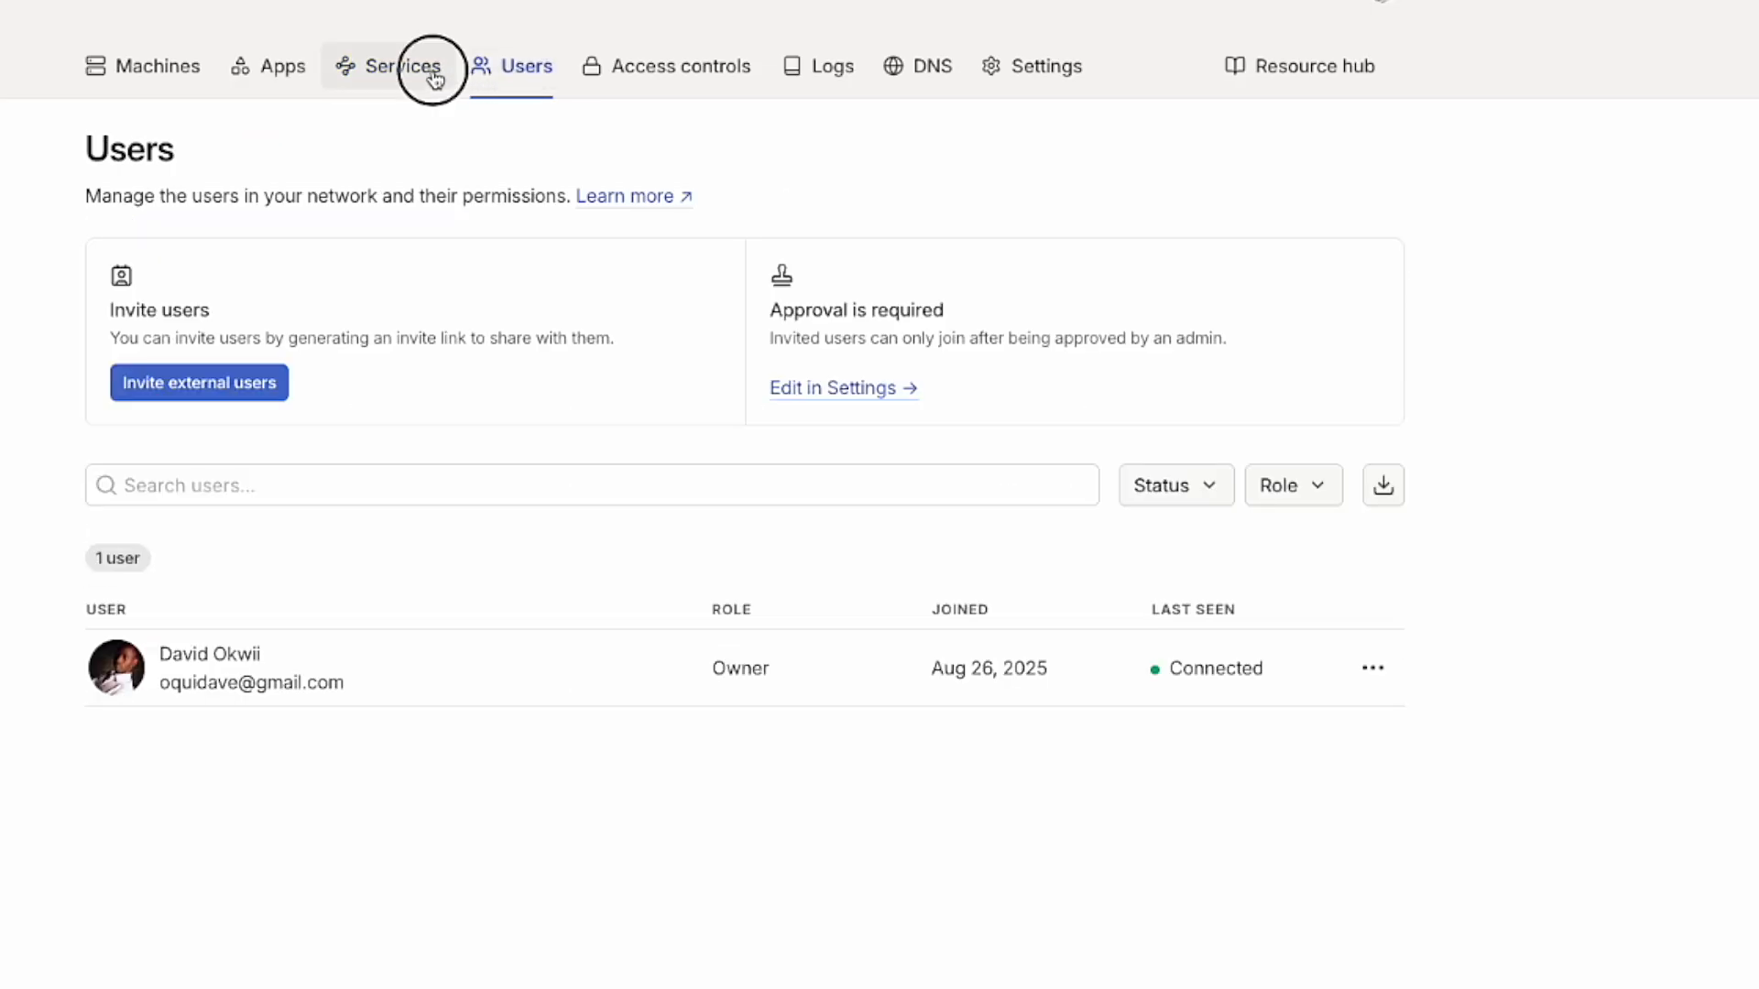
Review the 29 collected services and mark the dave-nas tcp/5000 entry
left_click(401, 66)
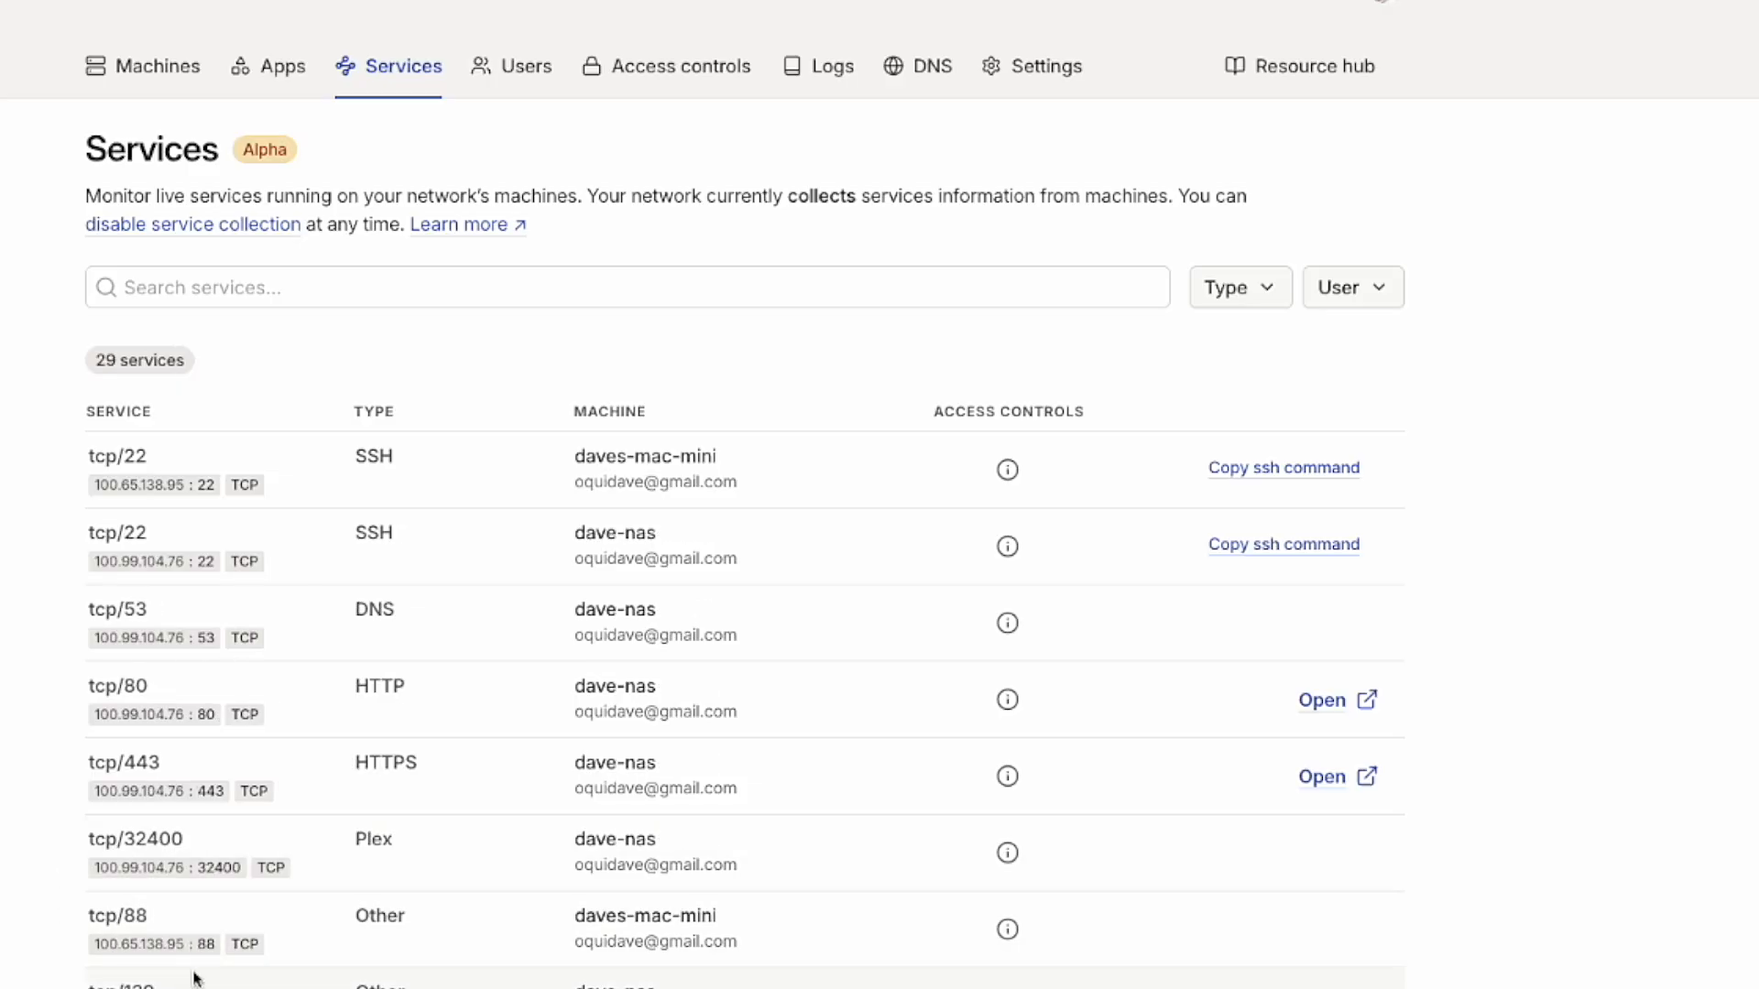
scroll("down", 3)
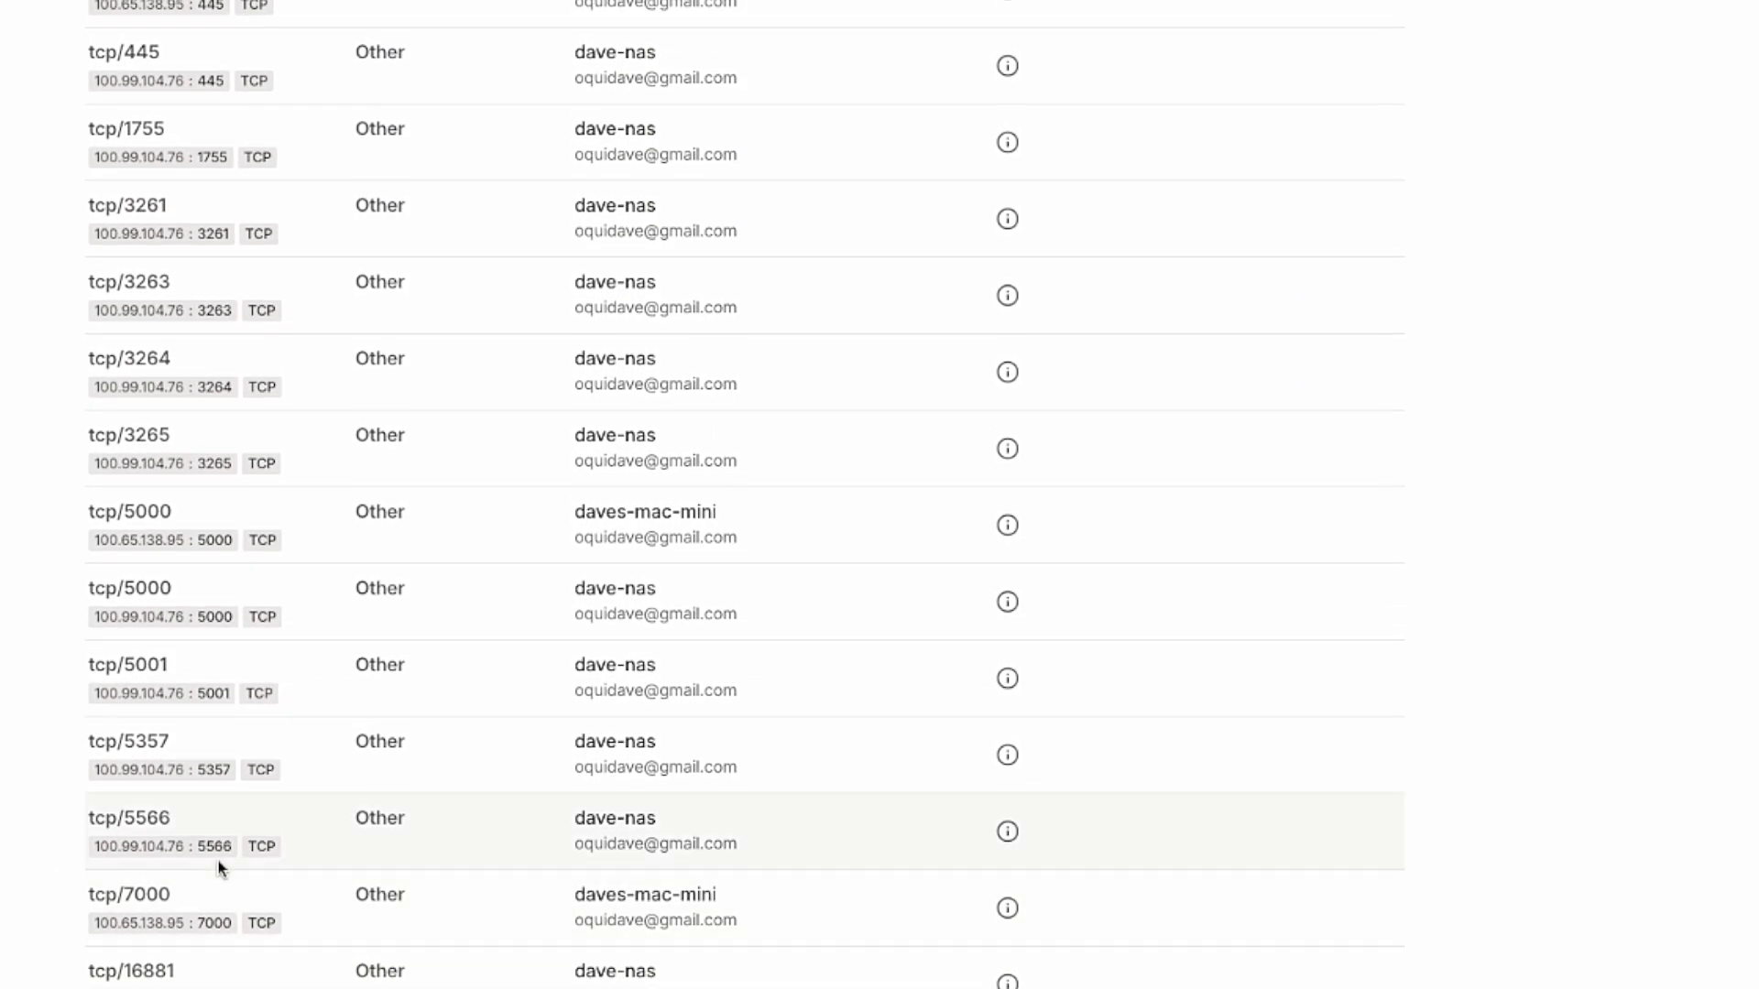
scroll("down", 3)
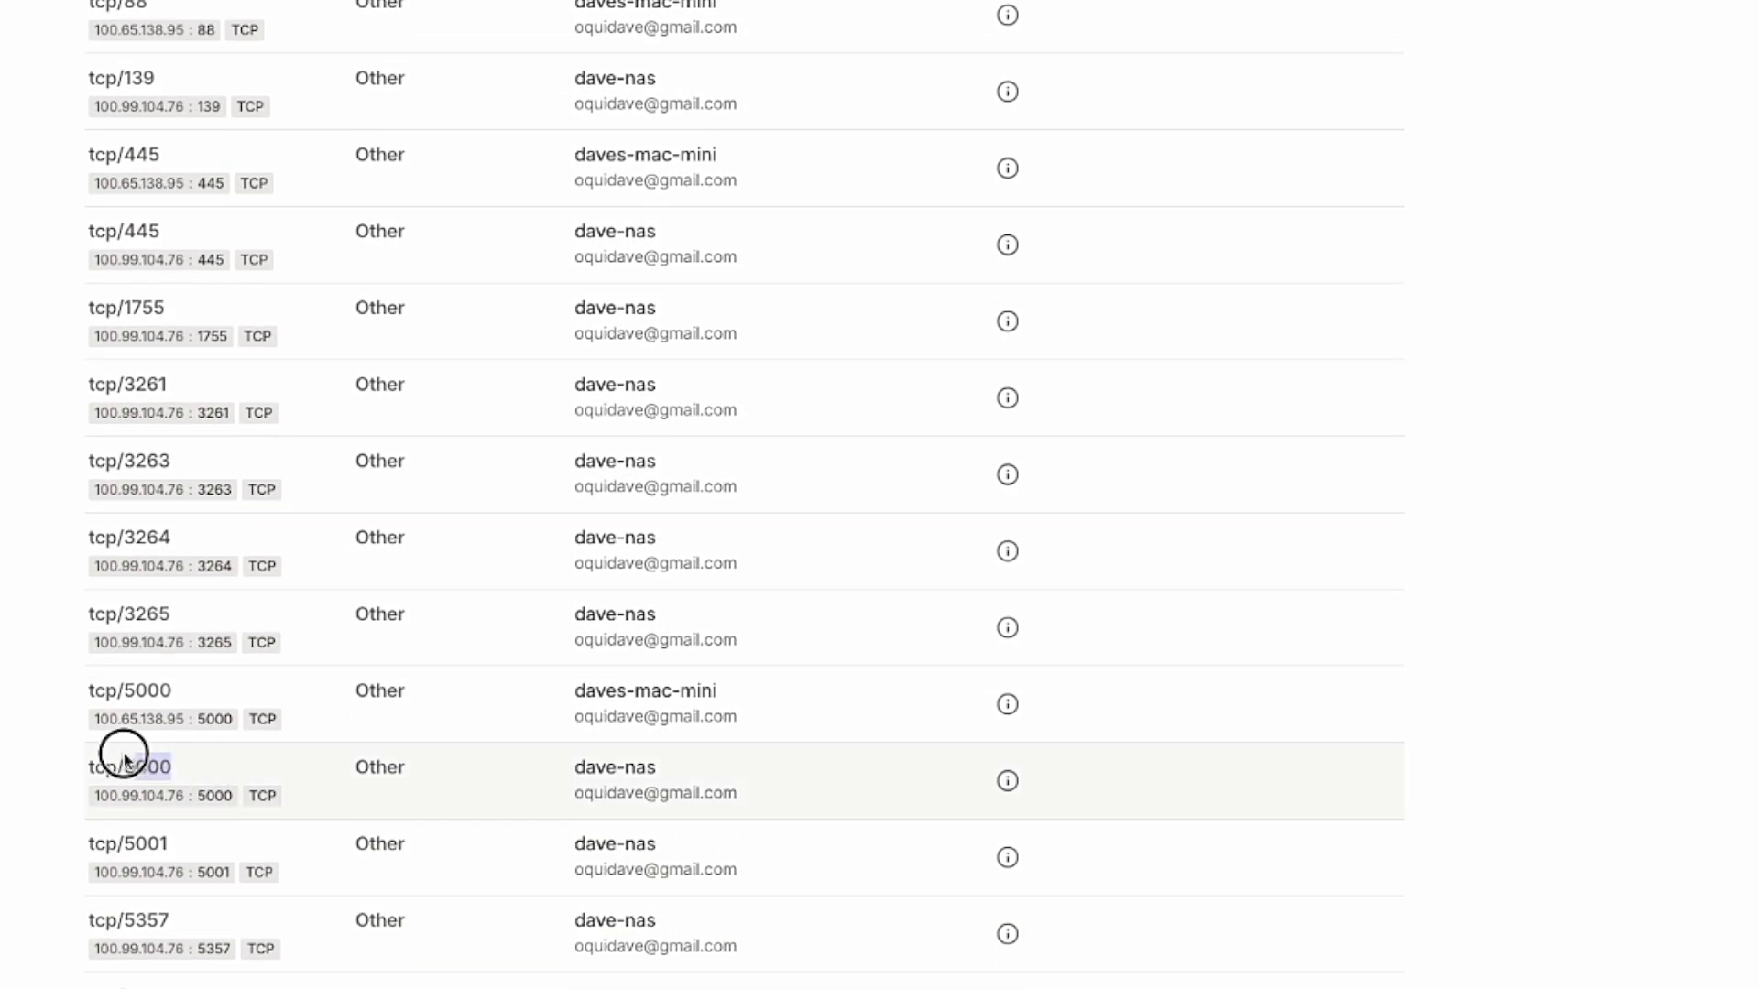
double_click(129, 766)
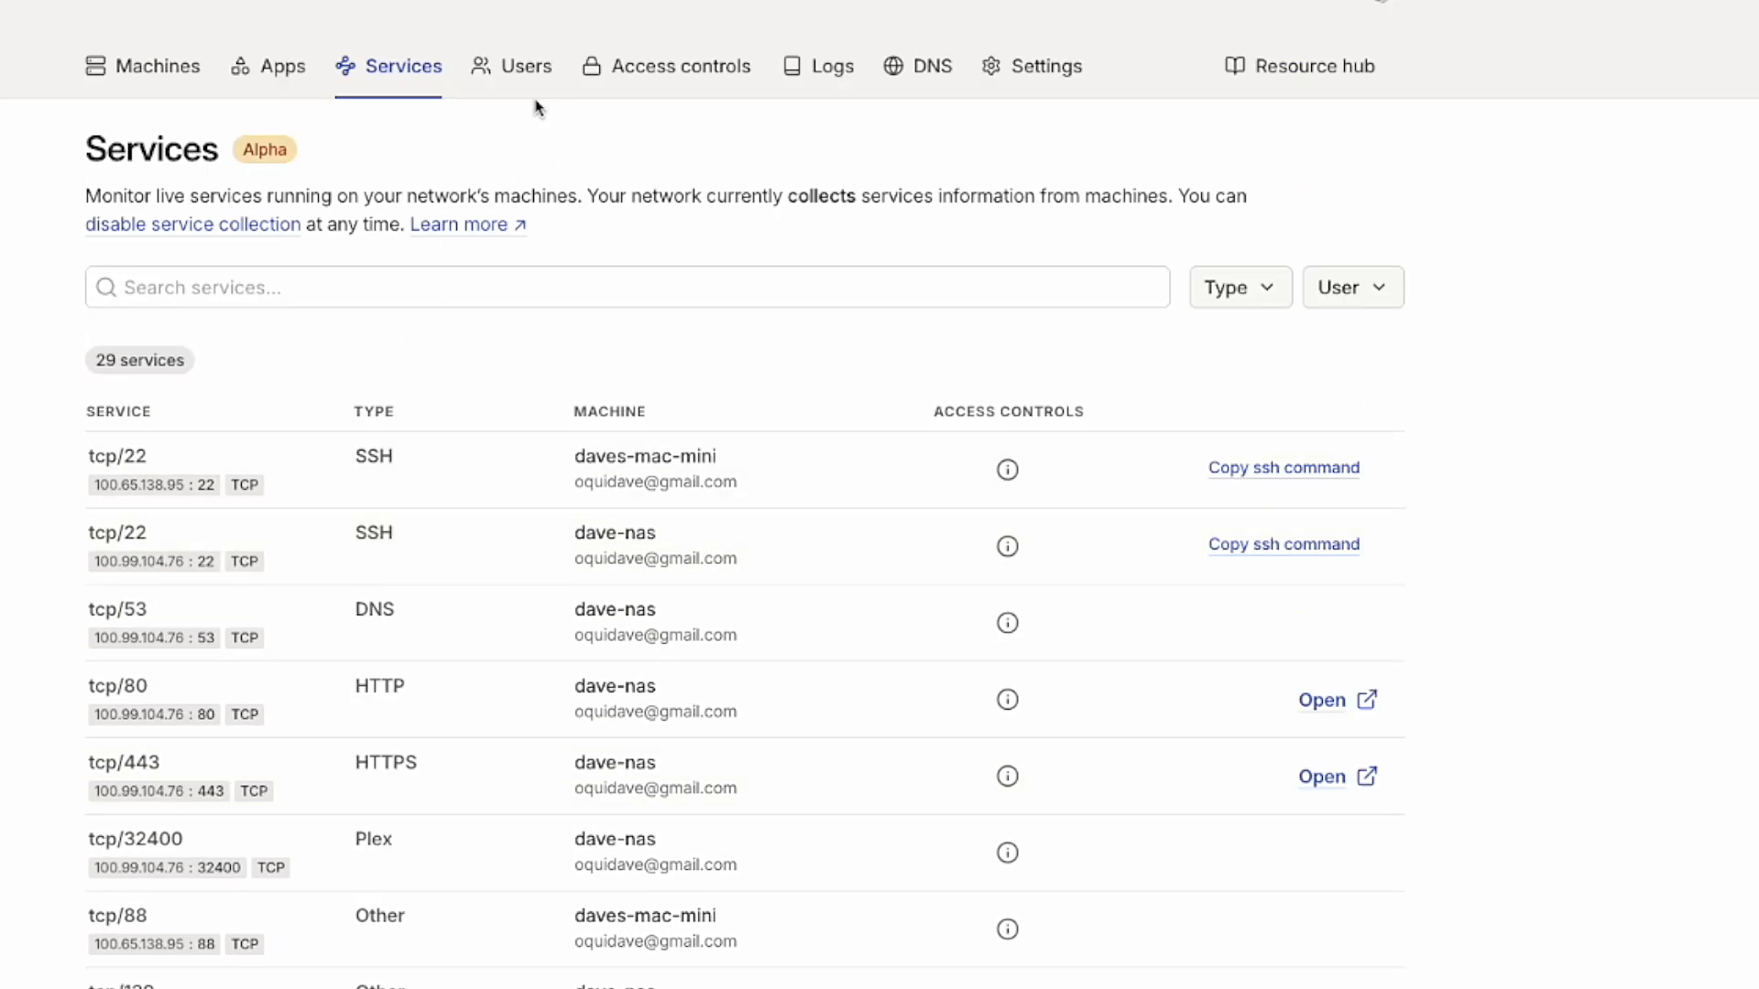
Review the Users, Access controls and Configuration logs pages in turn
left_click(526, 66)
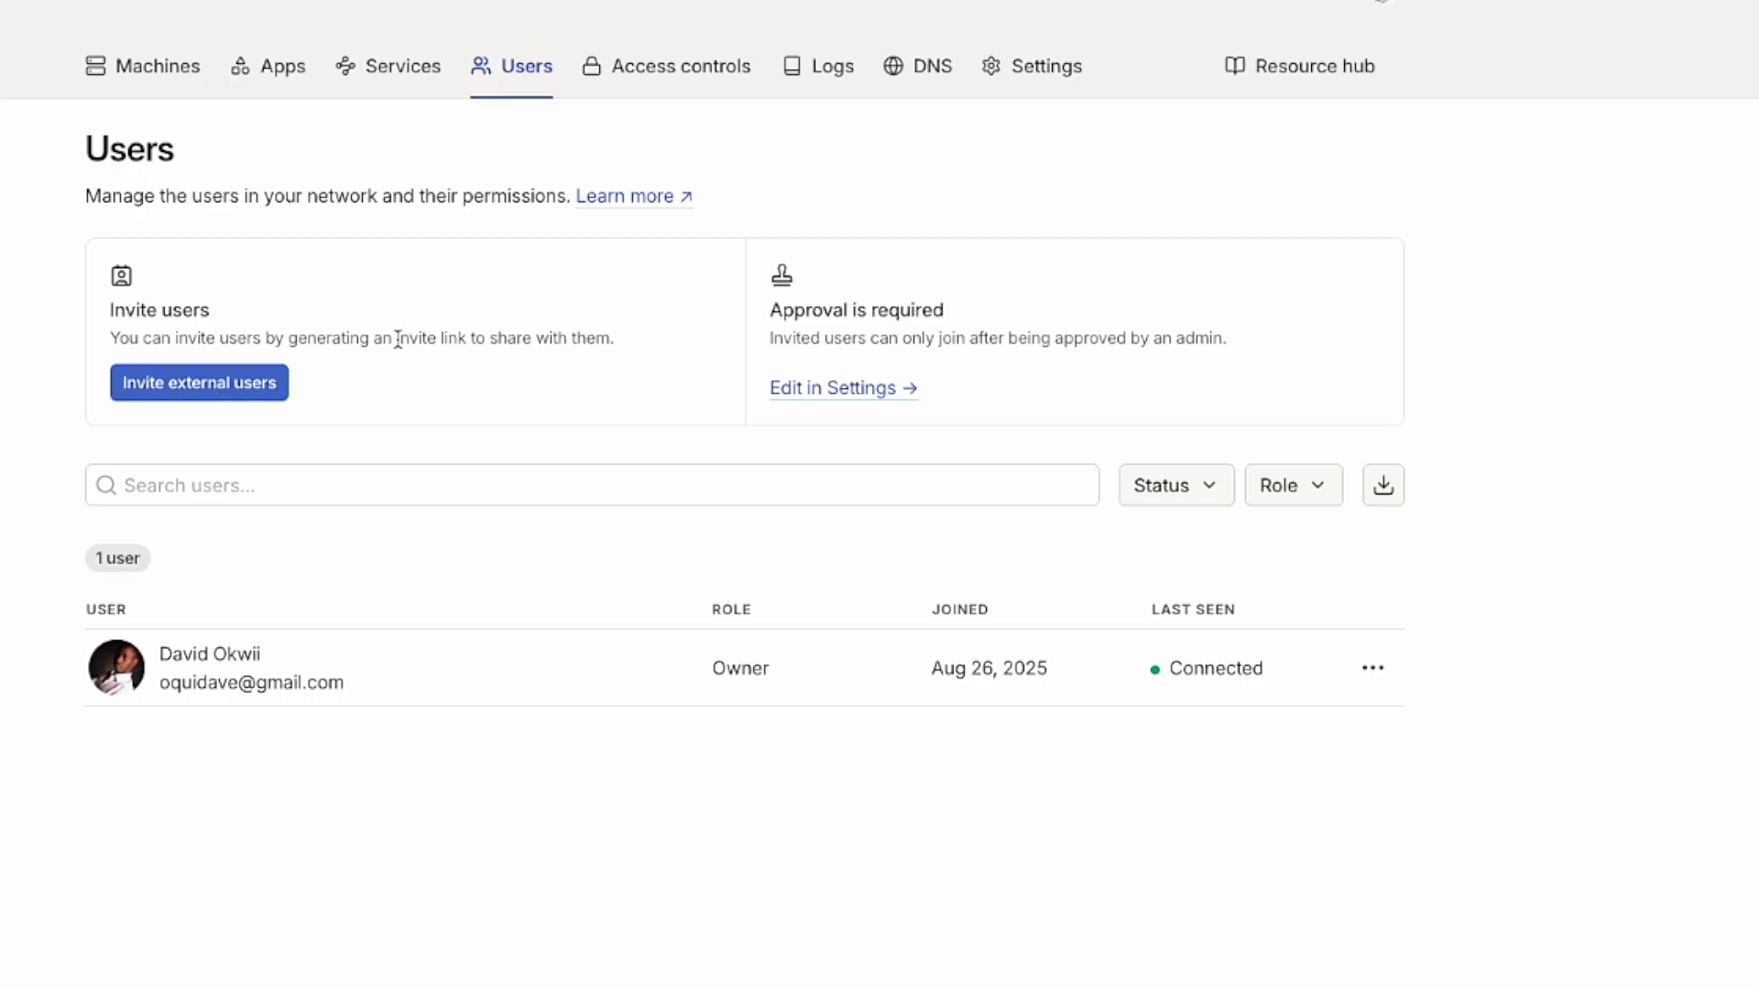
mouse_move(506, 181)
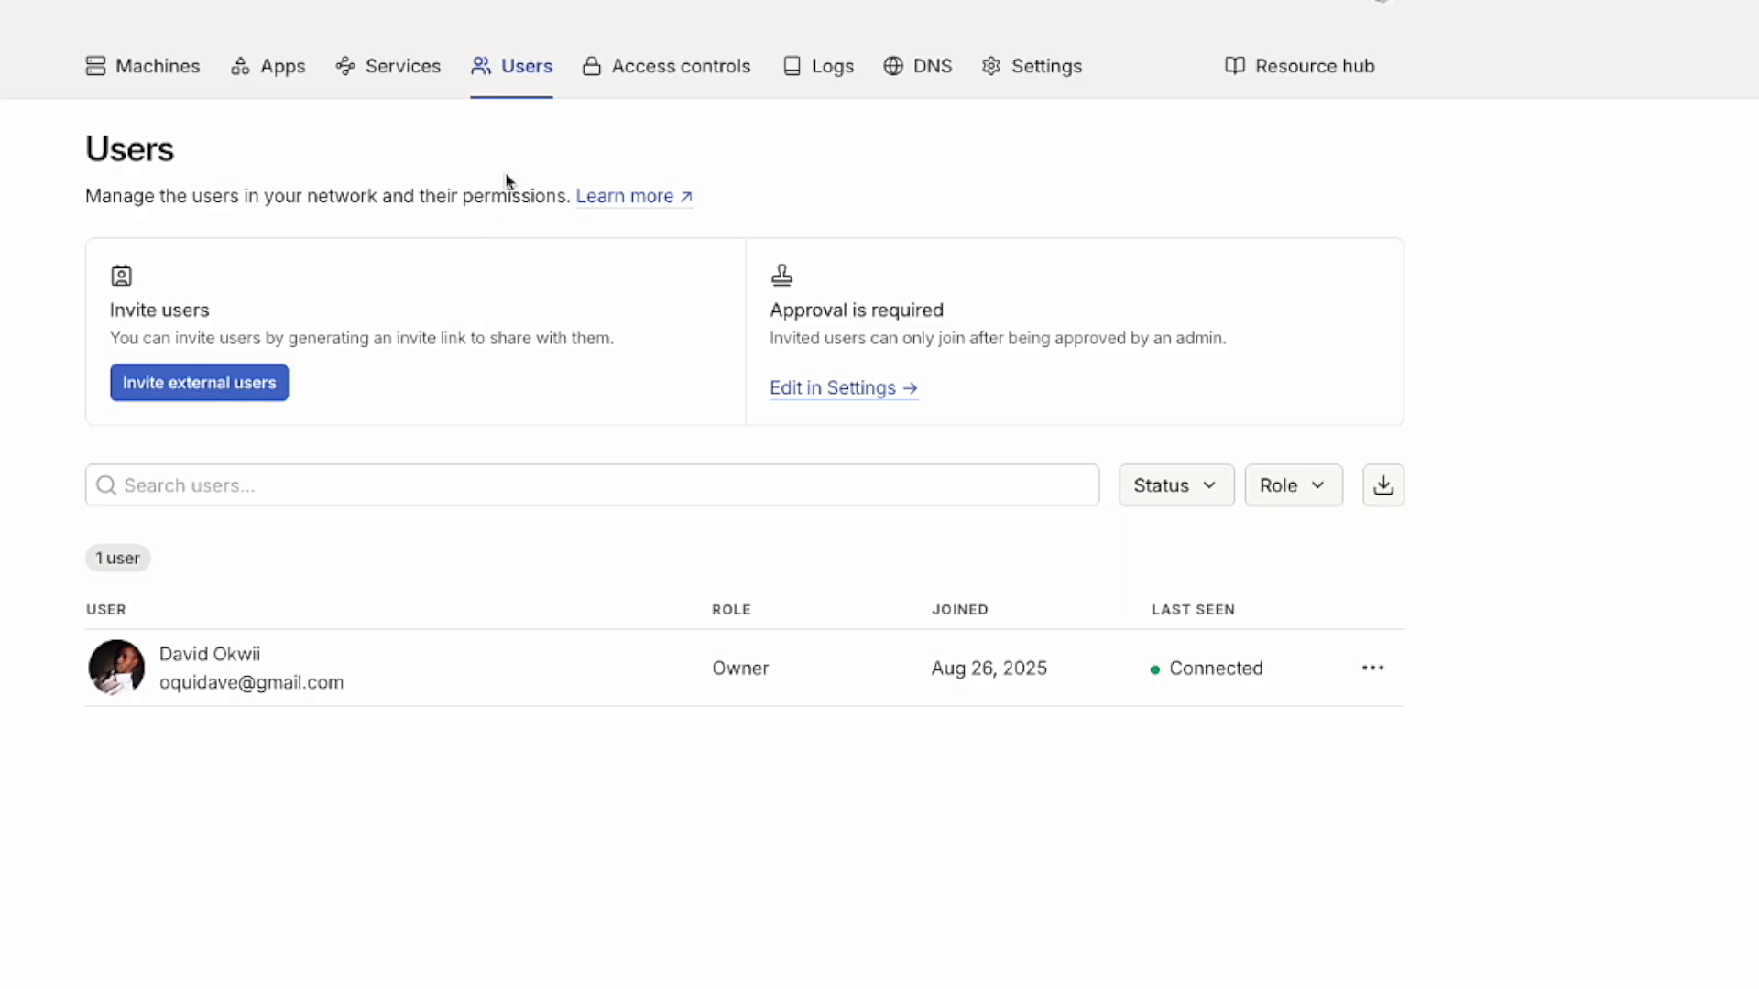
left_click(663, 66)
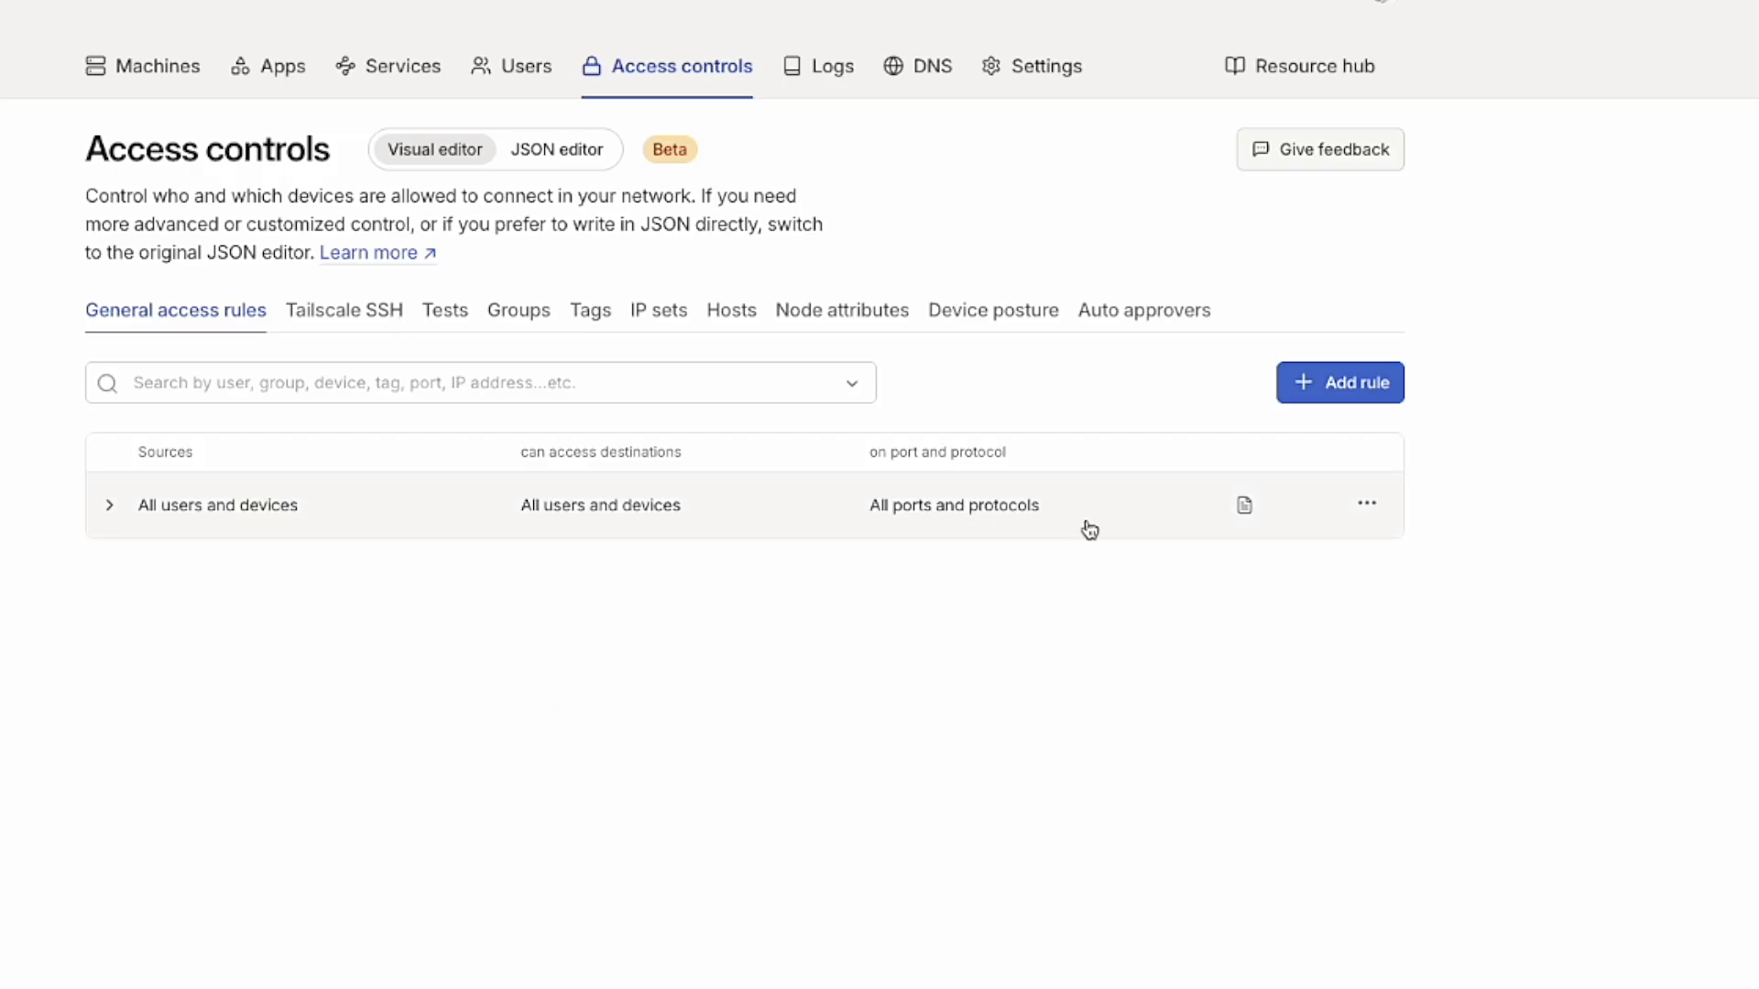
left_click(832, 66)
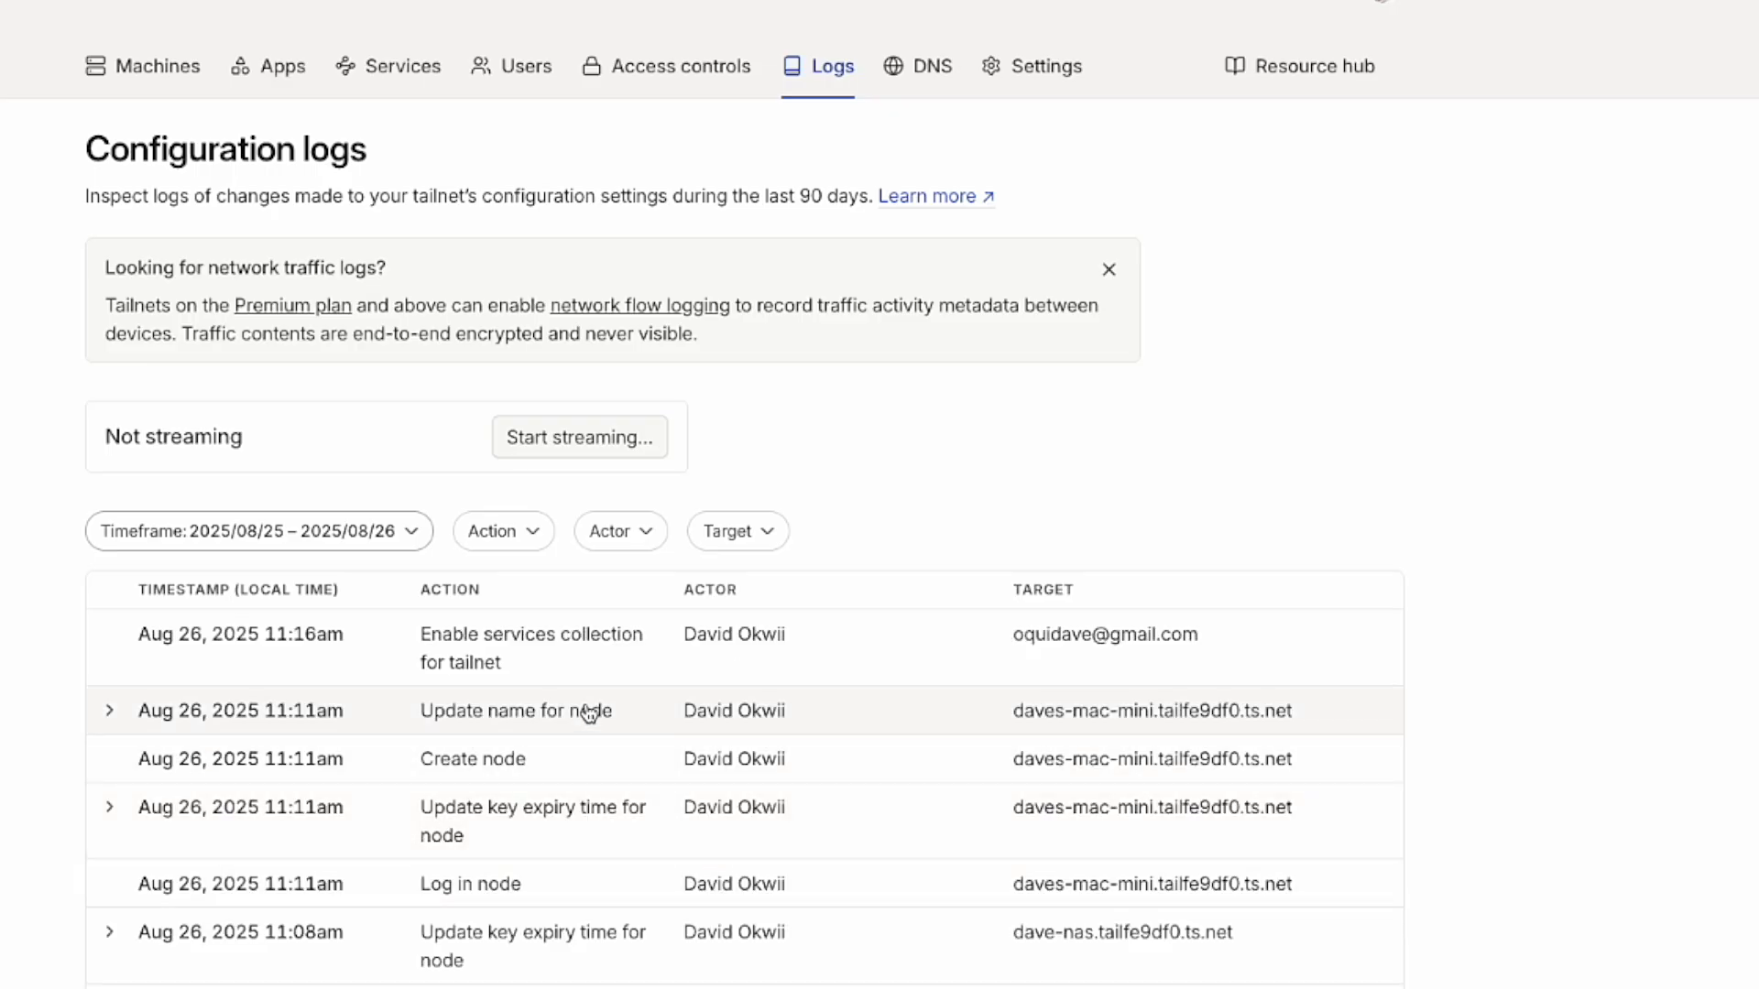
Review DNS nameservers and General settings (Send Files, Services Collection on), then return to Machines
left_click(931, 66)
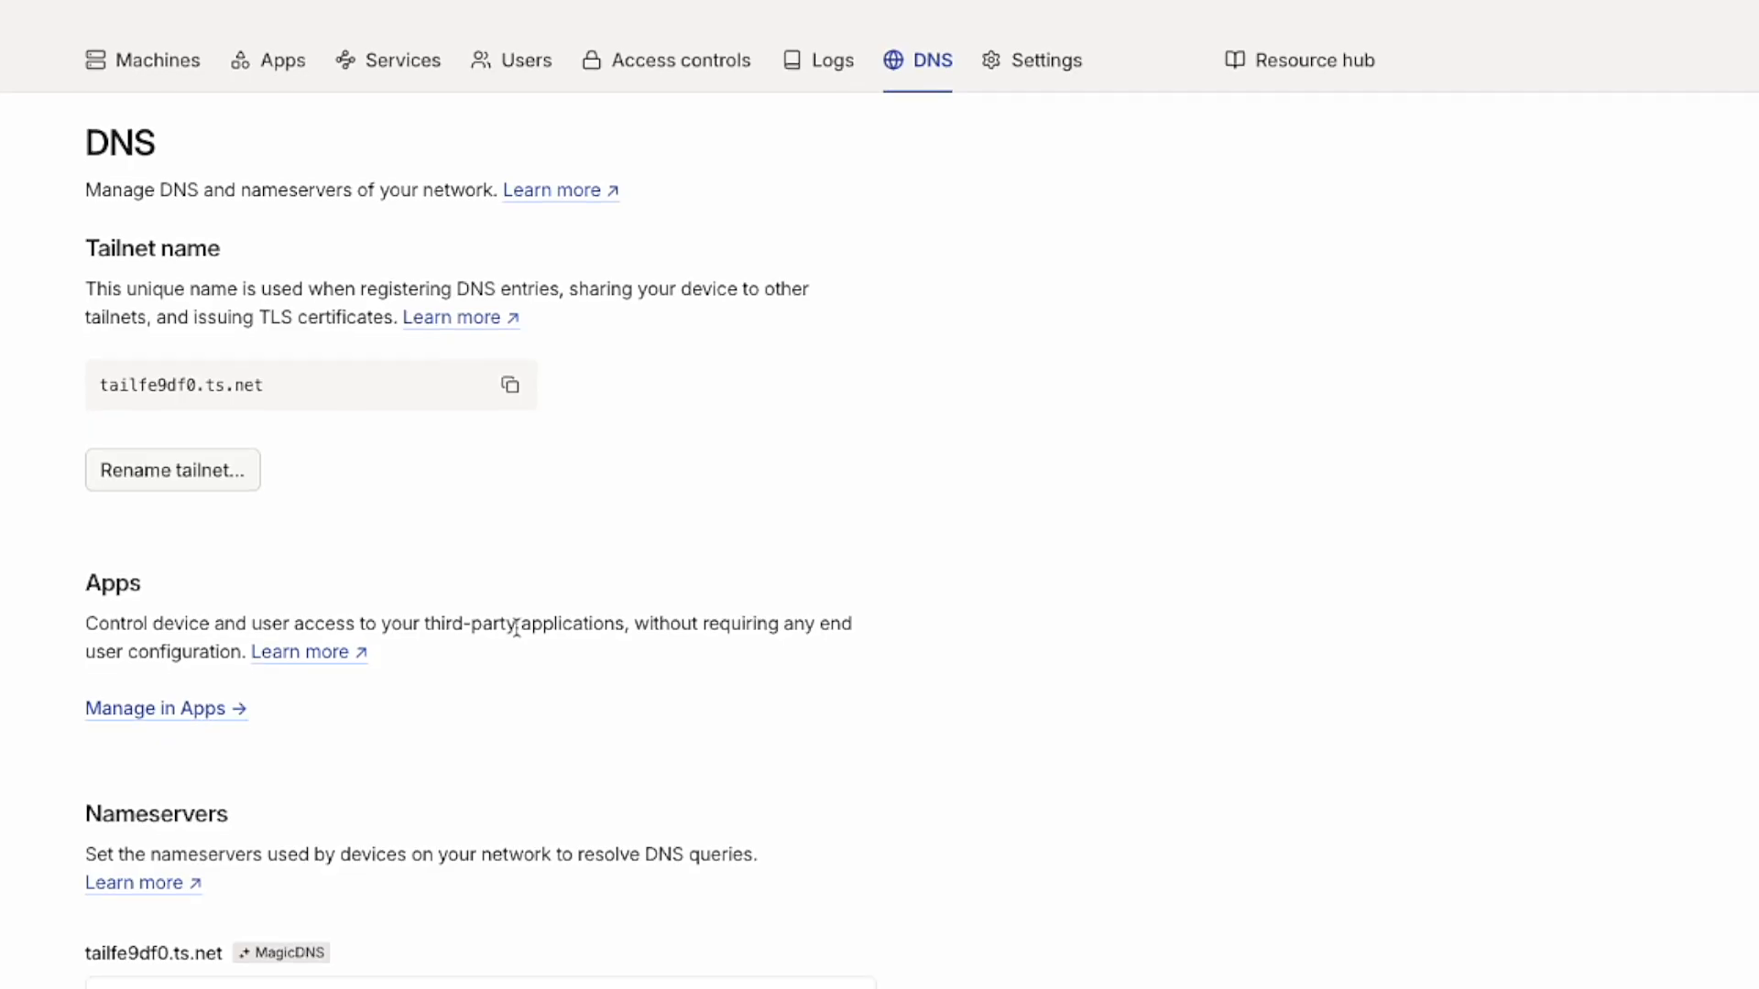
scroll("down", 3)
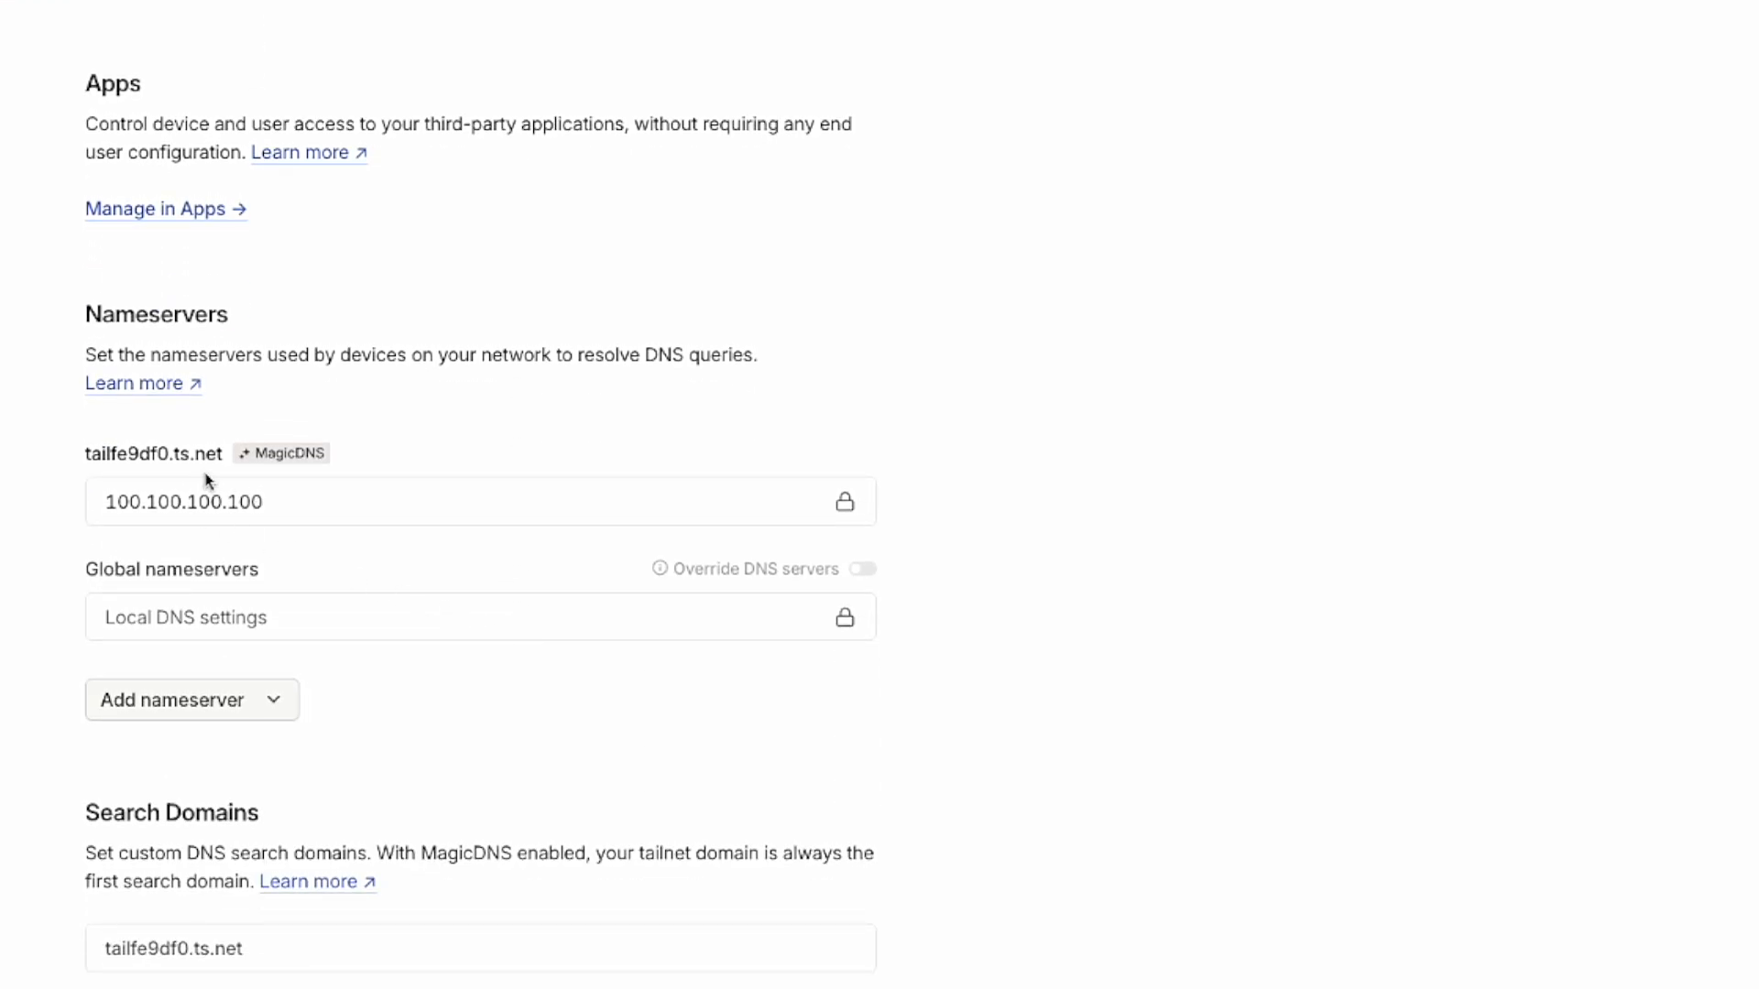
mouse_move(146, 491)
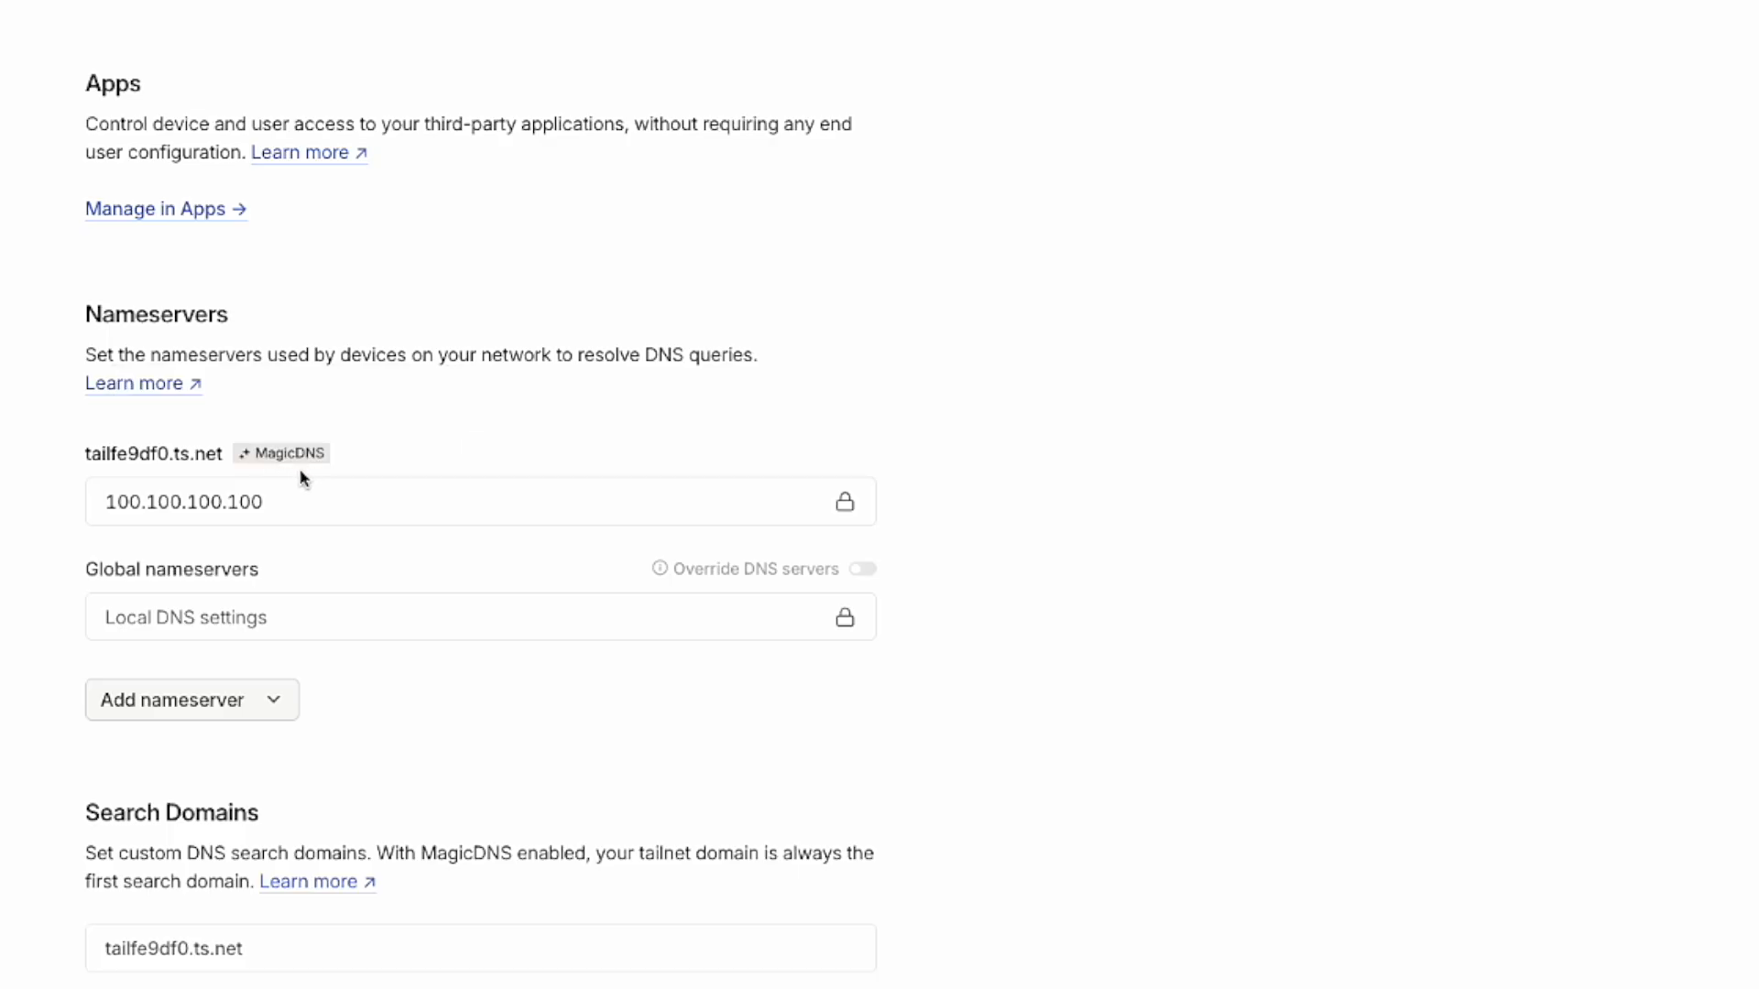
mouse_move(282, 453)
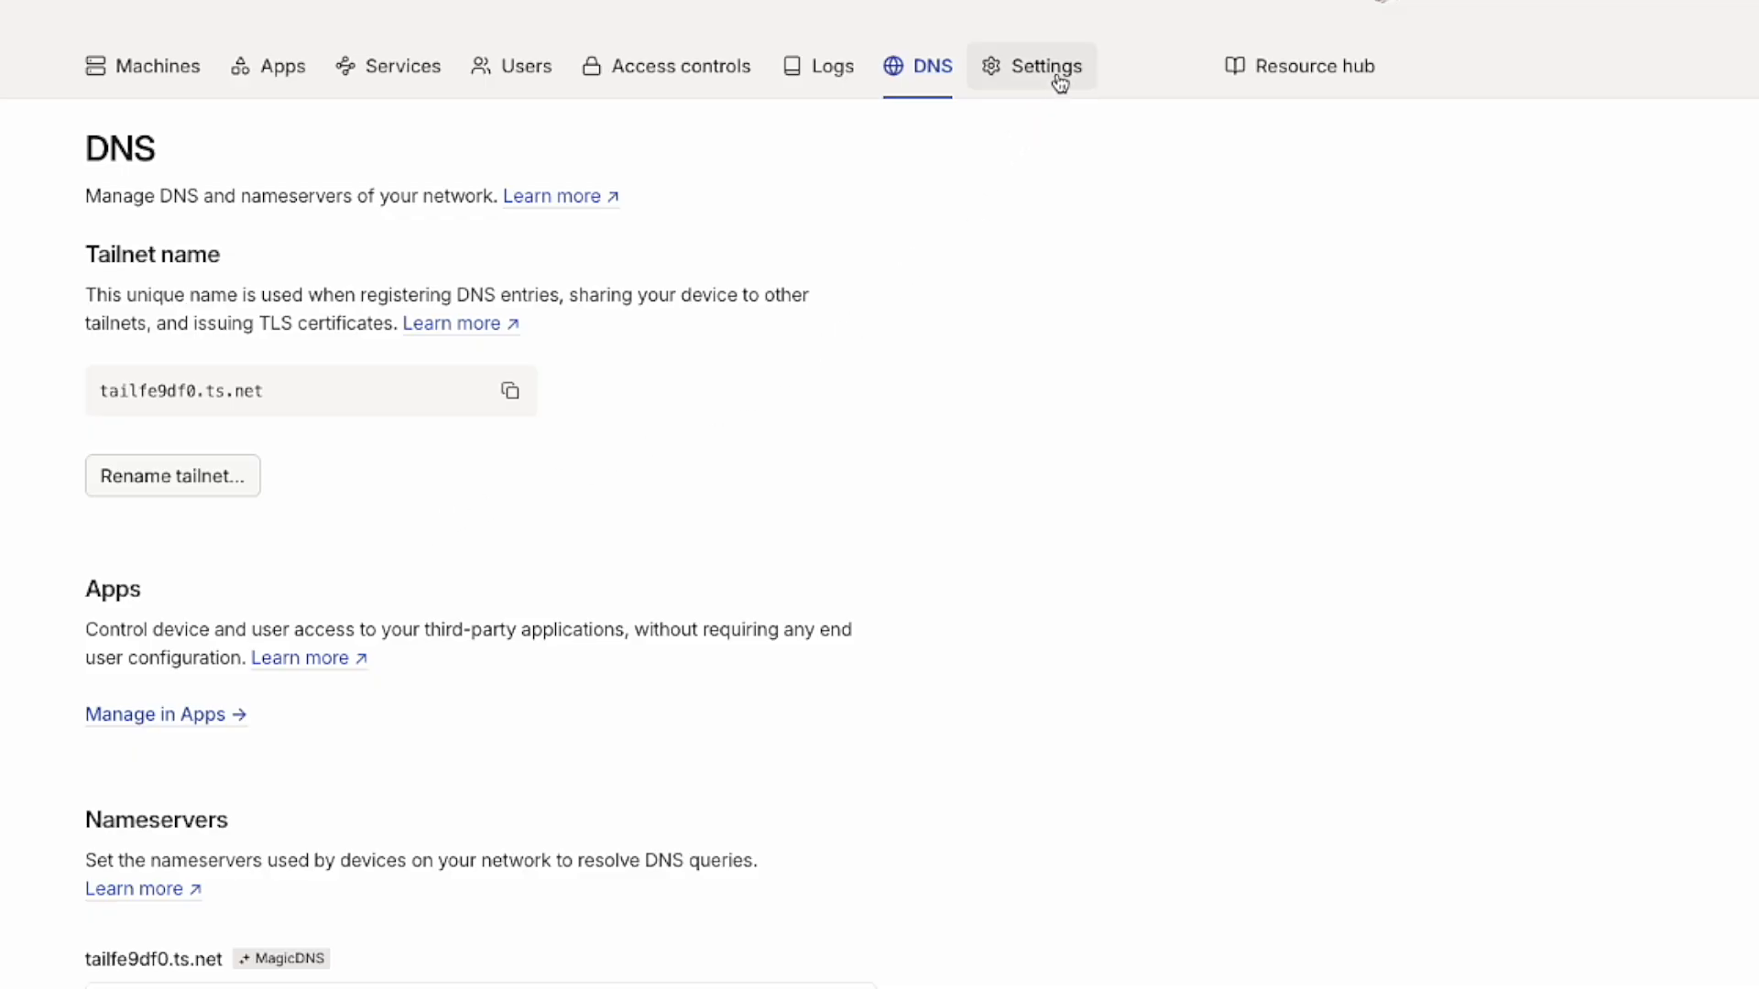
left_click(1044, 66)
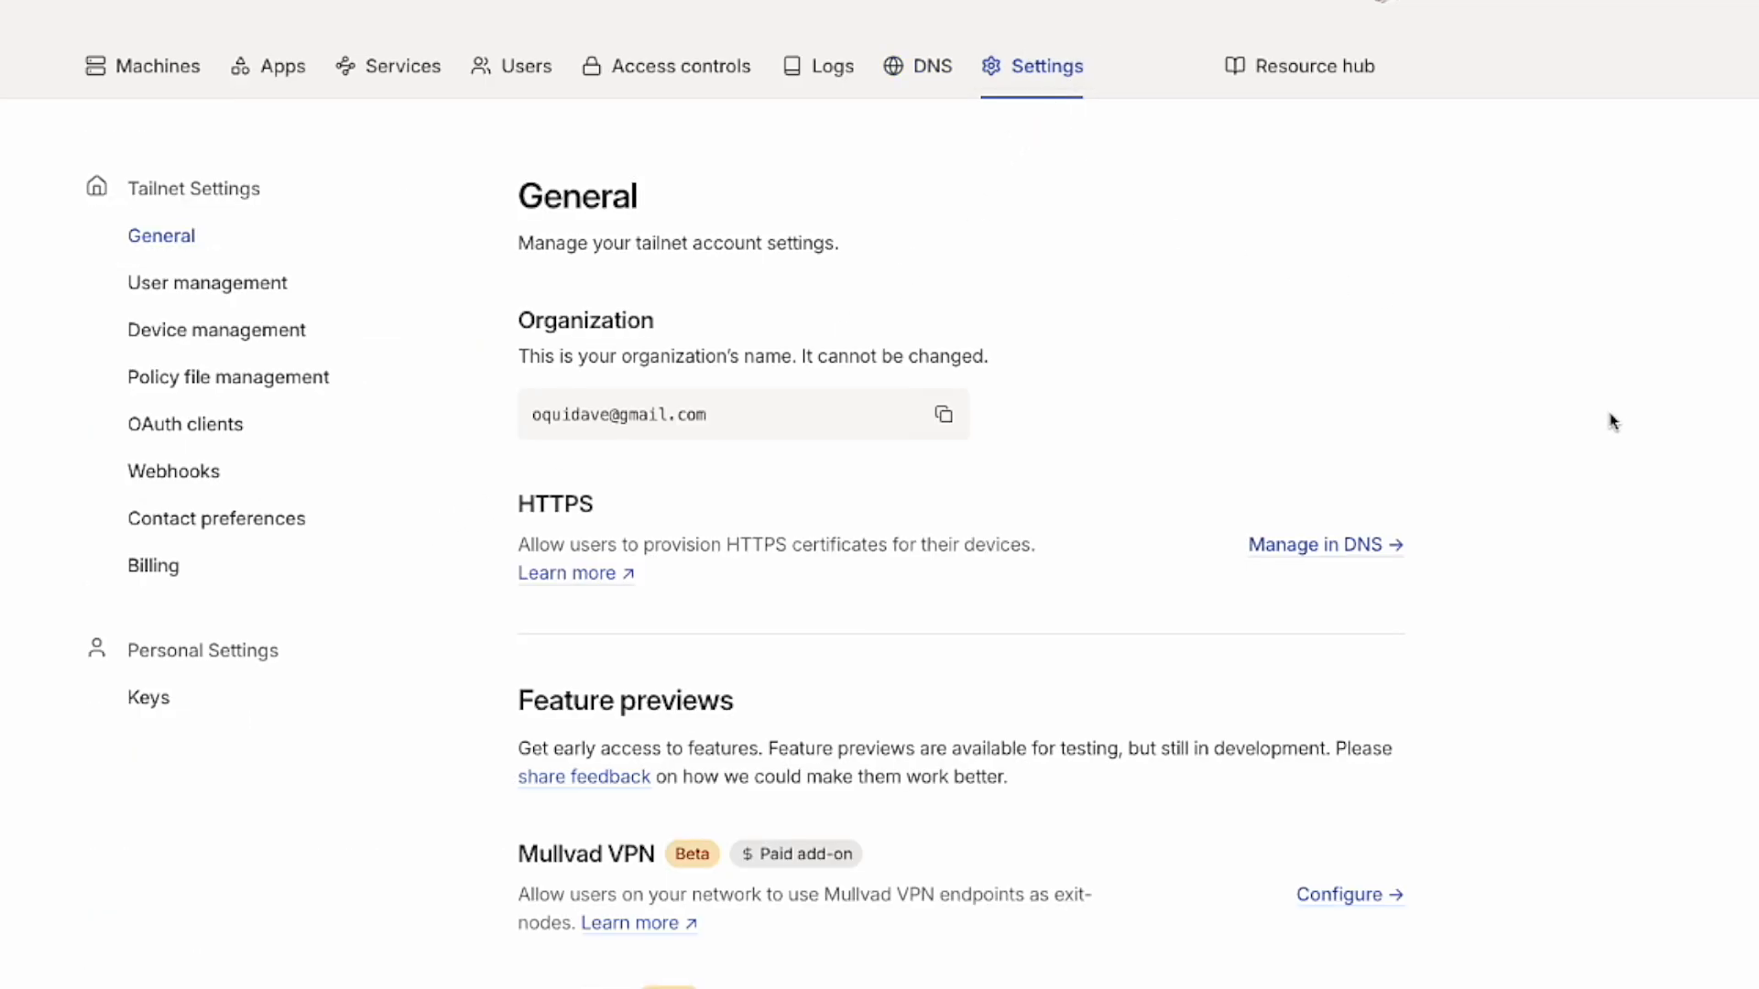
scroll("down", 3)
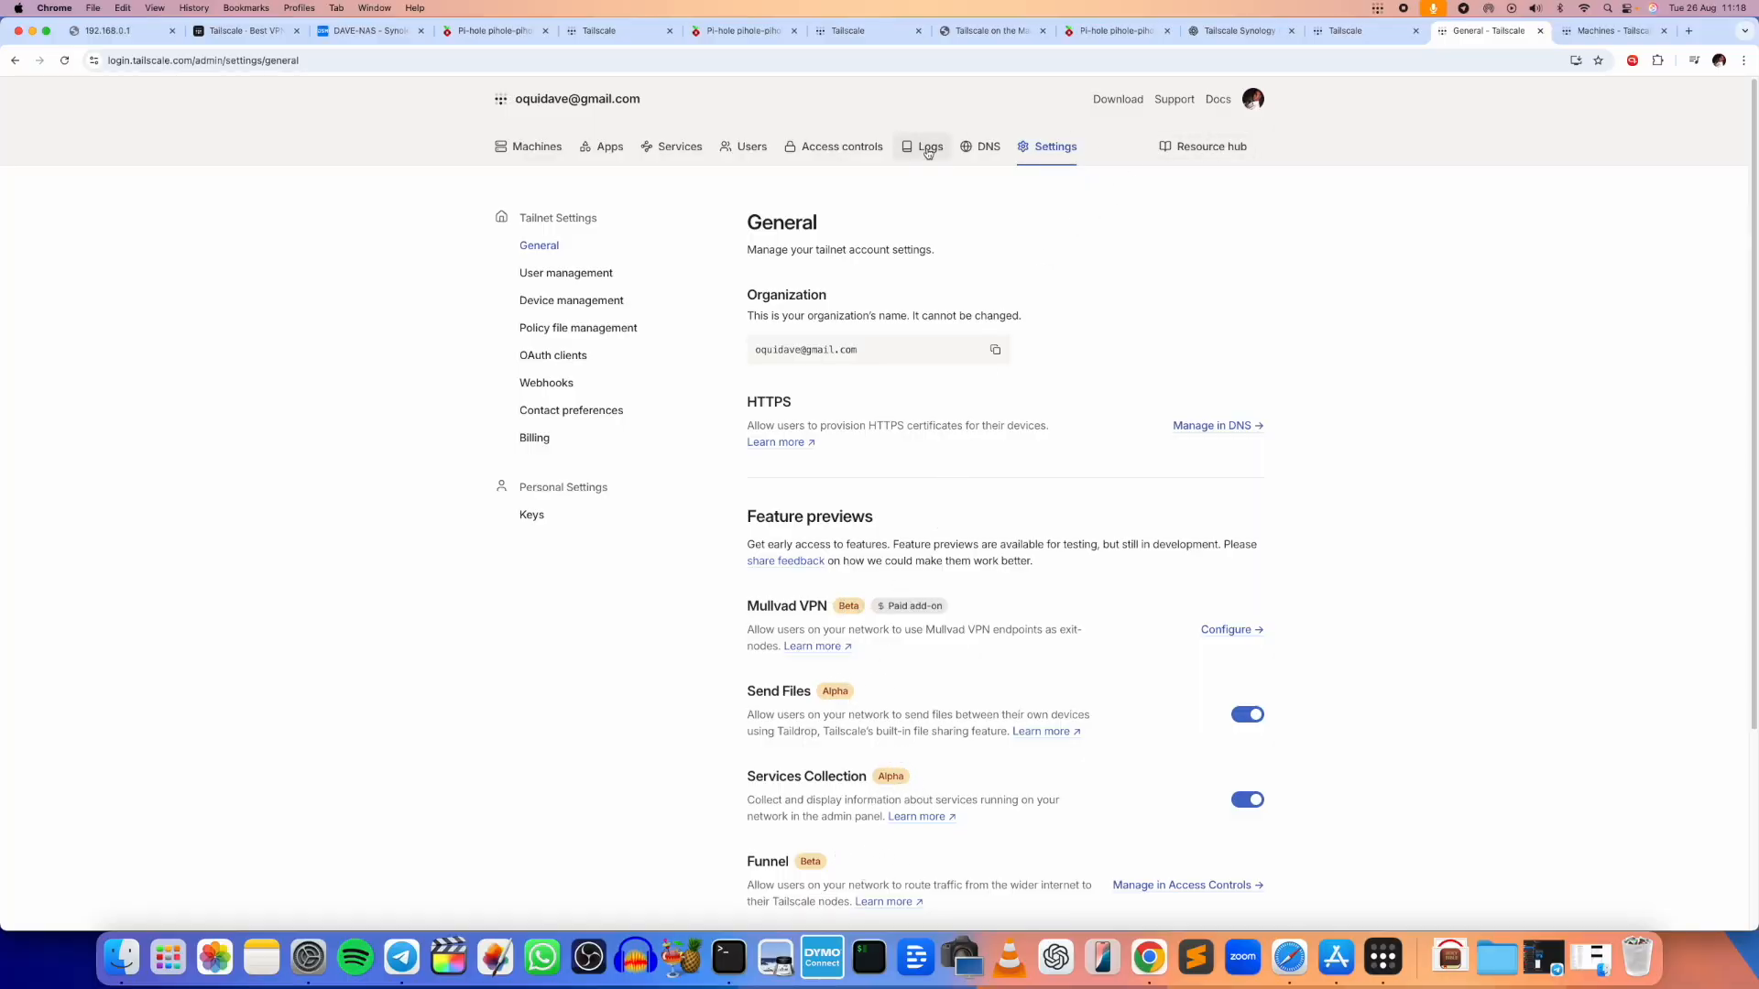
left_click(537, 146)
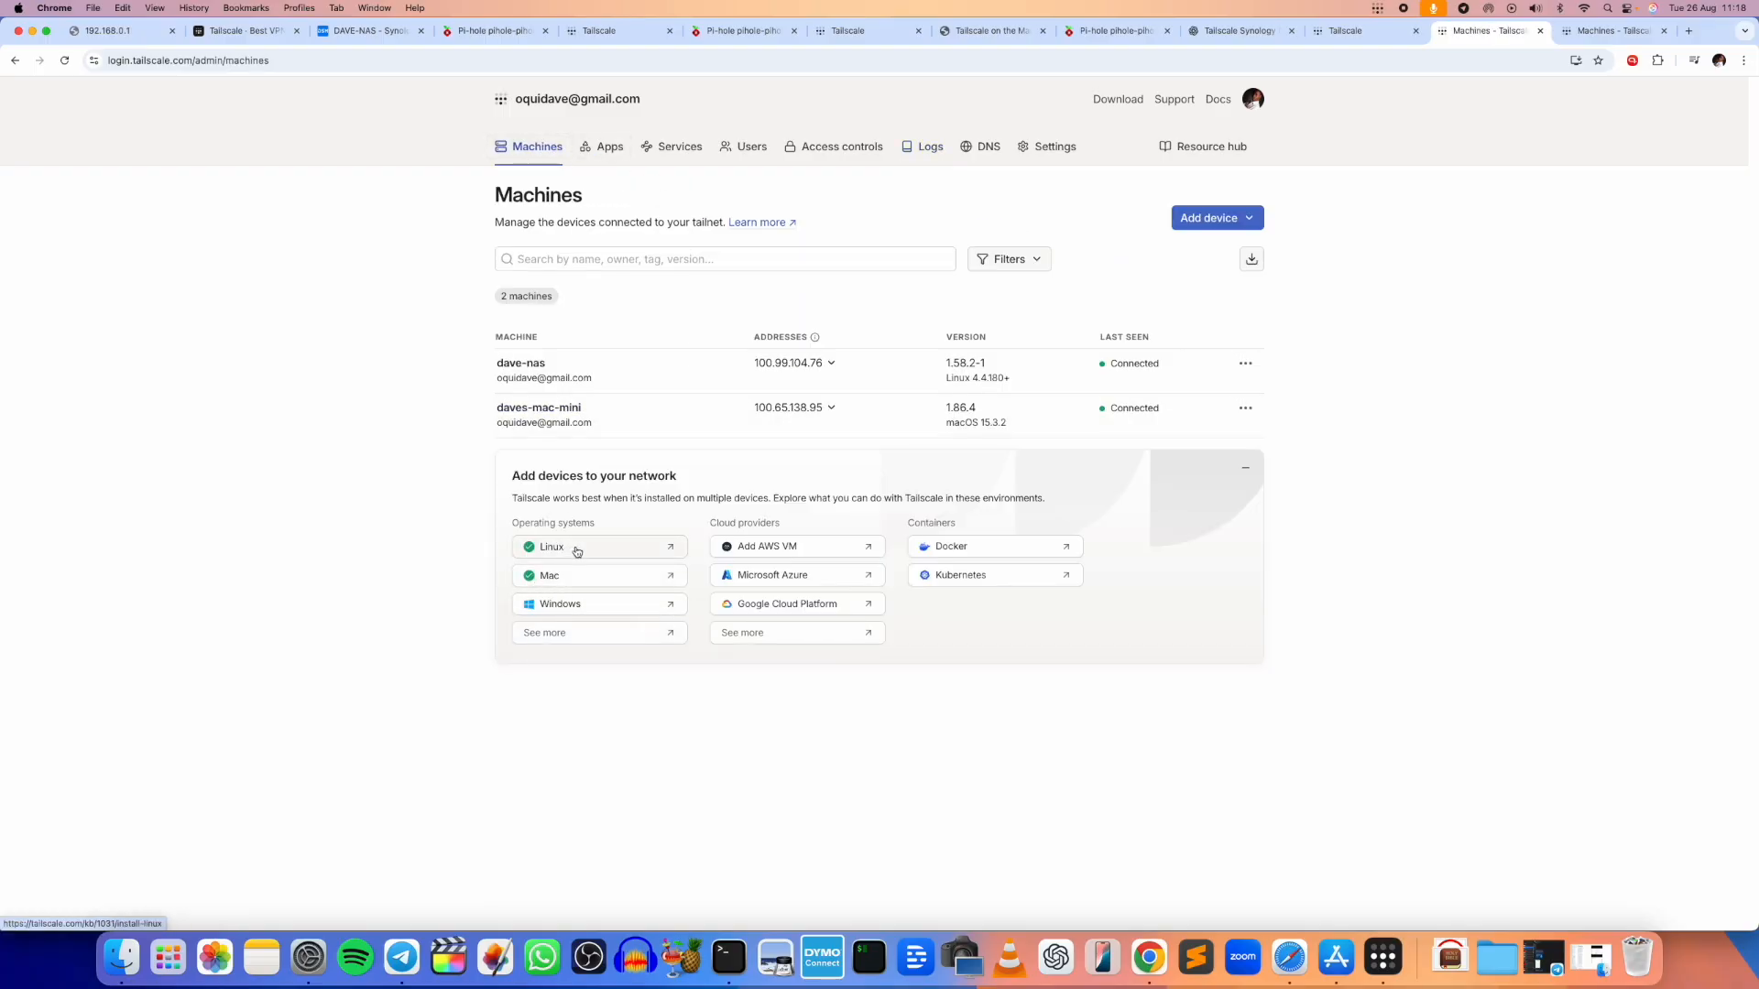
mouse_move(601, 610)
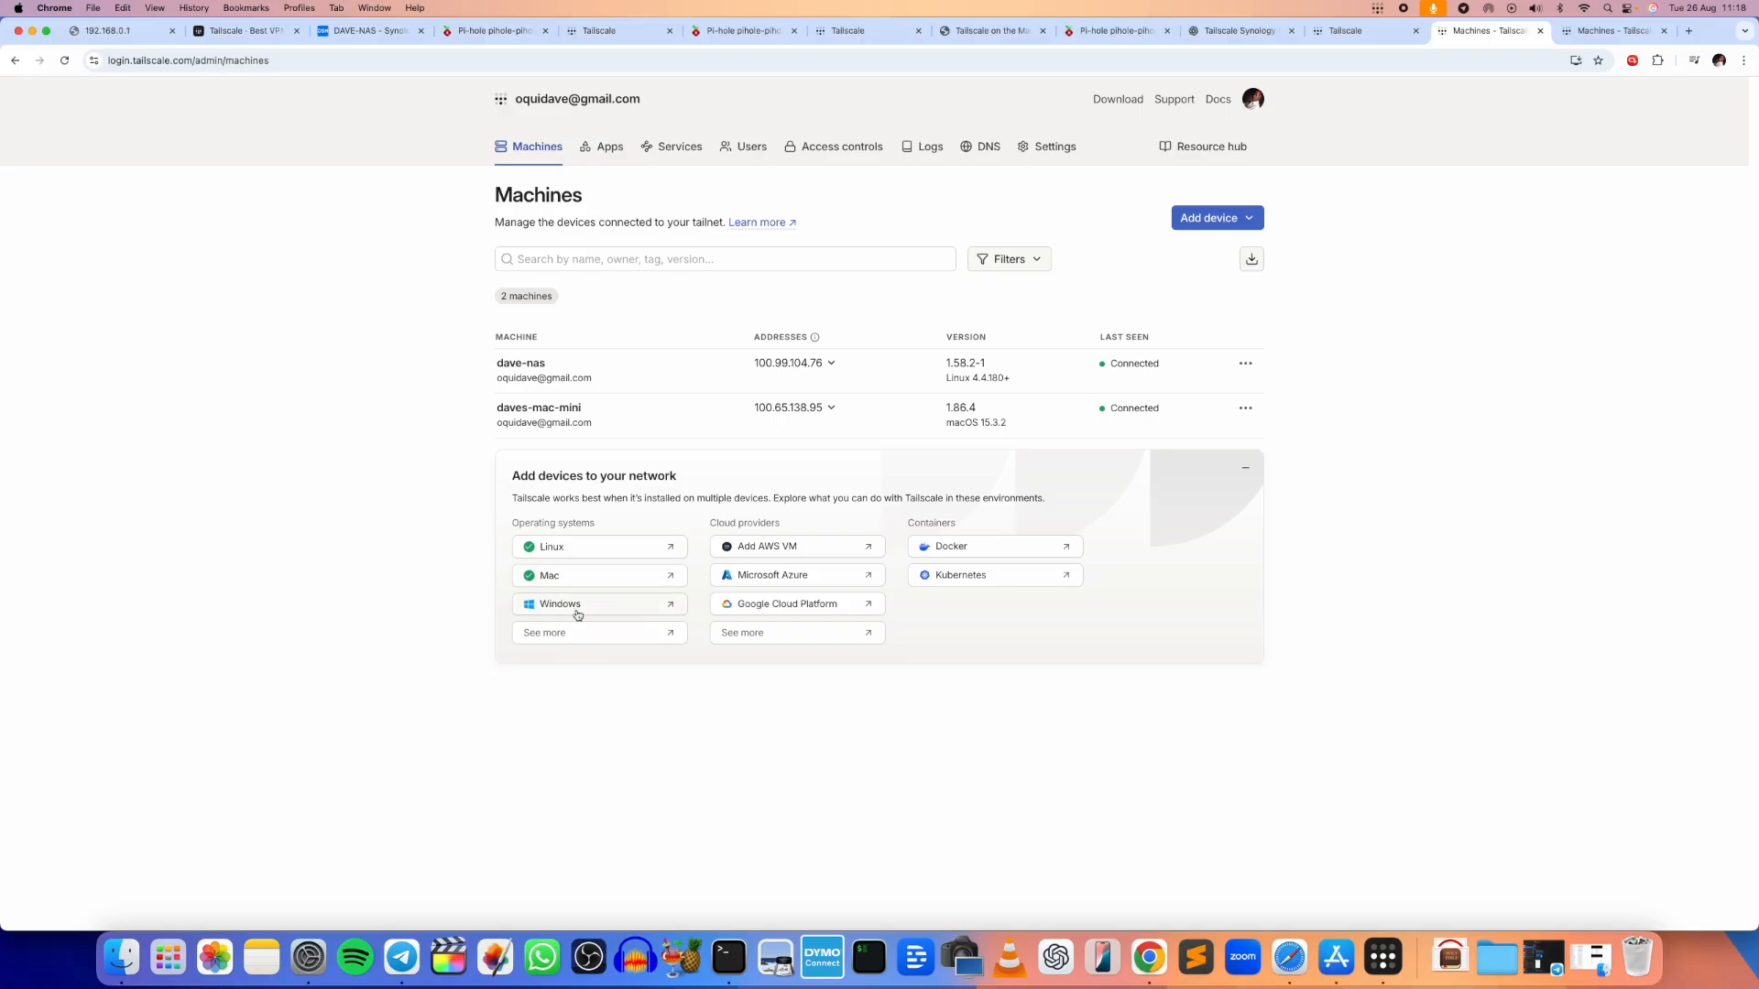
mouse_move(570, 575)
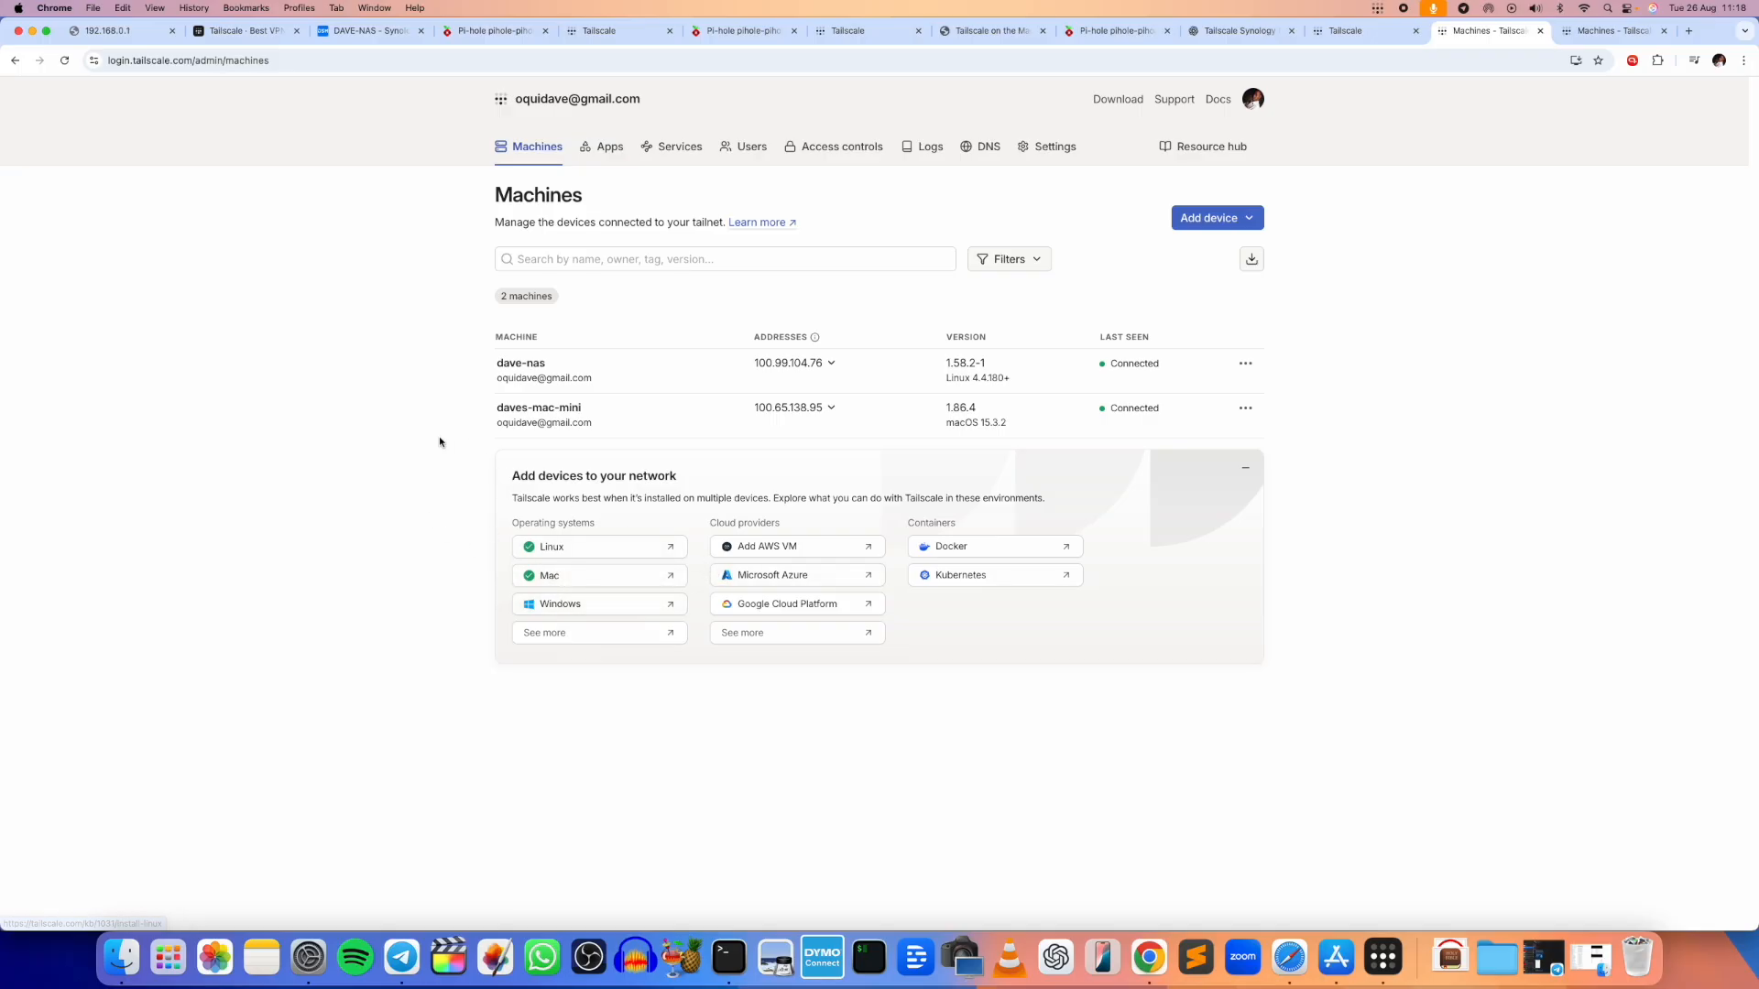
mouse_move(550, 449)
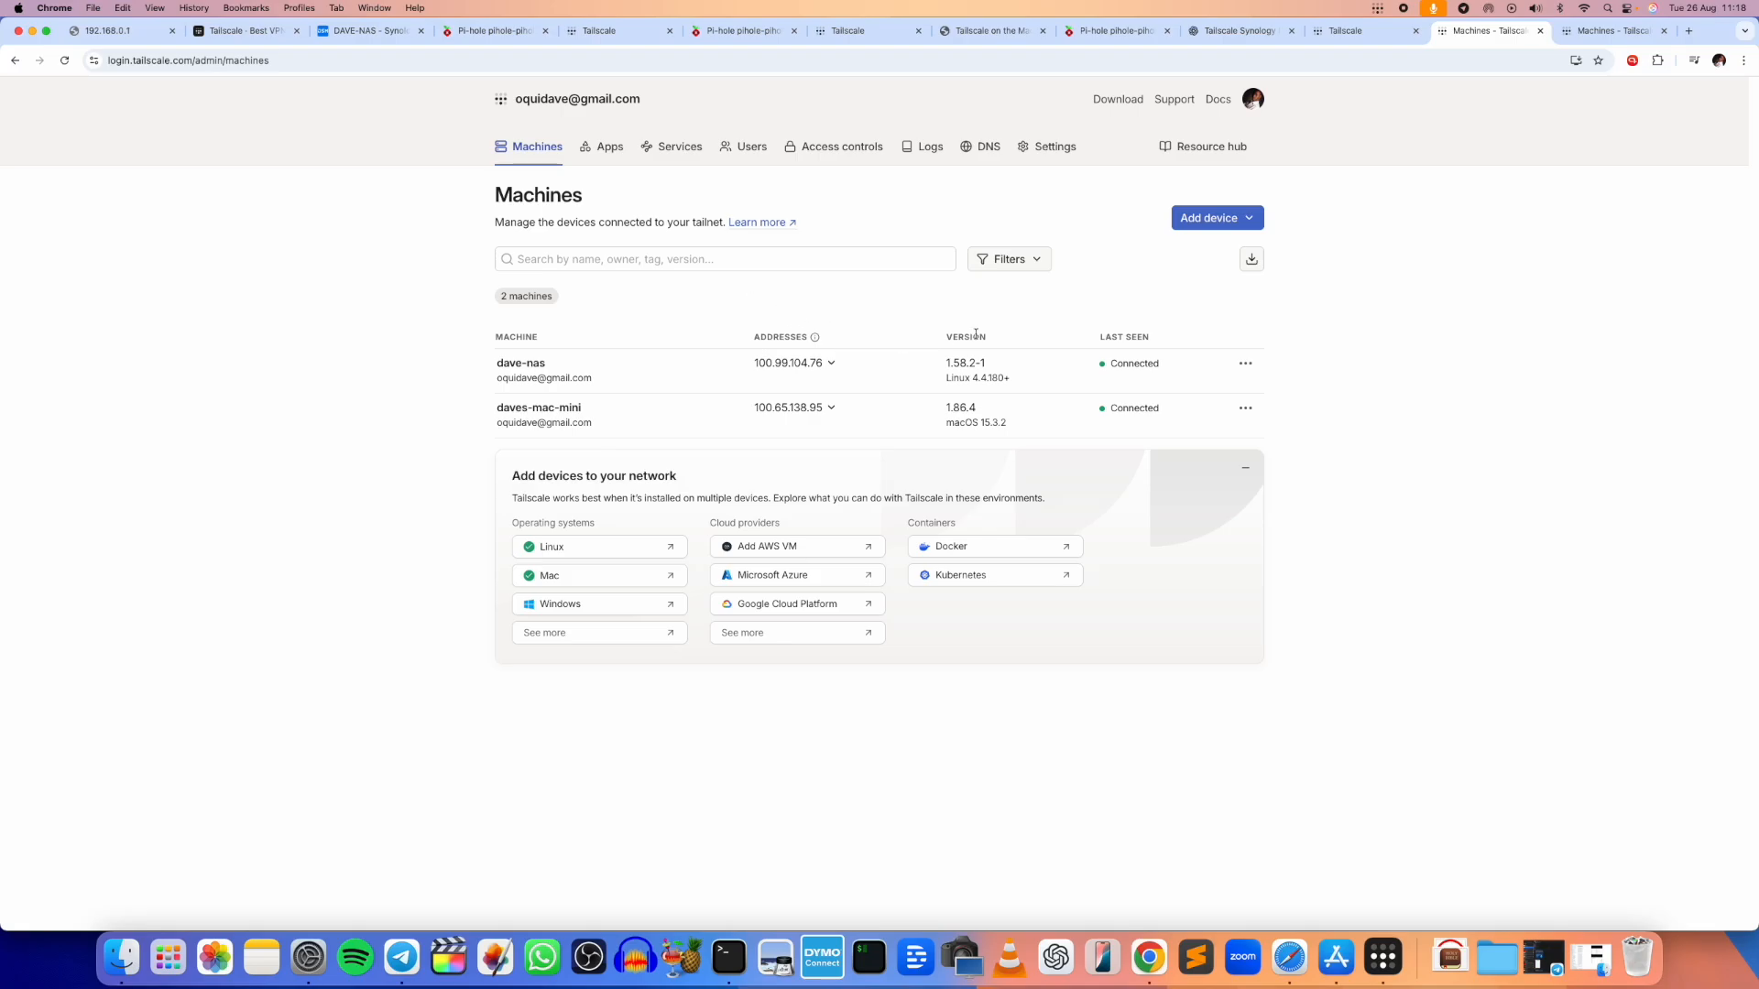
mouse_move(1430, 240)
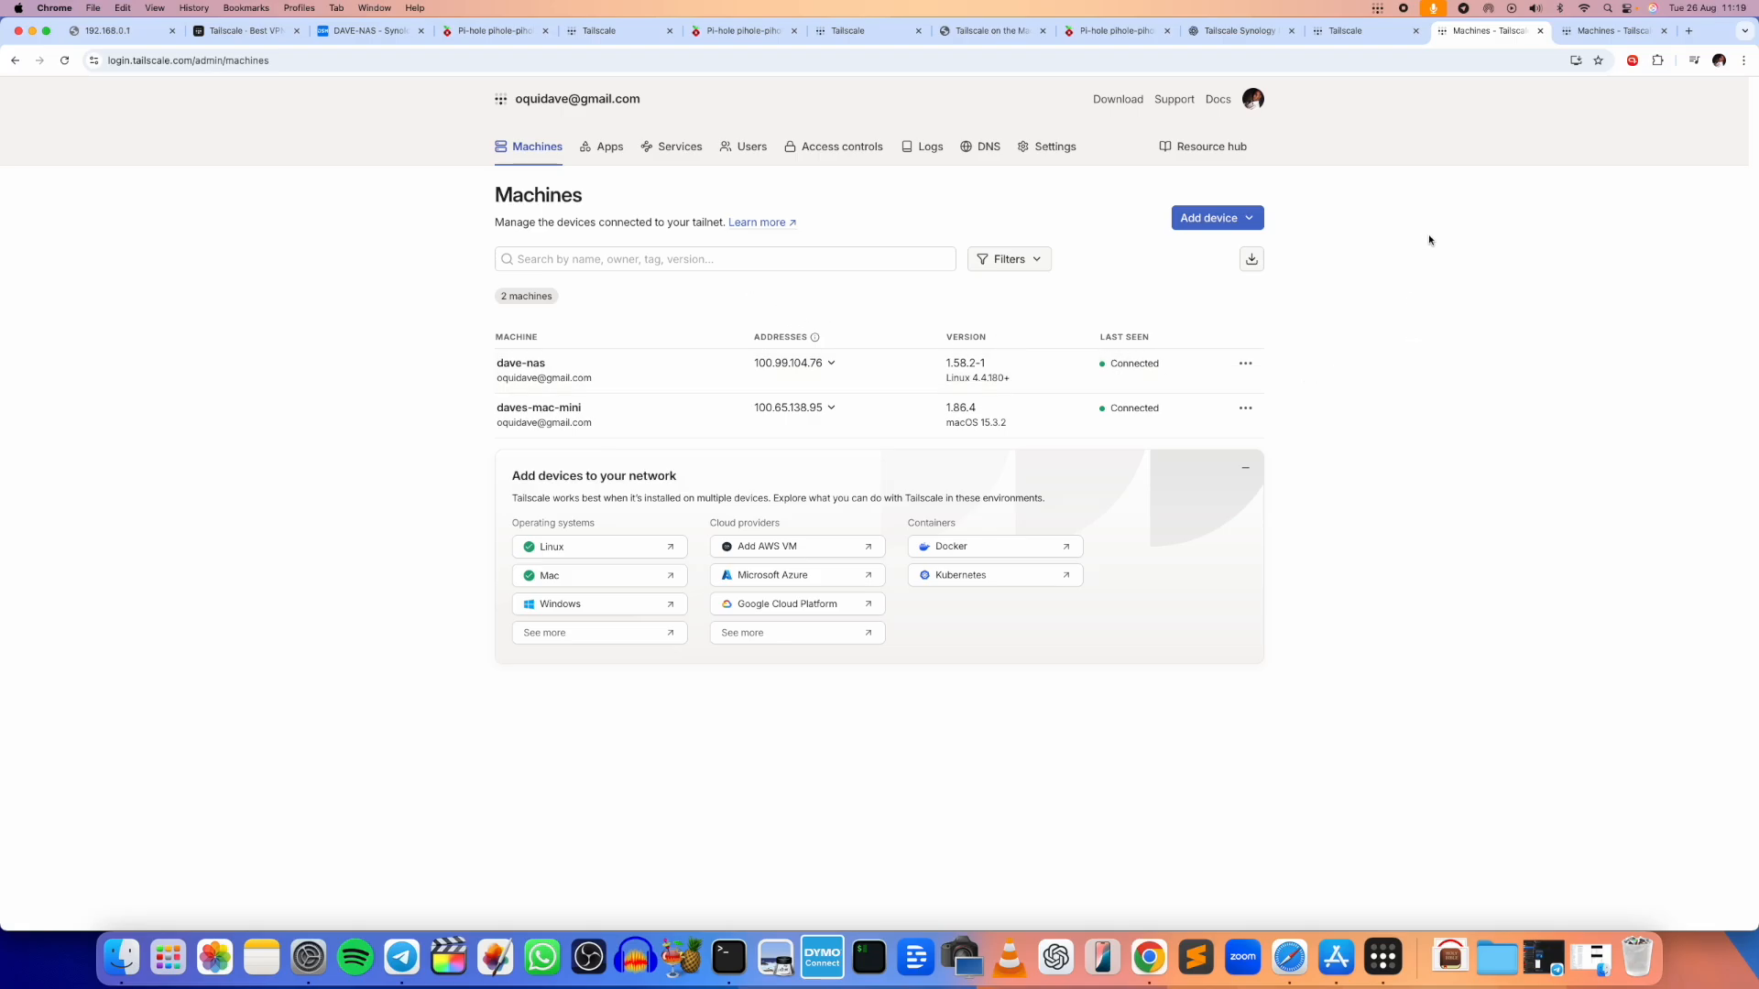